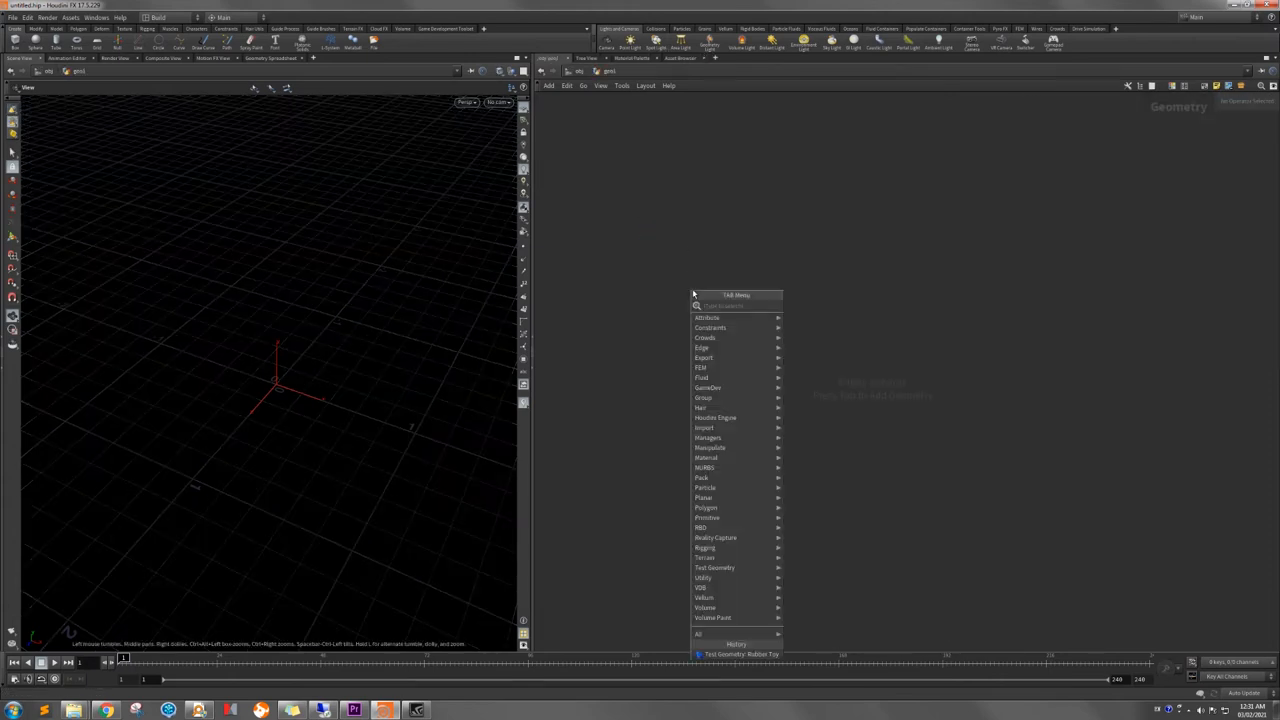
pyautogui.moveTo(714, 568)
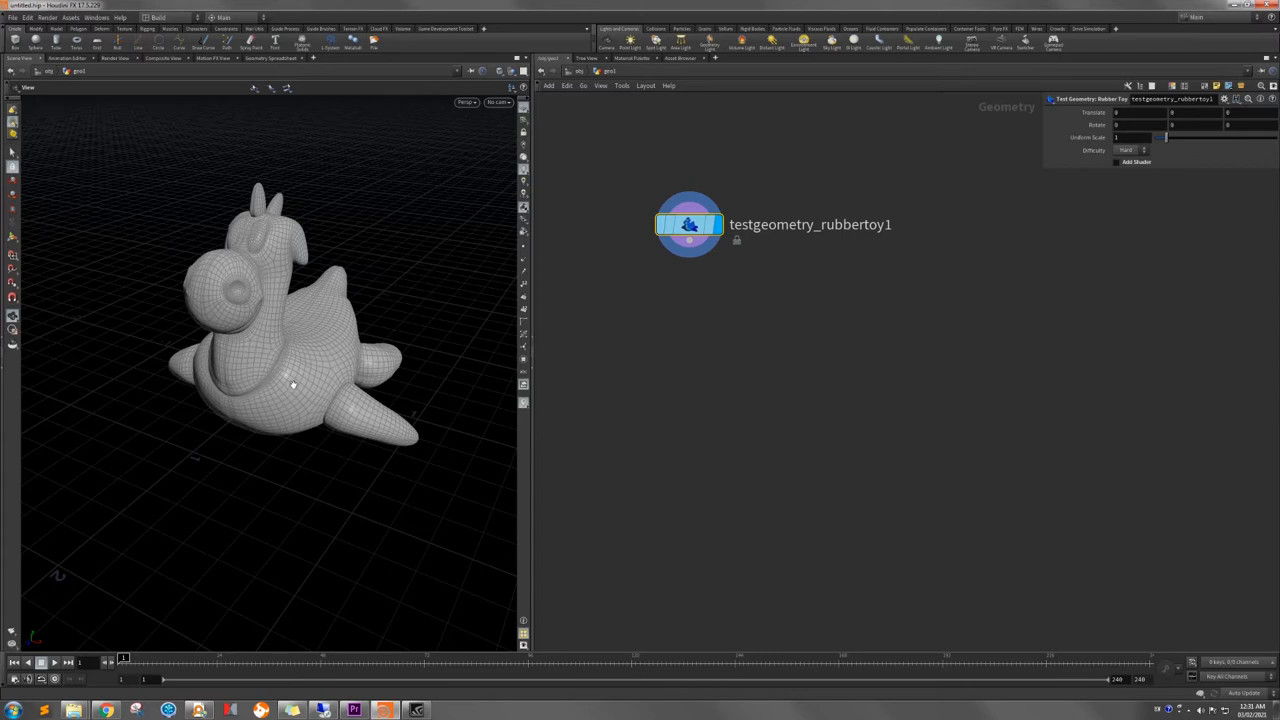
pyautogui.moveTo(328, 364)
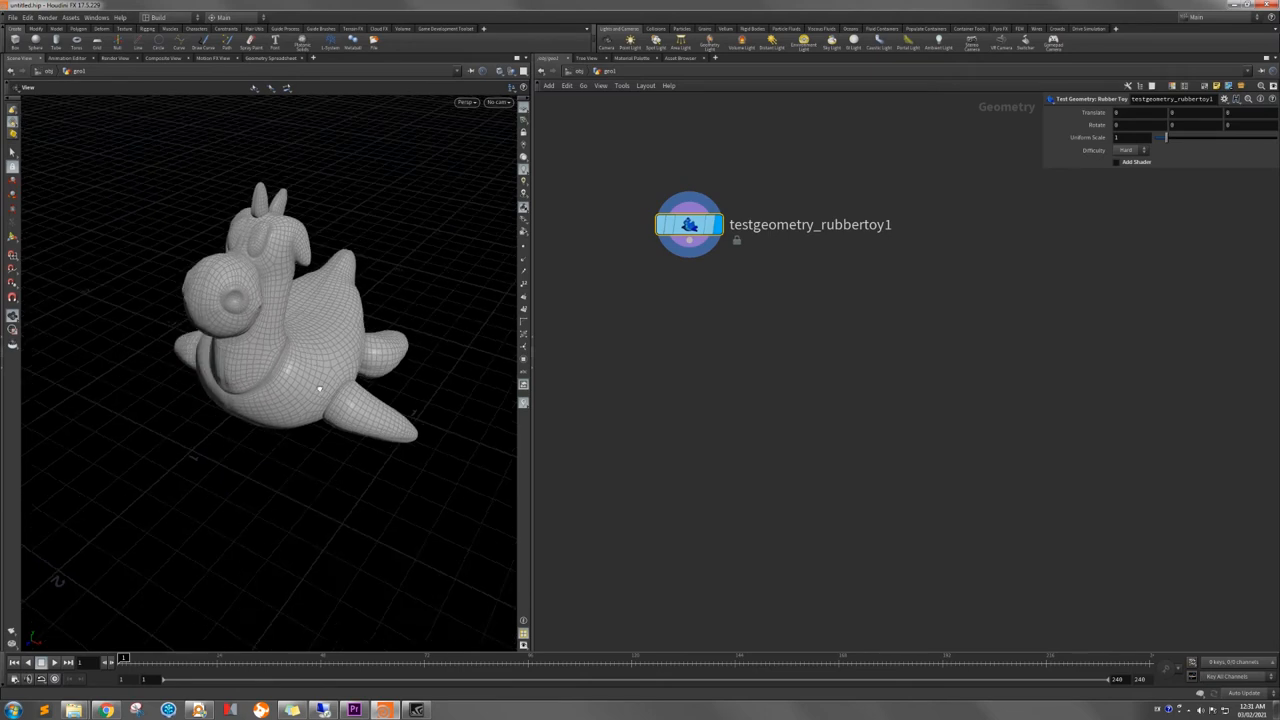
pyautogui.moveTo(436, 128)
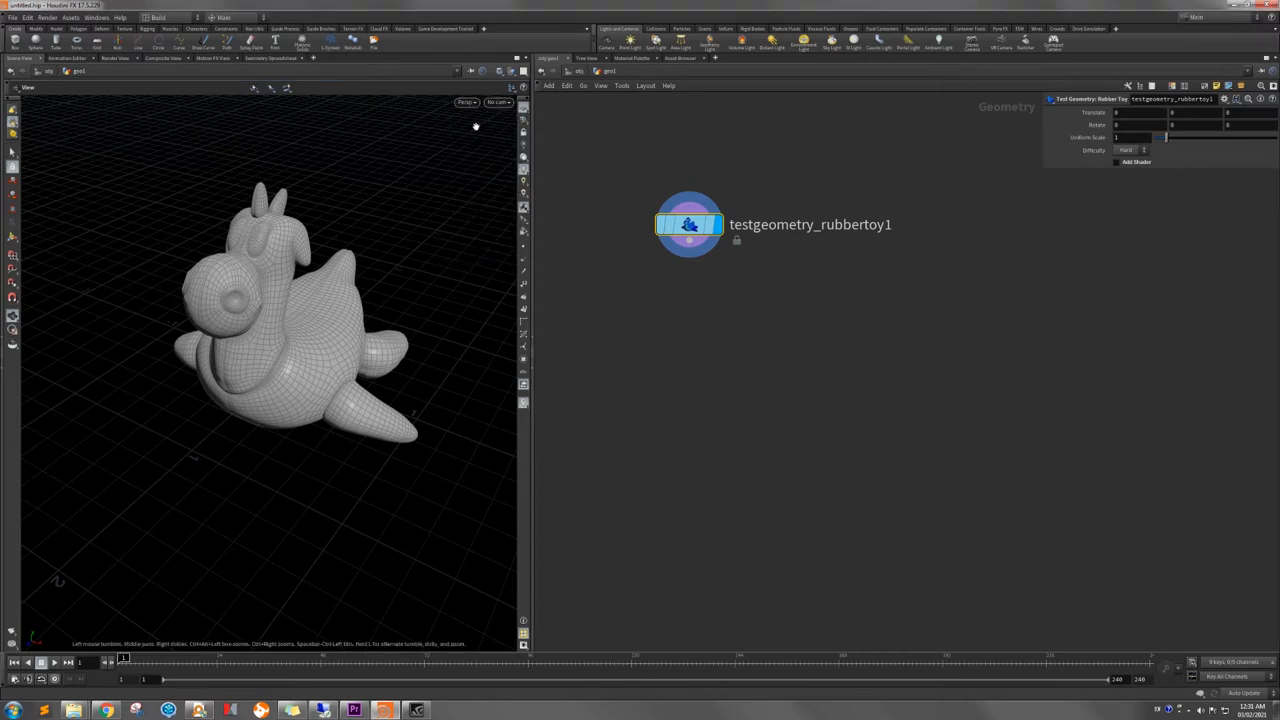
# Switch the viewport to the UV view of the rubber toy and show the geometry spreadsheet.
pyautogui.click(466, 100)
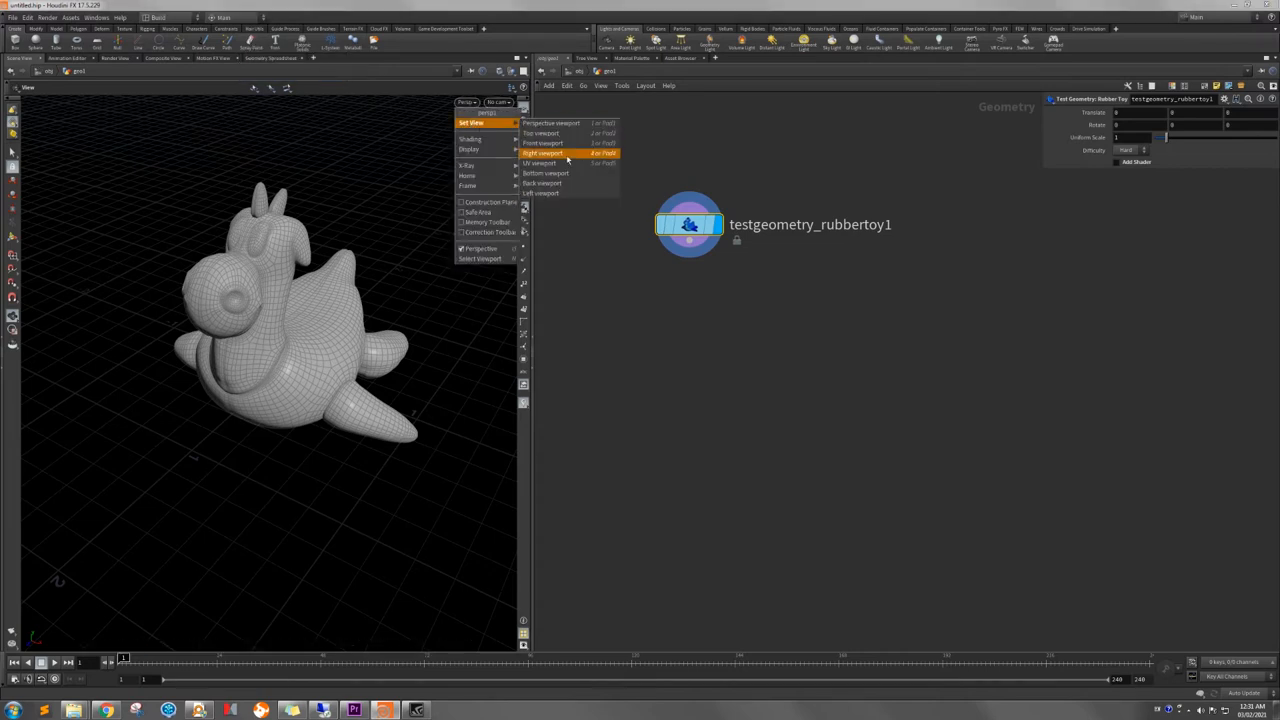
pyautogui.click(540, 164)
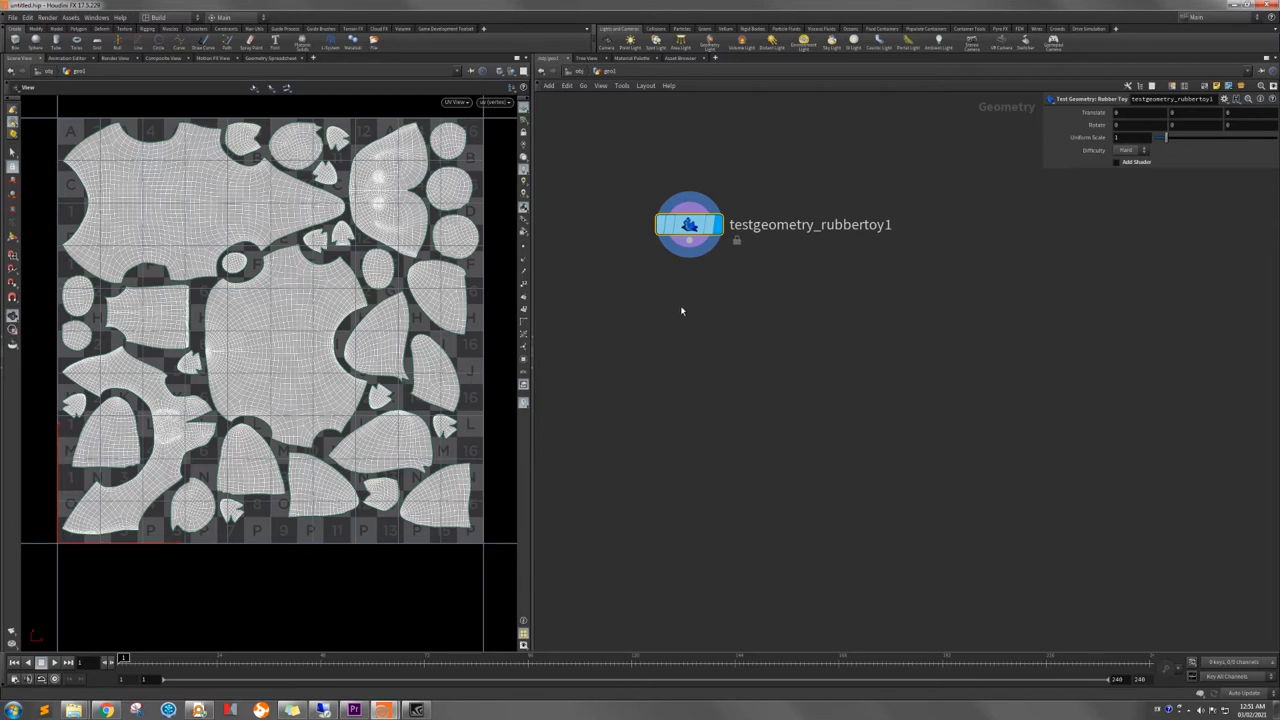
pyautogui.moveTo(292, 354)
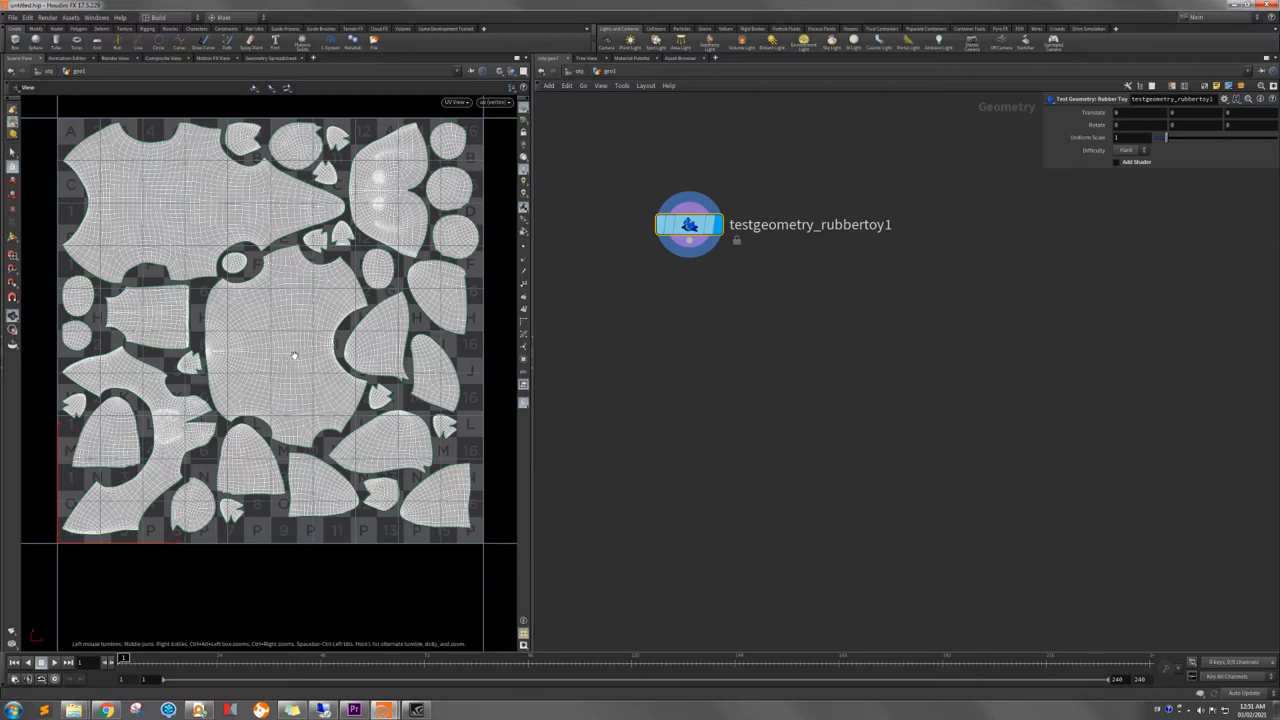
pyautogui.click(270, 56)
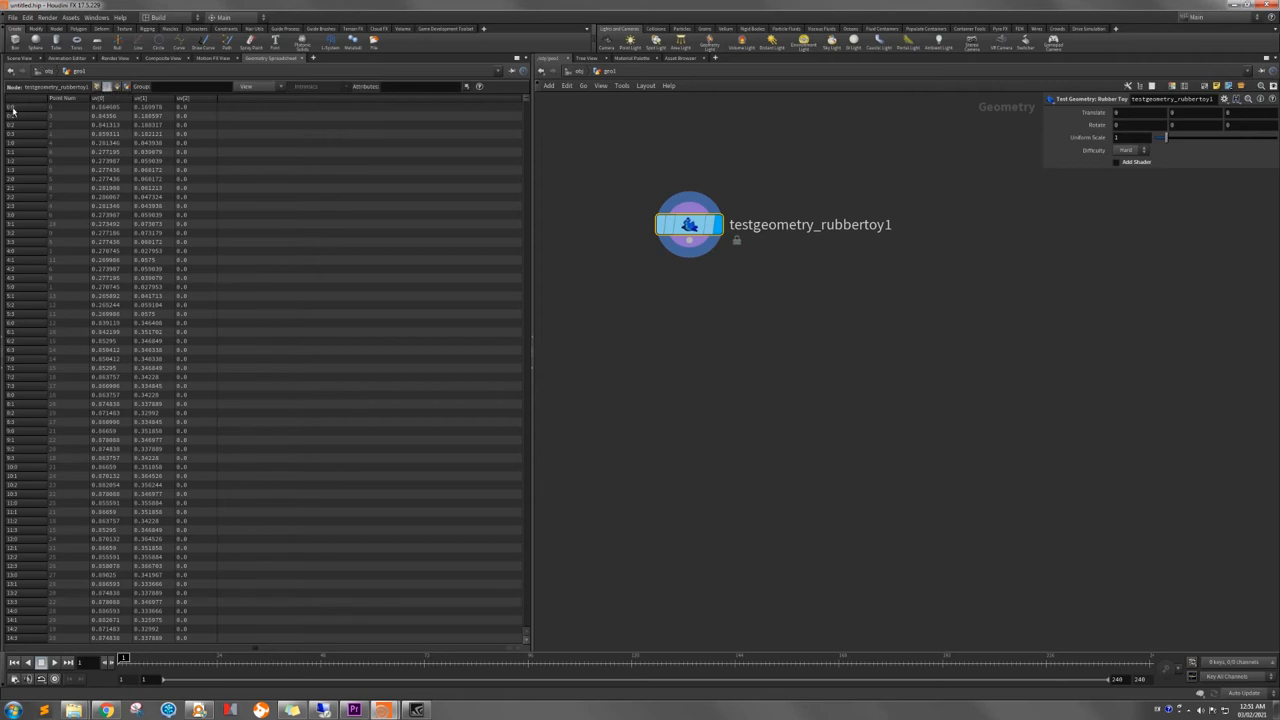
pyautogui.moveTo(18, 148)
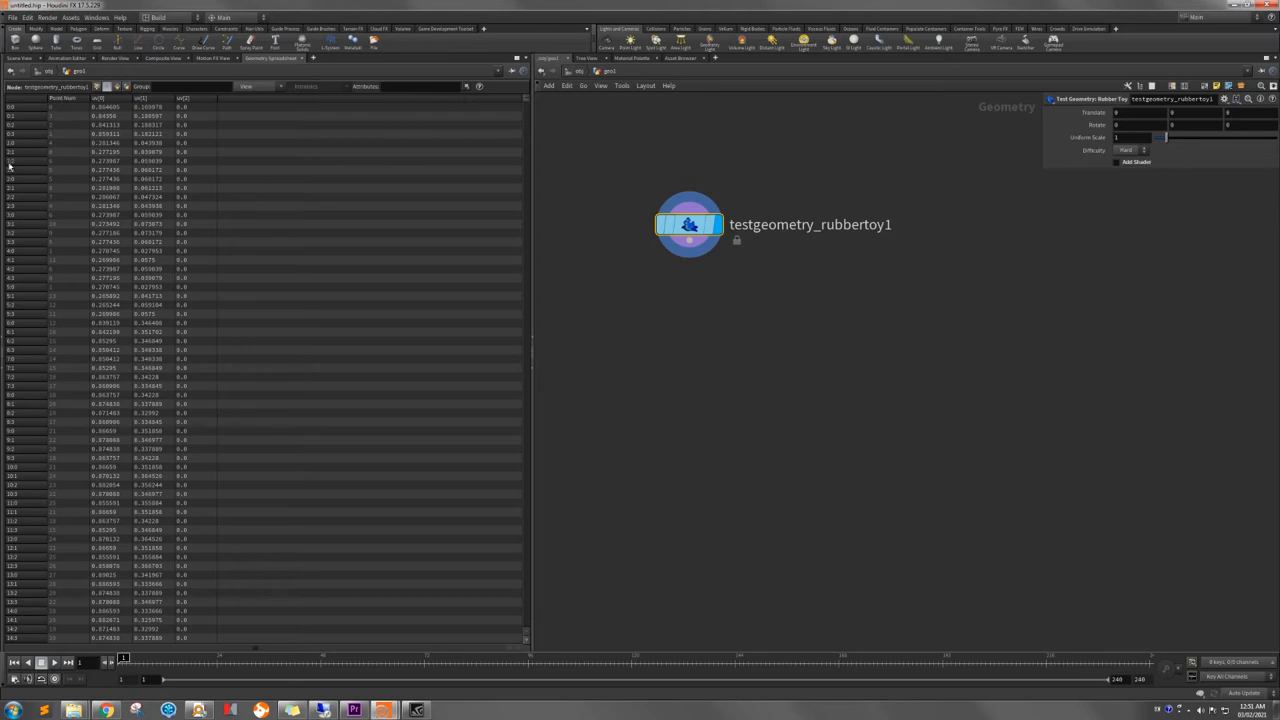
pyautogui.moveTo(10, 168)
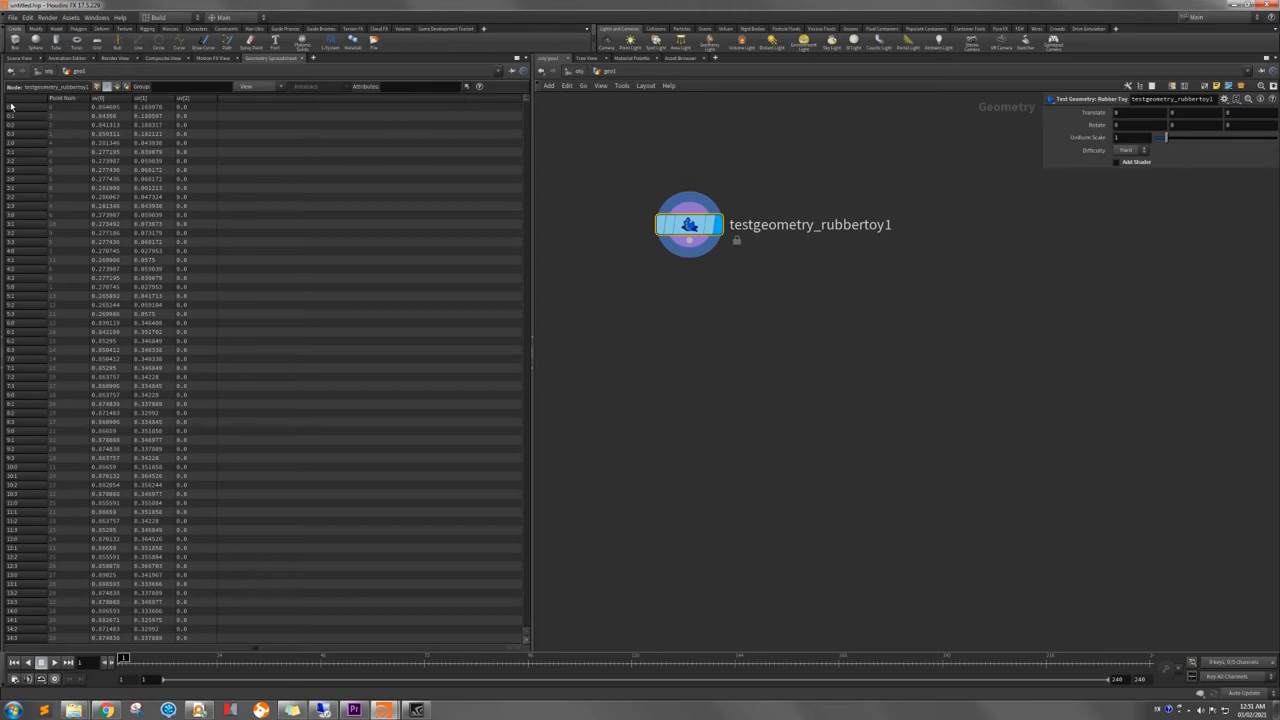
pyautogui.moveTo(12, 110)
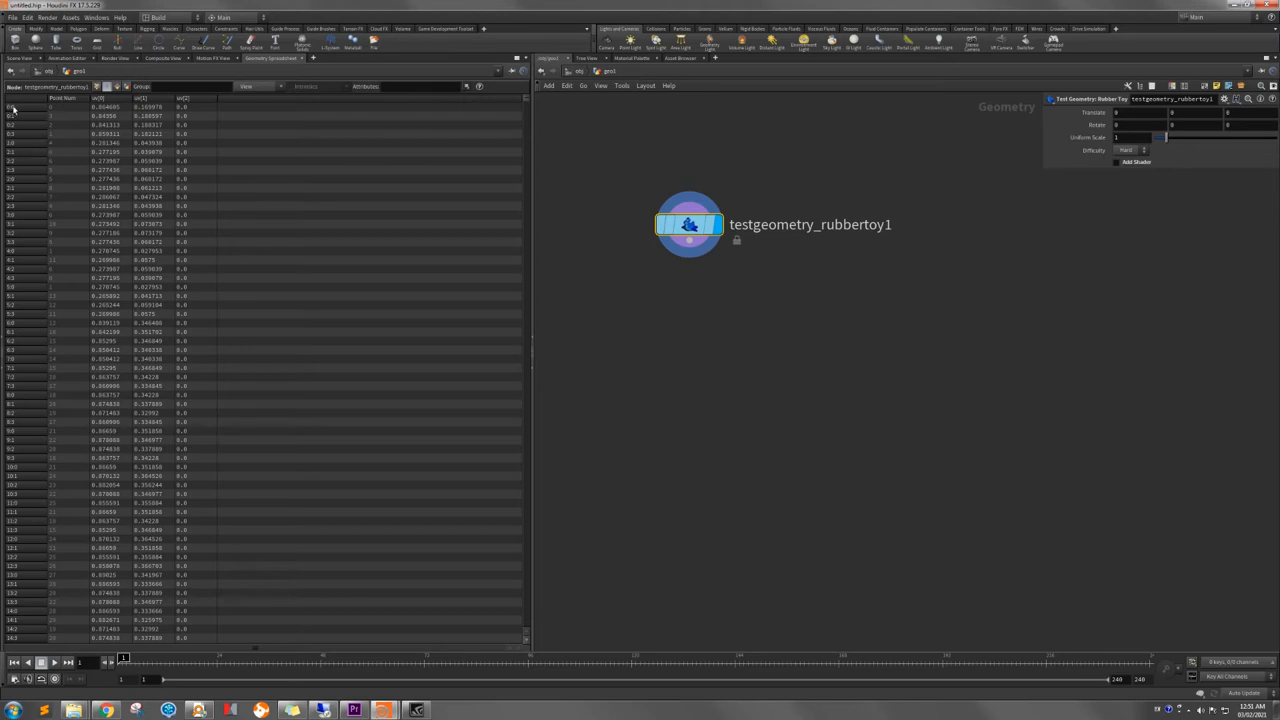
# View another component level's attribute values in the geometry spreadsheet.
pyautogui.click(116, 86)
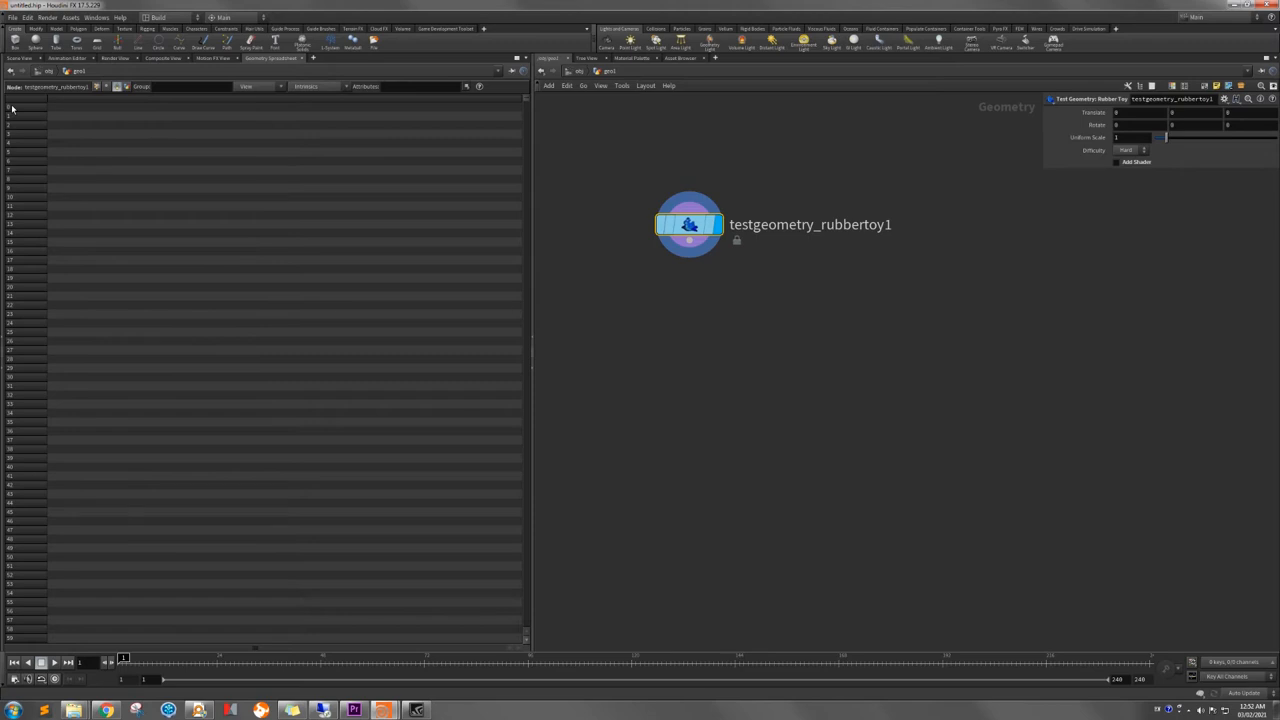
pyautogui.moveTo(18, 112)
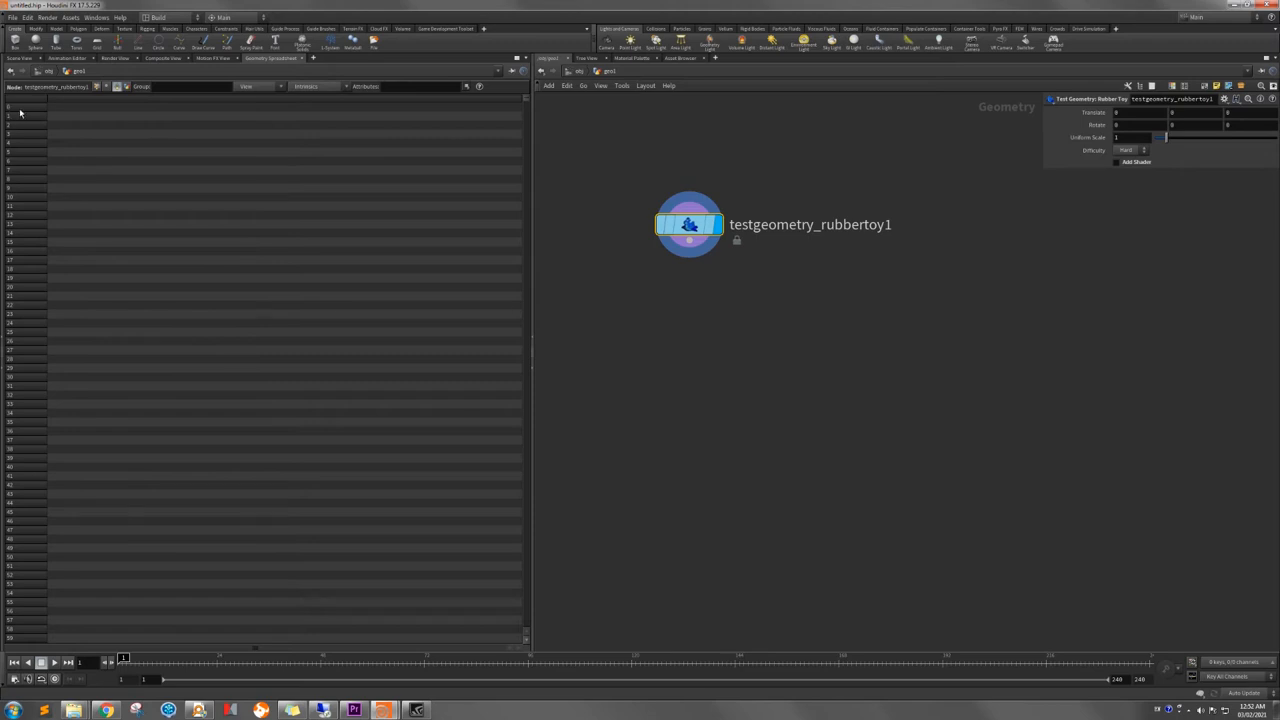
pyautogui.moveTo(18, 112)
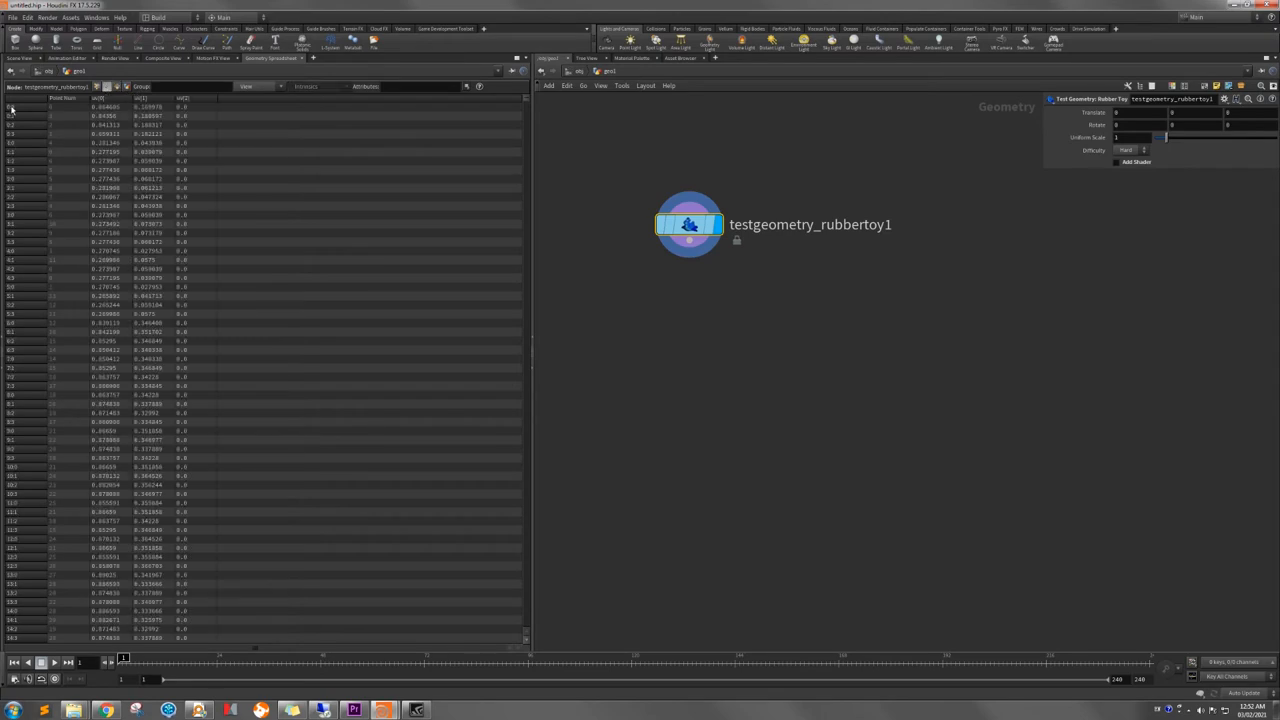
pyautogui.moveTo(14, 138)
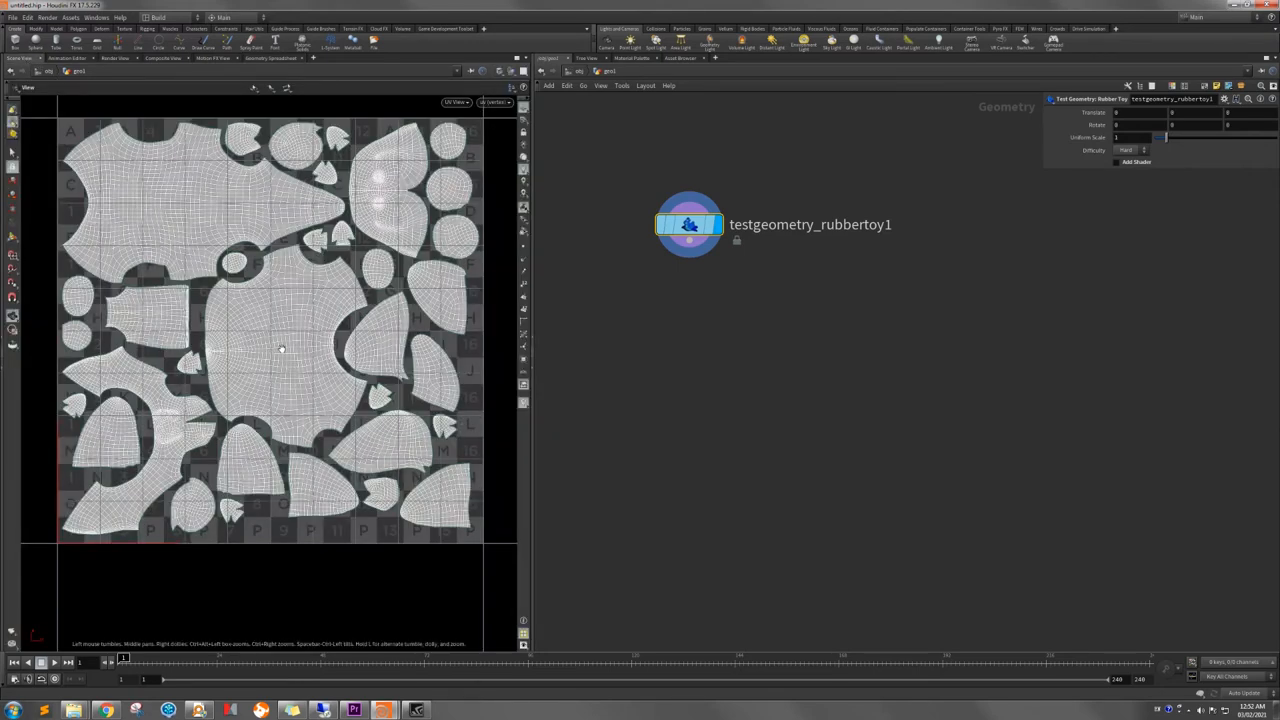
pyautogui.moveTo(56, 552)
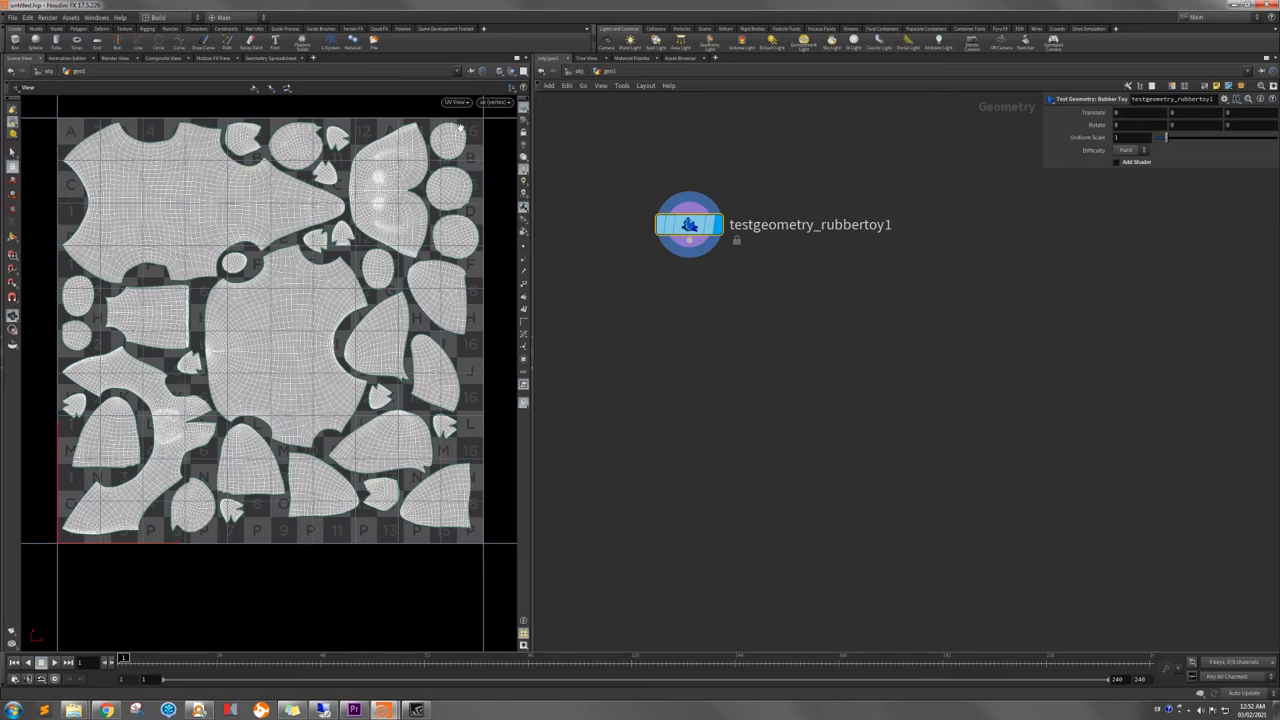
pyautogui.moveTo(96, 532)
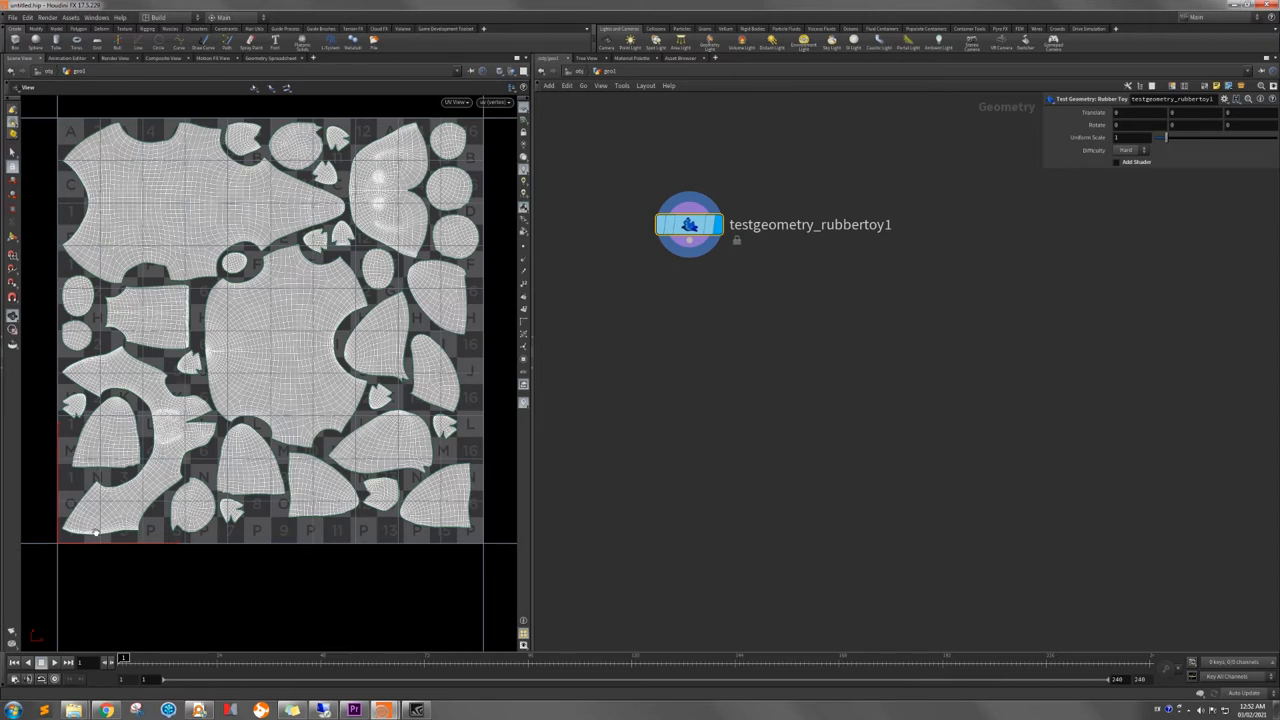
pyautogui.moveTo(44, 552)
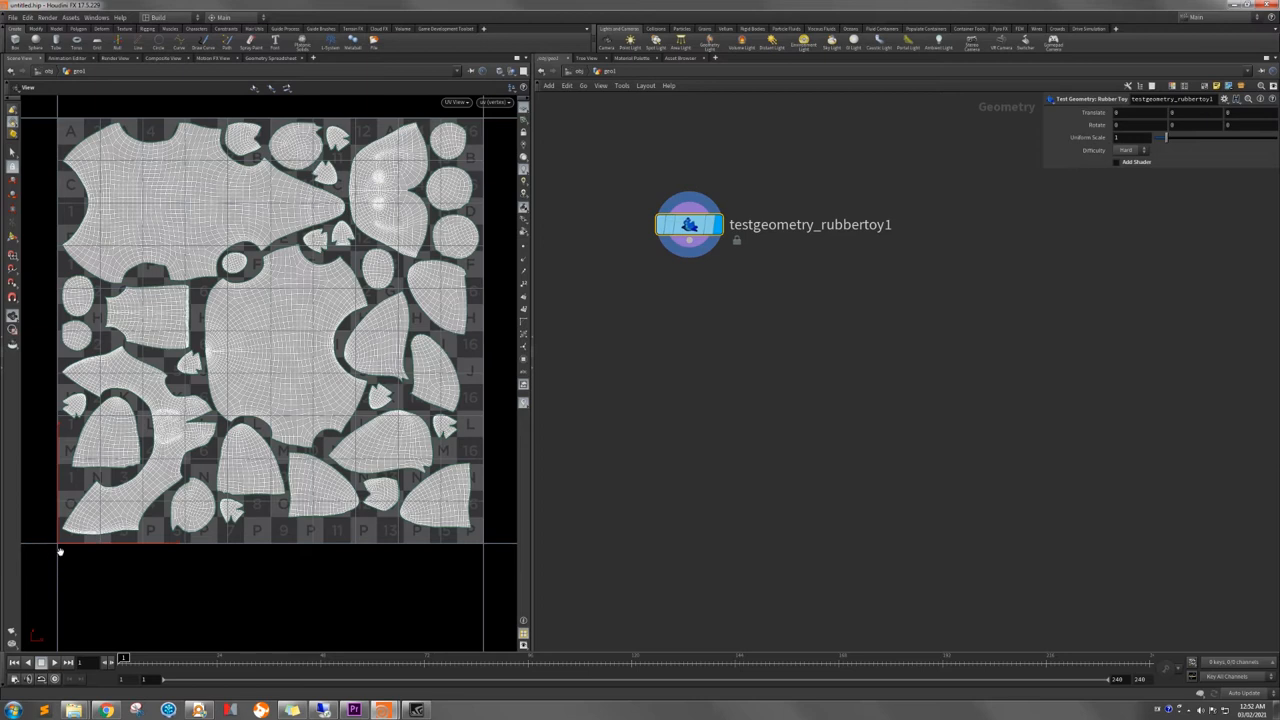
pyautogui.moveTo(48, 550)
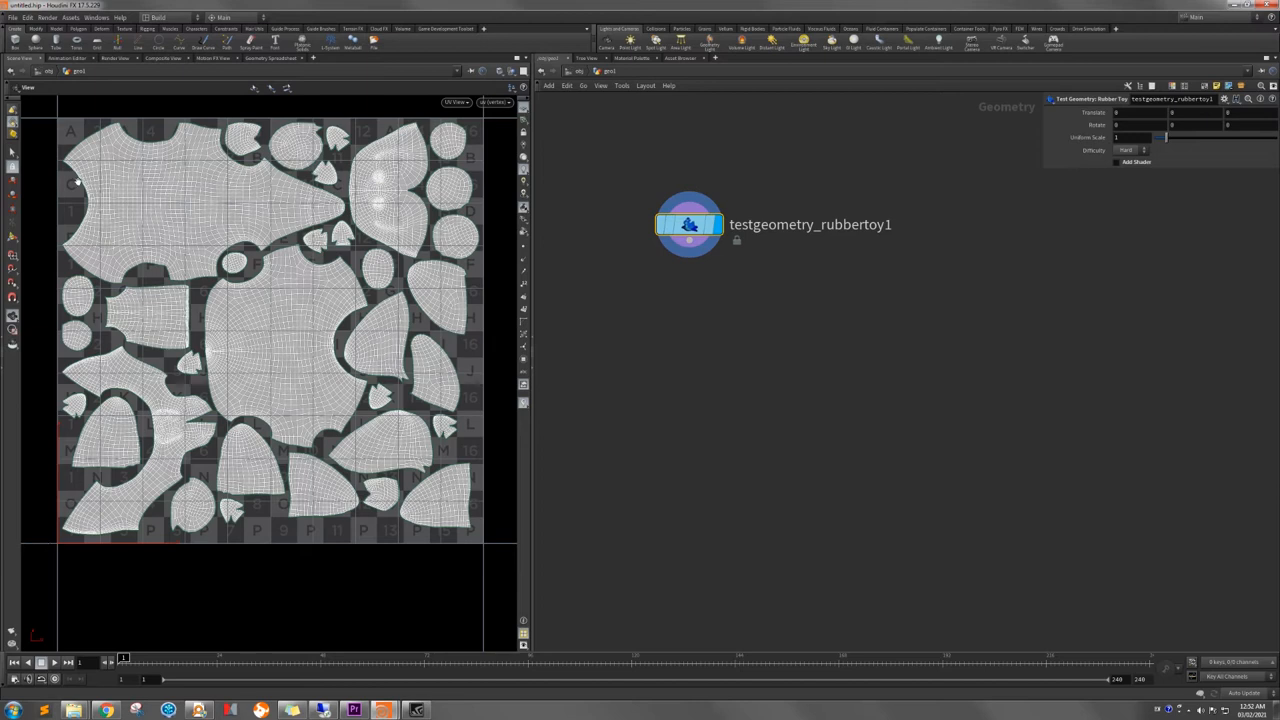
pyautogui.moveTo(176, 128)
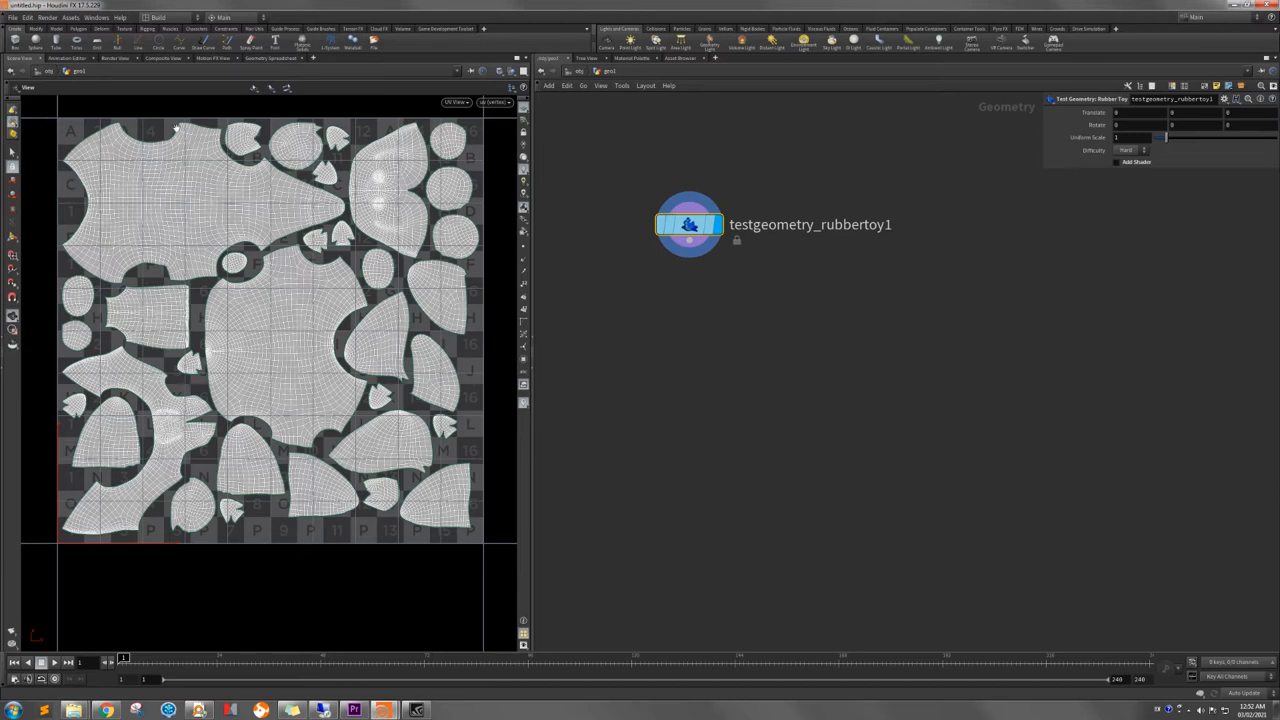
pyautogui.moveTo(496, 120)
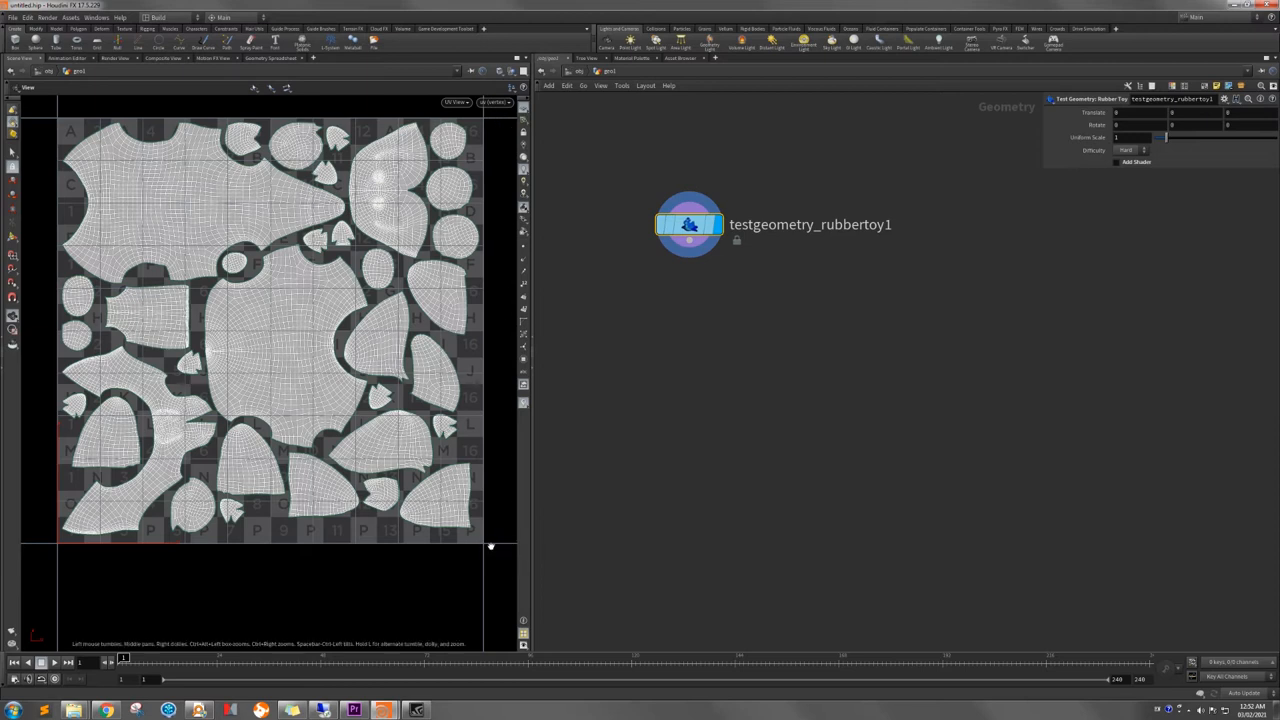
pyautogui.moveTo(724, 352)
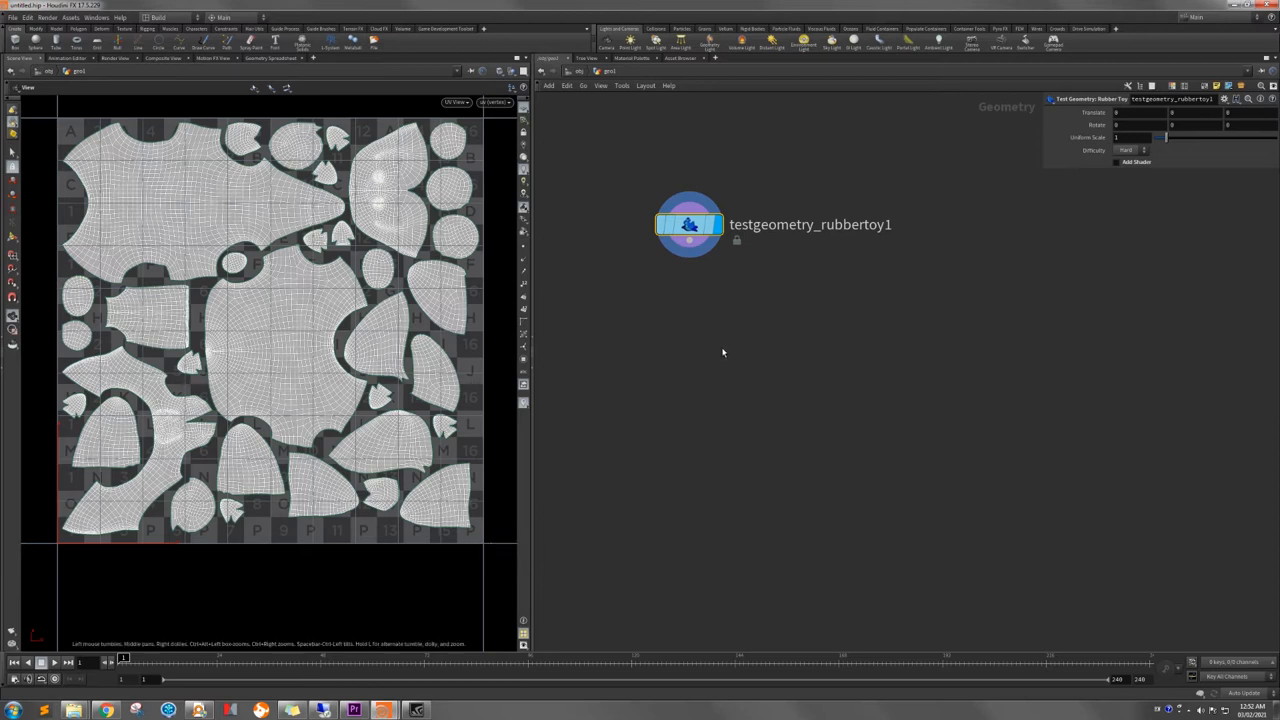
# Create a Vertex Wrangle under the rubber toy and start its VEX with an int declaration.
pyautogui.press('tab')
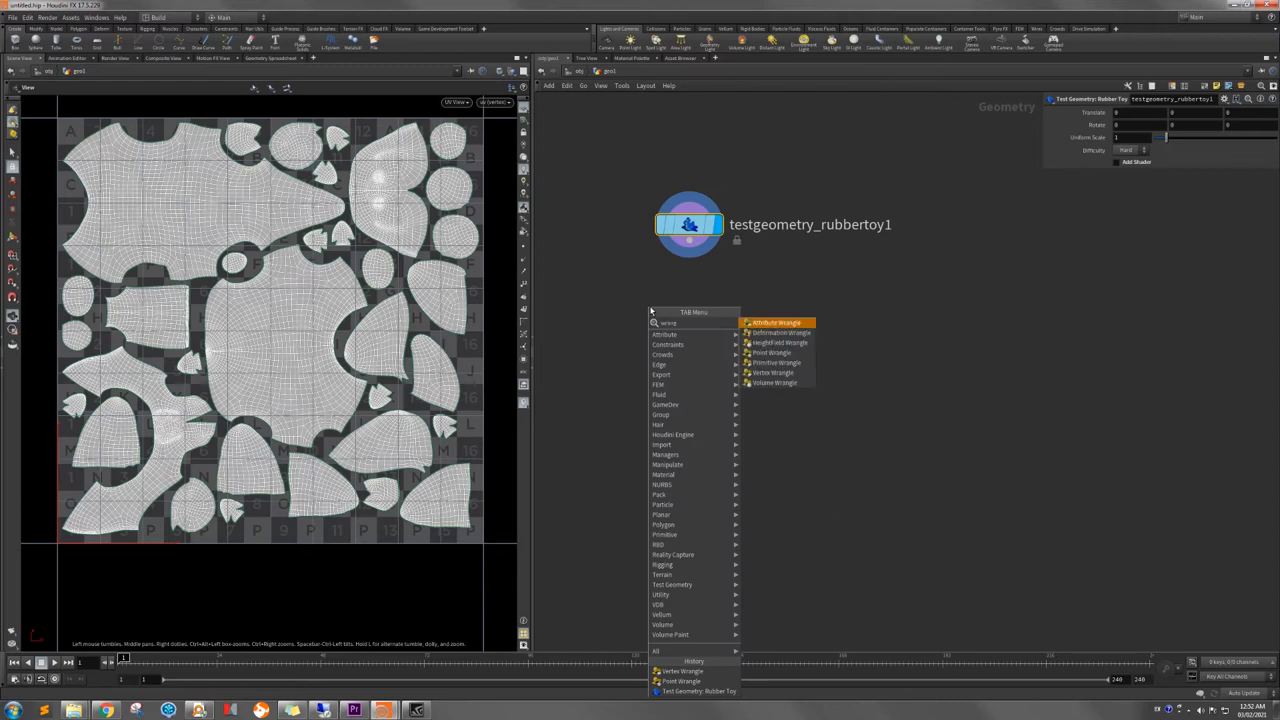
pyautogui.moveTo(772, 372)
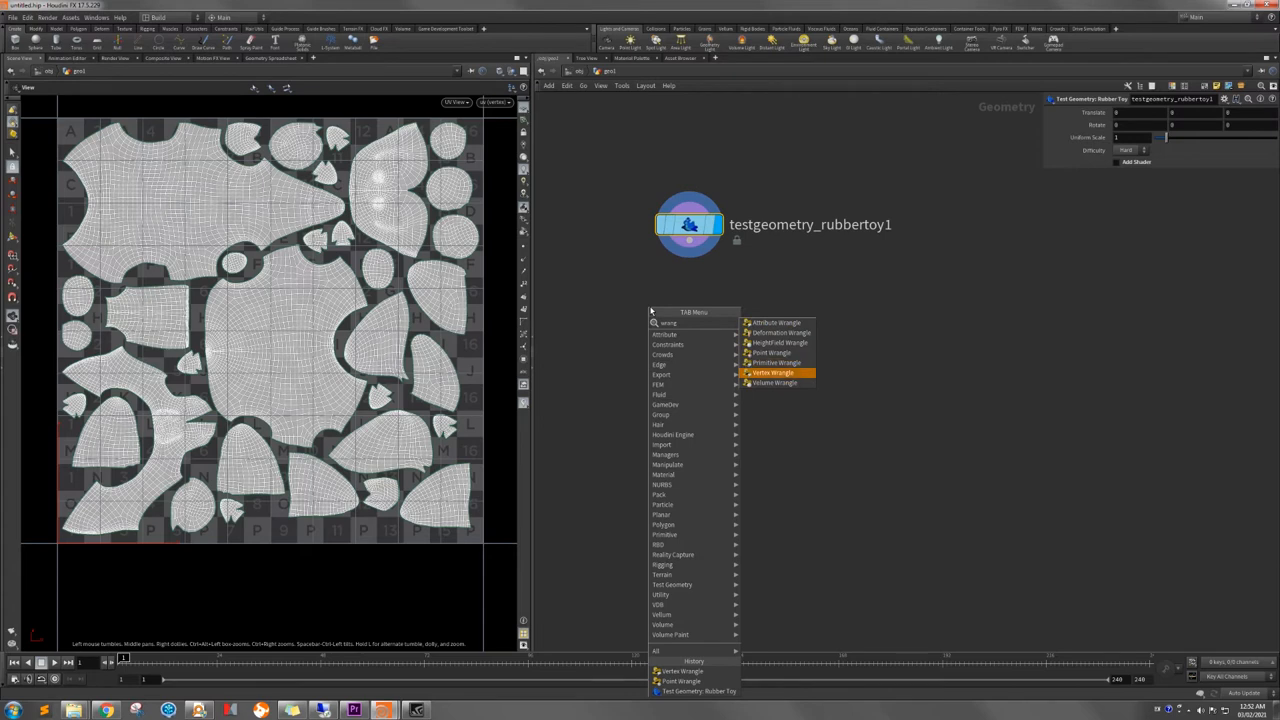
pyautogui.click(772, 372)
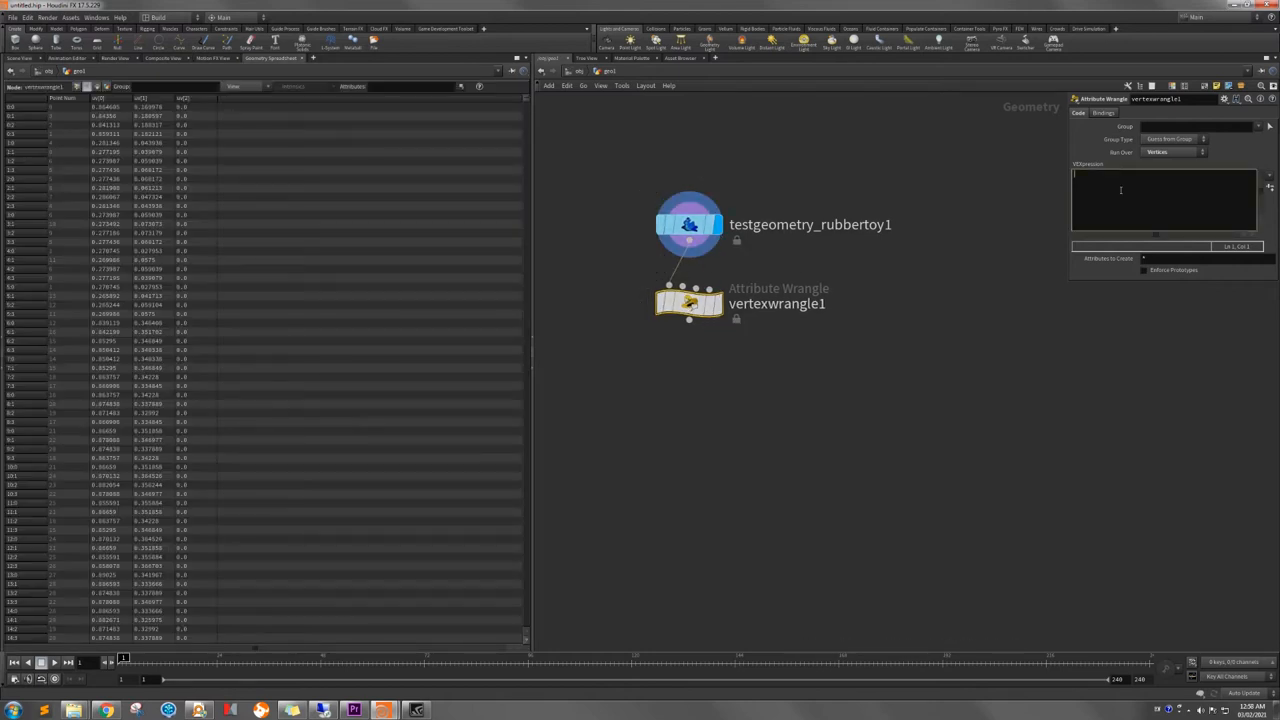
pyautogui.write('int inde')
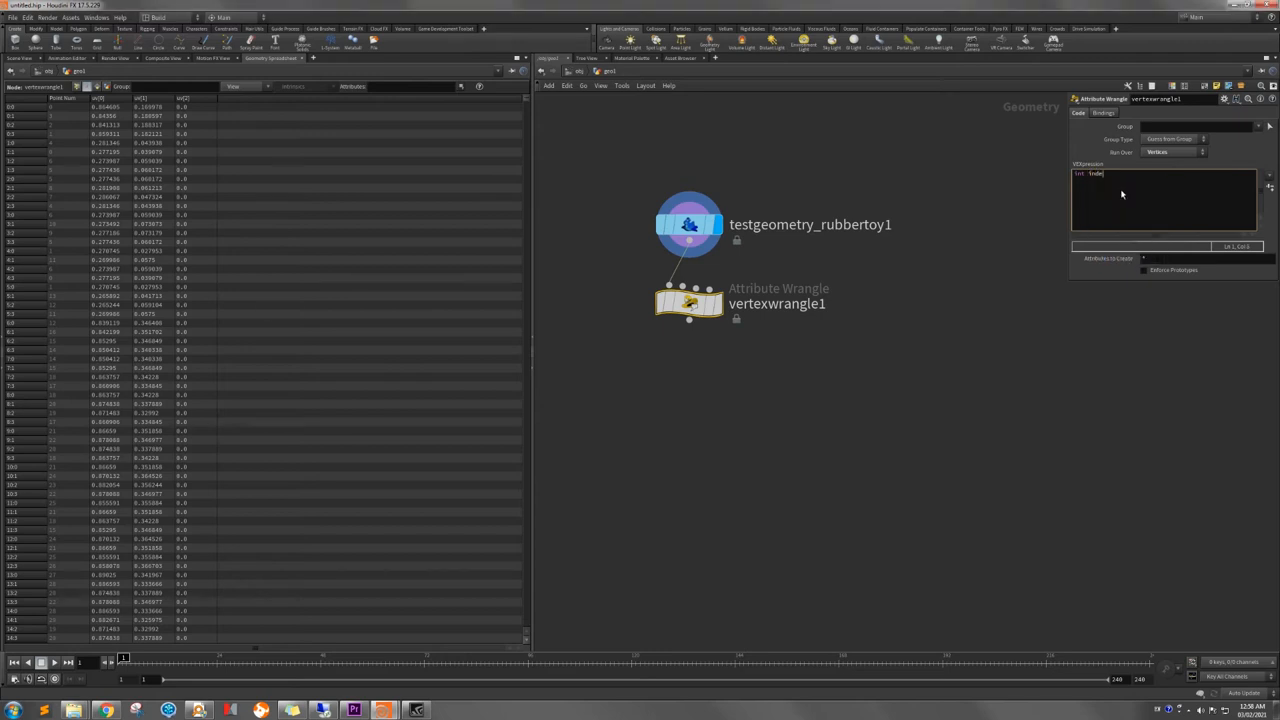
pyautogui.write('x=')
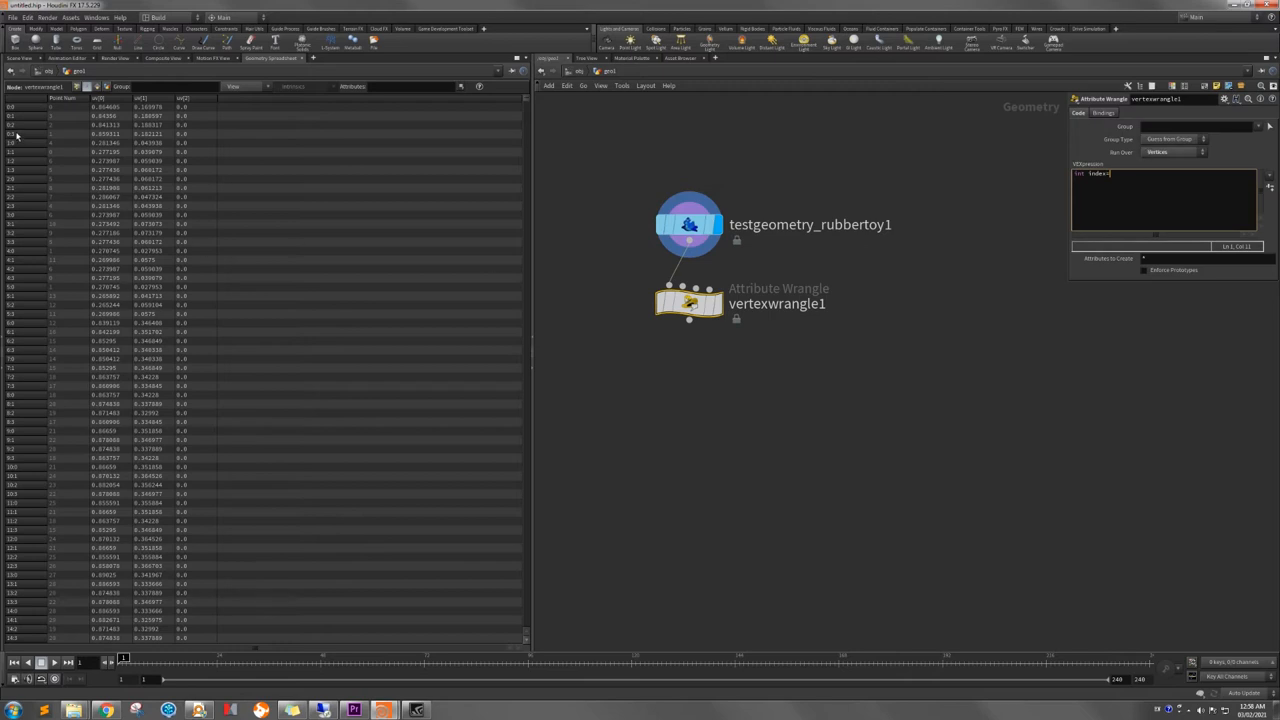
pyautogui.moveTo(10, 108)
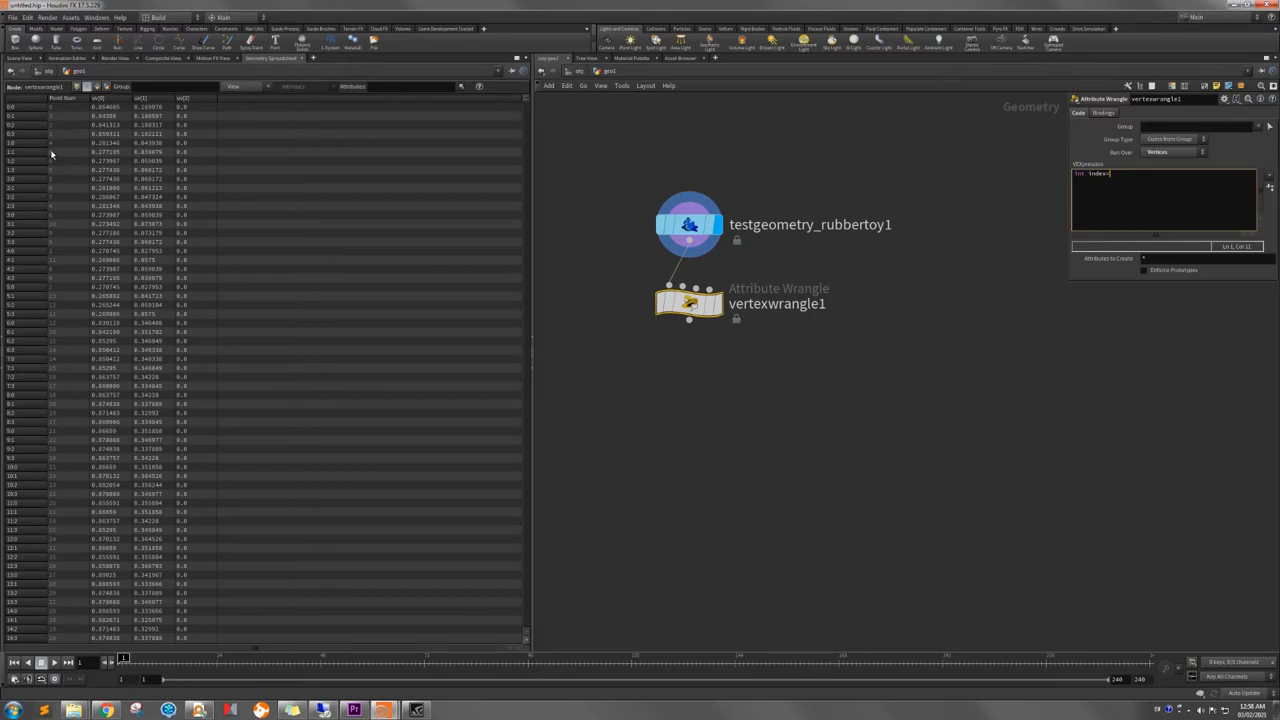
pyautogui.moveTo(56, 184)
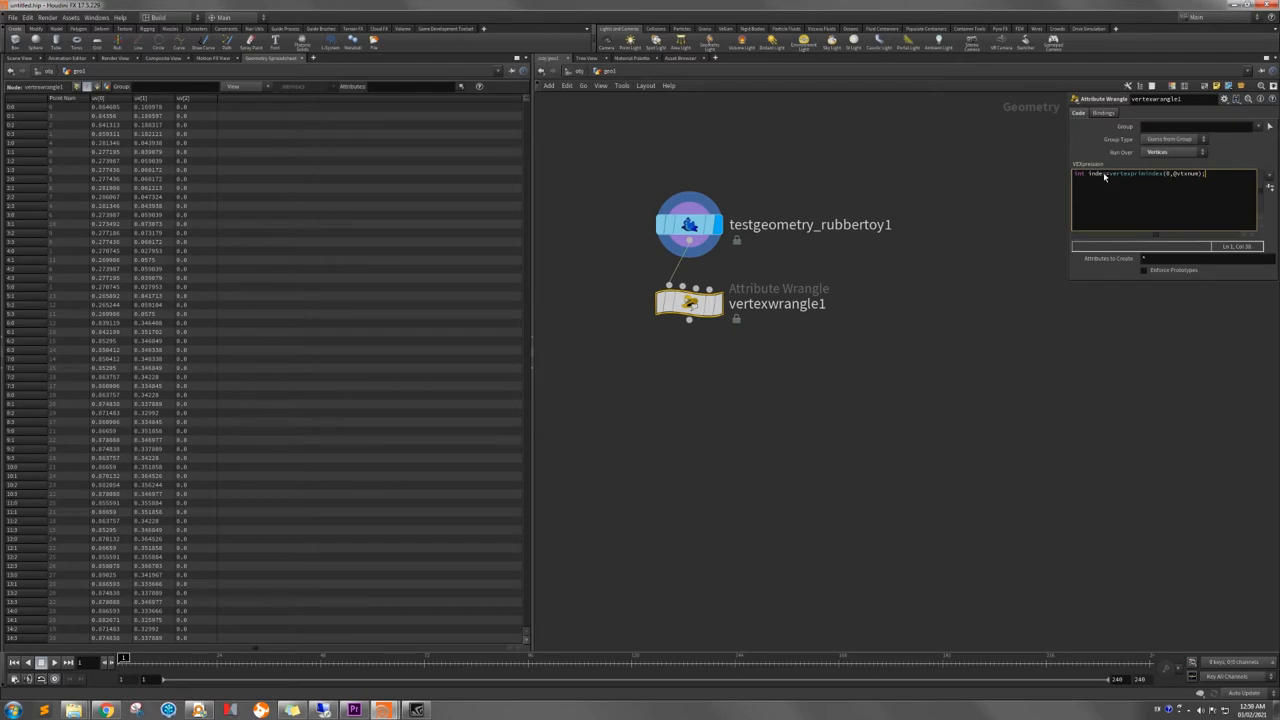
pyautogui.moveTo(56, 180)
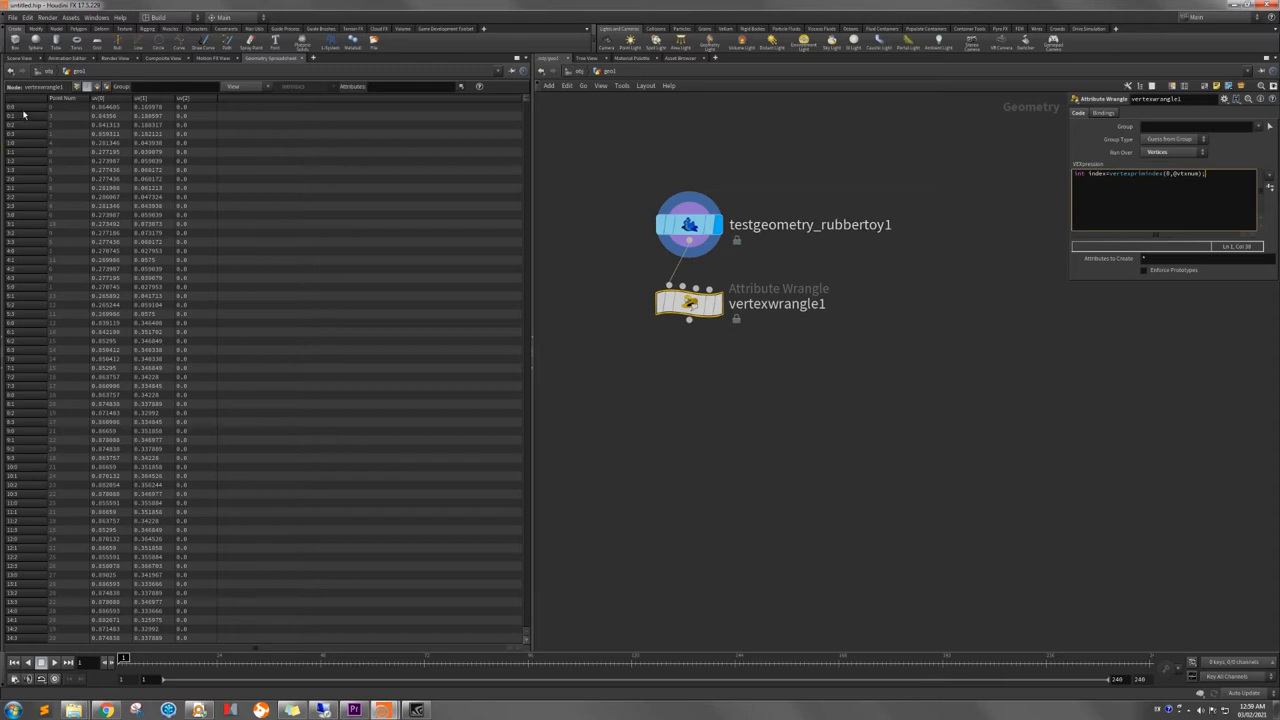
pyautogui.moveTo(28, 128)
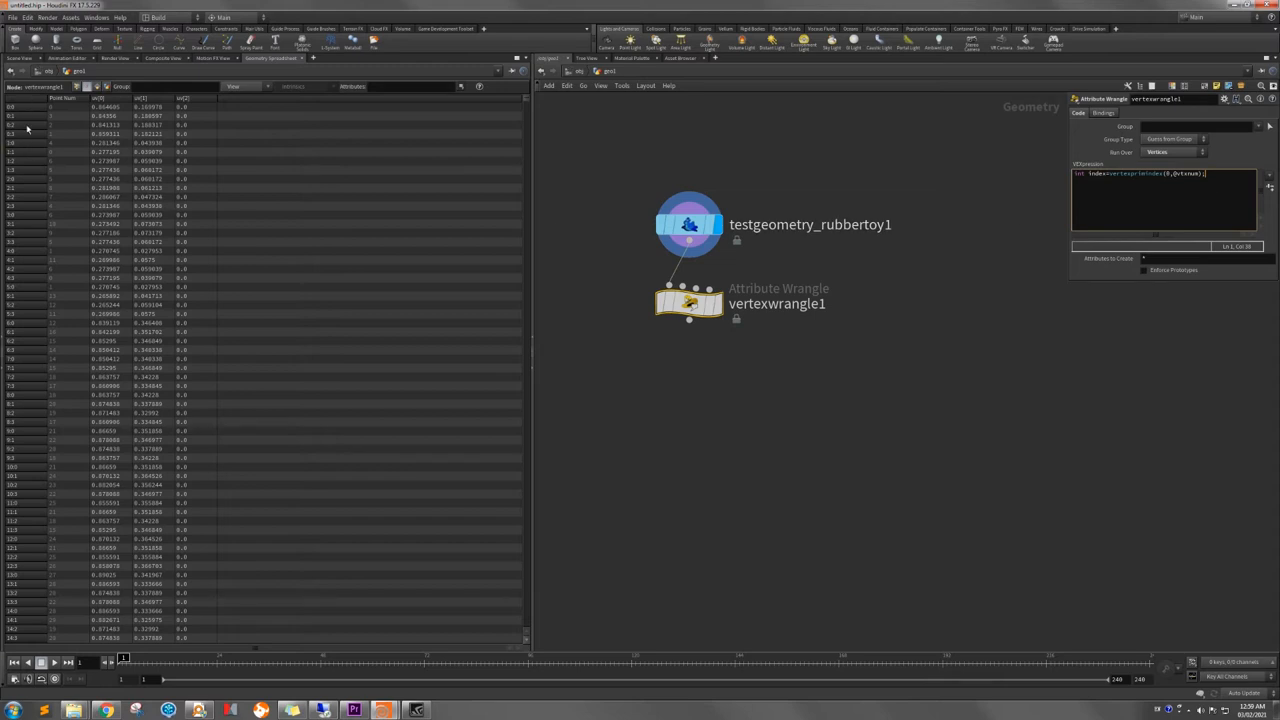
pyautogui.moveTo(968, 252)
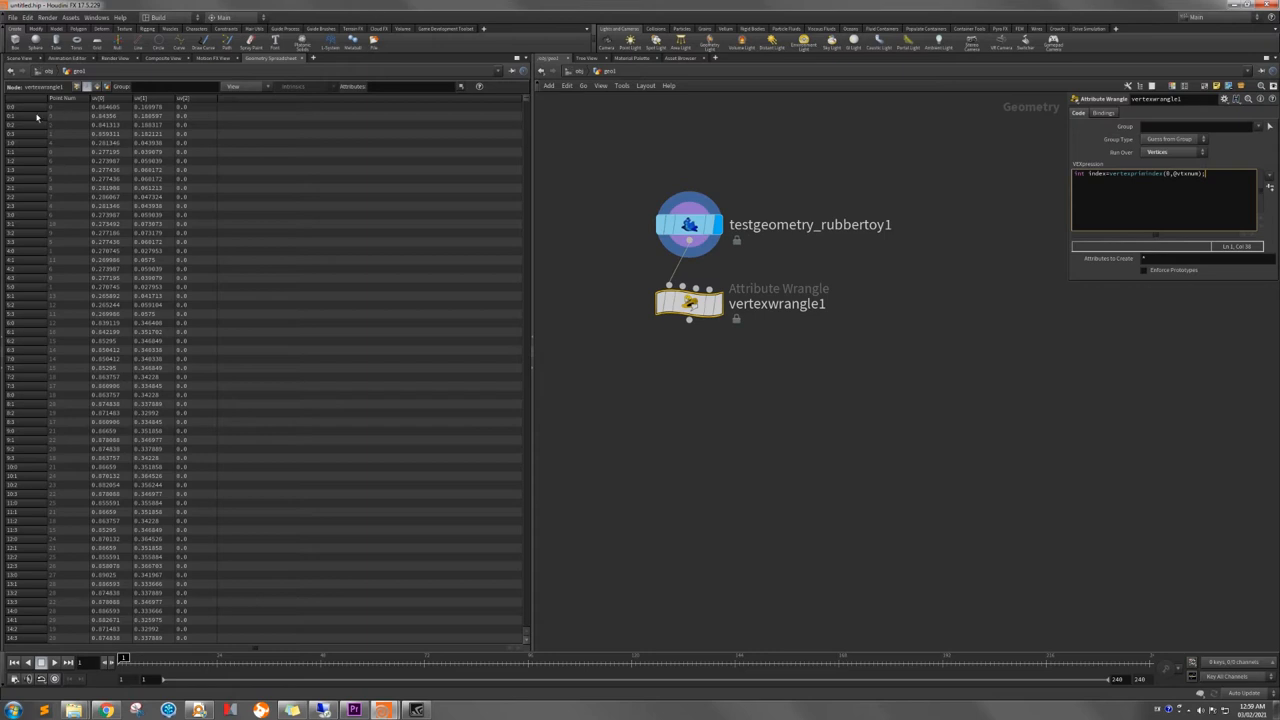
pyautogui.moveTo(14, 126)
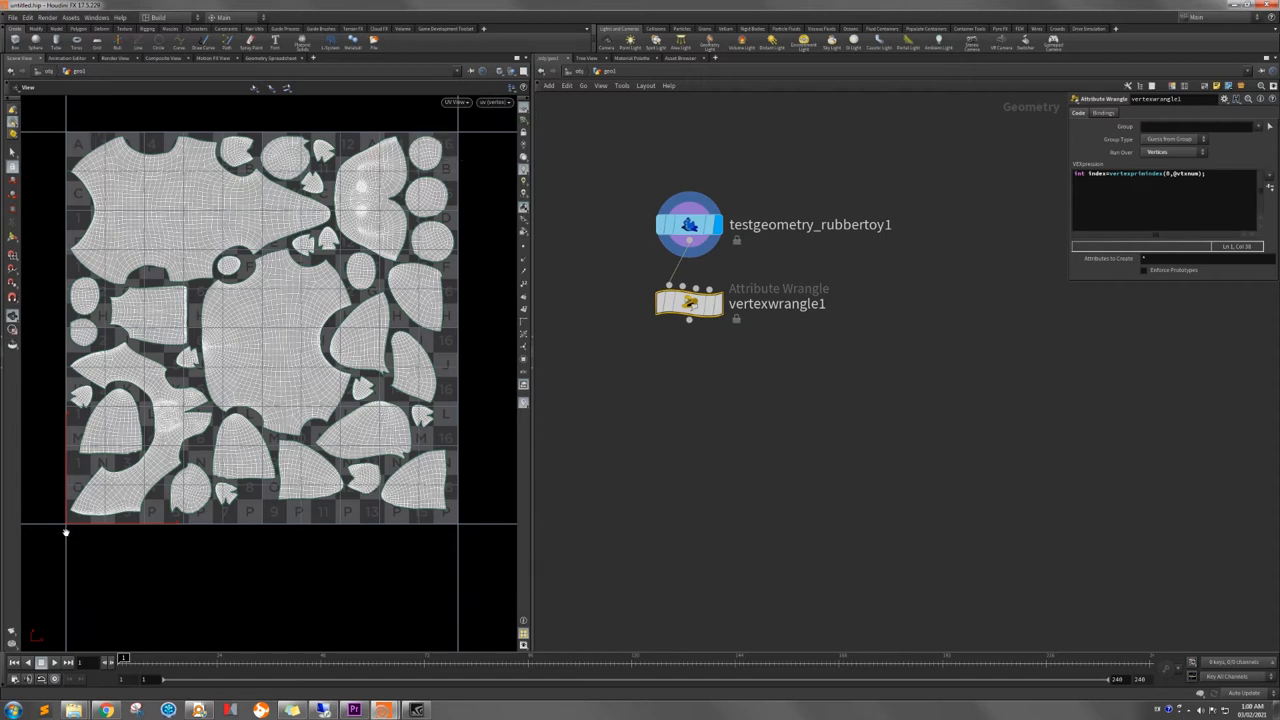
pyautogui.moveTo(208, 120)
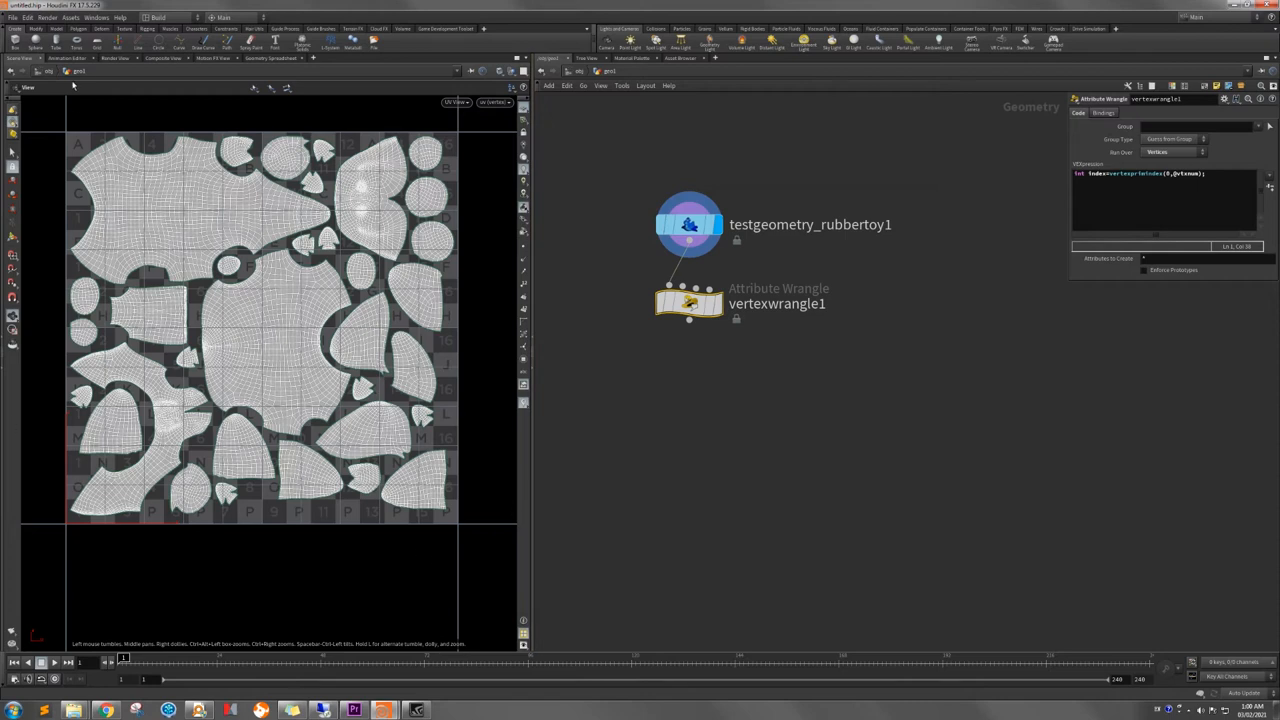
pyautogui.moveTo(556, 458)
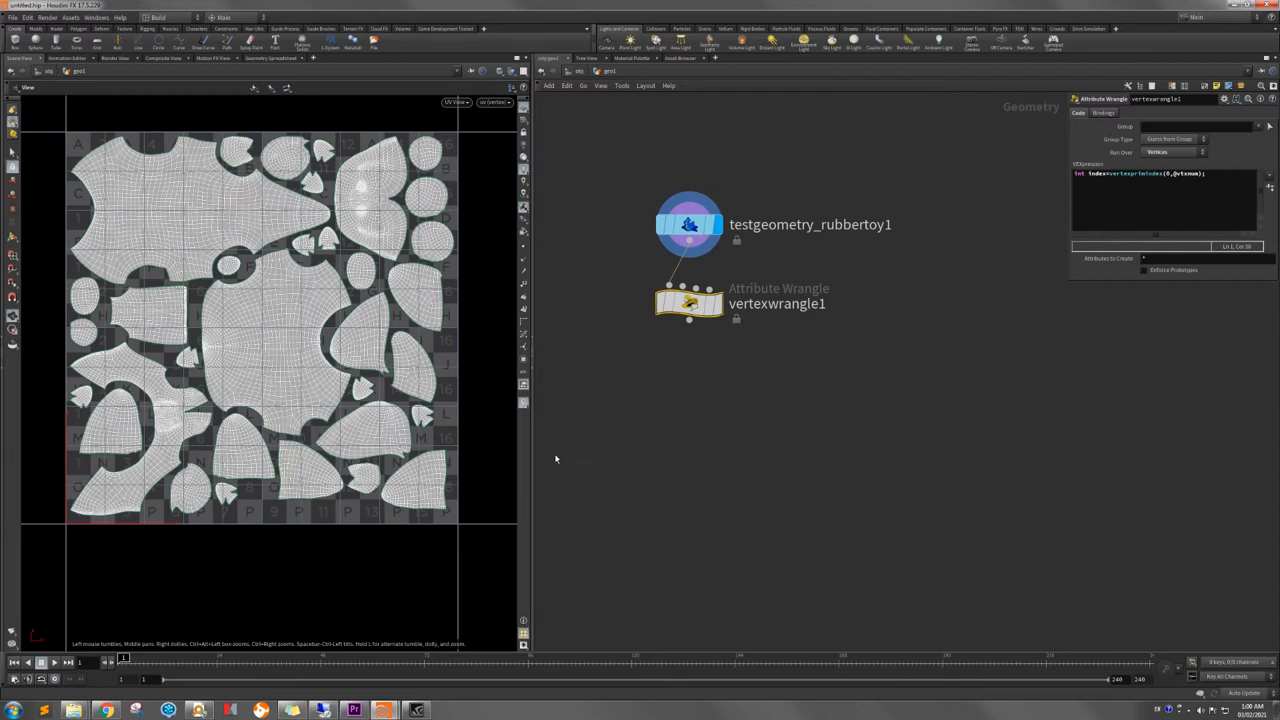
pyautogui.moveTo(284, 392)
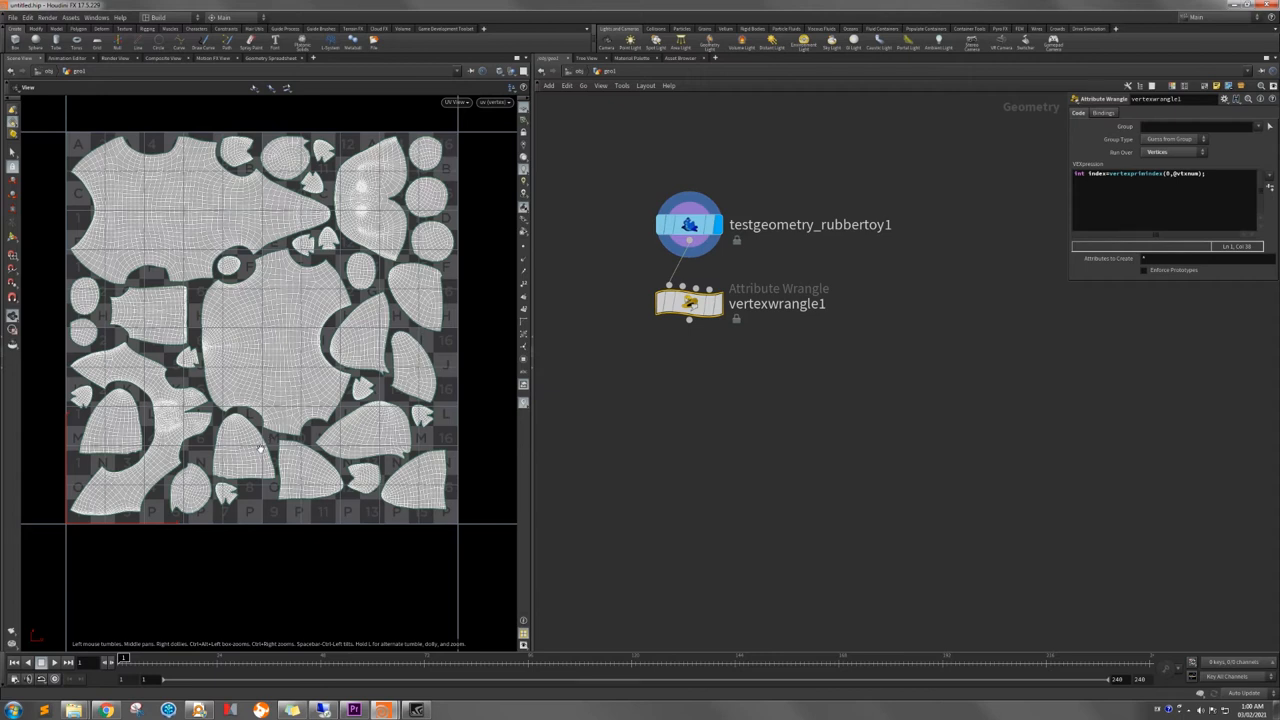
pyautogui.moveTo(736, 370)
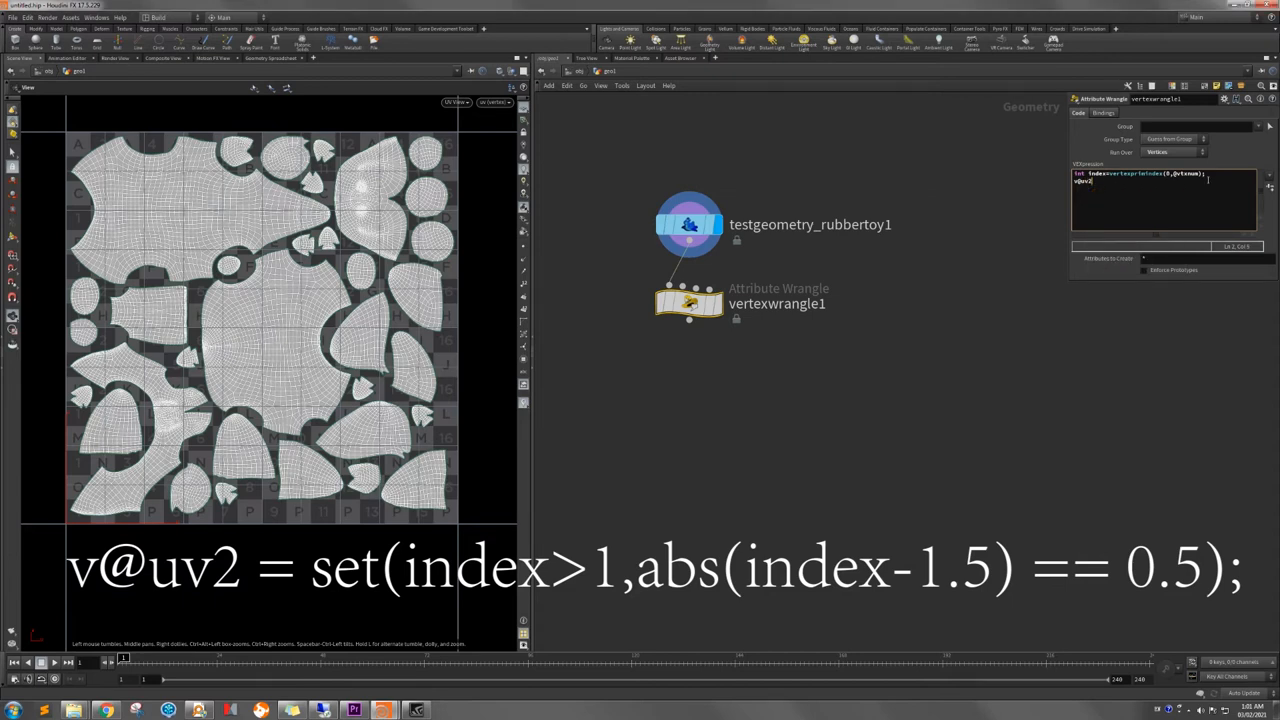
# Write the v@uv2 set() call using index>1 and abs(index-1.5)==0.5 comparisons.
pyautogui.write('set(index>1')
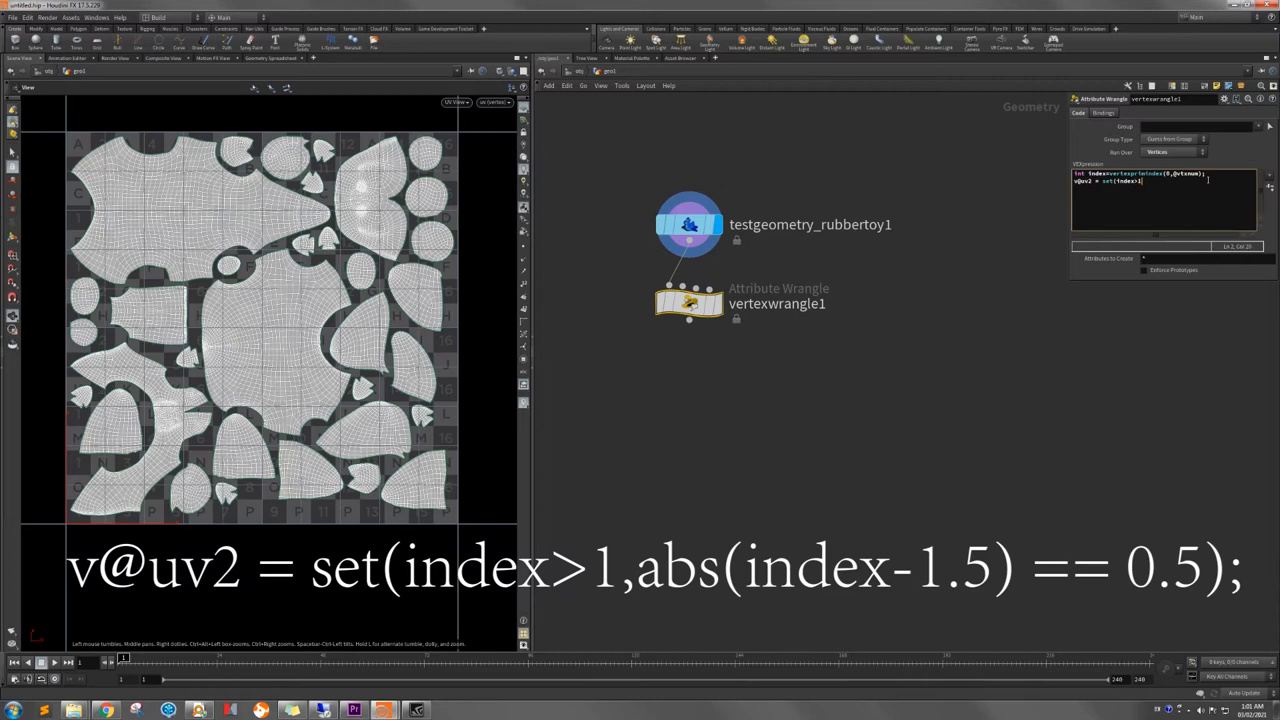
pyautogui.write(',abs(index-1.5')
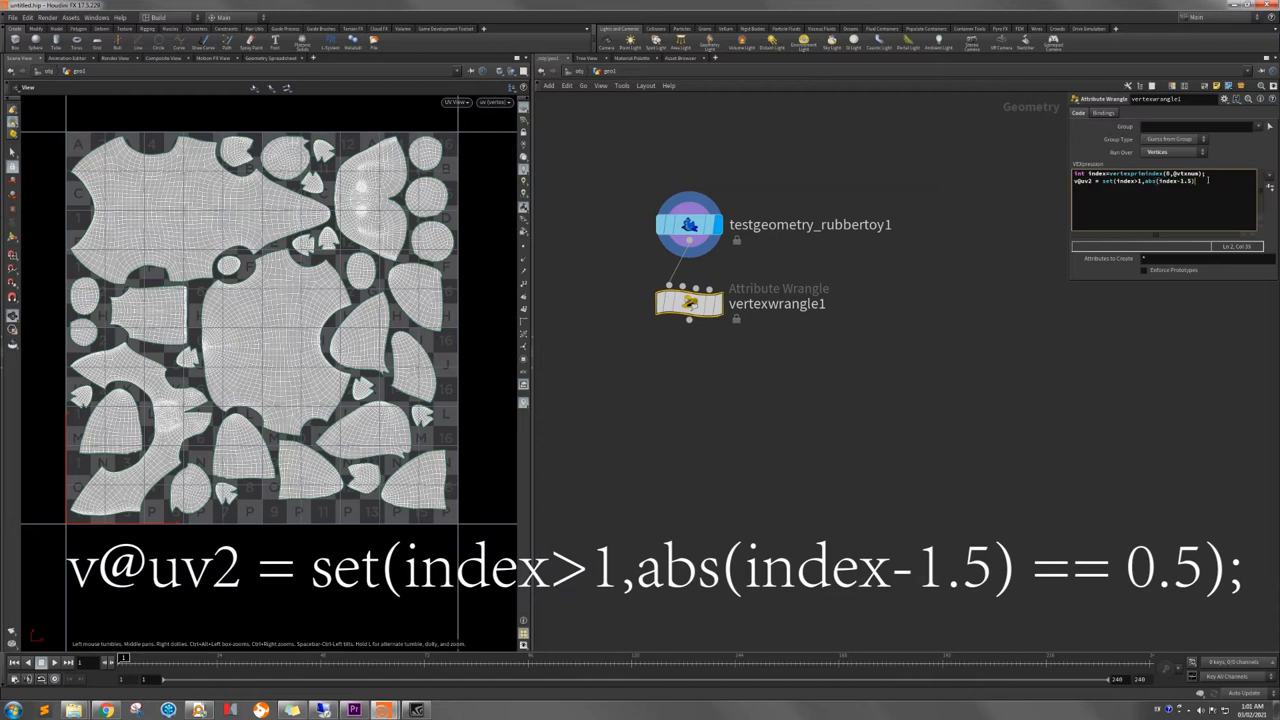
pyautogui.write('==0.5);')
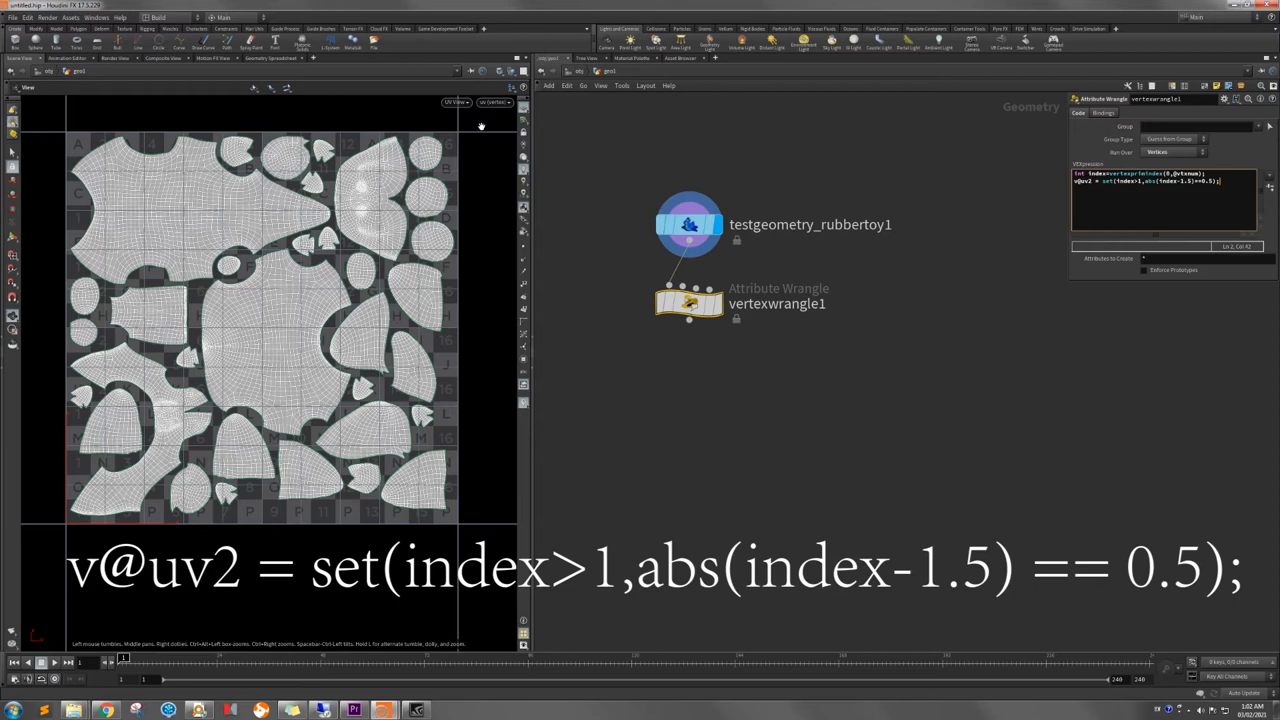
pyautogui.moveTo(392, 448)
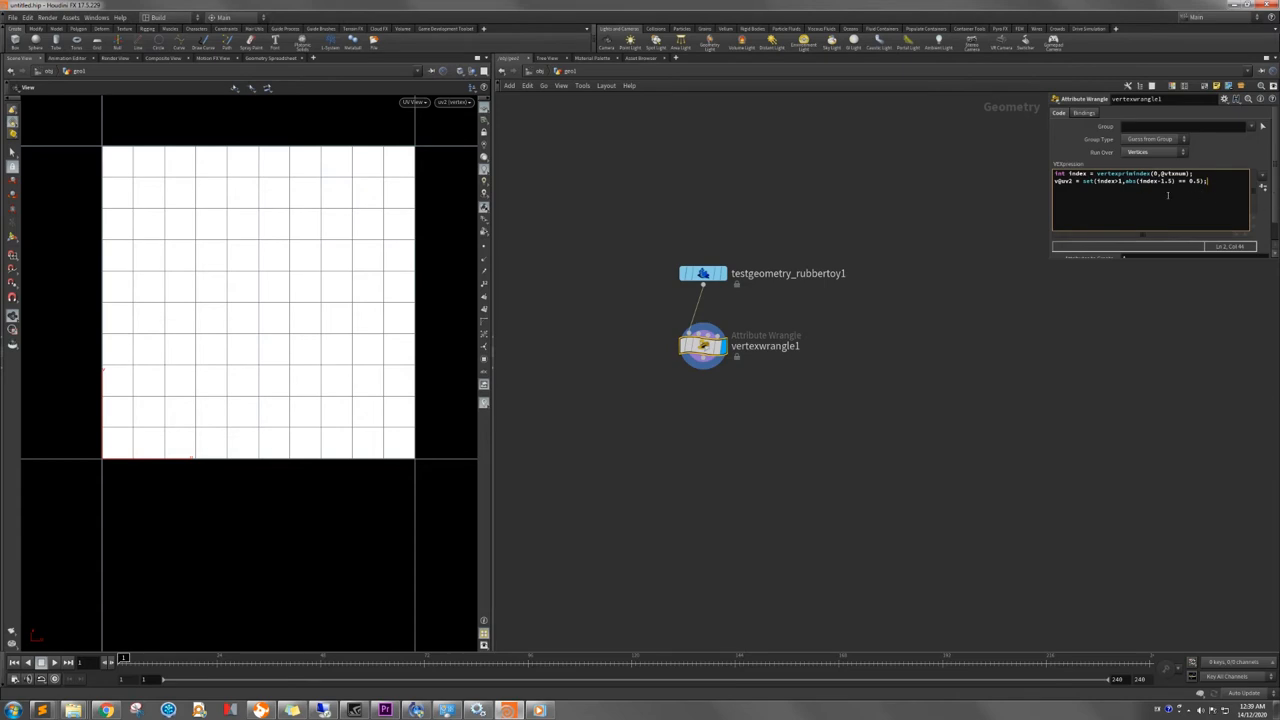
pyautogui.moveTo(812, 344)
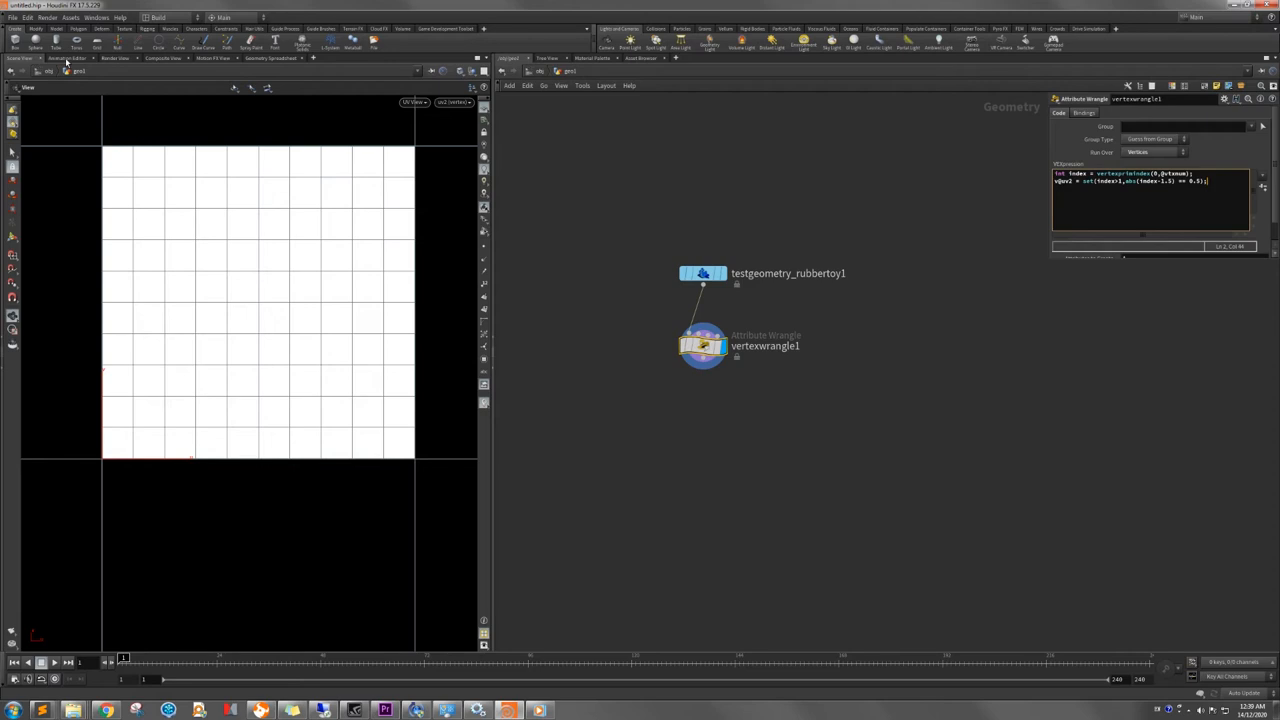
# Switch the viewer back to the 3D scene view of the rubber toy.
pyautogui.click(414, 102)
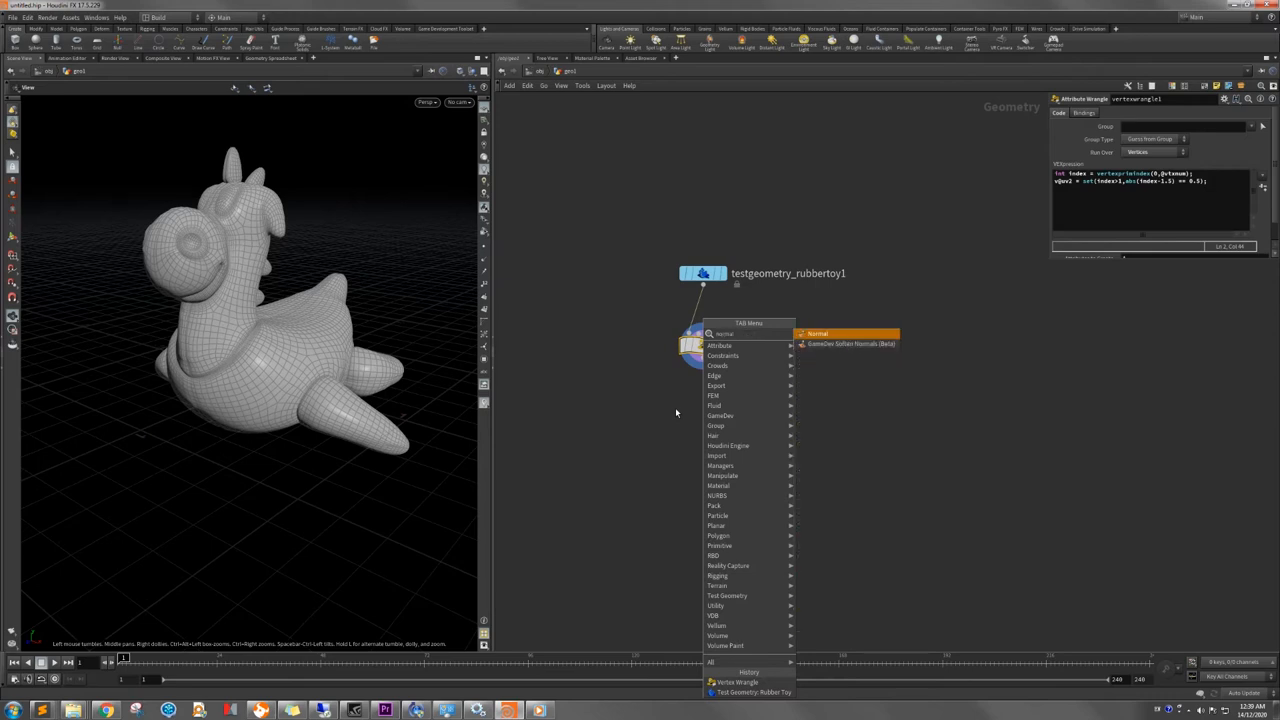
# Place a Normal node below vertexwrangle1 and set its display flag in the 3D viewer.
pyautogui.click(818, 332)
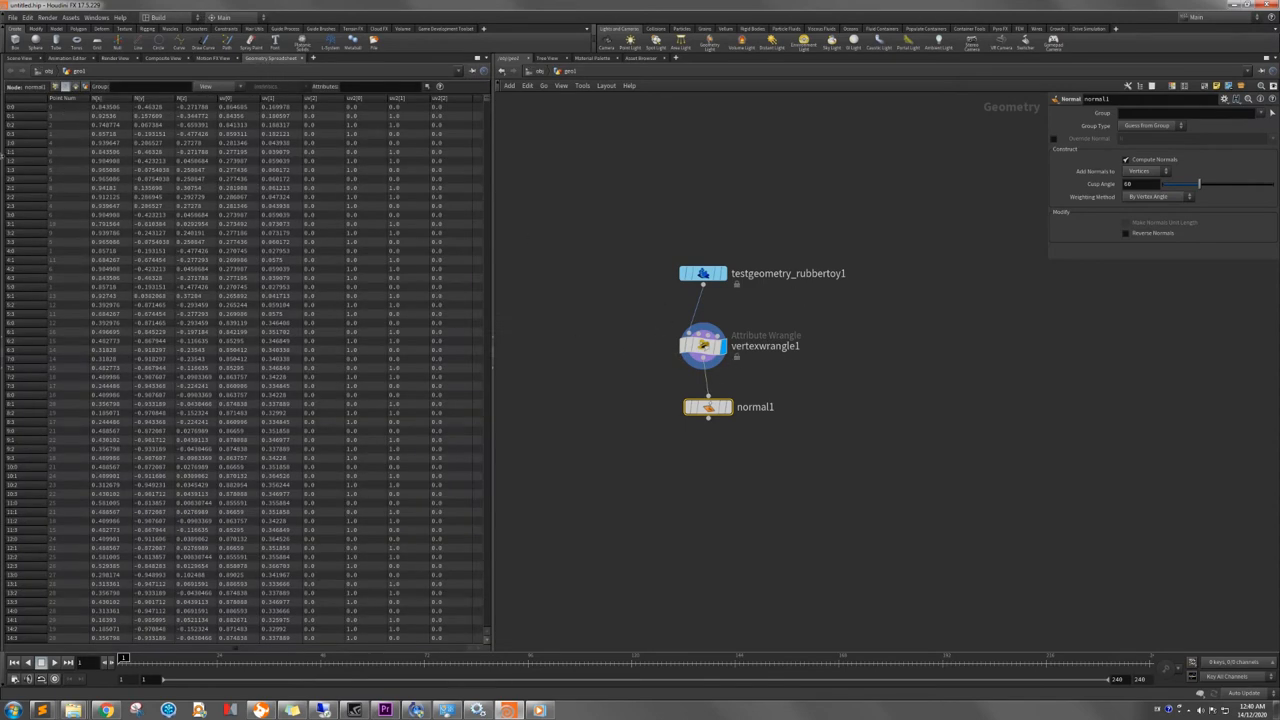
pyautogui.click(708, 406)
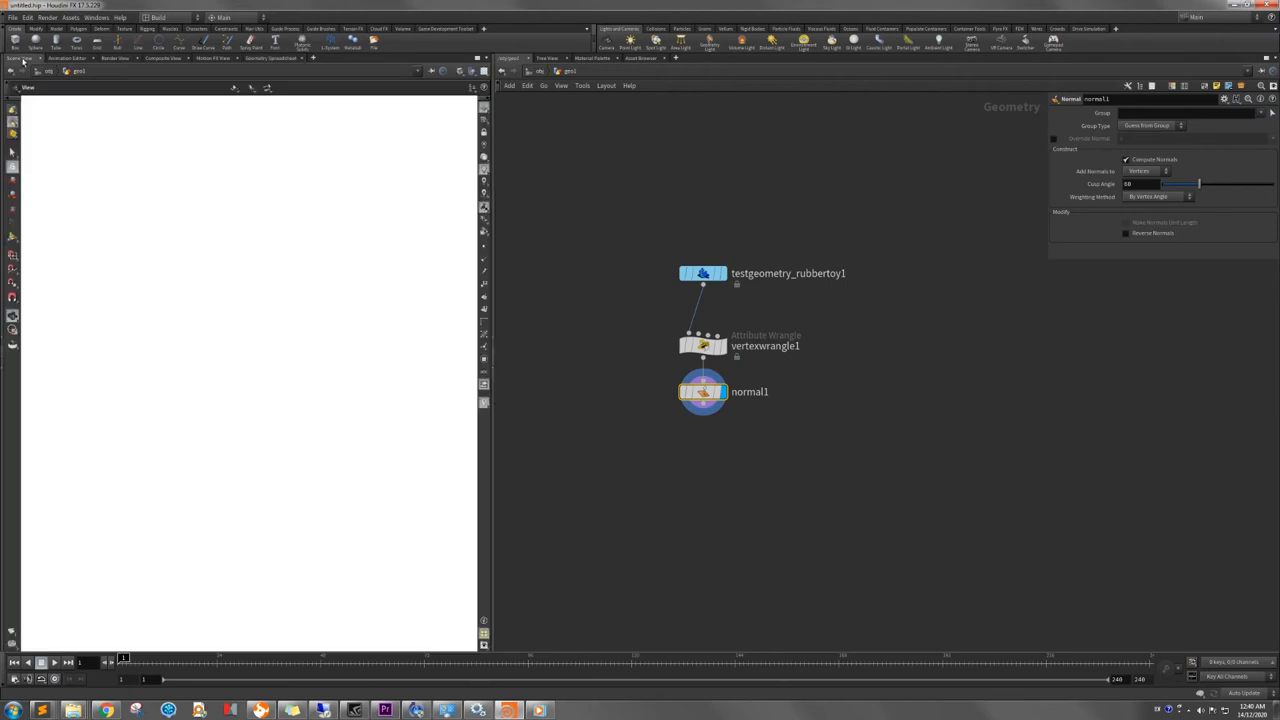
pyautogui.click(704, 390)
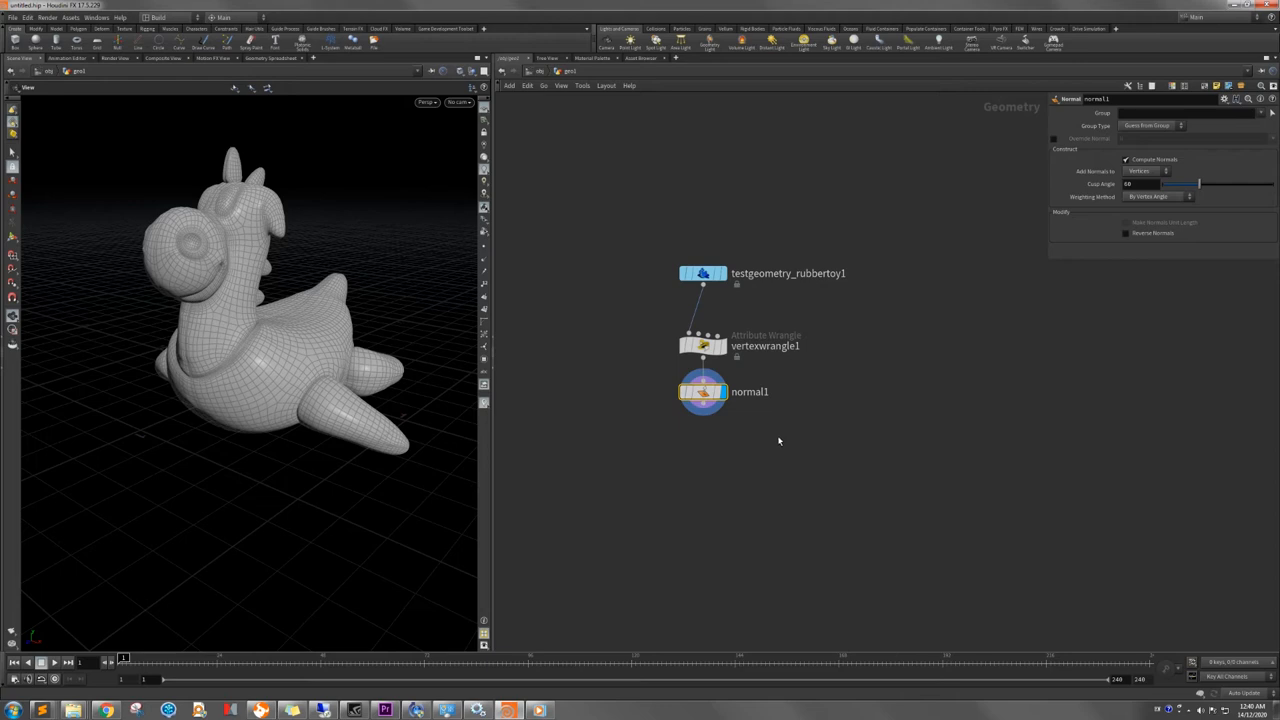
pyautogui.moveTo(744, 432)
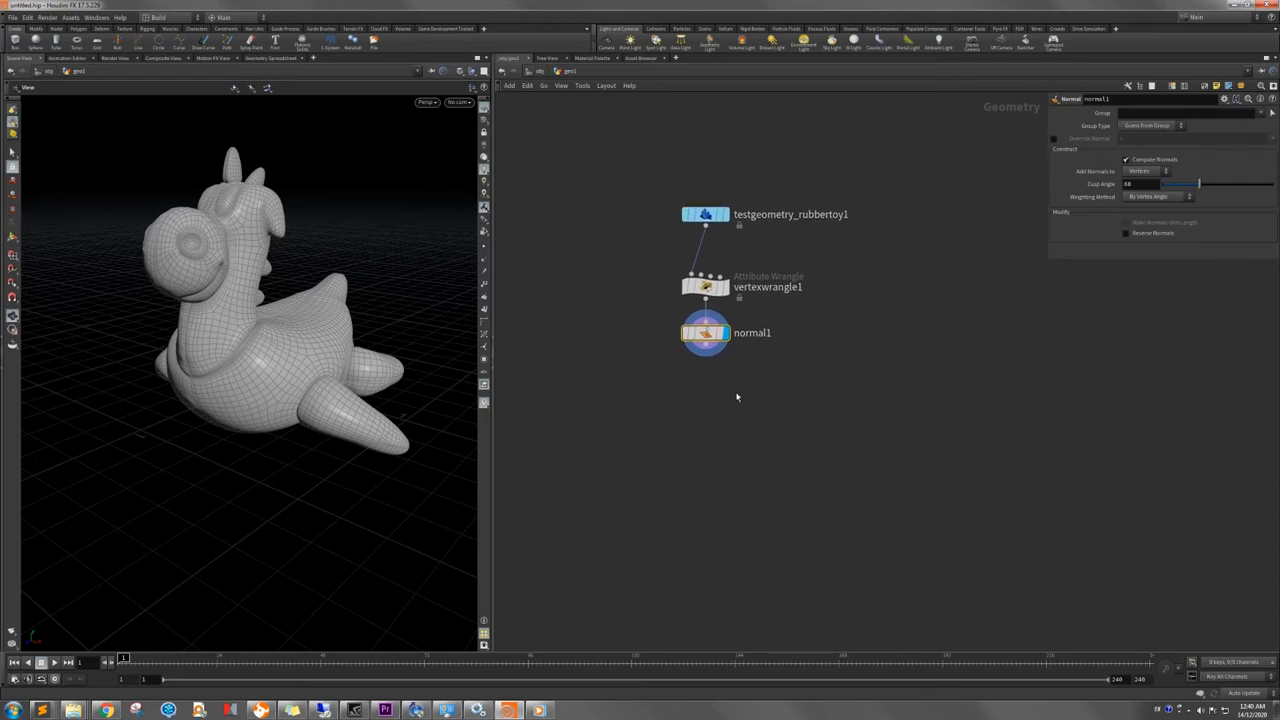
# Add a Copy and Transform node after the Normal node.
pyautogui.press('tab')
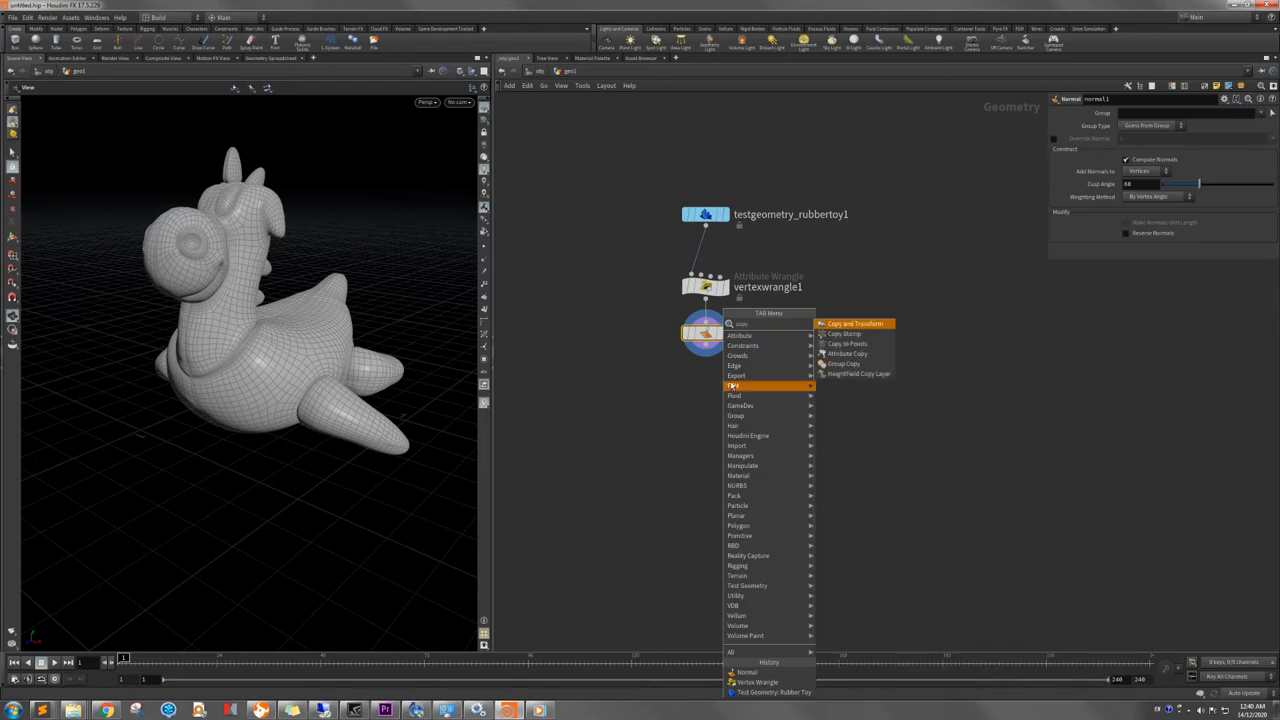
pyautogui.moveTo(844, 332)
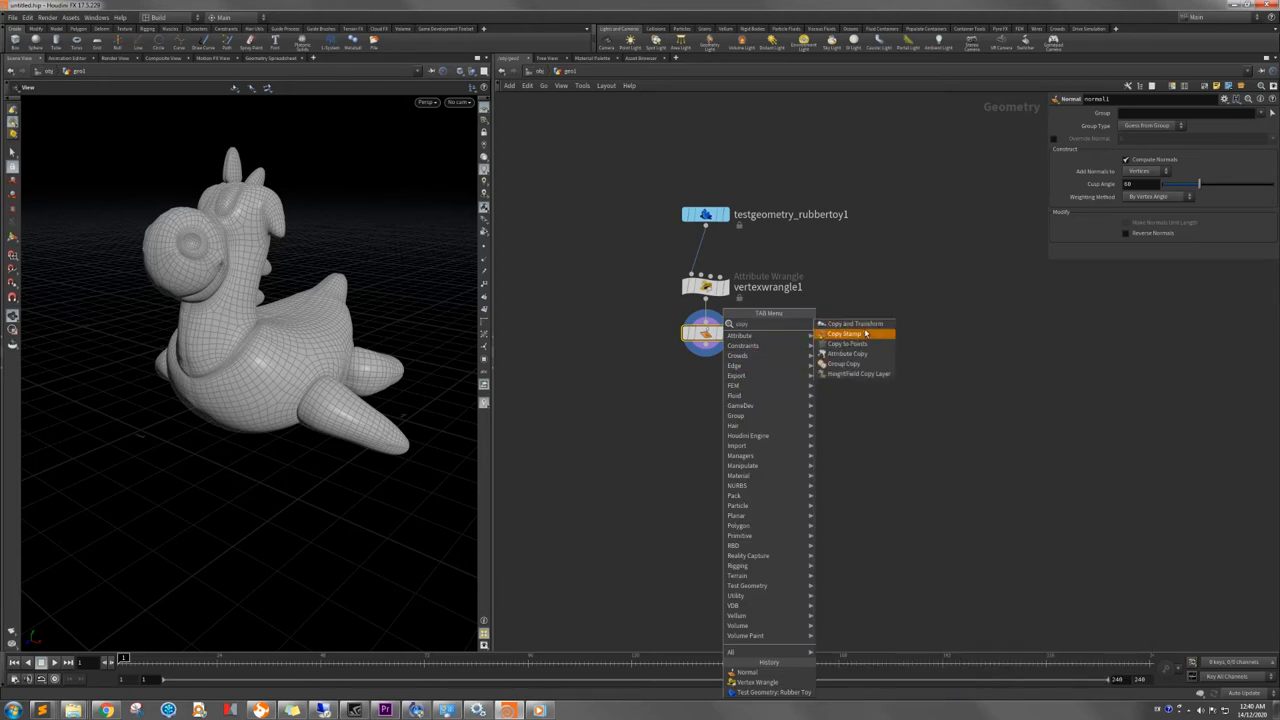
pyautogui.click(856, 324)
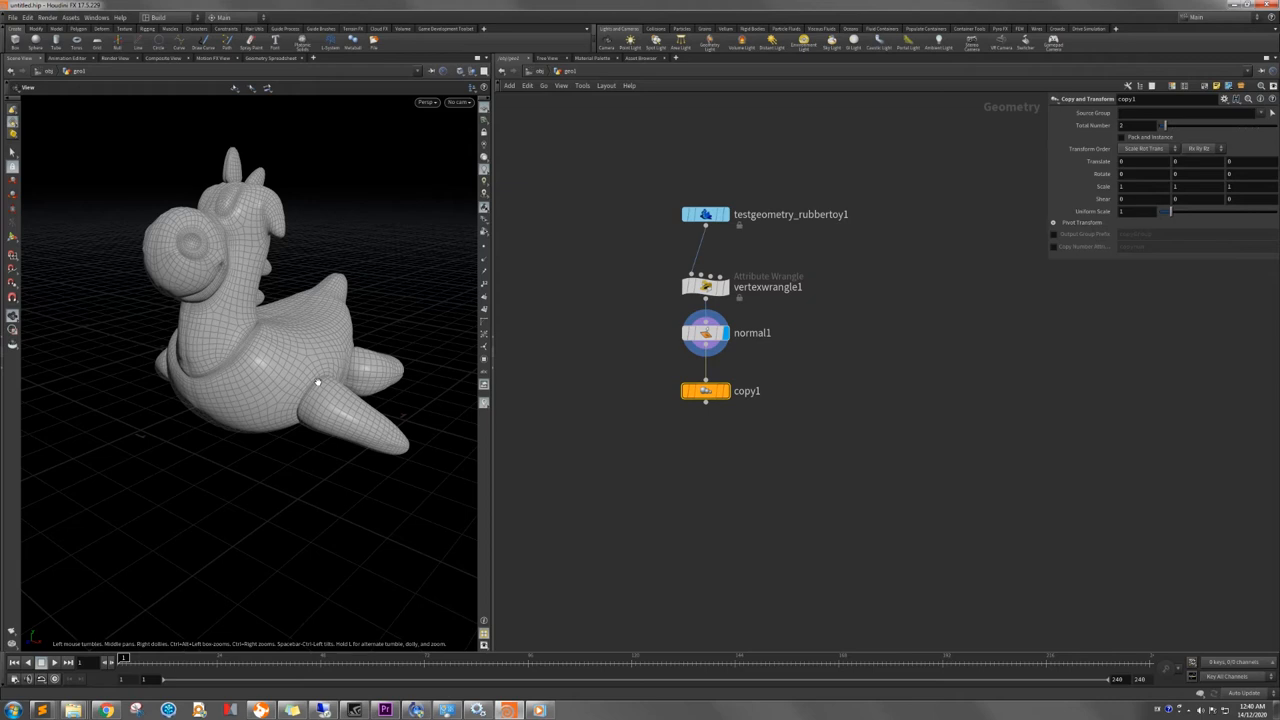
pyautogui.moveTo(314, 378)
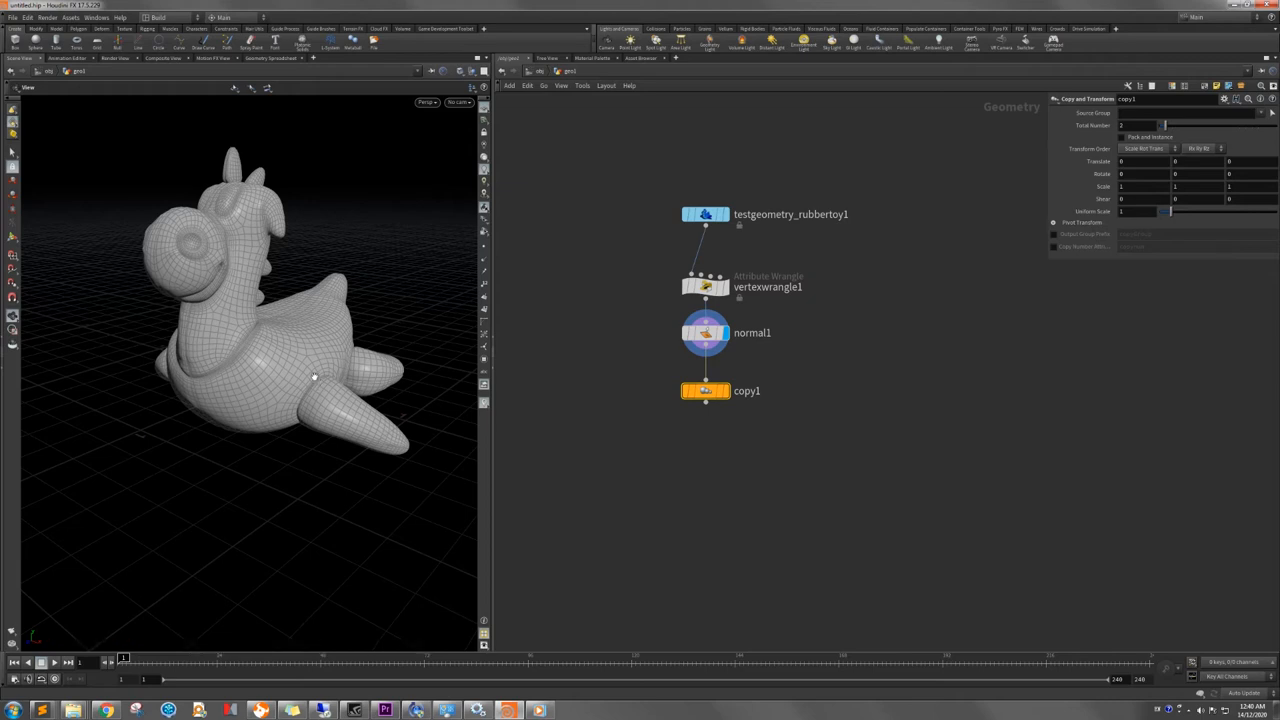
pyautogui.moveTo(296, 356)
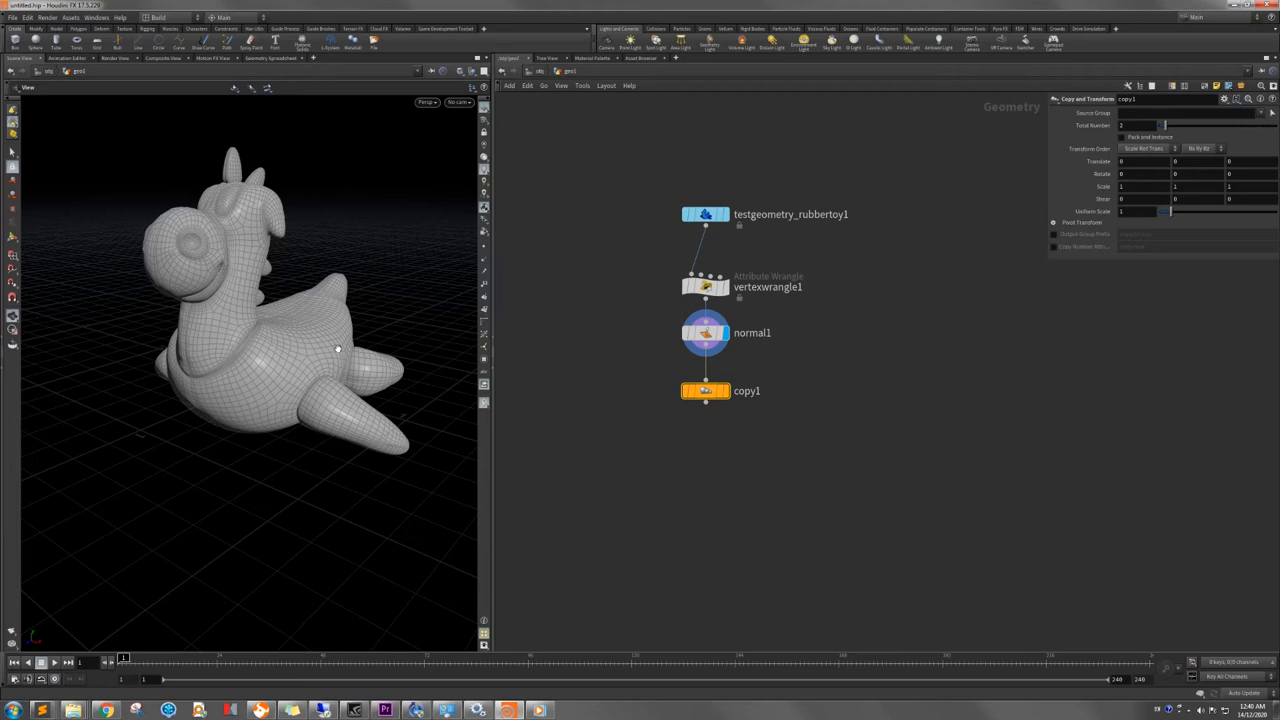
pyautogui.moveTo(318, 344)
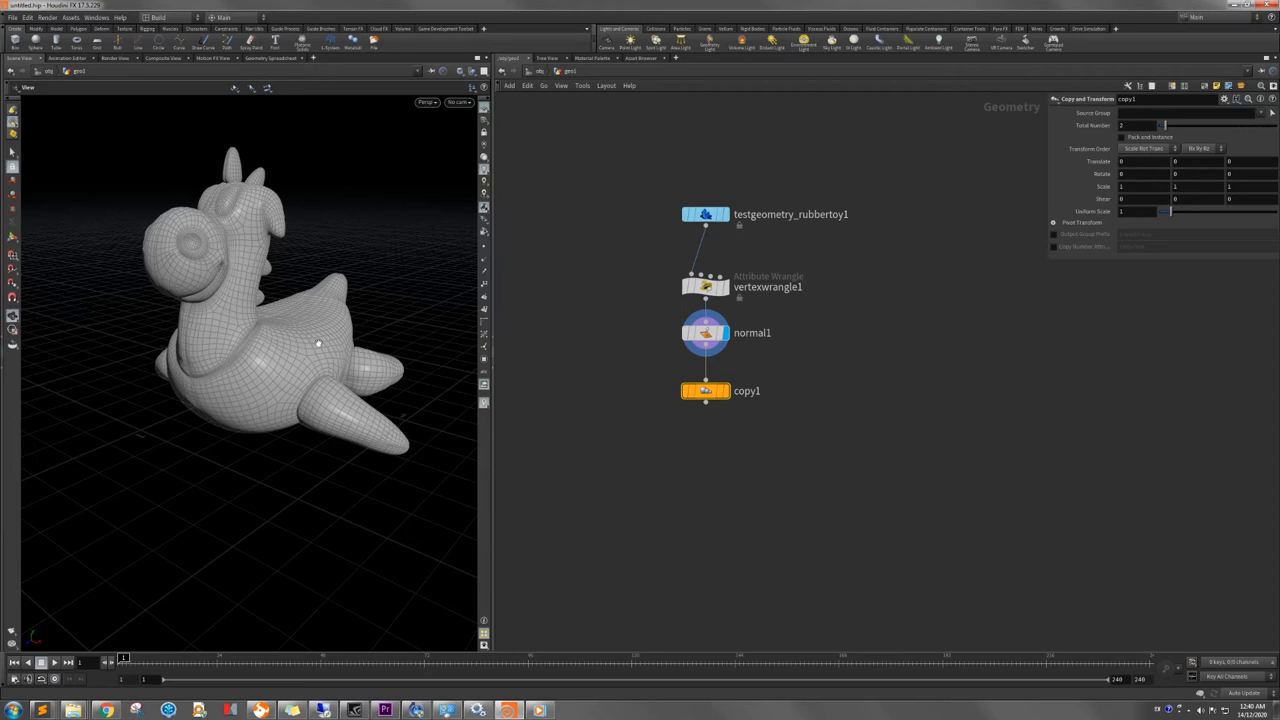
pyautogui.moveTo(364, 338)
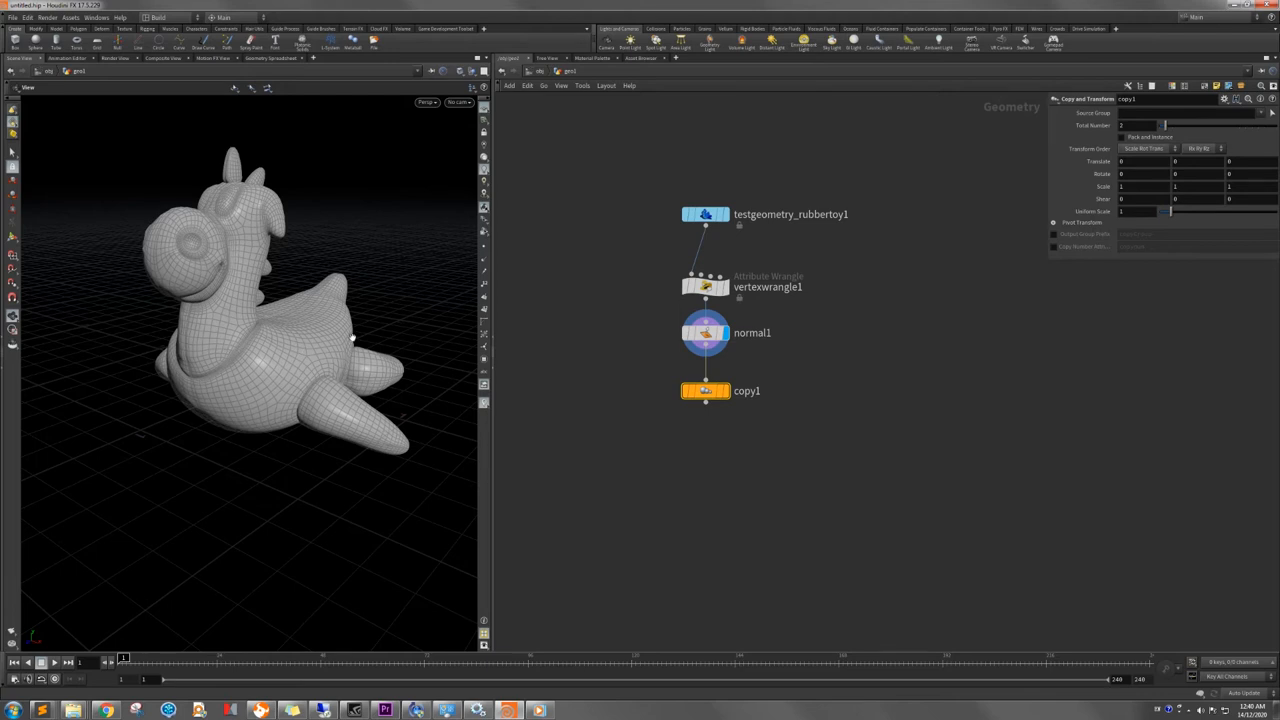
pyautogui.moveTo(342, 338)
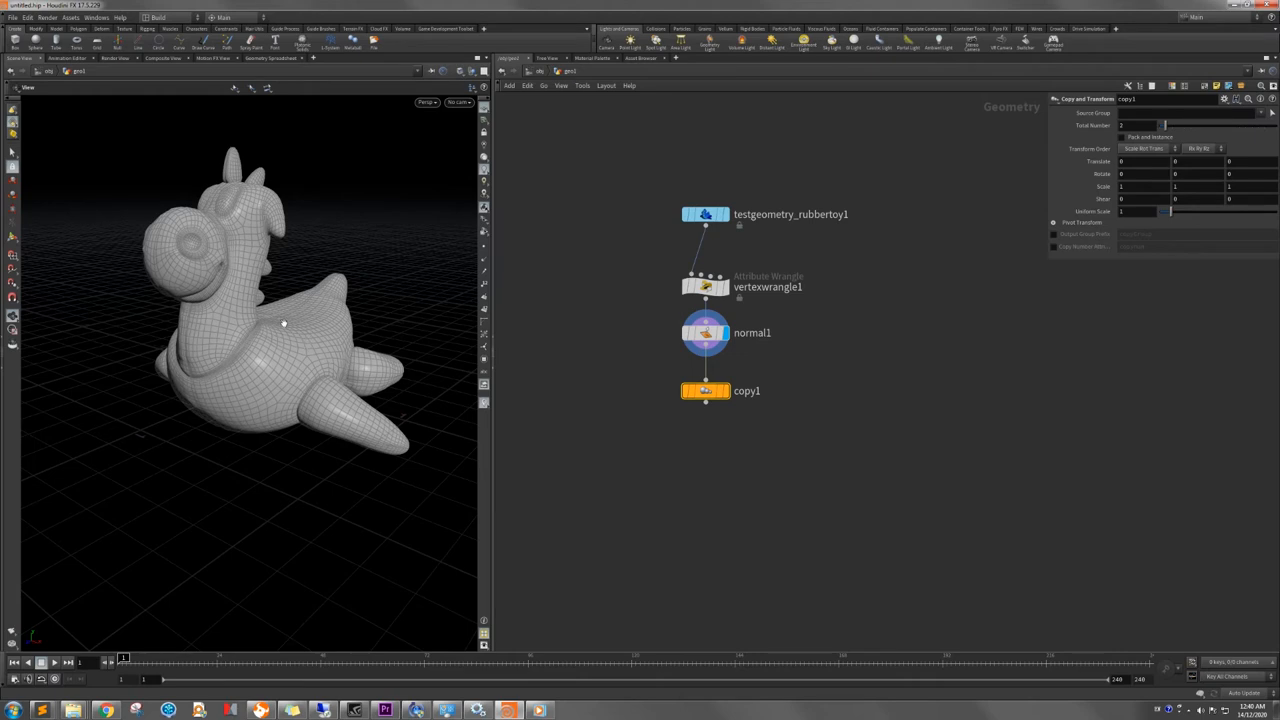
pyautogui.moveTo(338, 330)
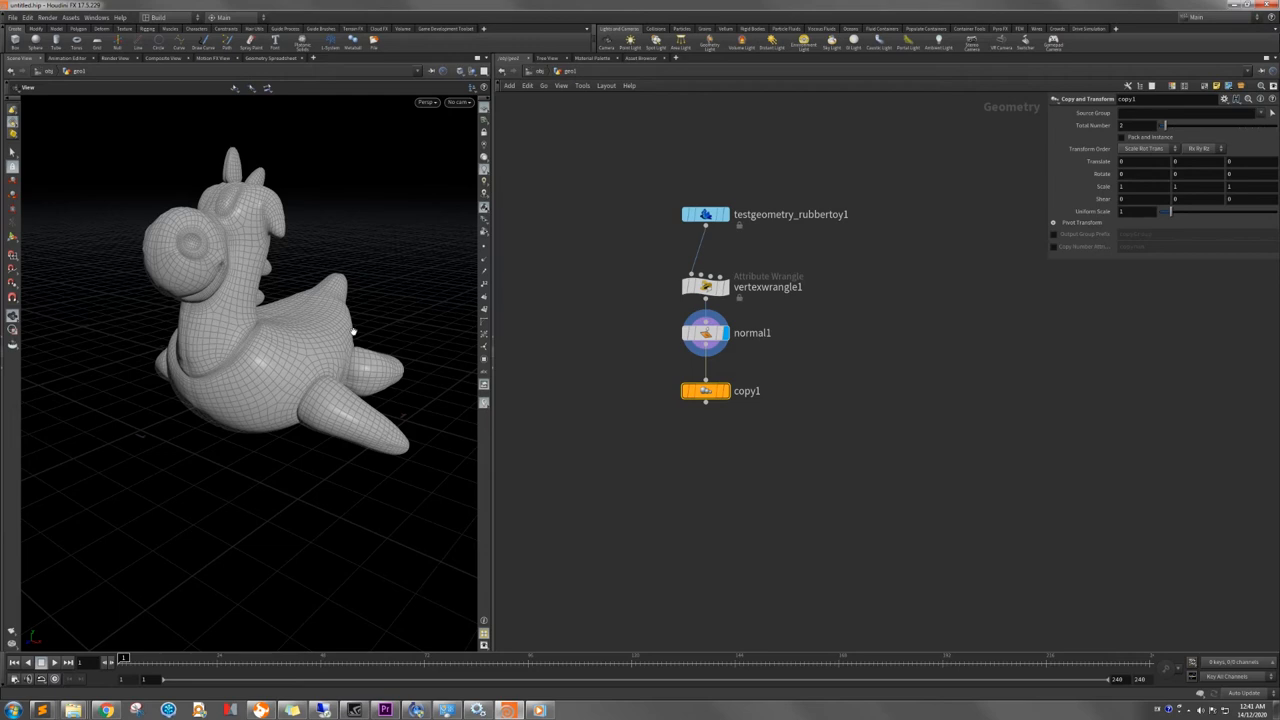
pyautogui.moveTo(310, 330)
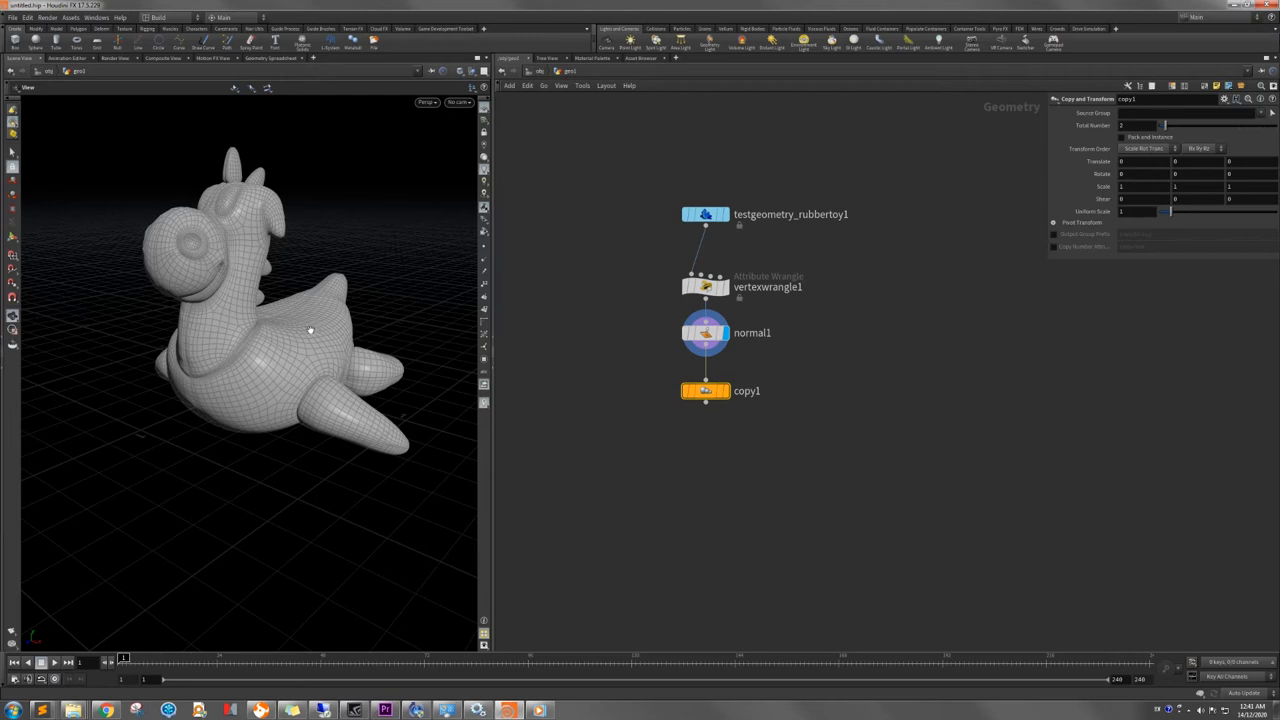
pyautogui.moveTo(350, 330)
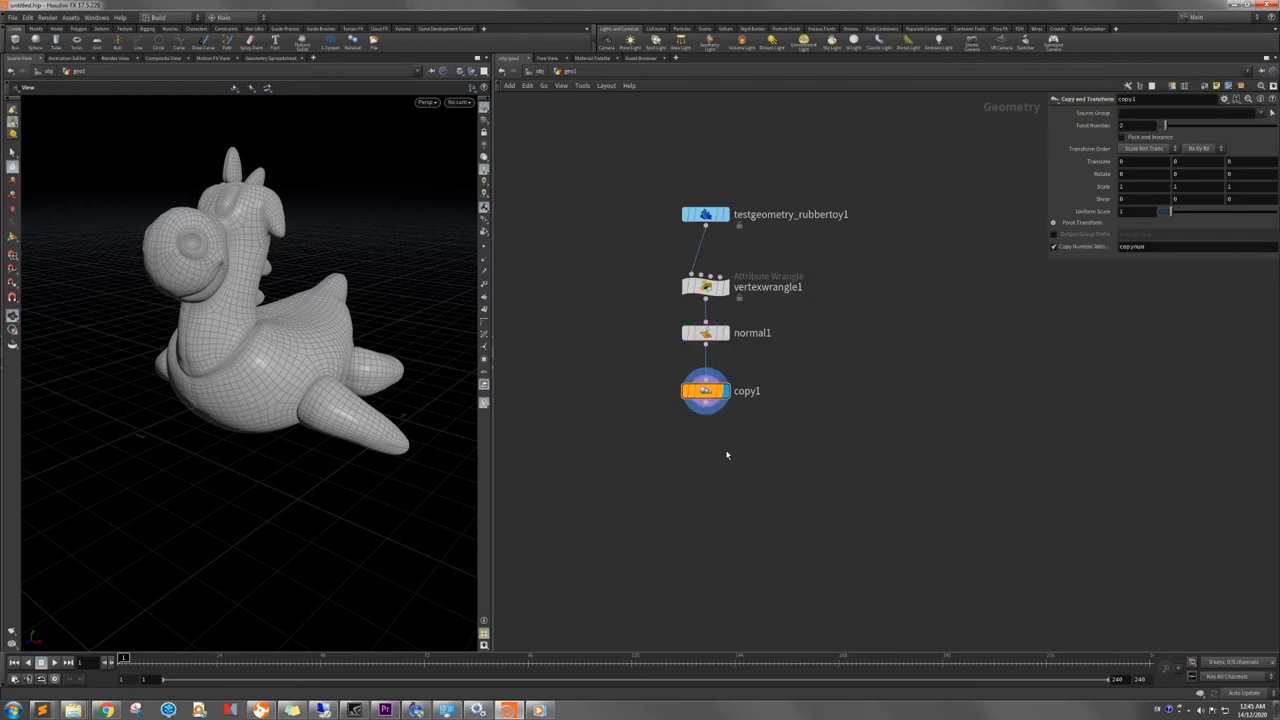
pyautogui.moveTo(808, 456)
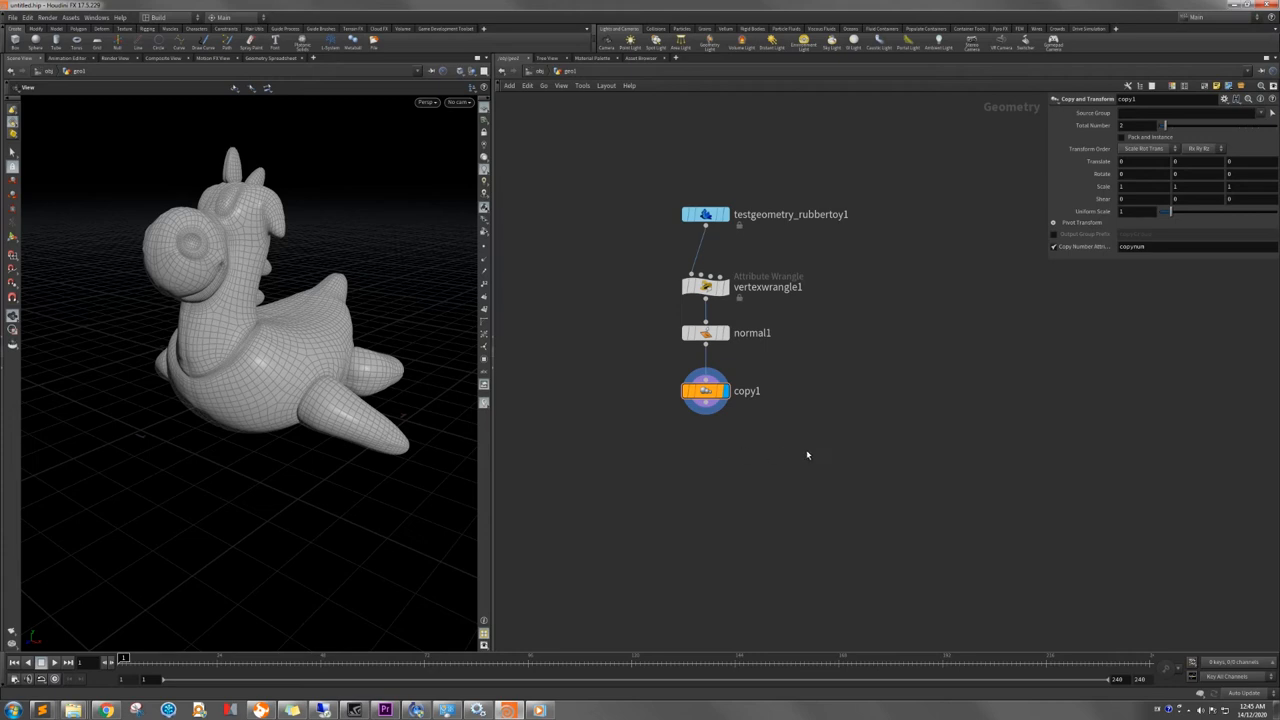
pyautogui.moveTo(1128, 256)
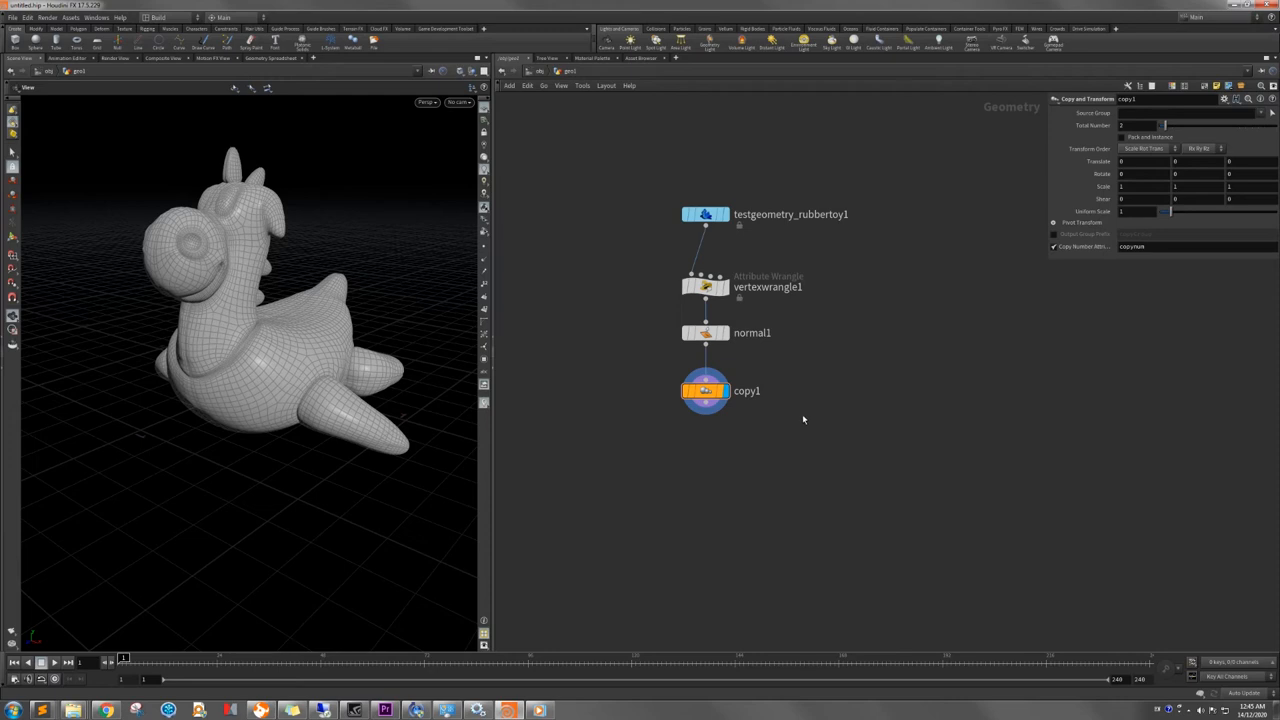
pyautogui.moveTo(814, 424)
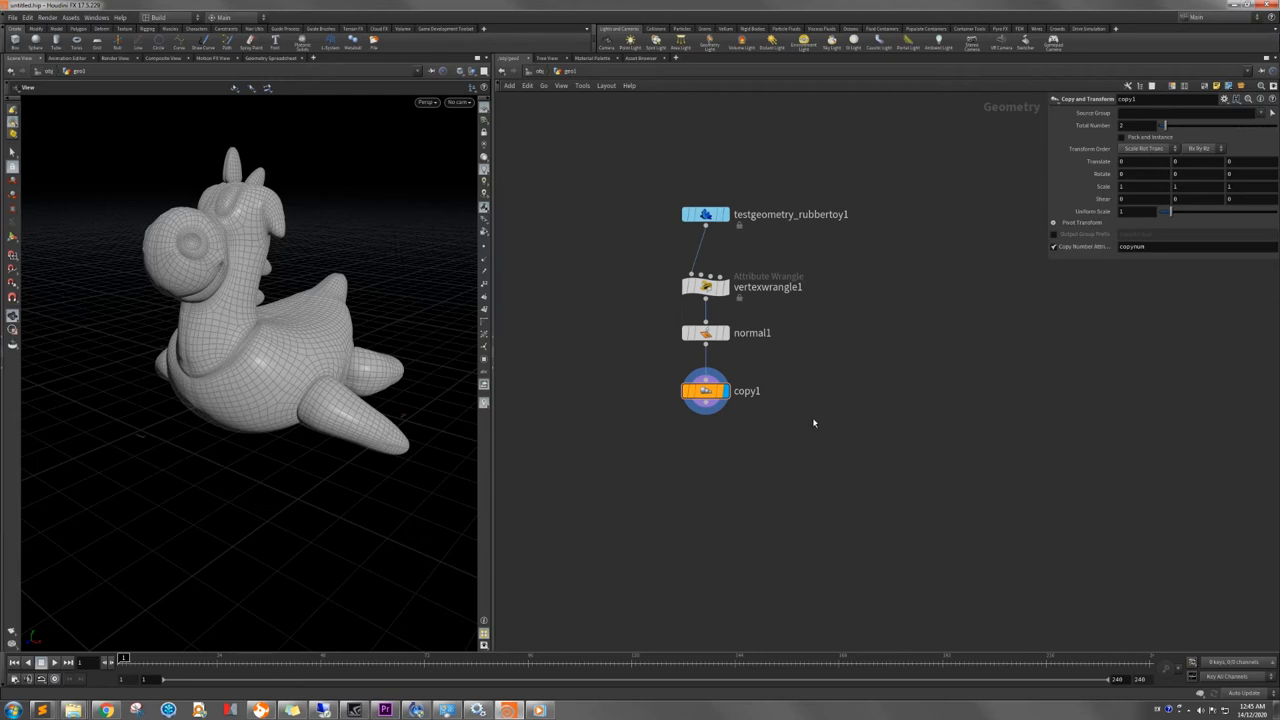
pyautogui.moveTo(798, 428)
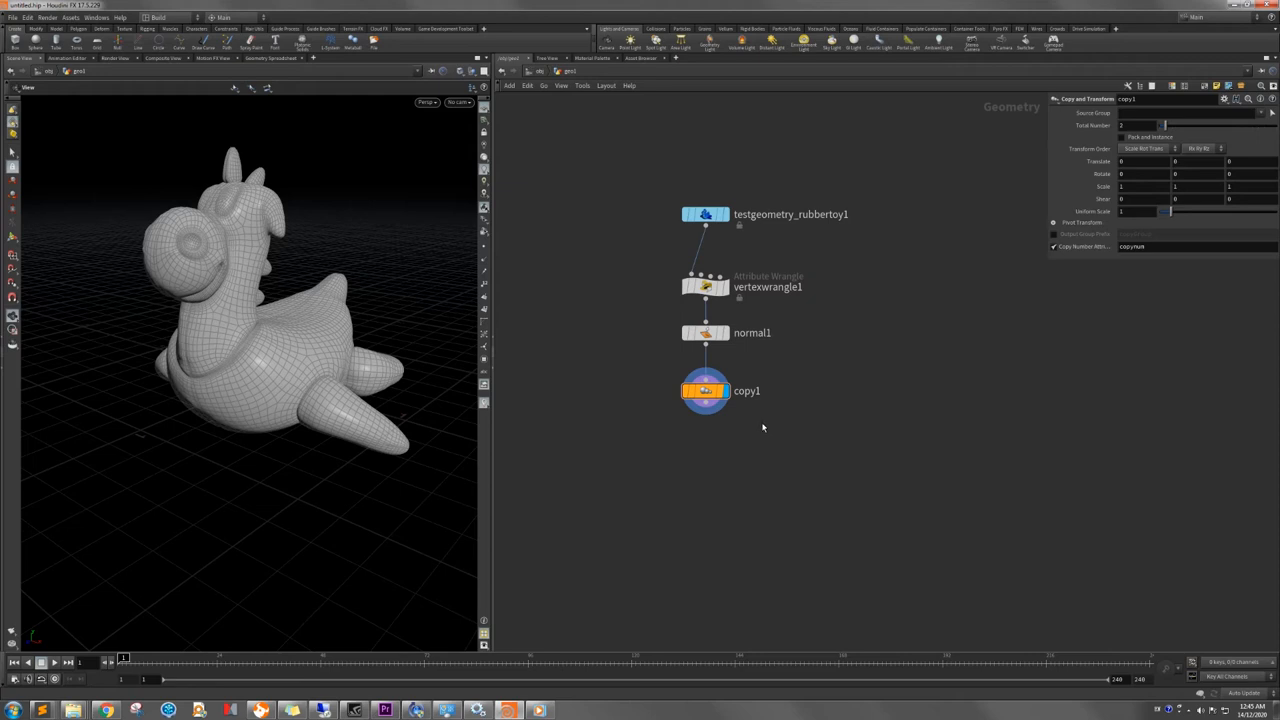
pyautogui.moveTo(764, 432)
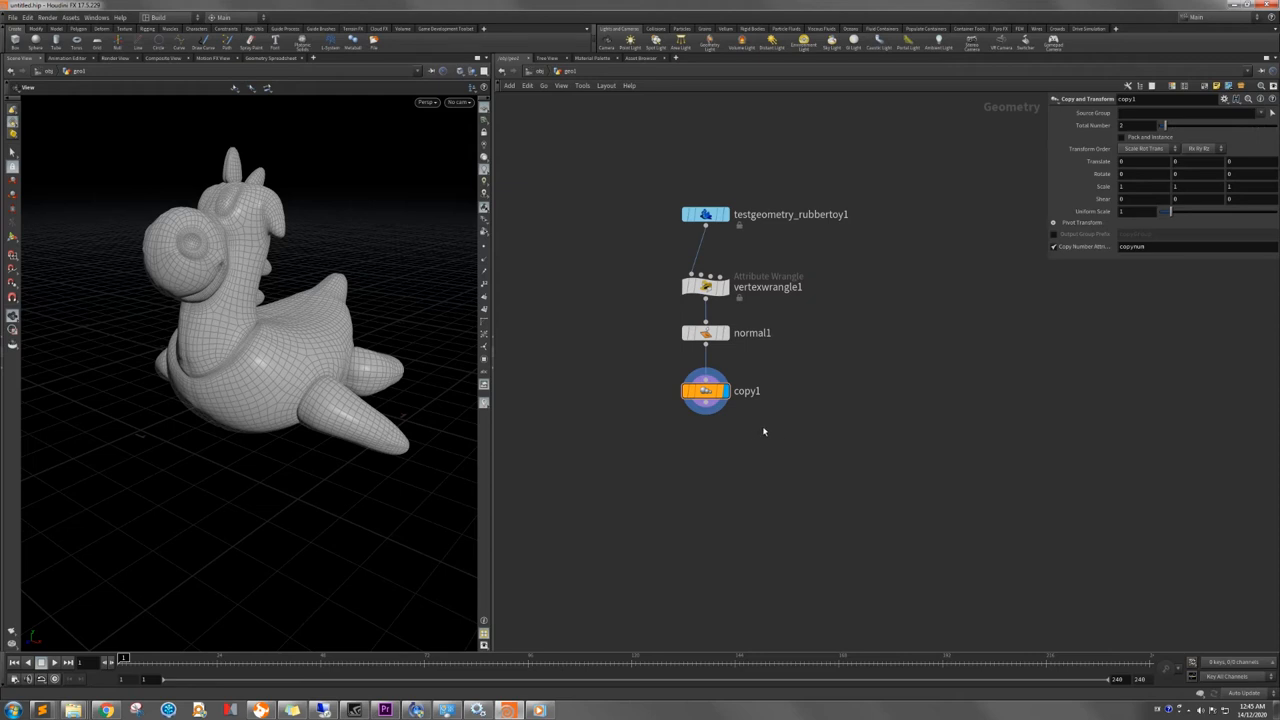
pyautogui.moveTo(820, 444)
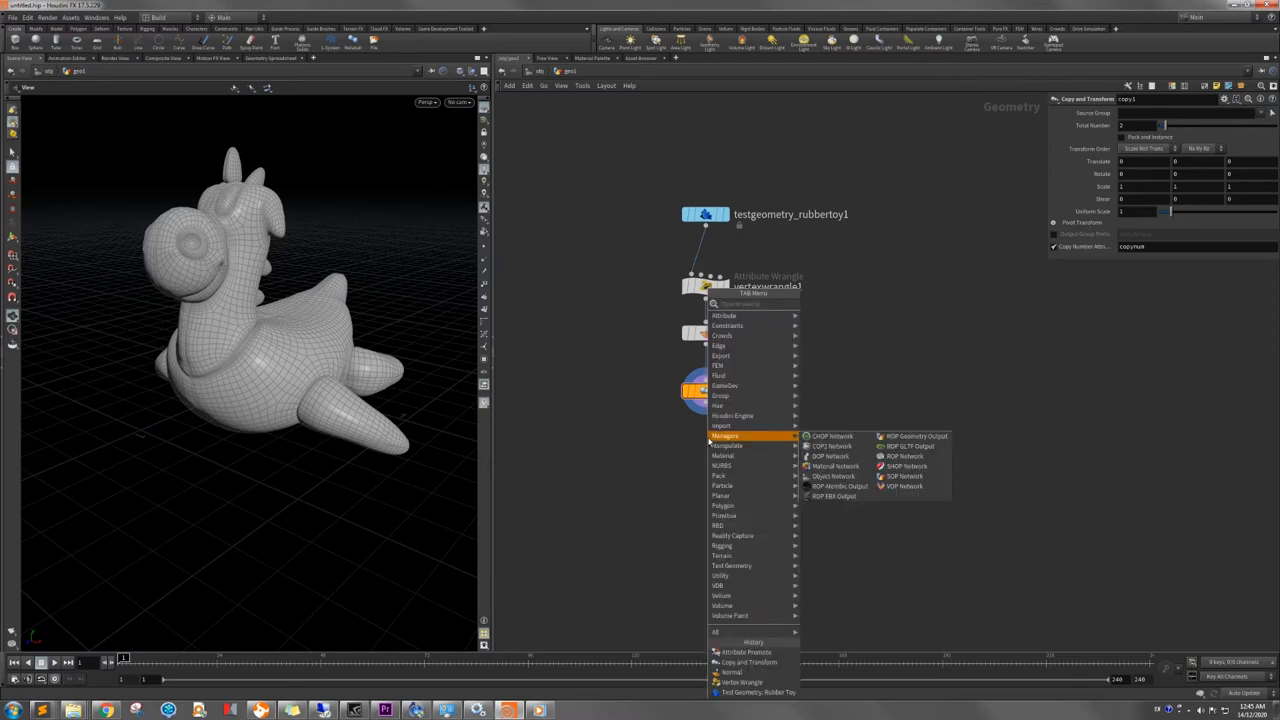
pyautogui.moveTo(724, 316)
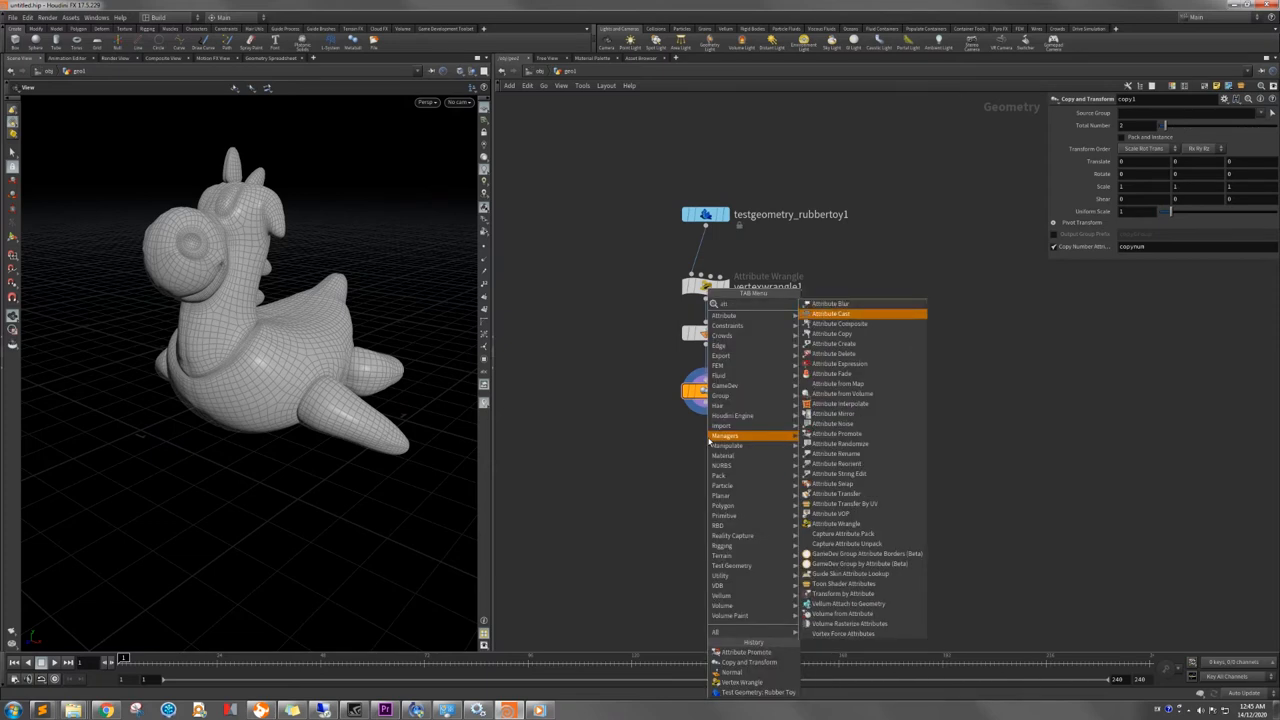
pyautogui.moveTo(832, 412)
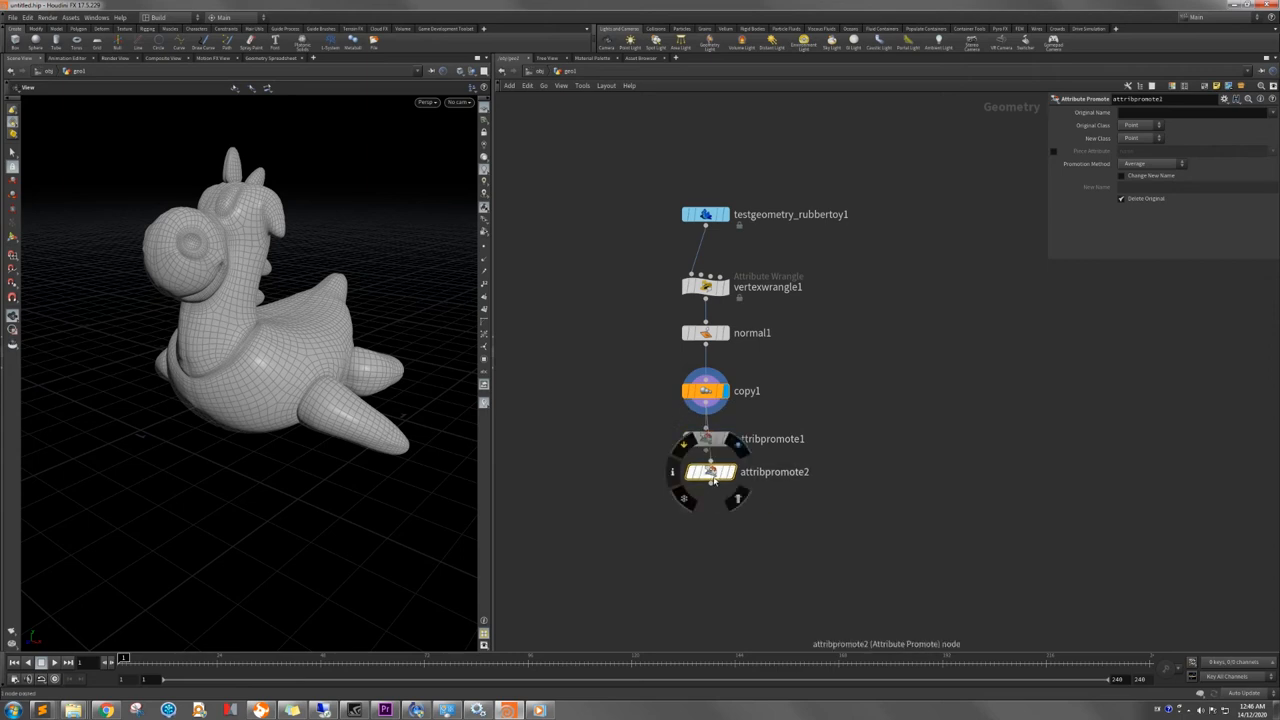
# Line up the two Attribute Promote nodes, set the first to promote copynum and inspect its result in the spreadsheet.
pyautogui.moveTo(710, 472); pyautogui.dragTo(698, 486)
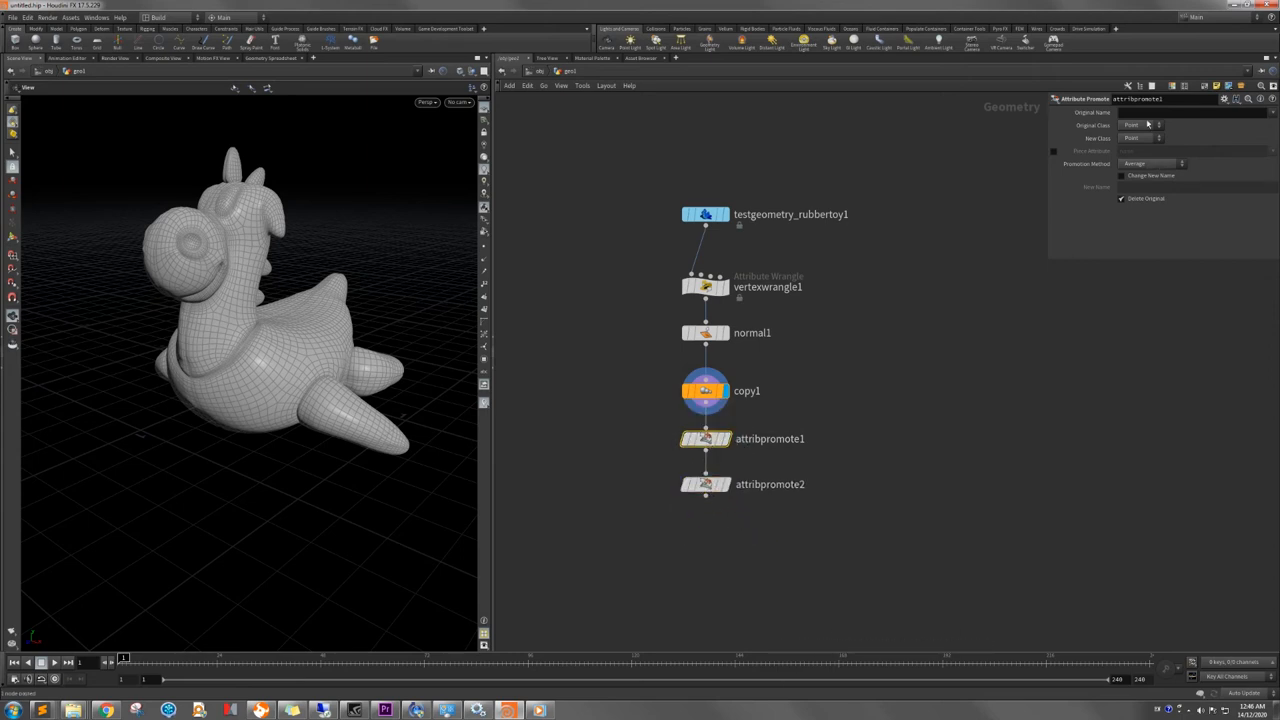
pyautogui.click(1136, 124)
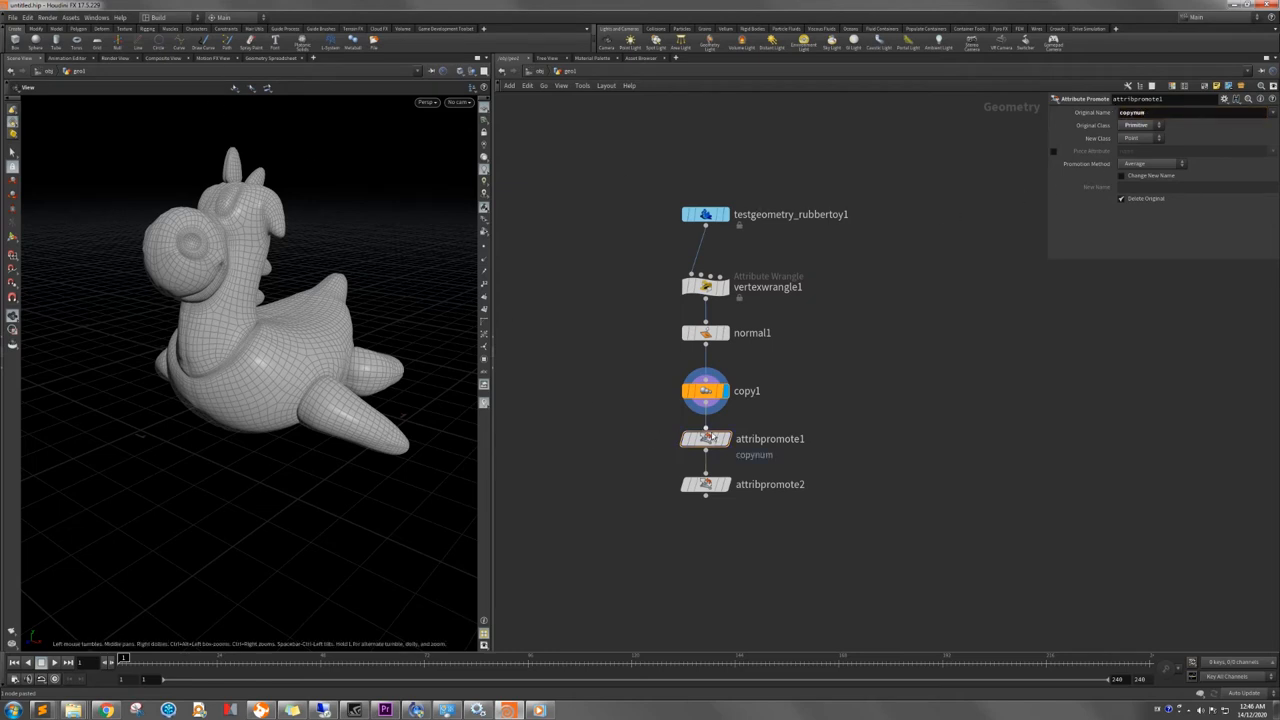
pyautogui.click(704, 440)
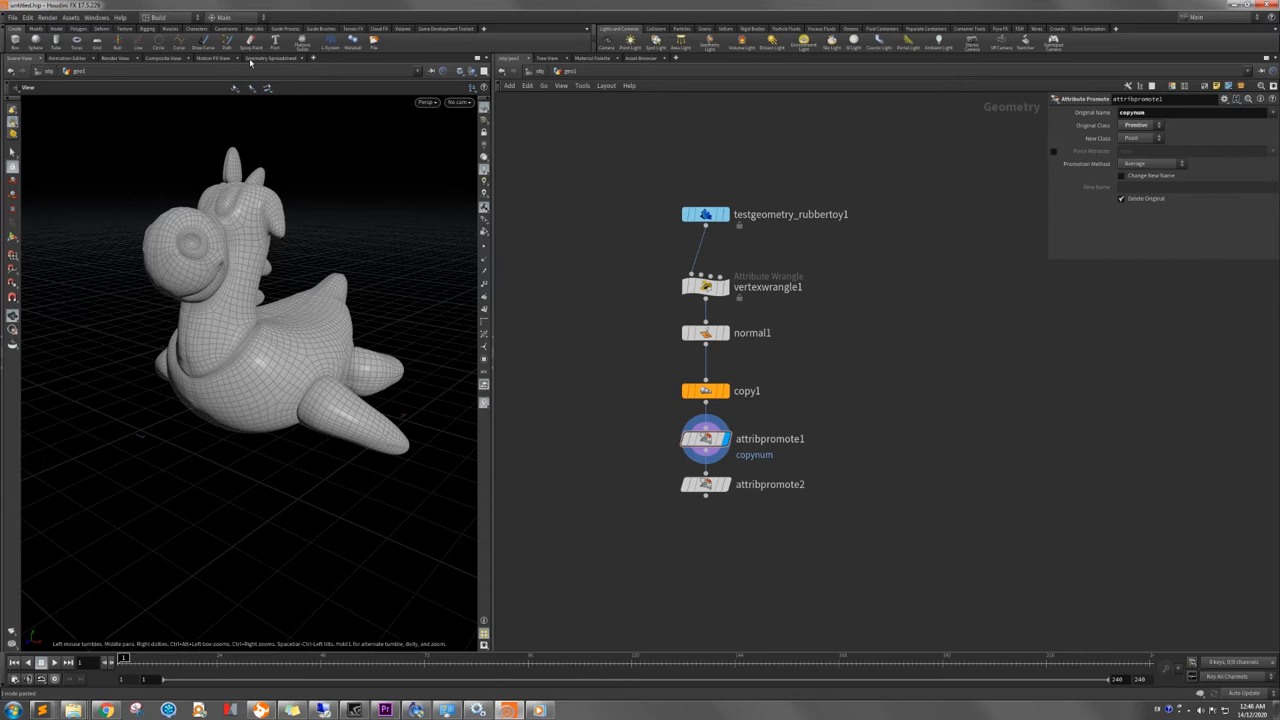
pyautogui.click(270, 56)
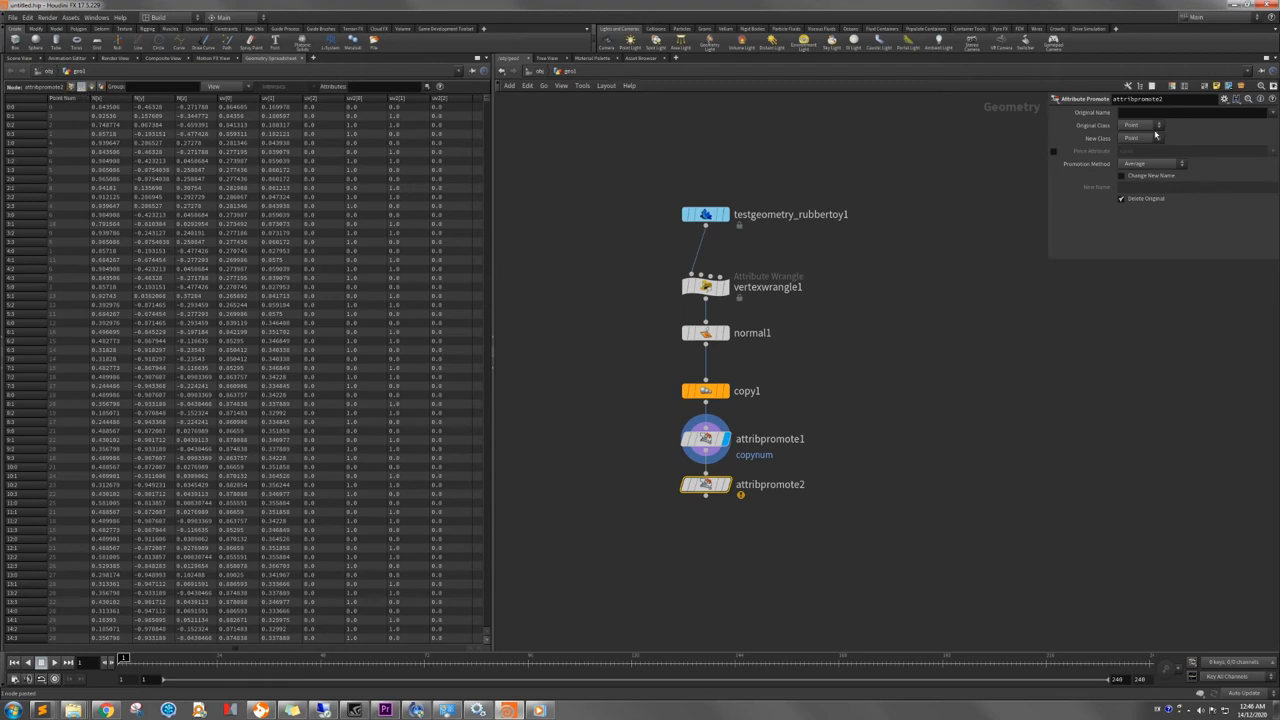
pyautogui.click(1190, 112)
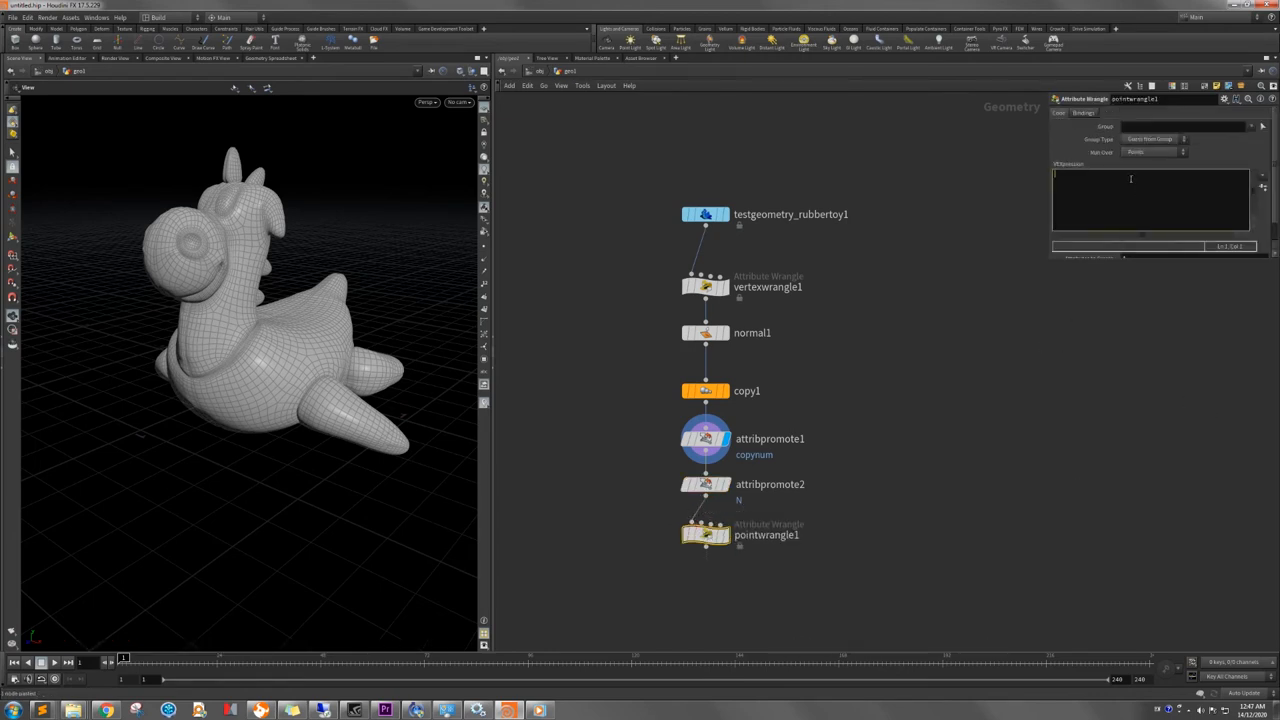
# Write the point wrangle's VEX snippet modifying @P per copy number.
pyautogui.write('@P += @N*@copynum;')
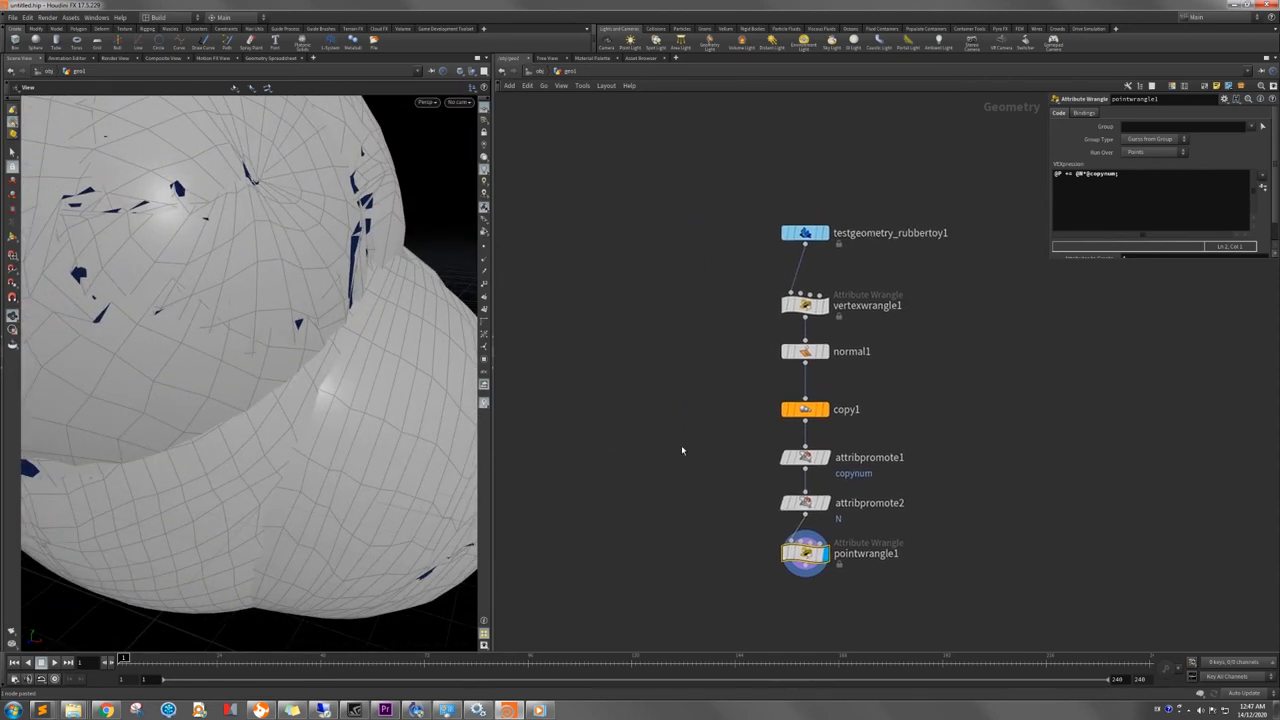
# Place a Control null beside the node chain and show its parameter options menu.
pyautogui.press('Tab')
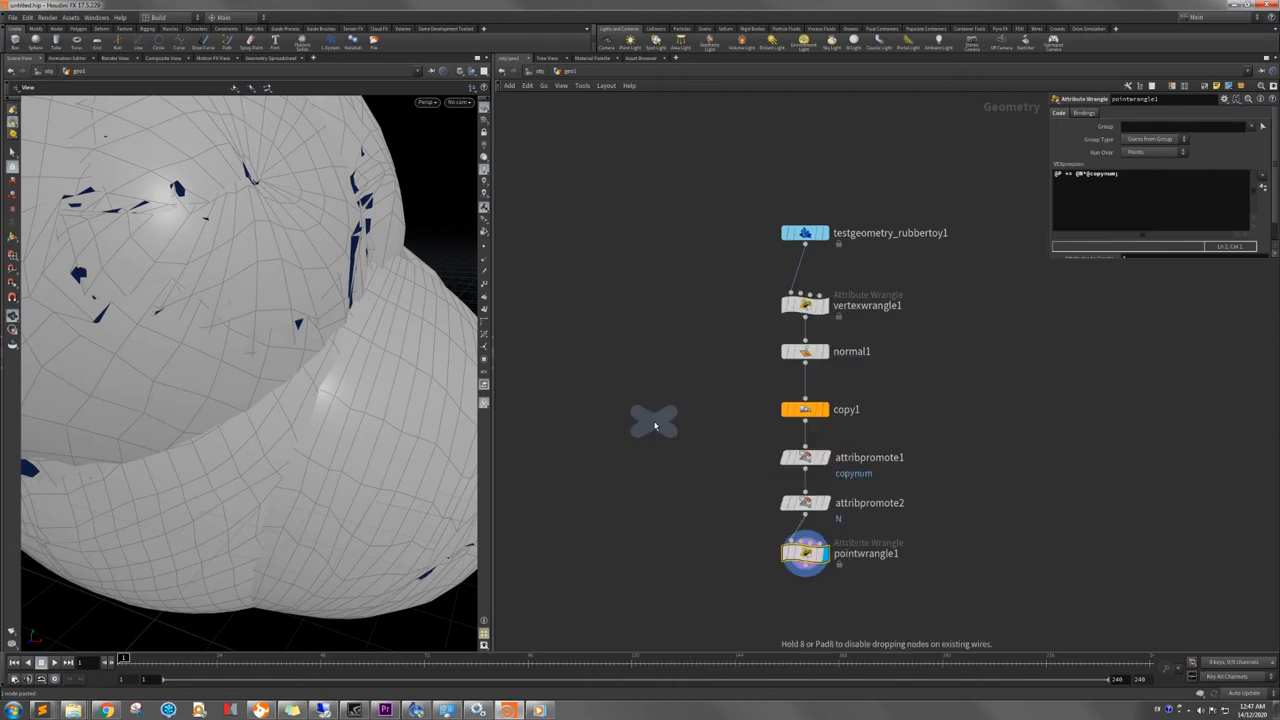
pyautogui.write('c')
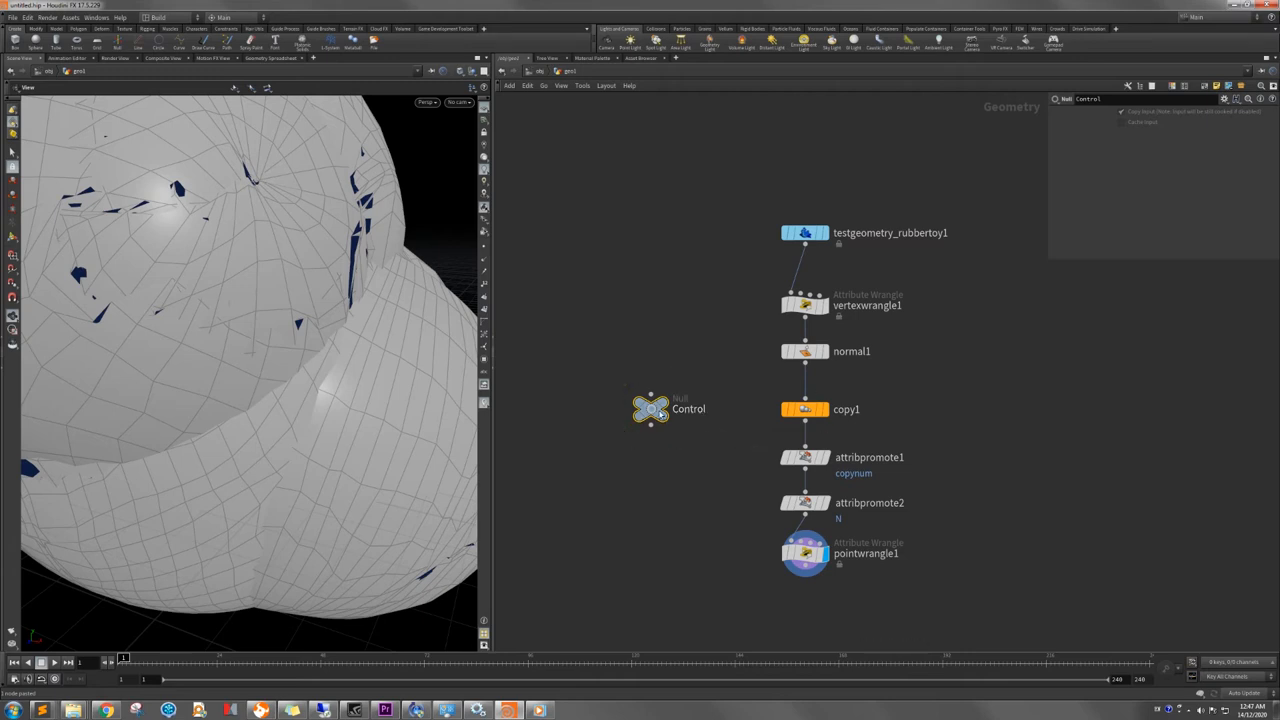
pyautogui.click(1224, 98)
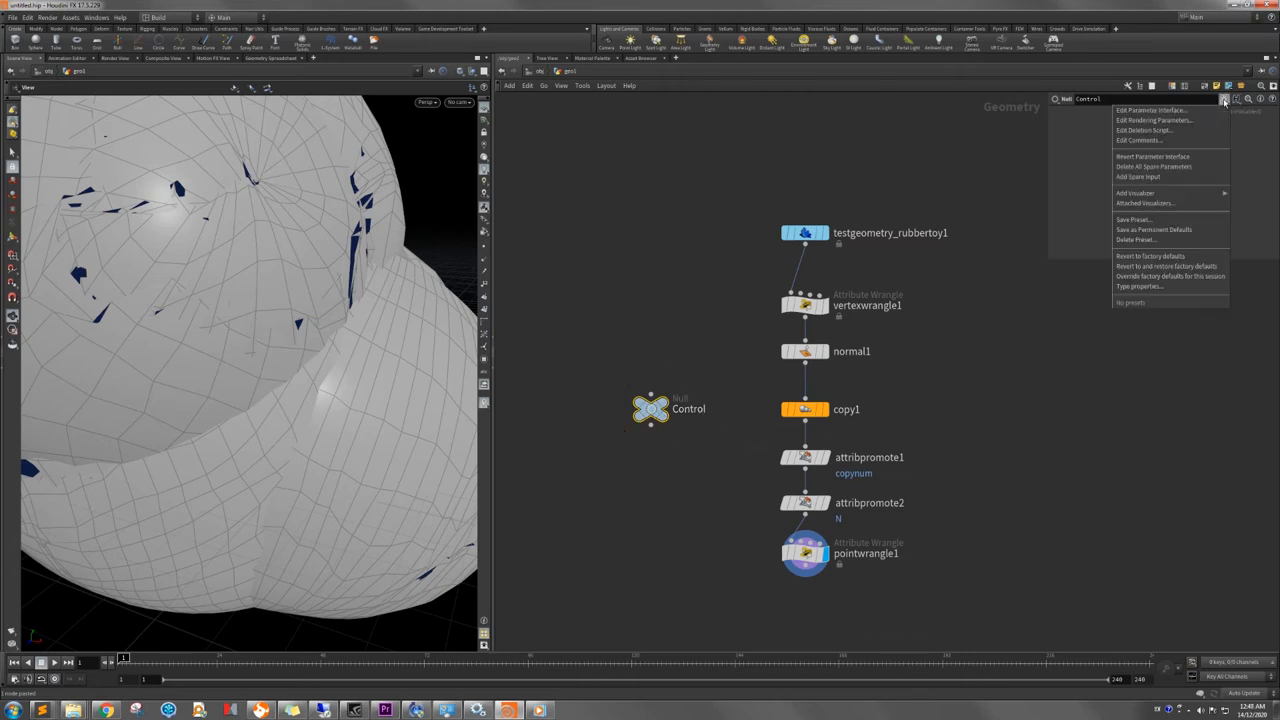
# Add a float parameter named scale, labelled Scale, to the Control node's interface.
pyautogui.click(1152, 110)
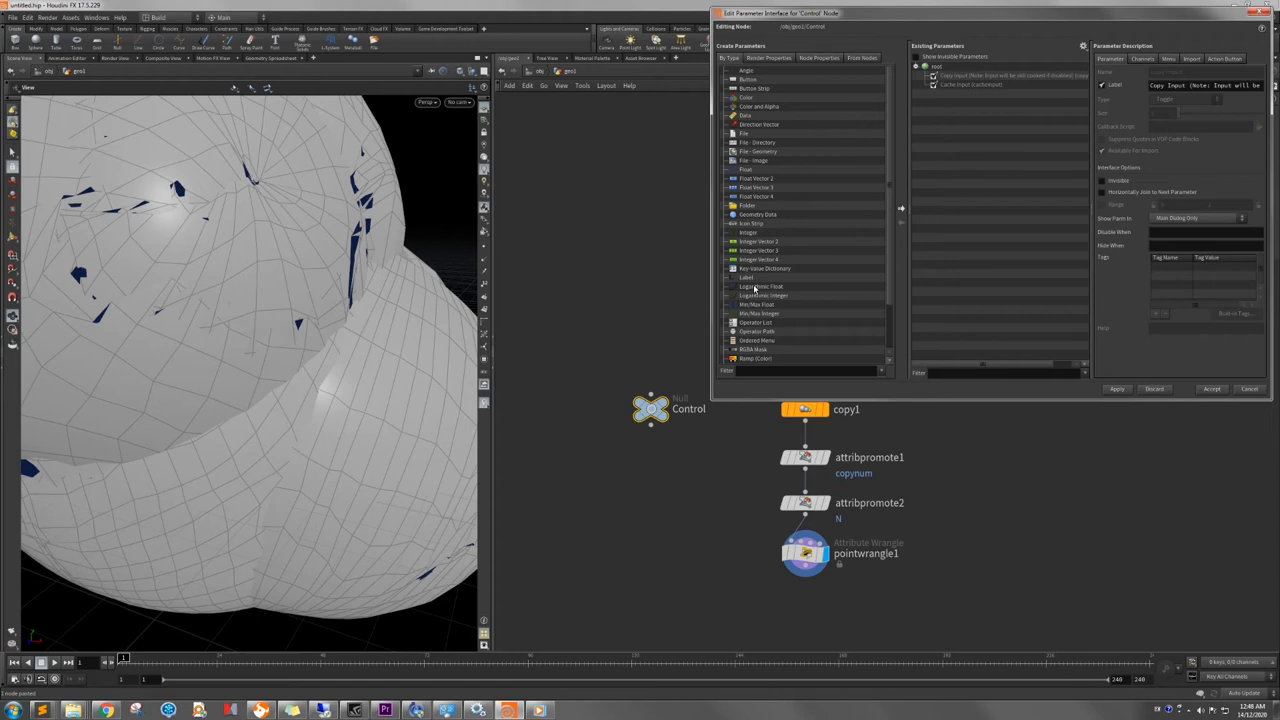
pyautogui.moveTo(750, 288)
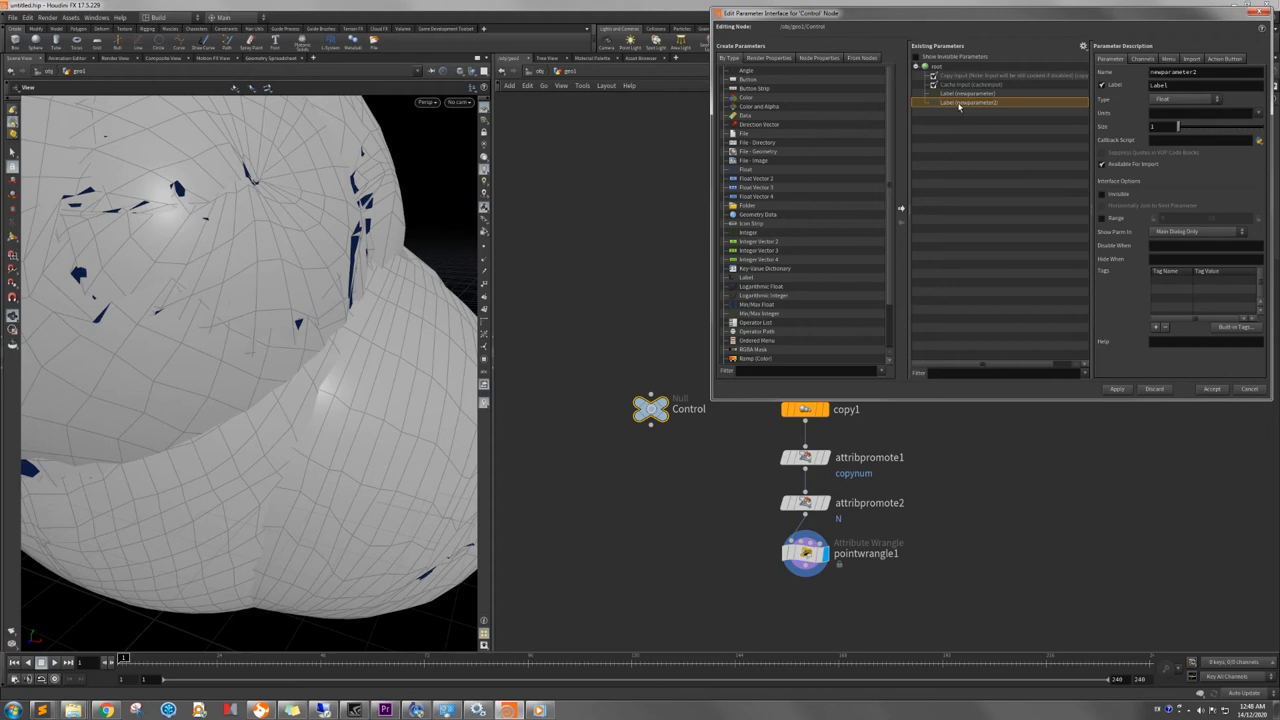
pyautogui.moveTo(1148, 98)
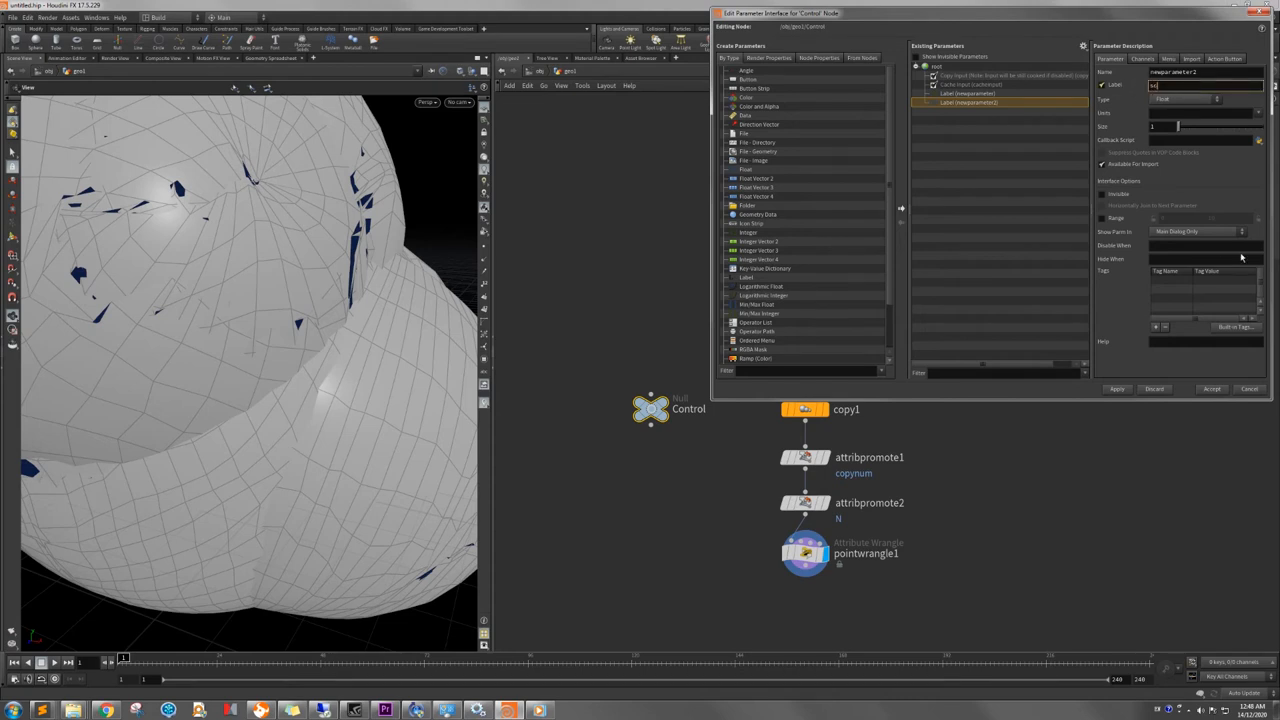
pyautogui.write('scale')
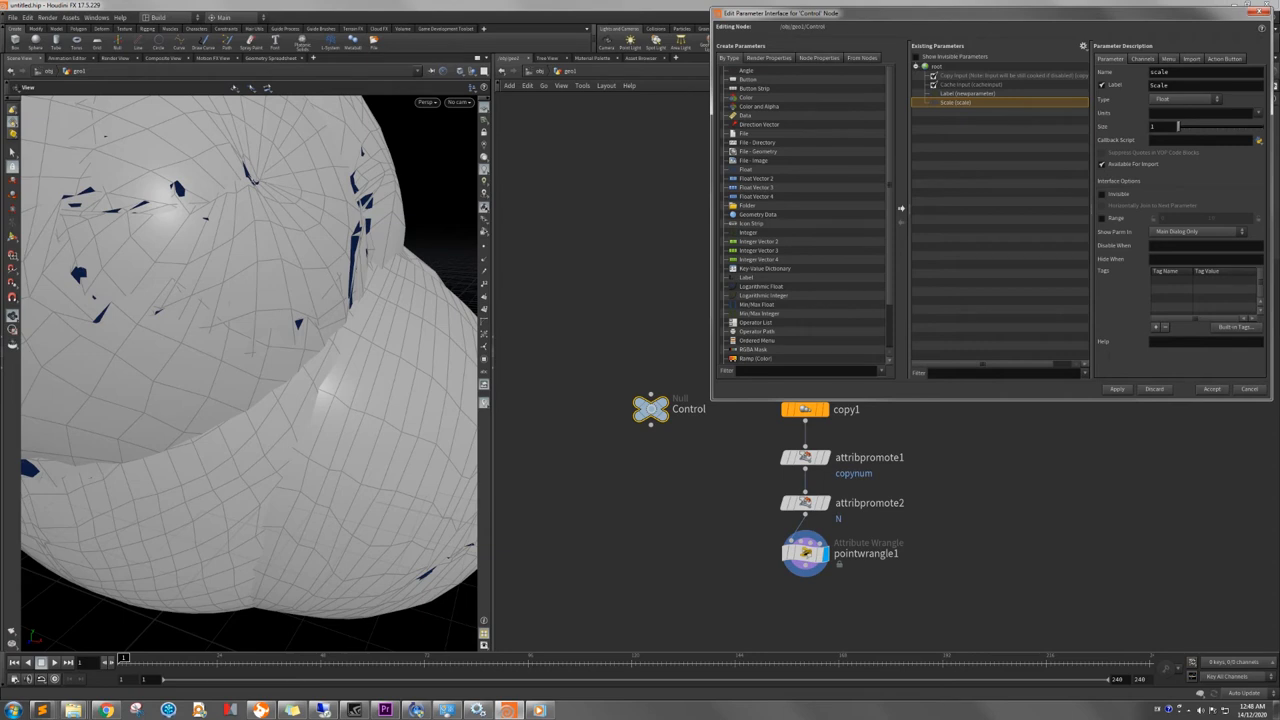
# Add an integer Layer parameter with a value range next to Scale and apply the interface.
pyautogui.click(968, 102)
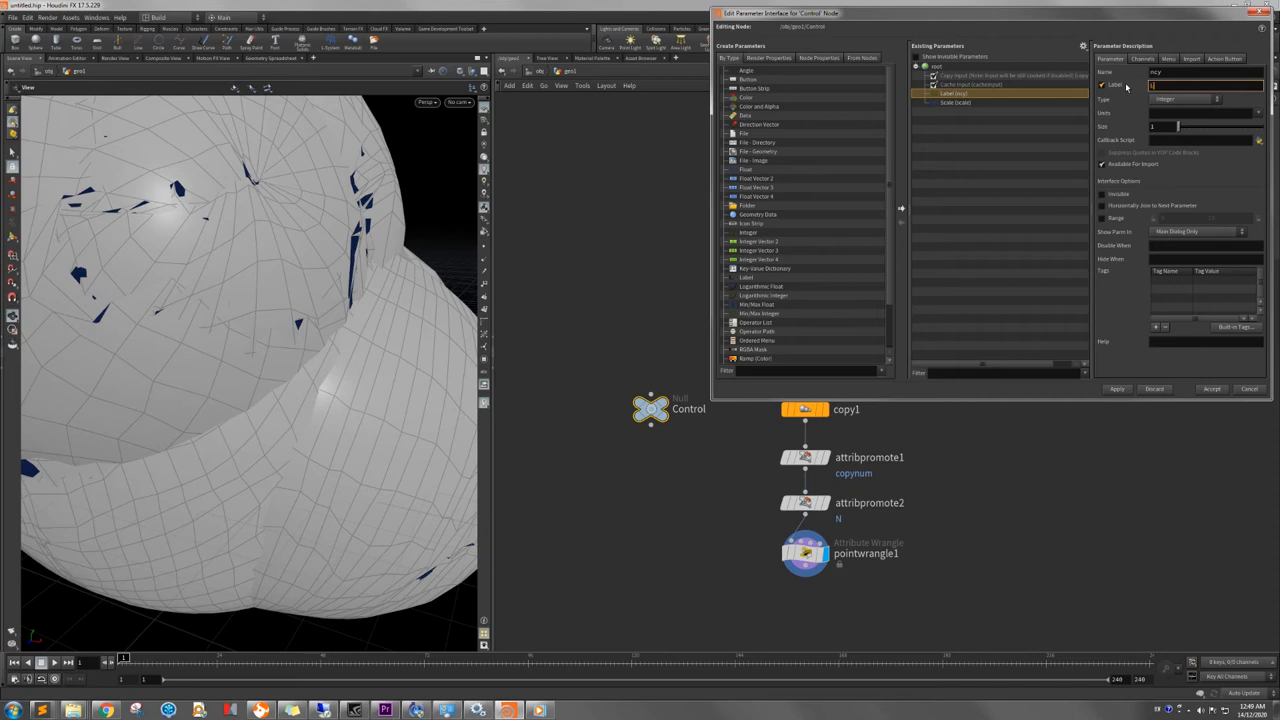
pyautogui.write('LayerNumber')
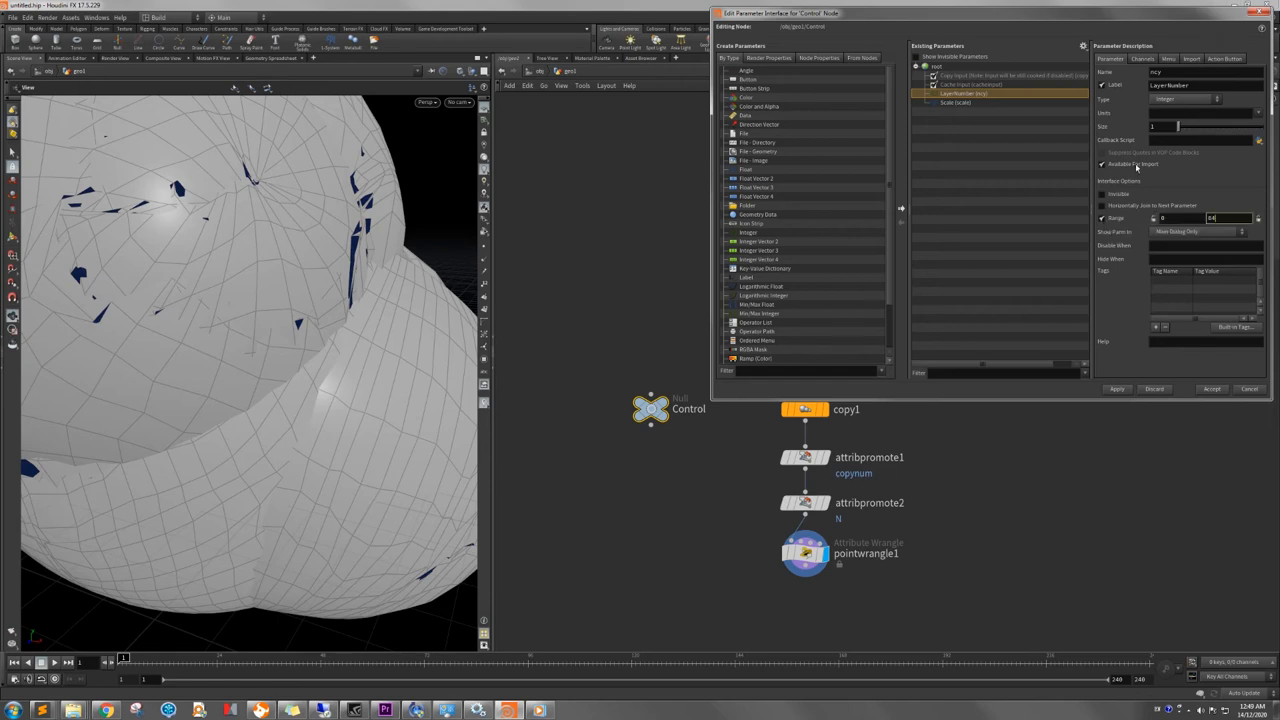
pyautogui.click(960, 102)
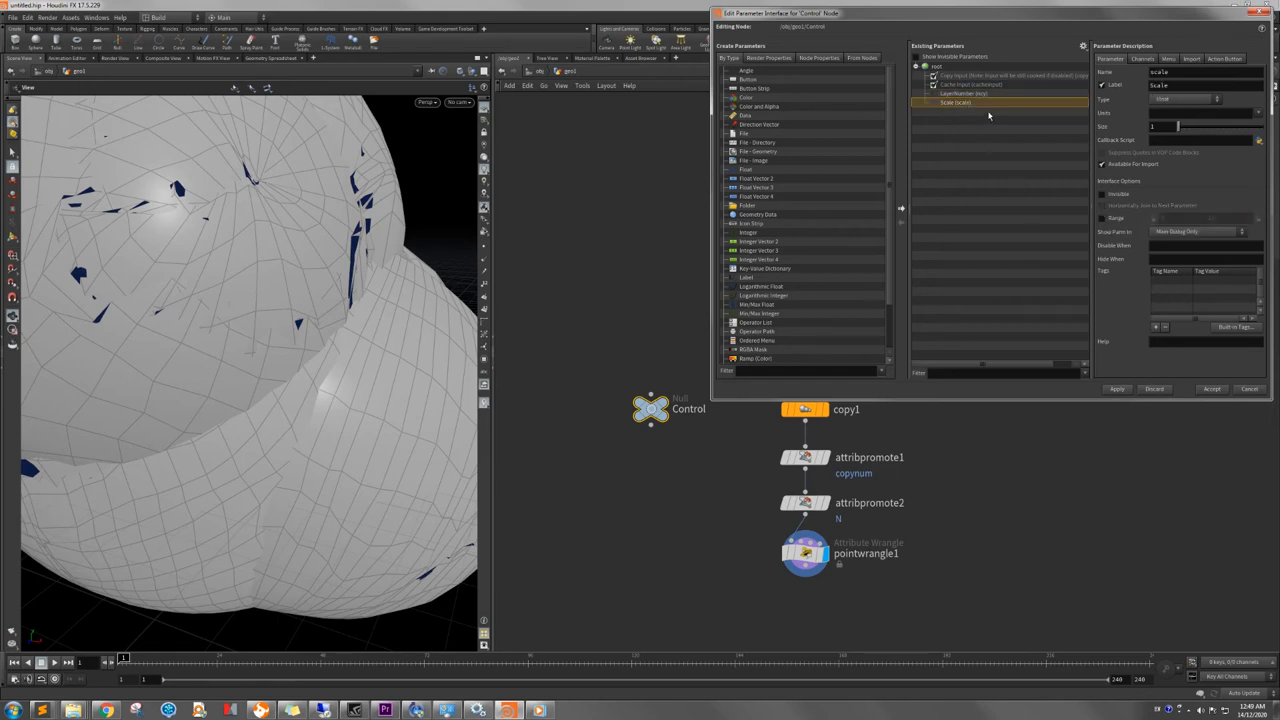
pyautogui.click(1000, 76)
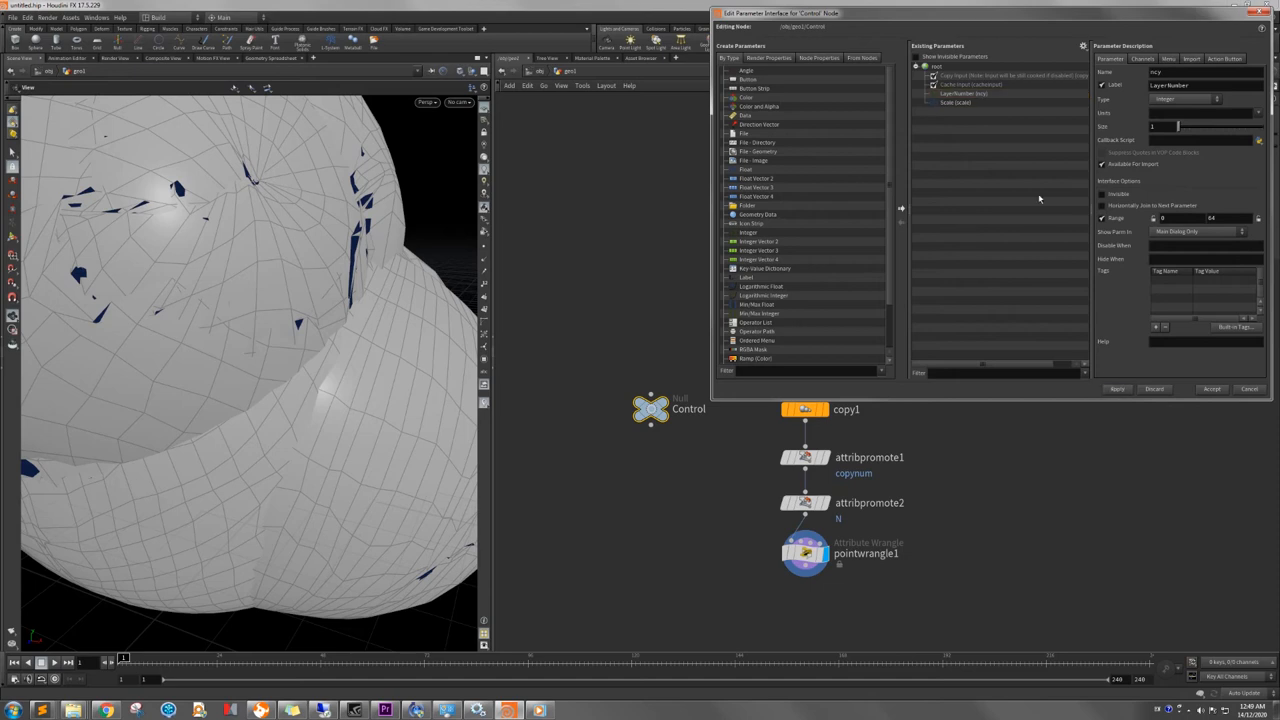
pyautogui.click(960, 102)
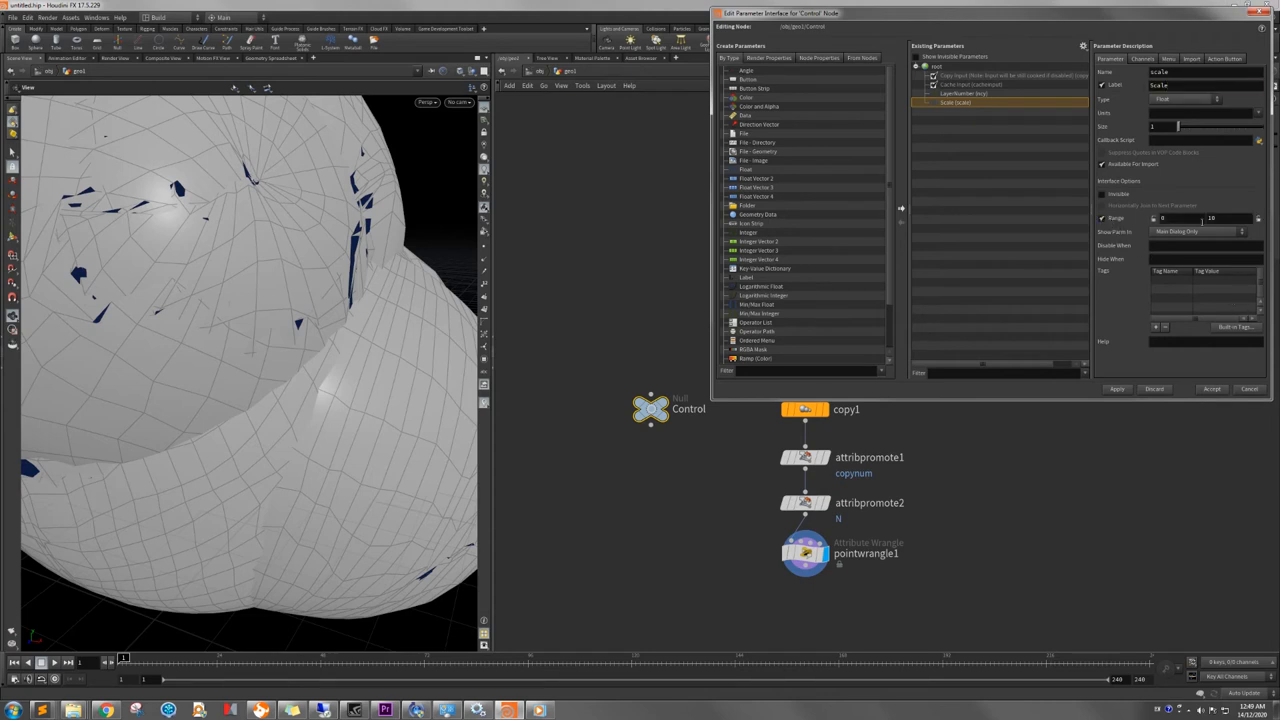
pyautogui.click(1230, 218)
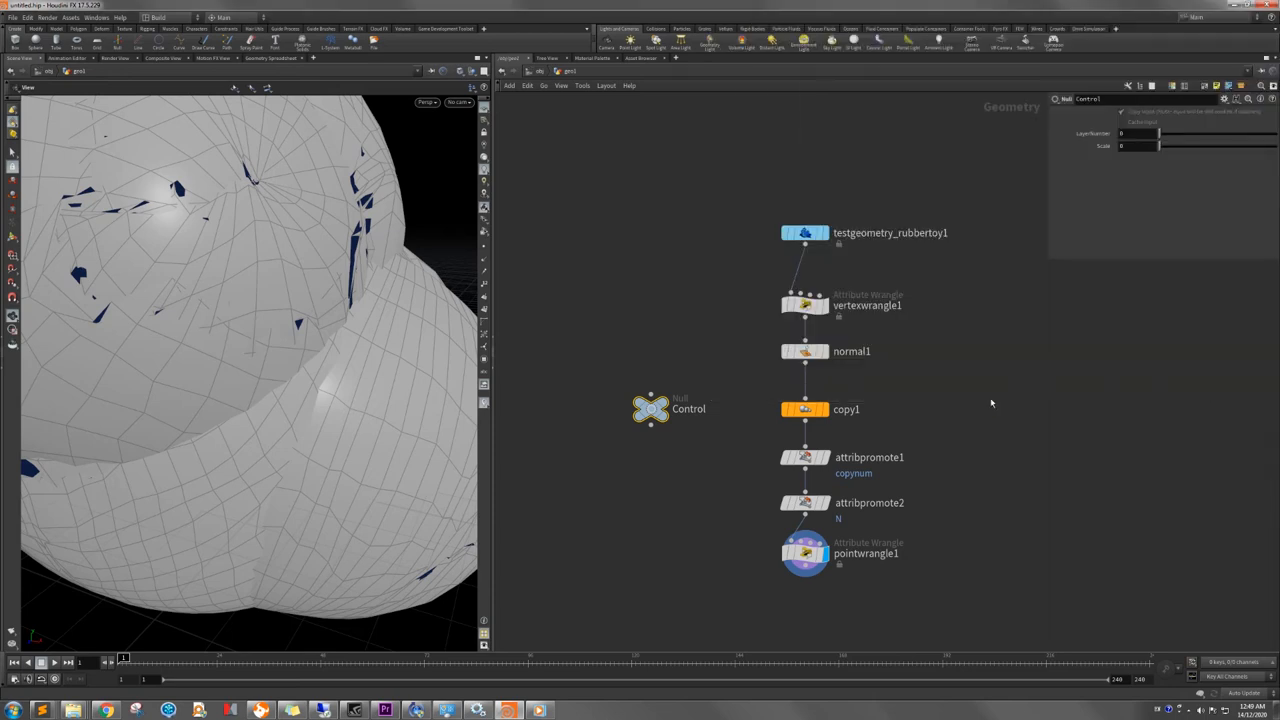
pyautogui.moveTo(804, 408)
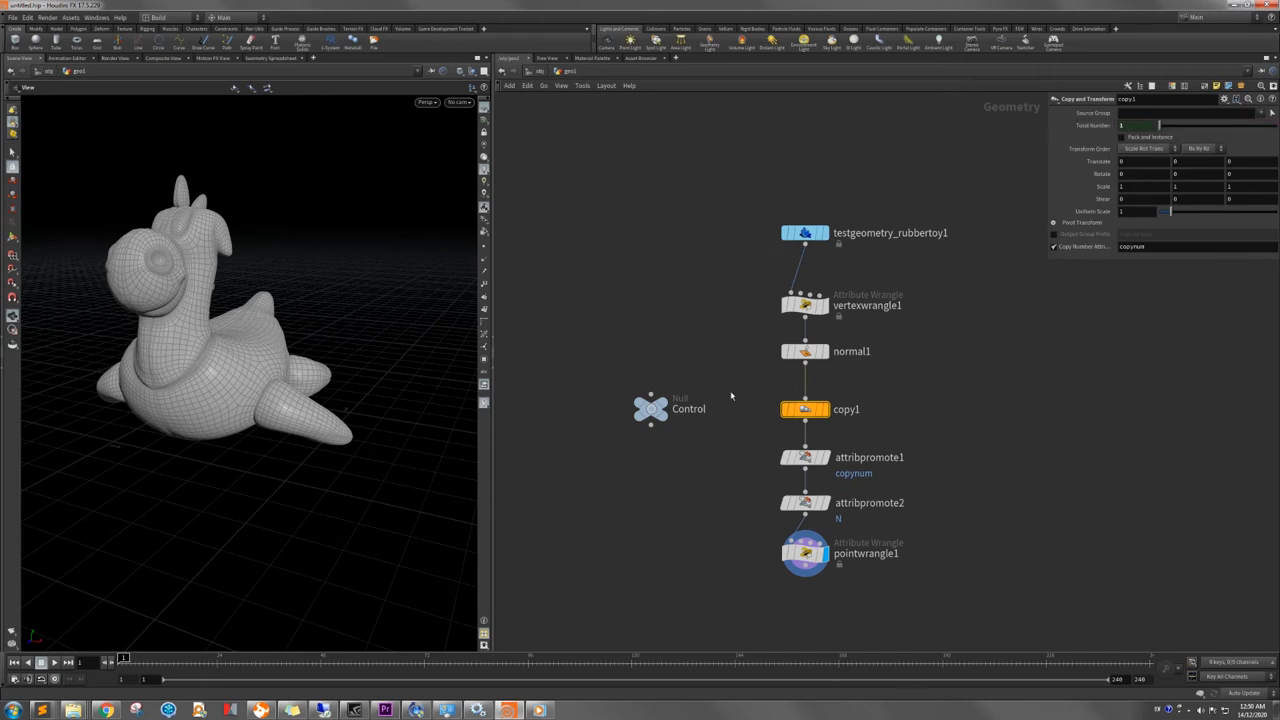
# Show the Control node's Layer Number and Scale parameters with the toy at normal size.
pyautogui.click(652, 408)
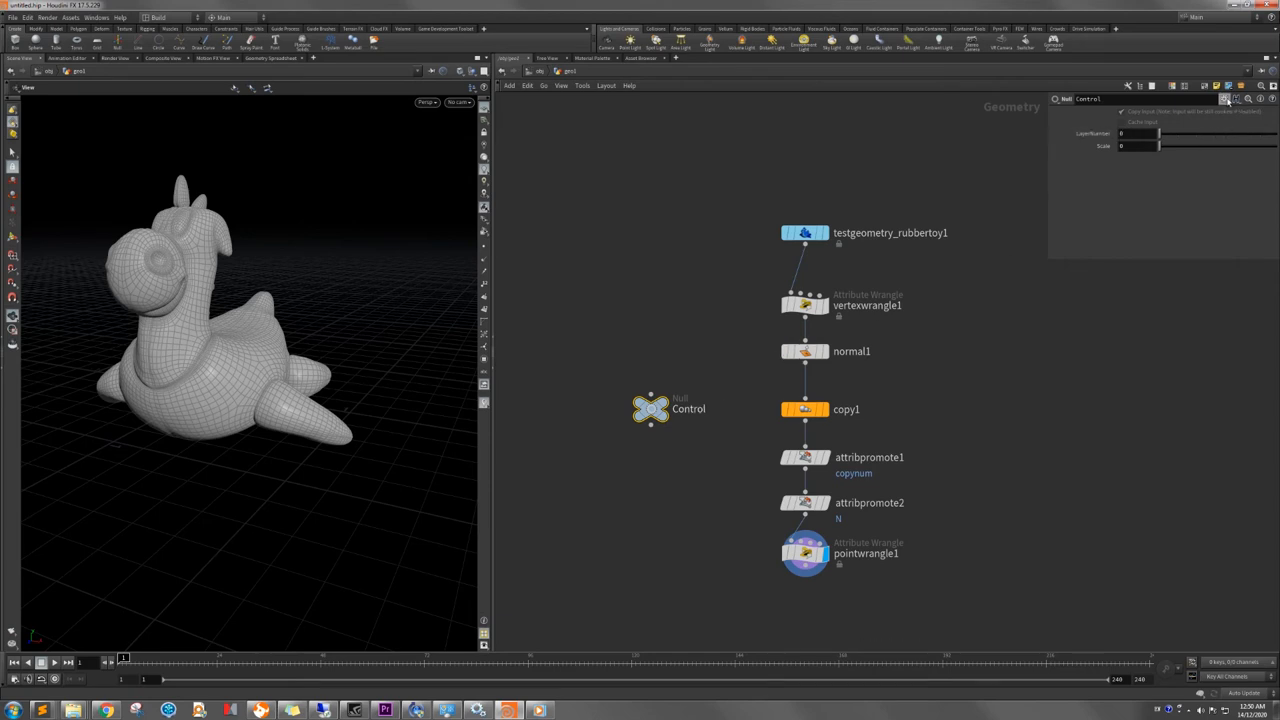
# Raise the Layer Number parameter's range maximum to 64 and accept the interface change.
pyautogui.click(1224, 98)
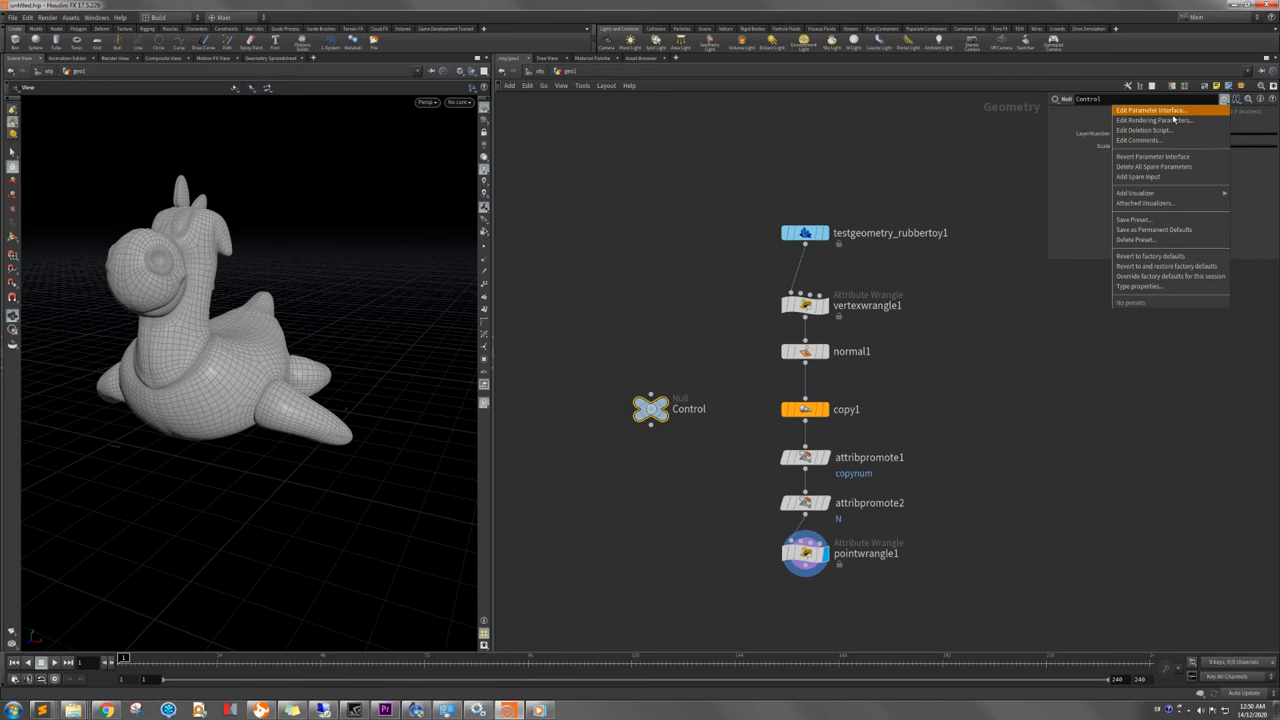
pyautogui.click(1152, 110)
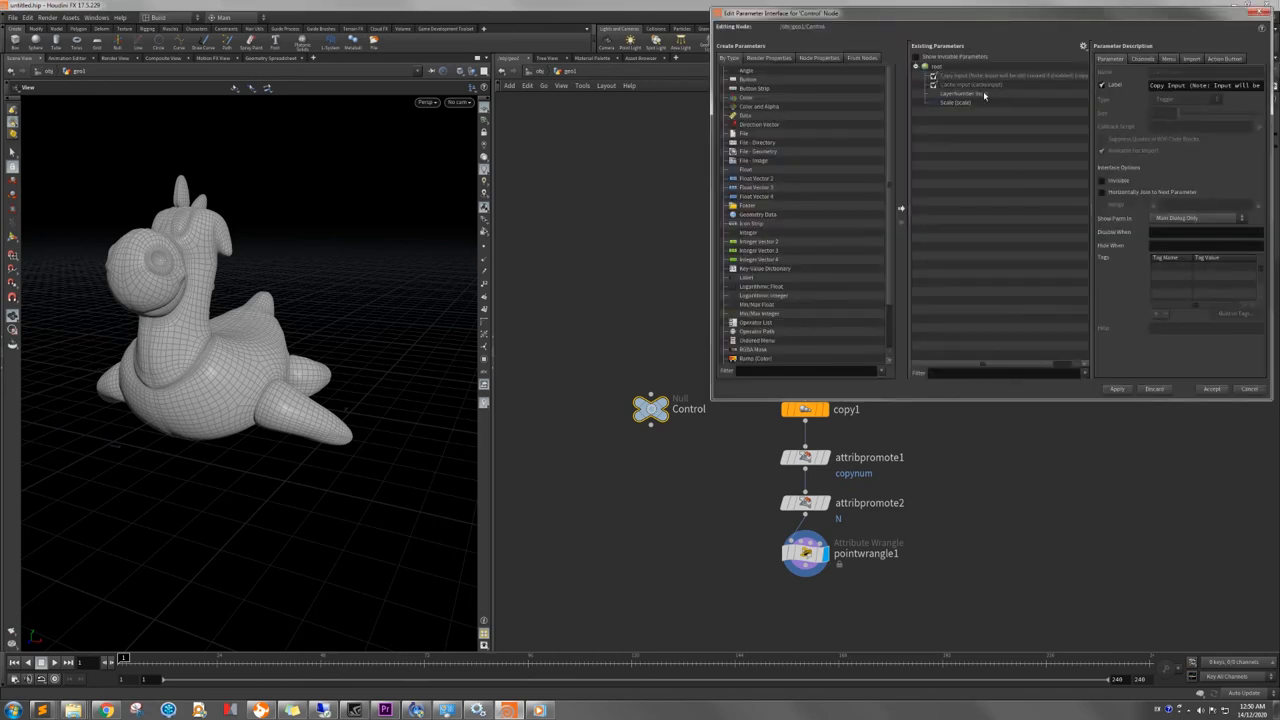
pyautogui.click(960, 94)
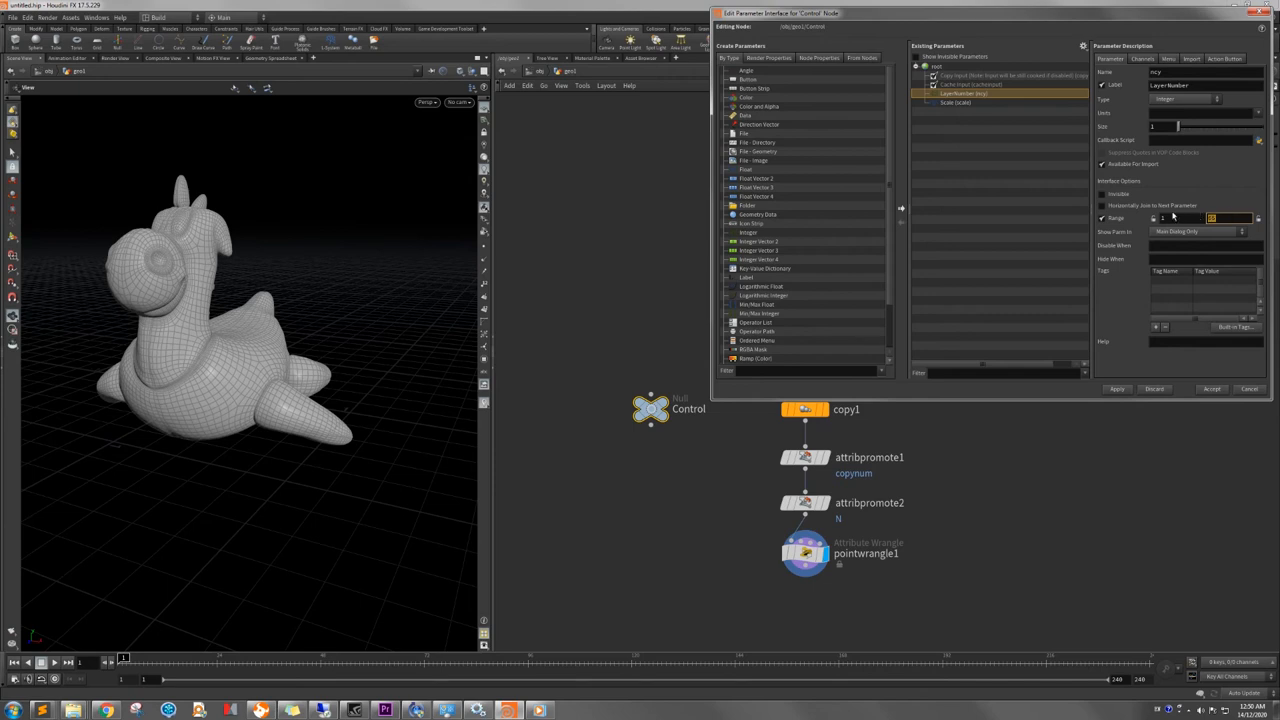
pyautogui.write('64')
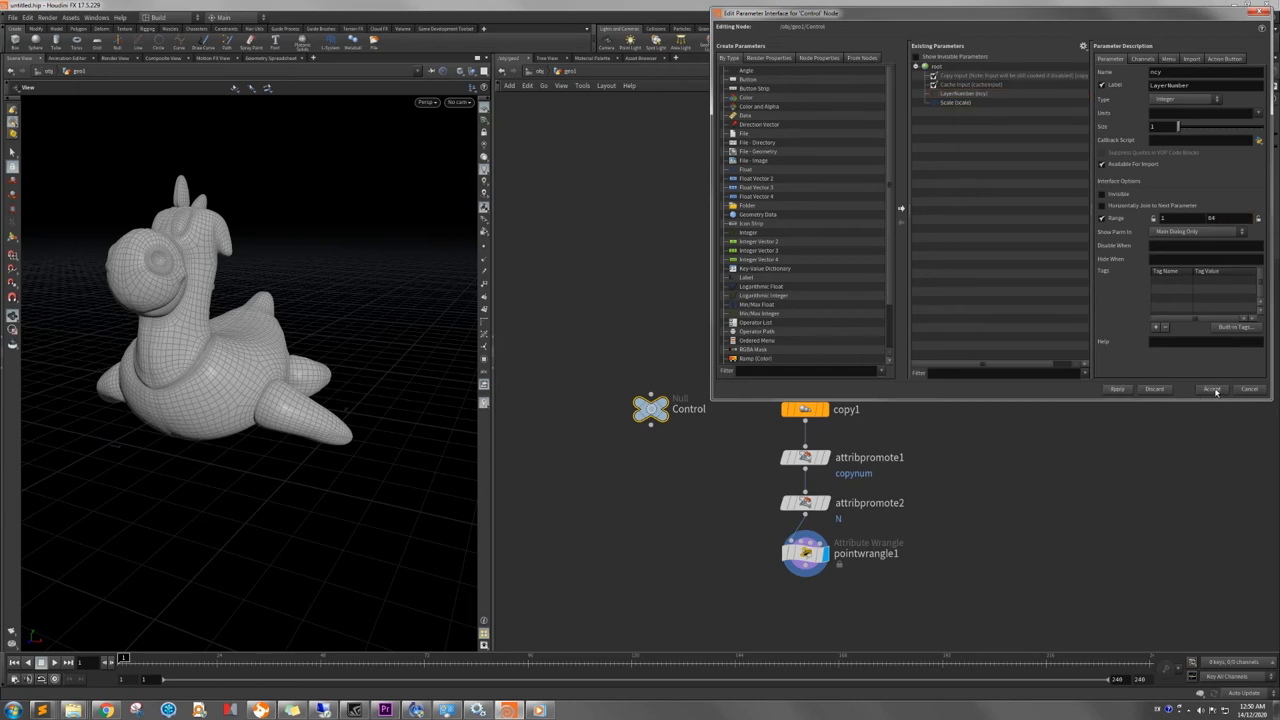
pyautogui.click(1212, 388)
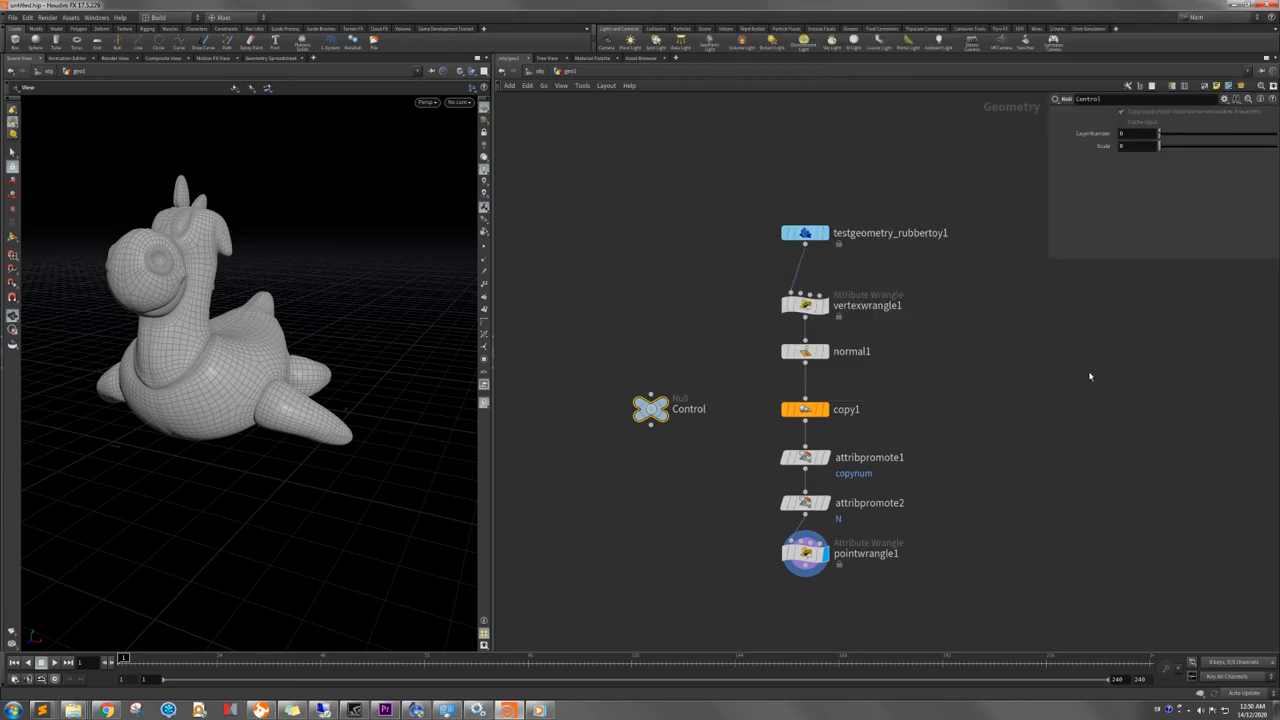
pyautogui.moveTo(1086, 370)
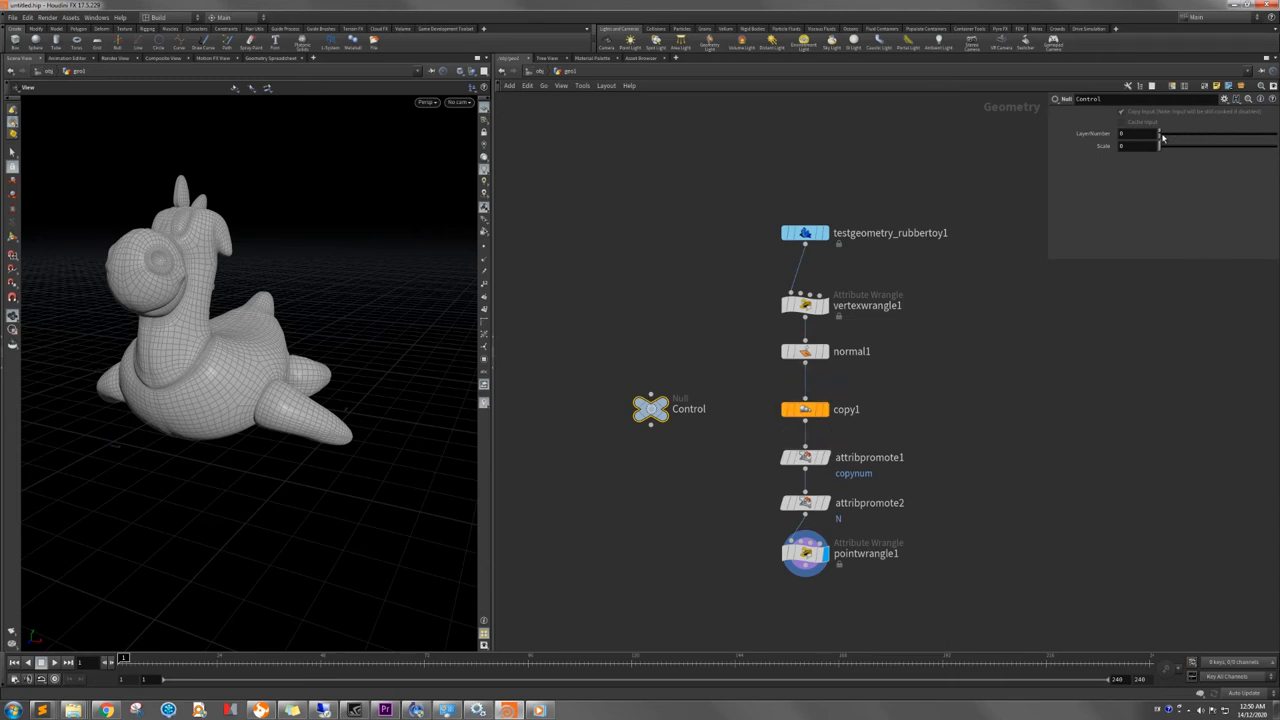
# Drag the Control node's Layer Number slider up to a higher layer count.
pyautogui.moveTo(1124, 134); pyautogui.dragTo(1168, 134)
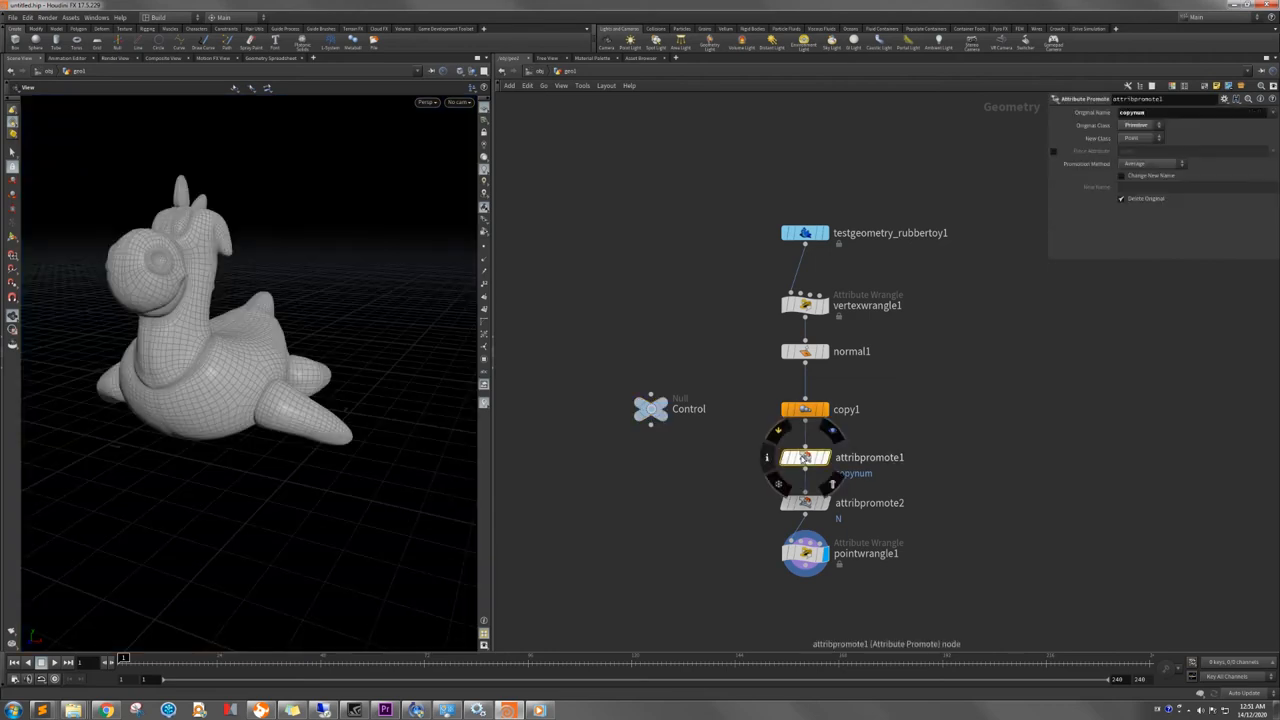
# Insert a ch() call referencing ../Control1 into pointwrangle1's VEXpression.
pyautogui.click(806, 552)
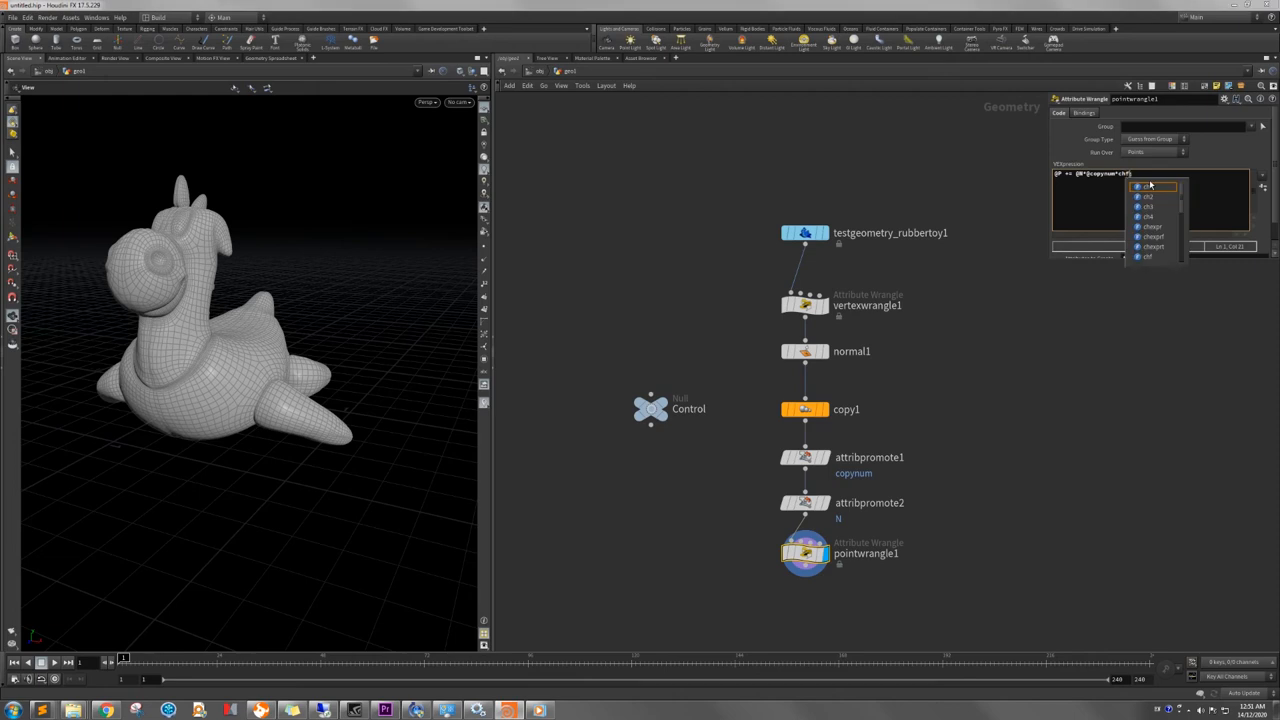
pyautogui.click(1150, 188)
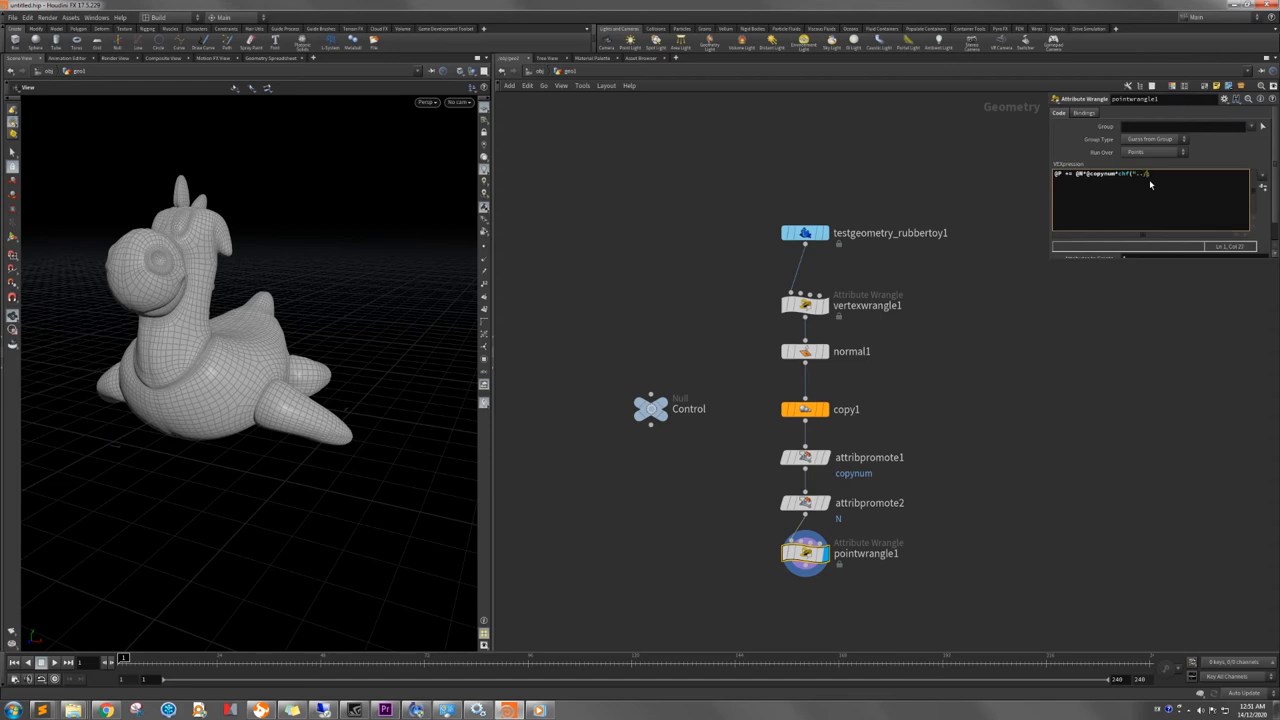
pyautogui.write('../Control1')
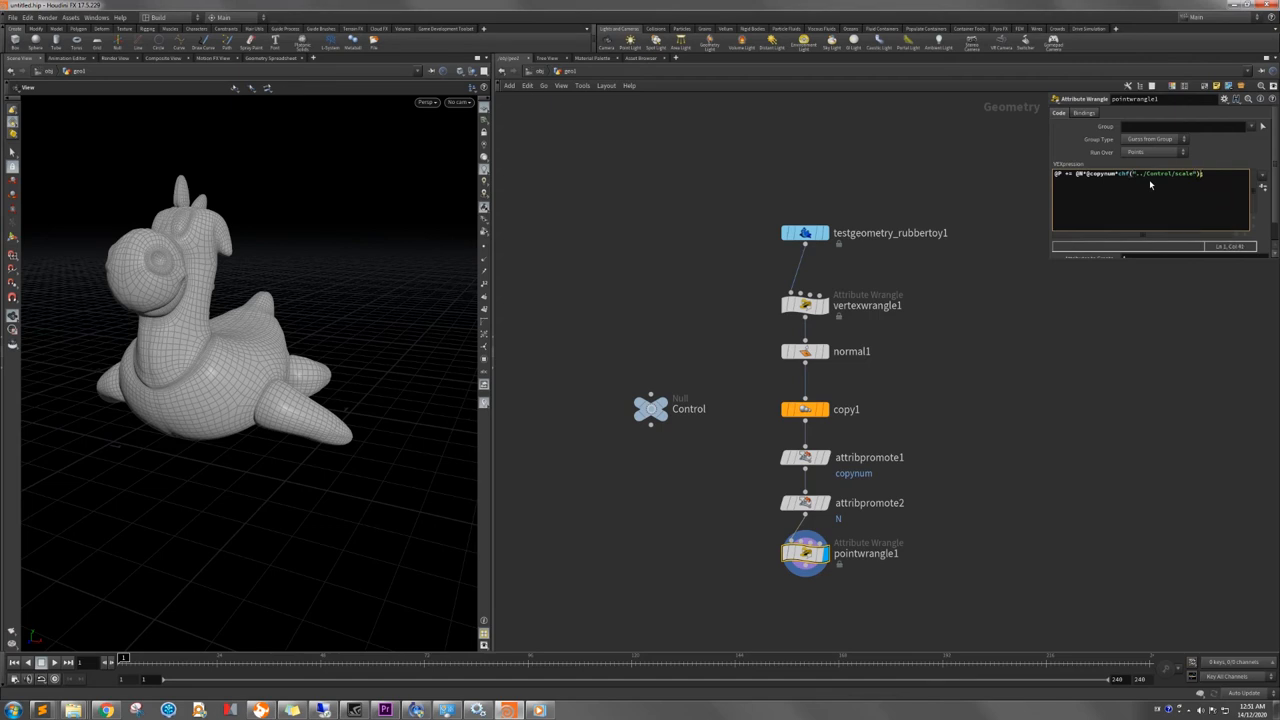
pyautogui.moveTo(1216, 168)
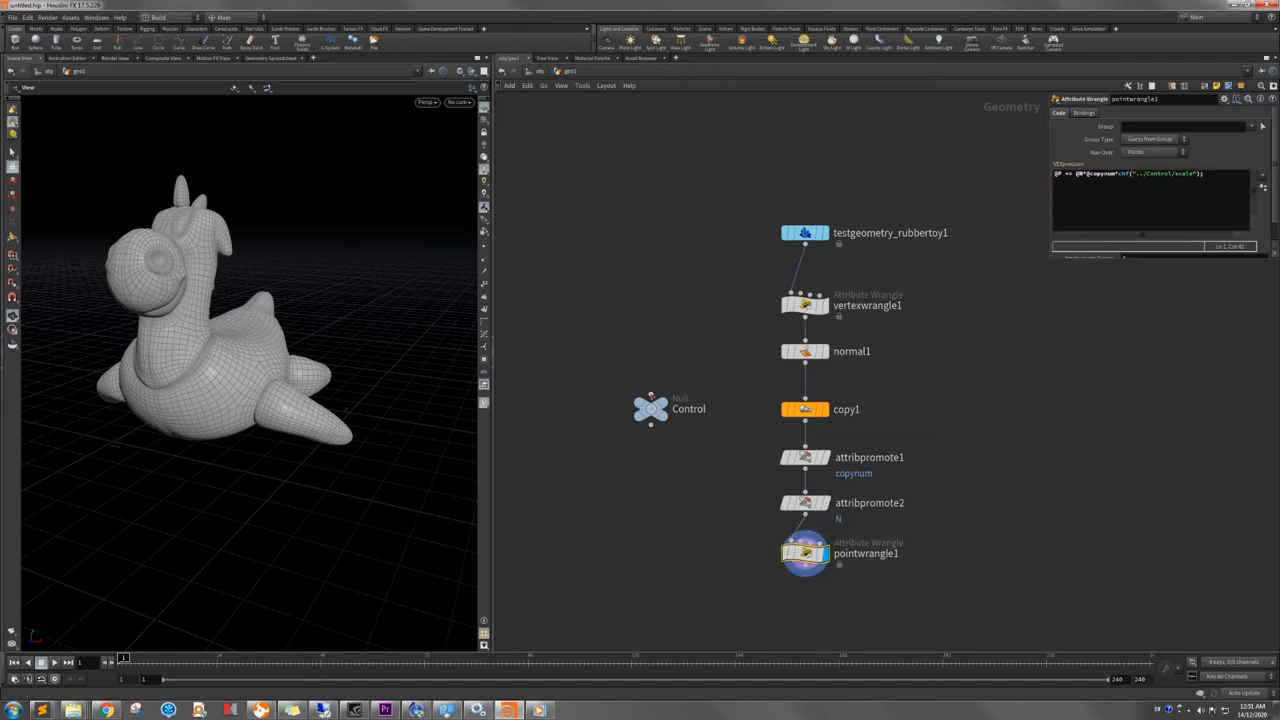
pyautogui.click(652, 408)
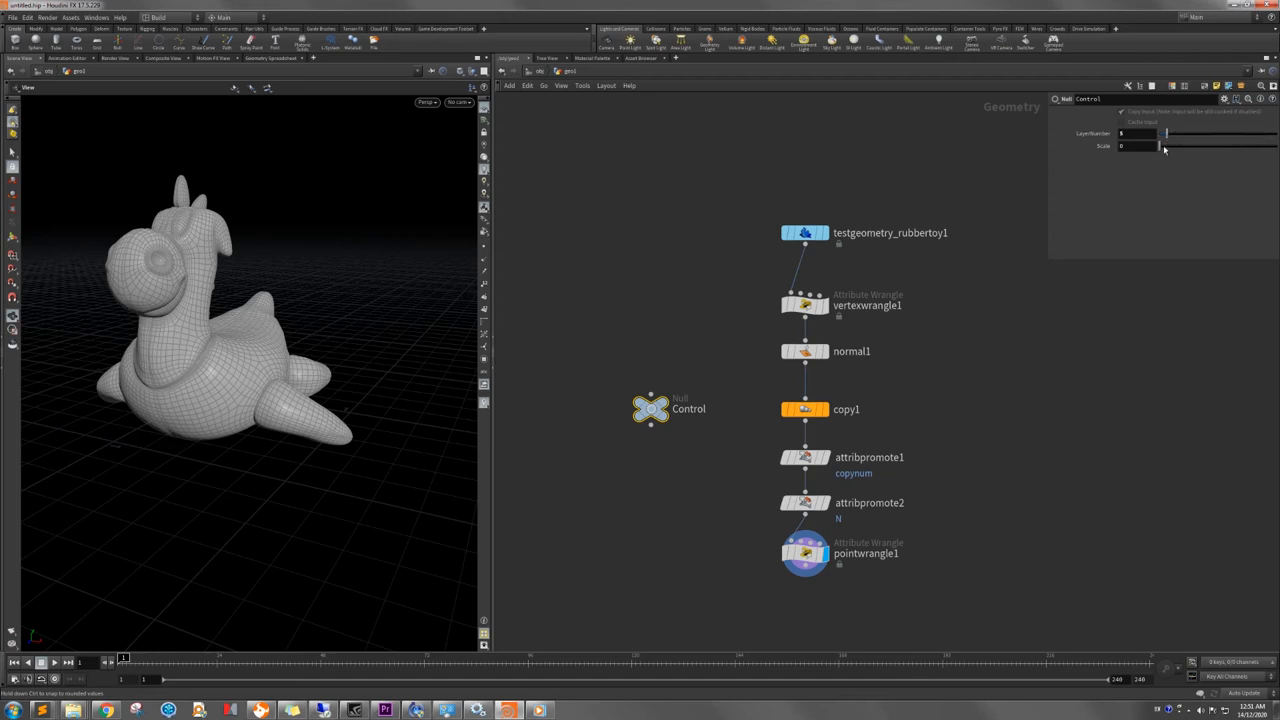
# Drag Control's Scale up and back twice to preview the shell layers inflating.
pyautogui.moveTo(1136, 146); pyautogui.dragTo(1164, 146)
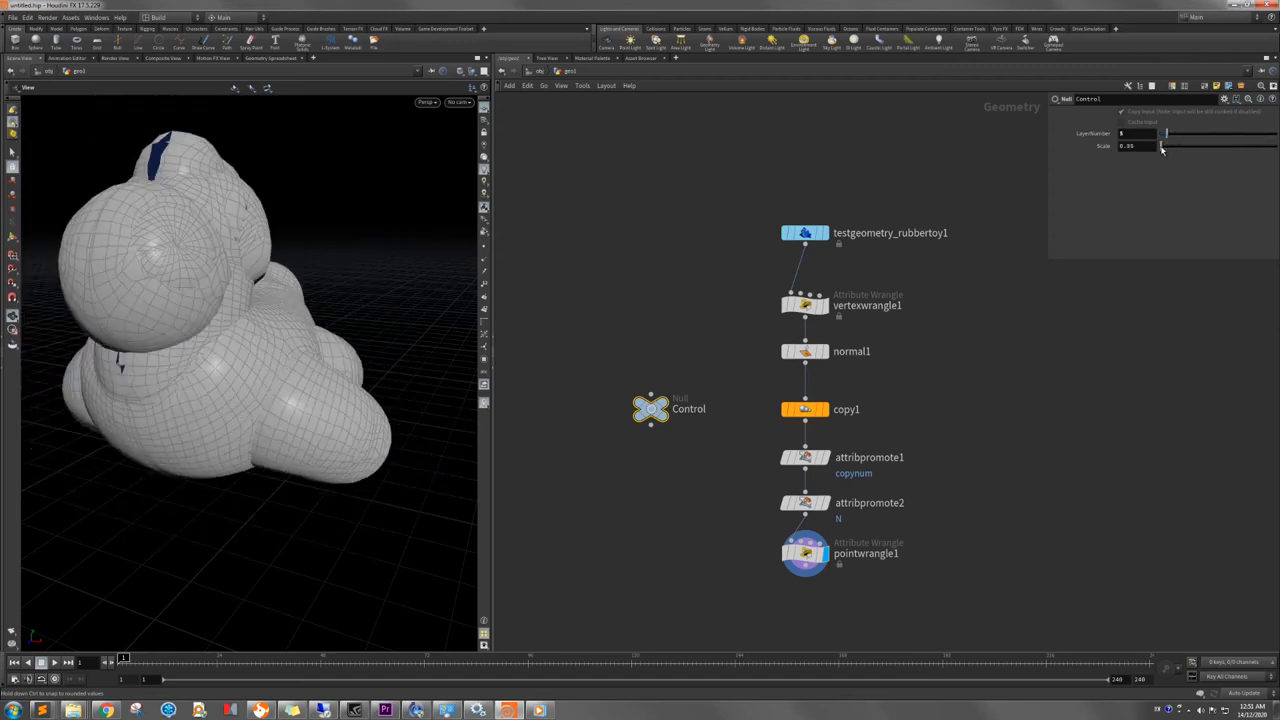
pyautogui.moveTo(1164, 148); pyautogui.dragTo(1130, 148)
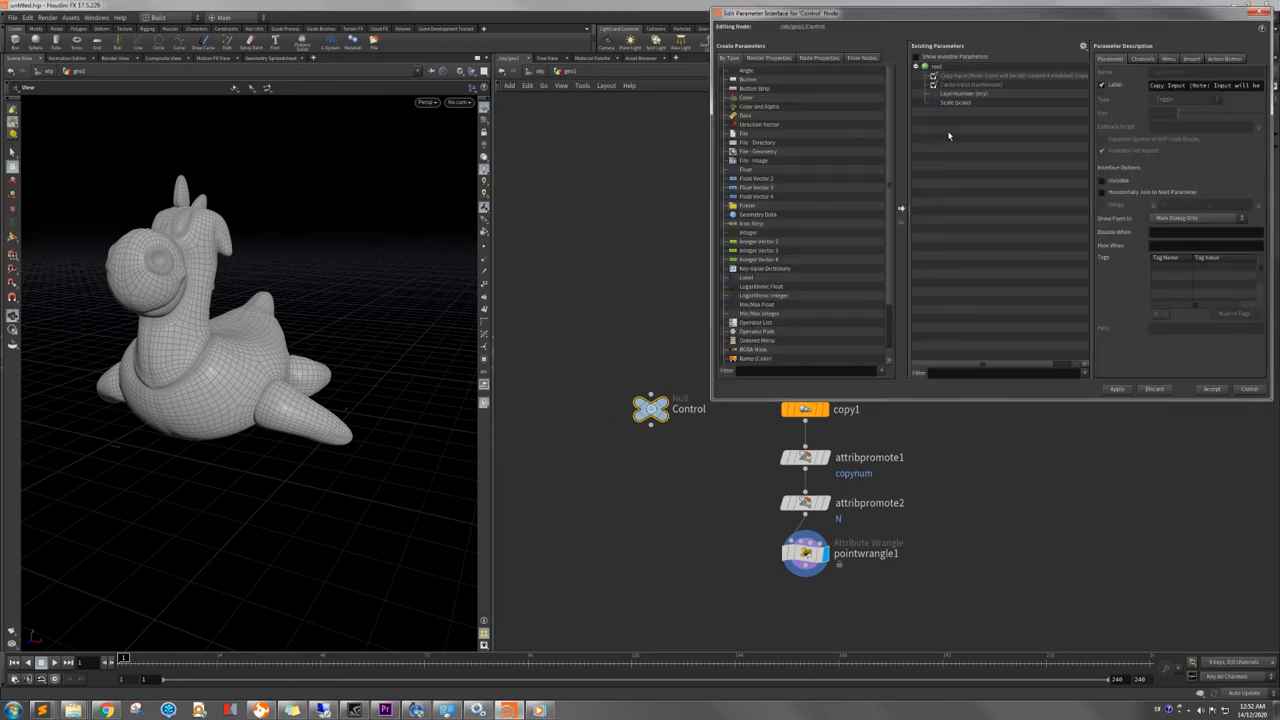
pyautogui.click(956, 102)
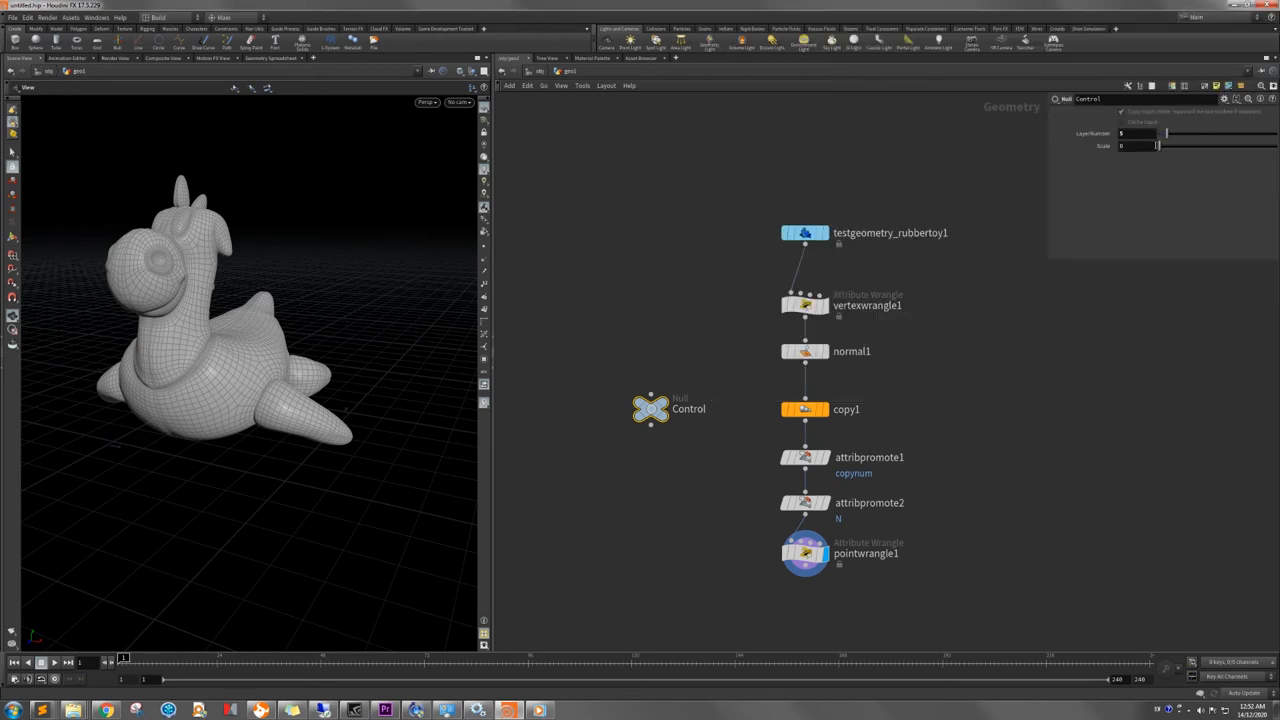
pyautogui.moveTo(1140, 146); pyautogui.dragTo(1164, 146)
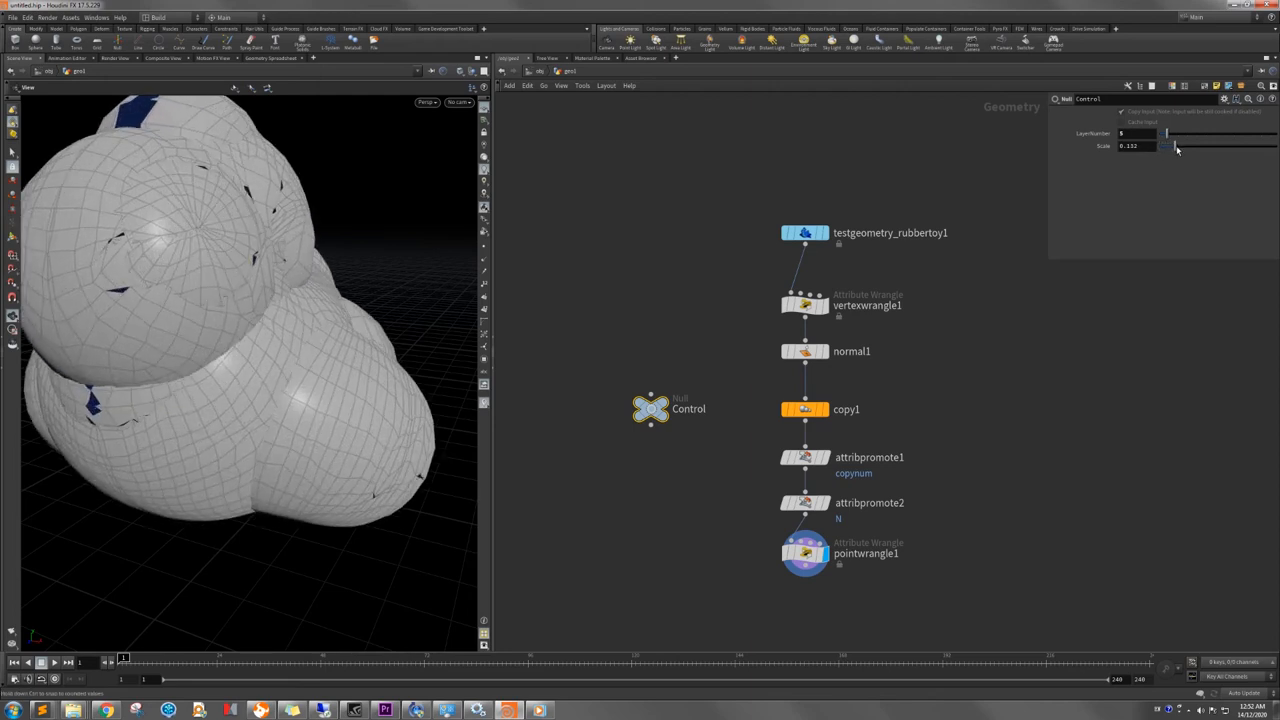
pyautogui.moveTo(1176, 148); pyautogui.dragTo(1120, 148)
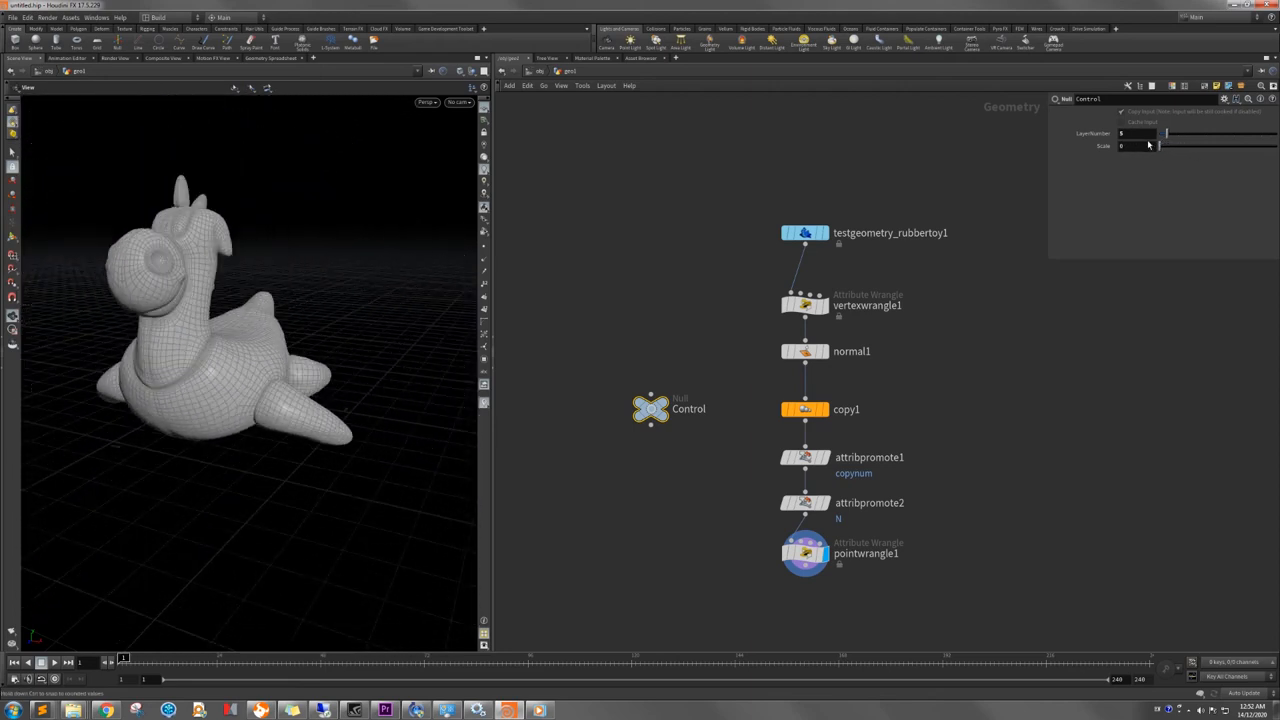
pyautogui.click(1136, 132)
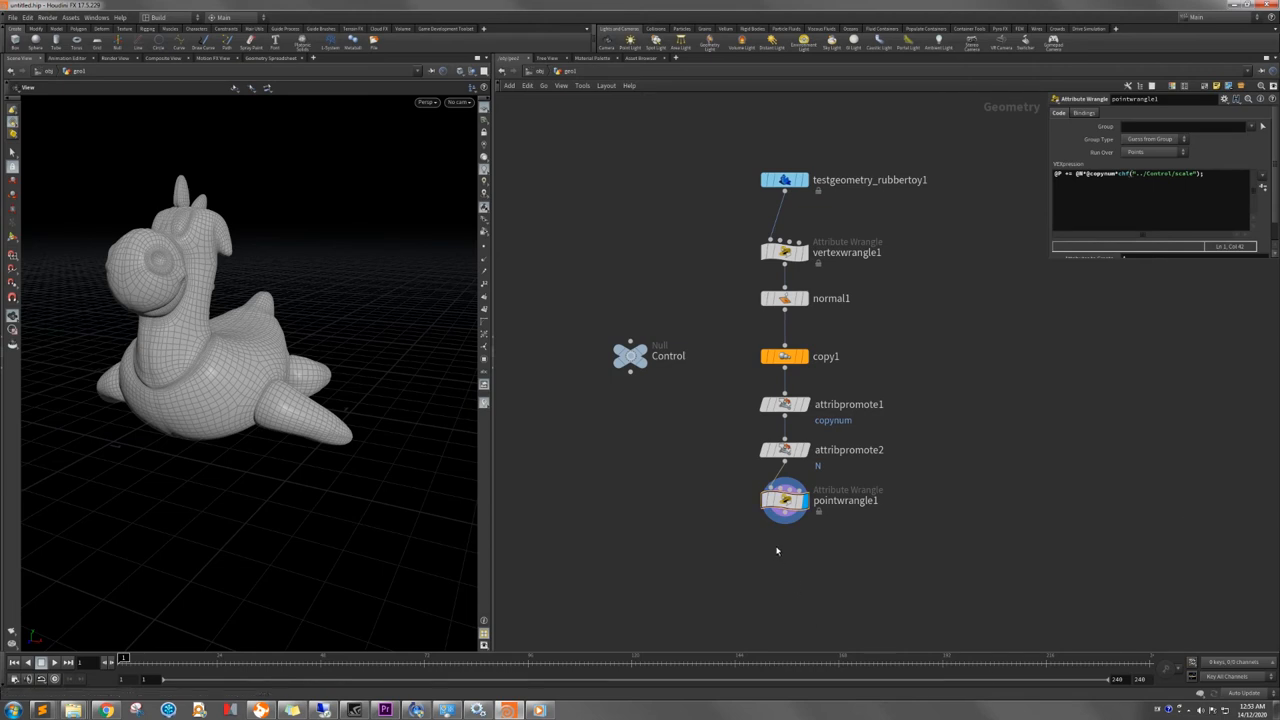
# Write a second VEX line with chf() and copy the Control parameter reference into it.
pyautogui.press('Tab')
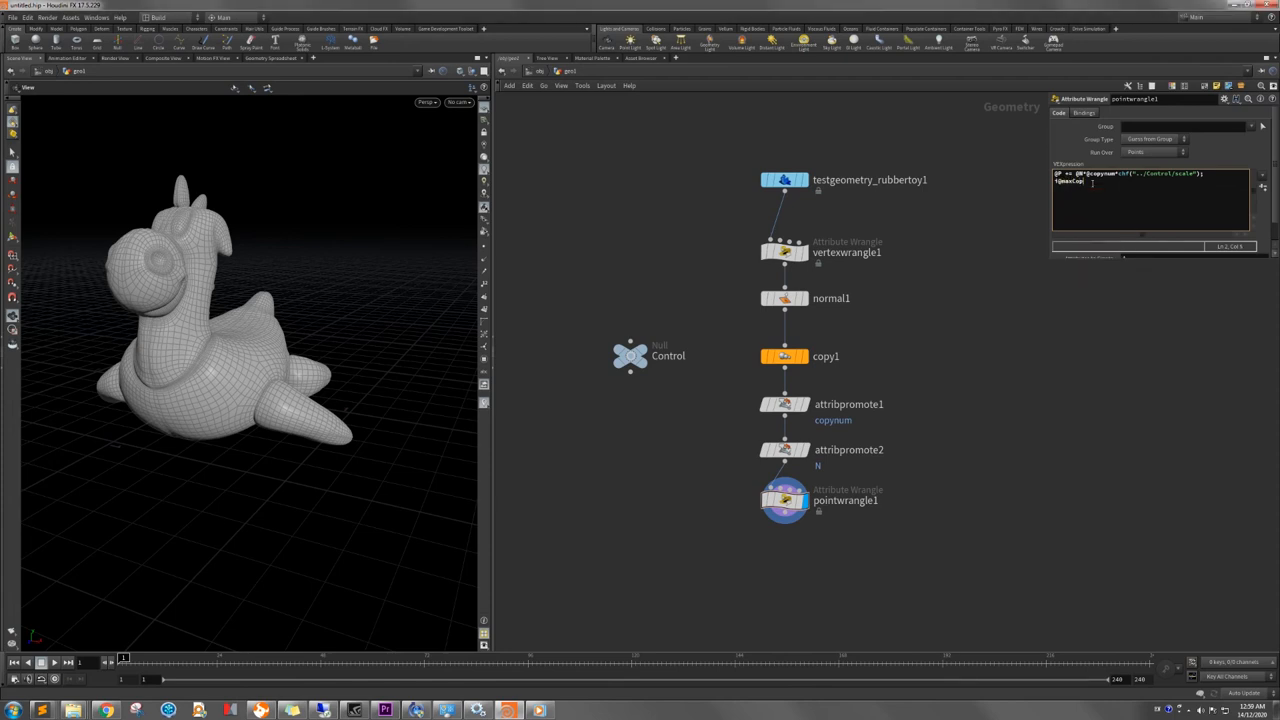
pyautogui.write('chf')
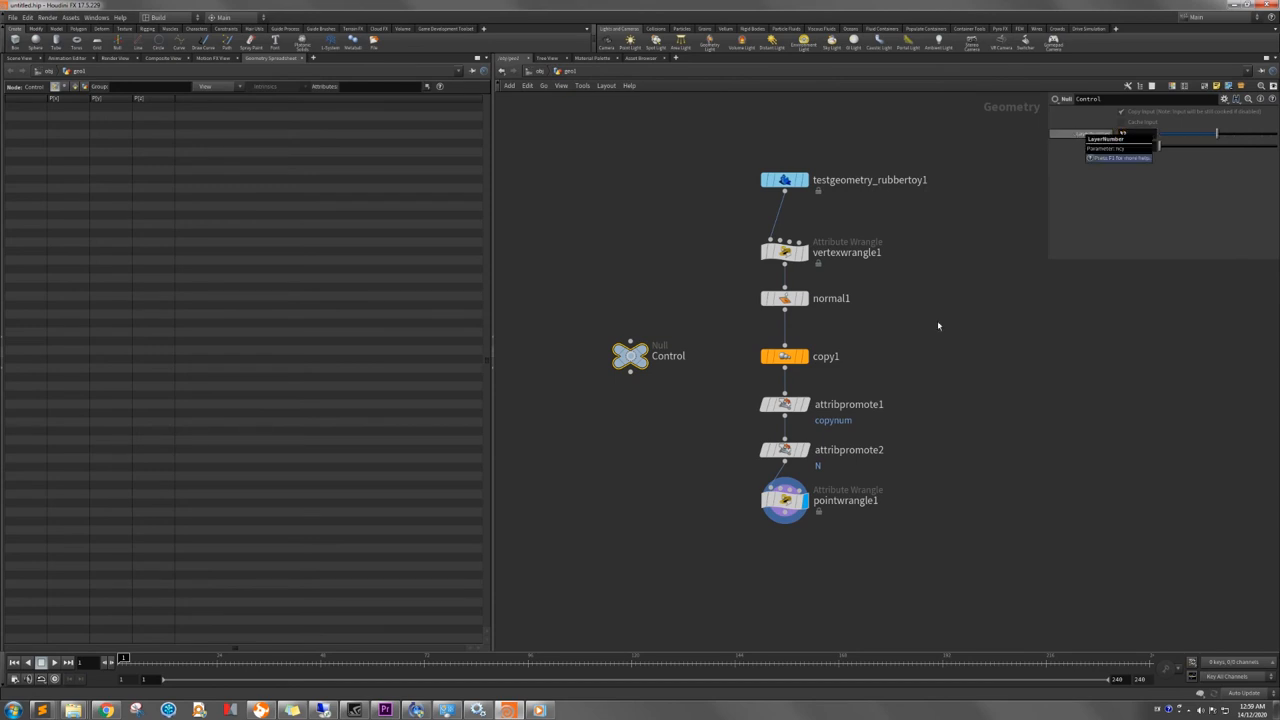
pyautogui.click(784, 500)
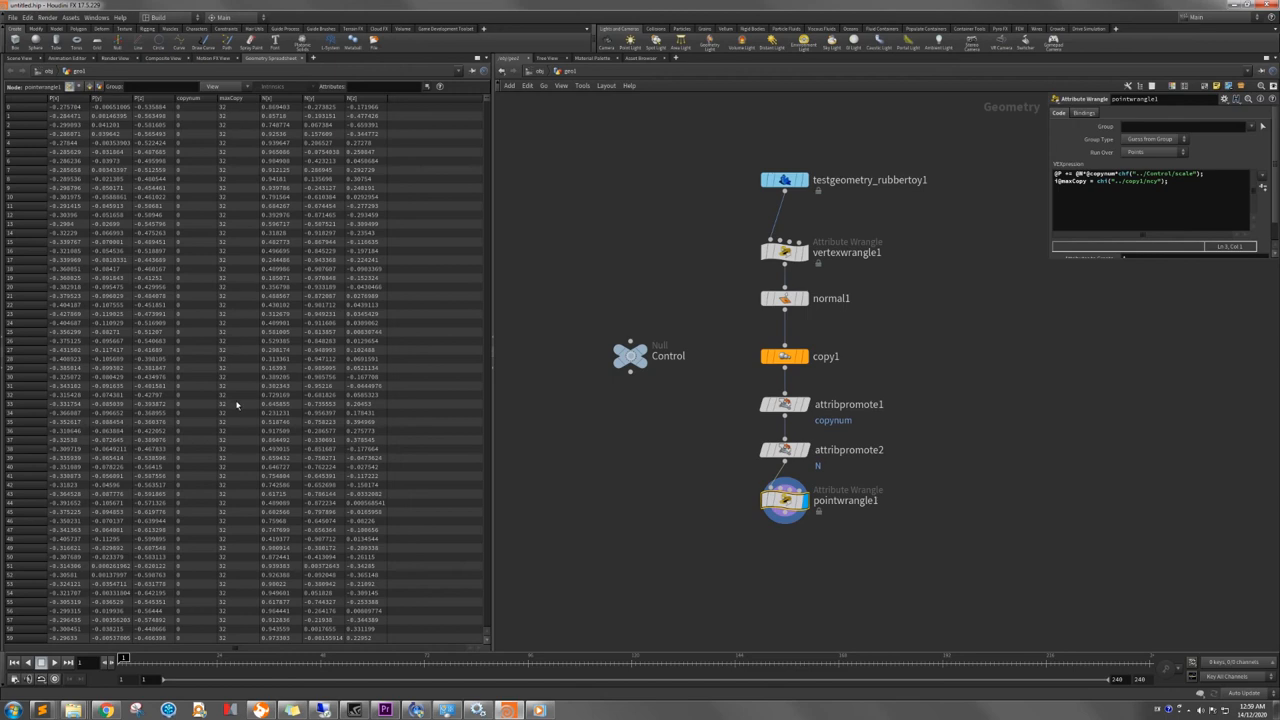
pyautogui.moveTo(248, 408)
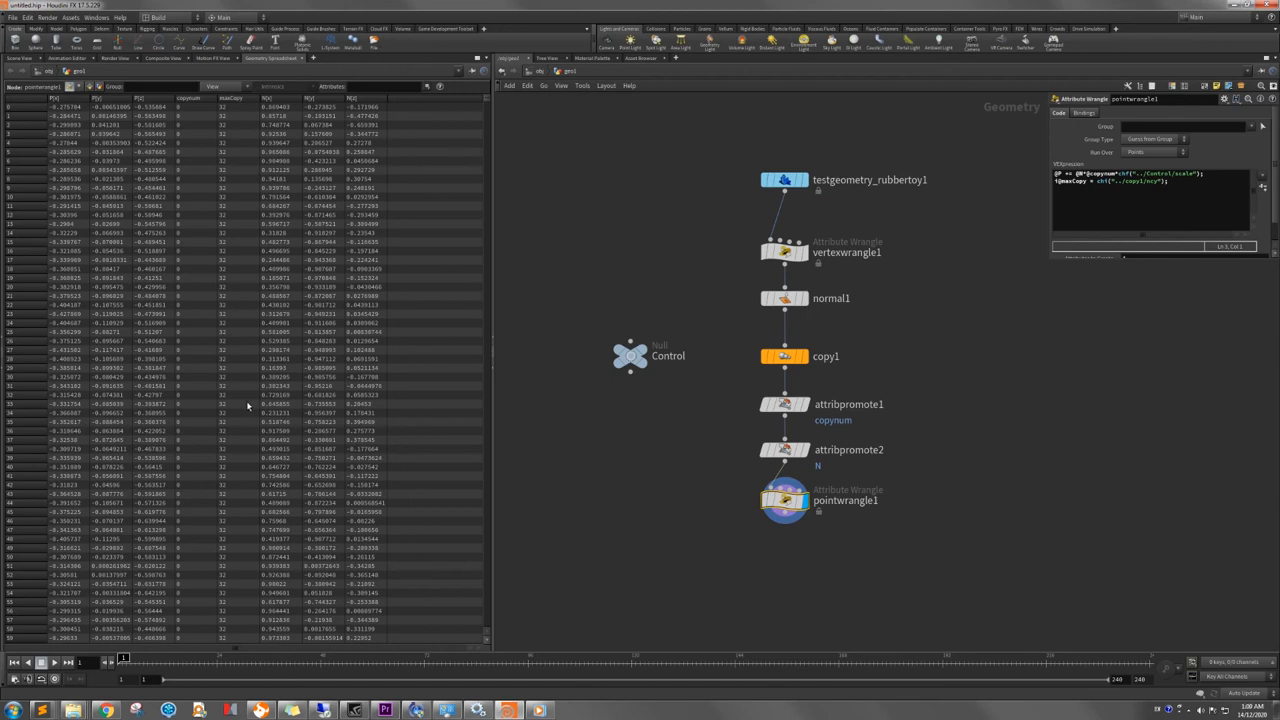
pyautogui.moveTo(704, 496)
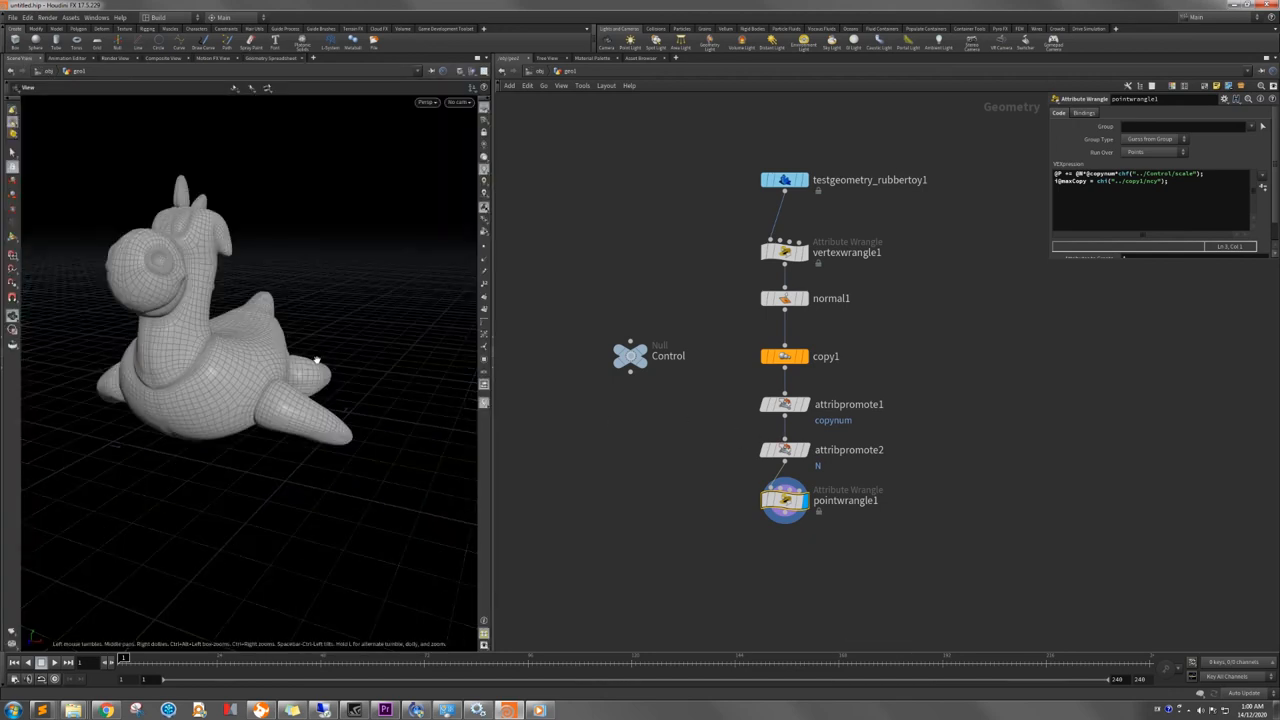
# Nudge the Control node's Scale slider to a slightly higher value.
pyautogui.click(632, 356)
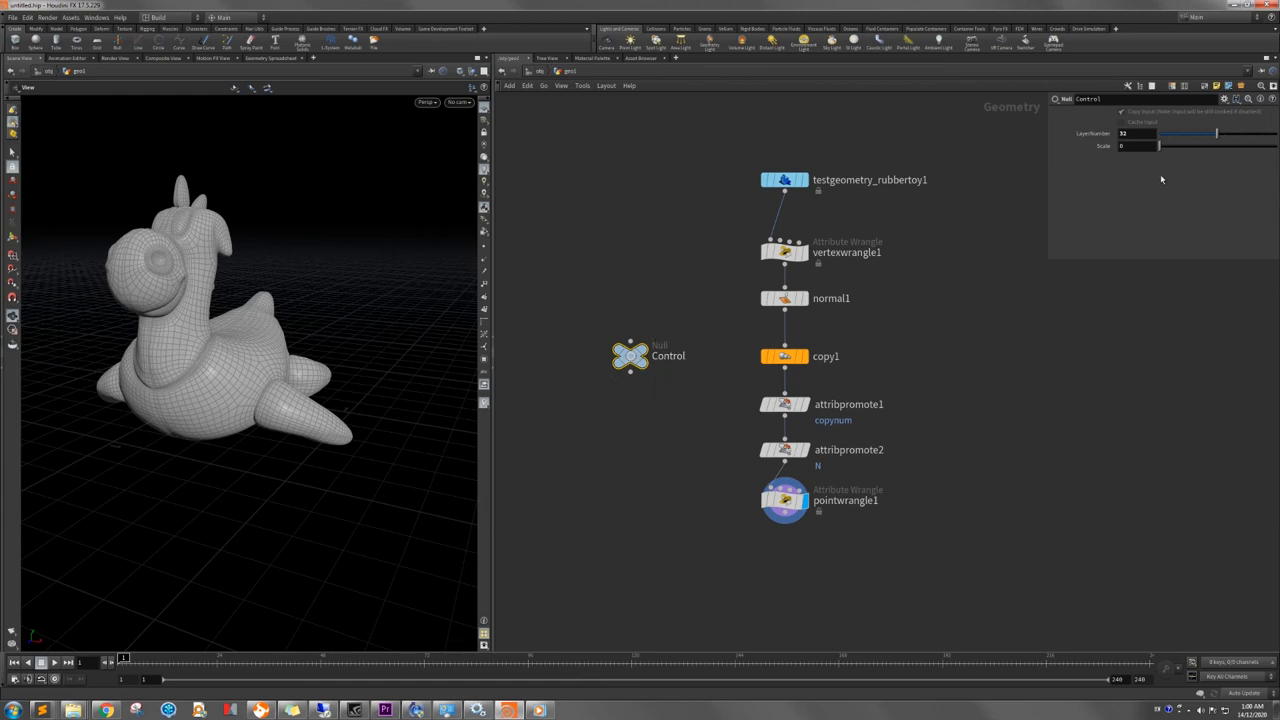
pyautogui.moveTo(1136, 146); pyautogui.dragTo(1160, 146)
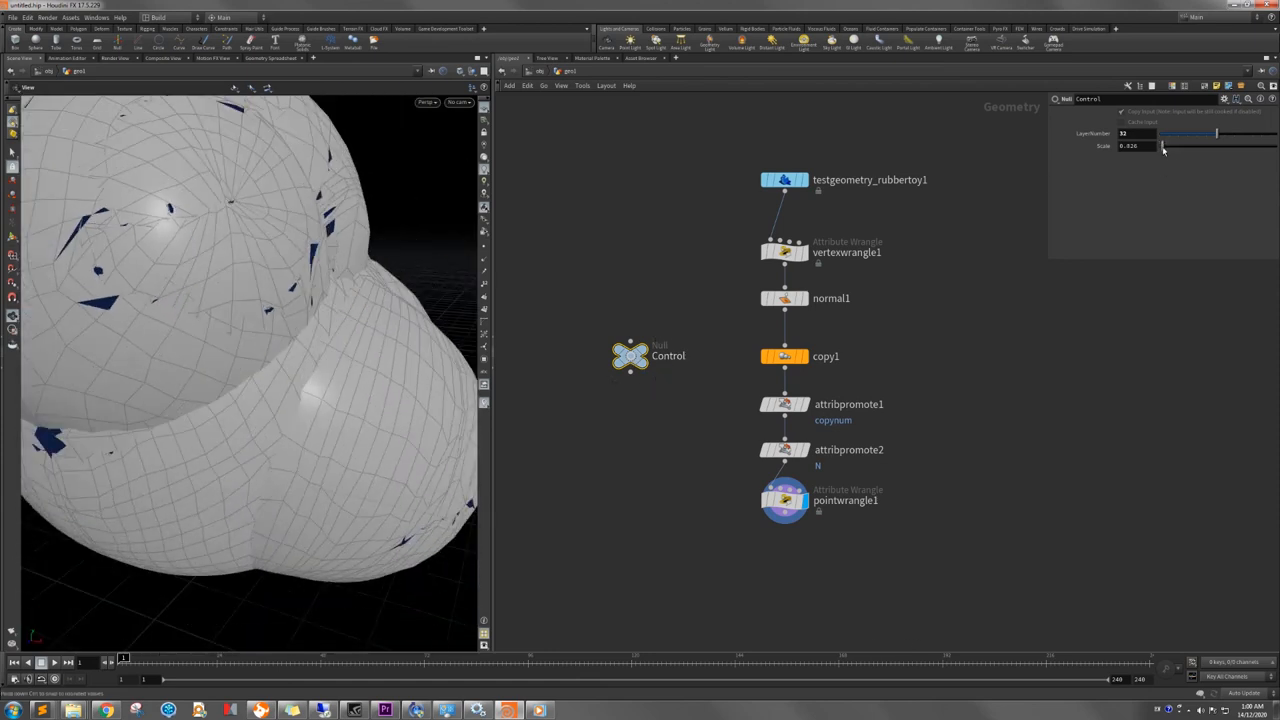
pyautogui.moveTo(1160, 146); pyautogui.dragTo(1162, 146)
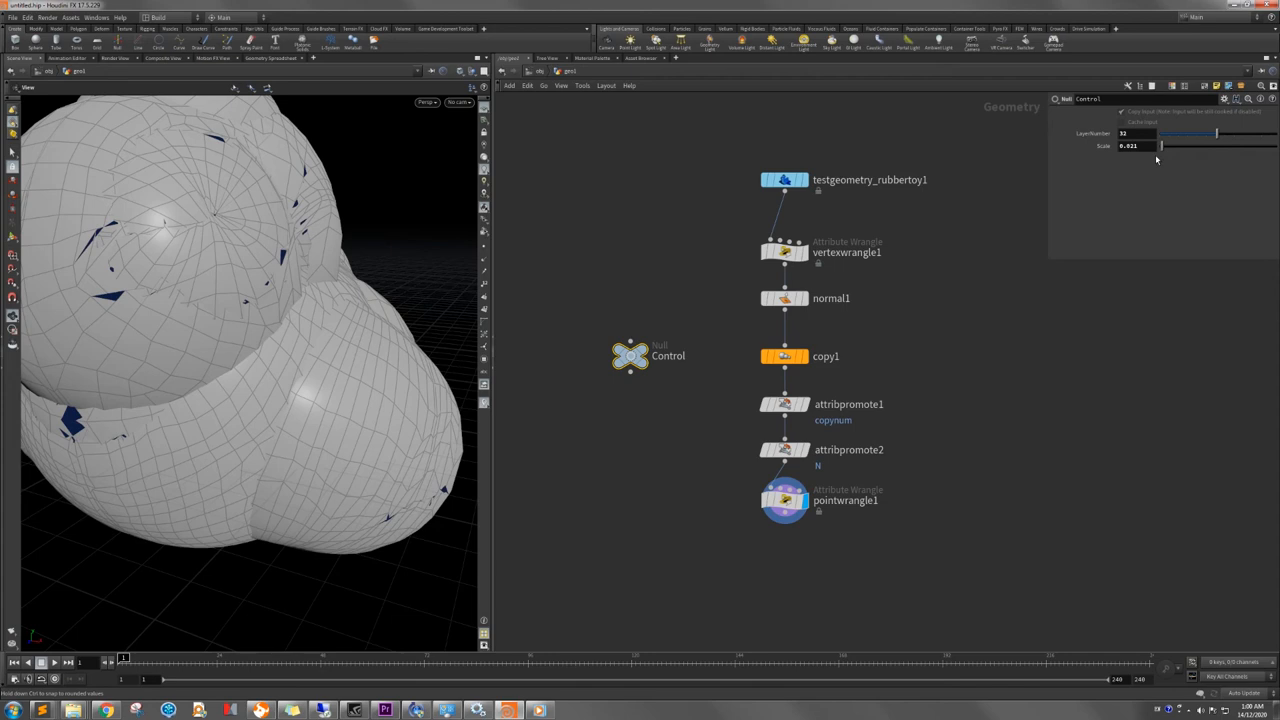
pyautogui.moveTo(1152, 160)
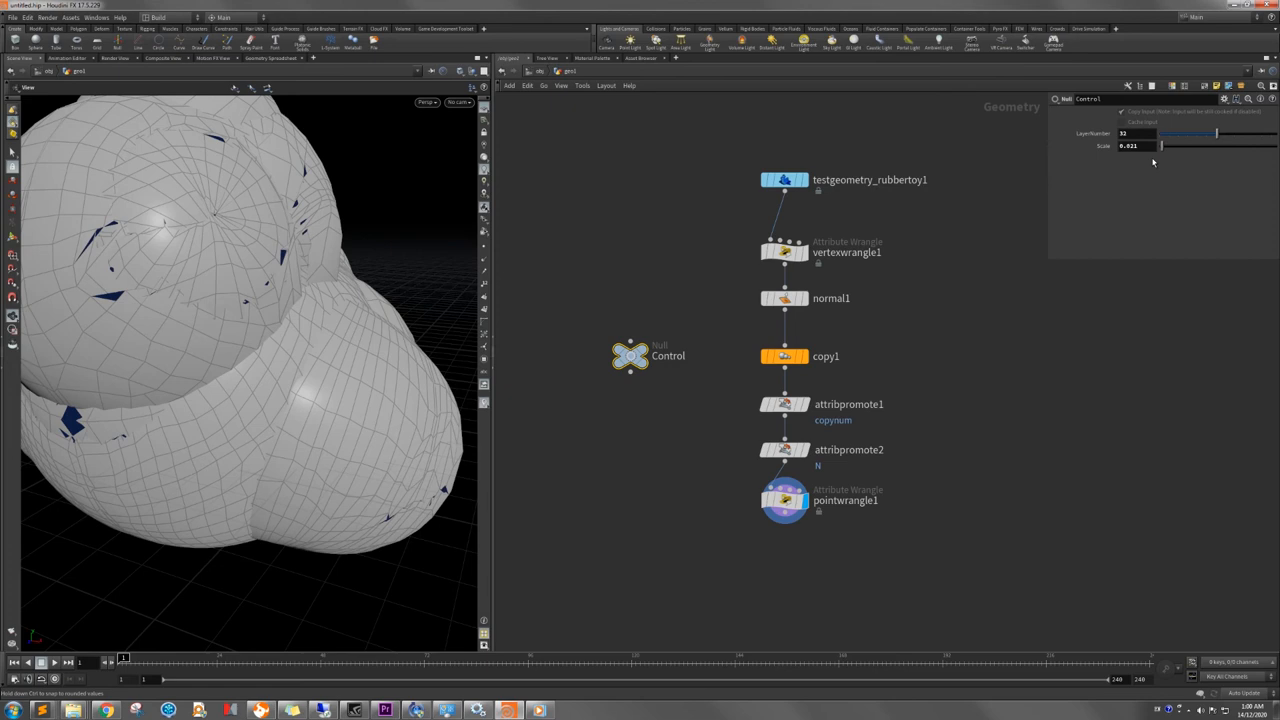
pyautogui.moveTo(938, 380)
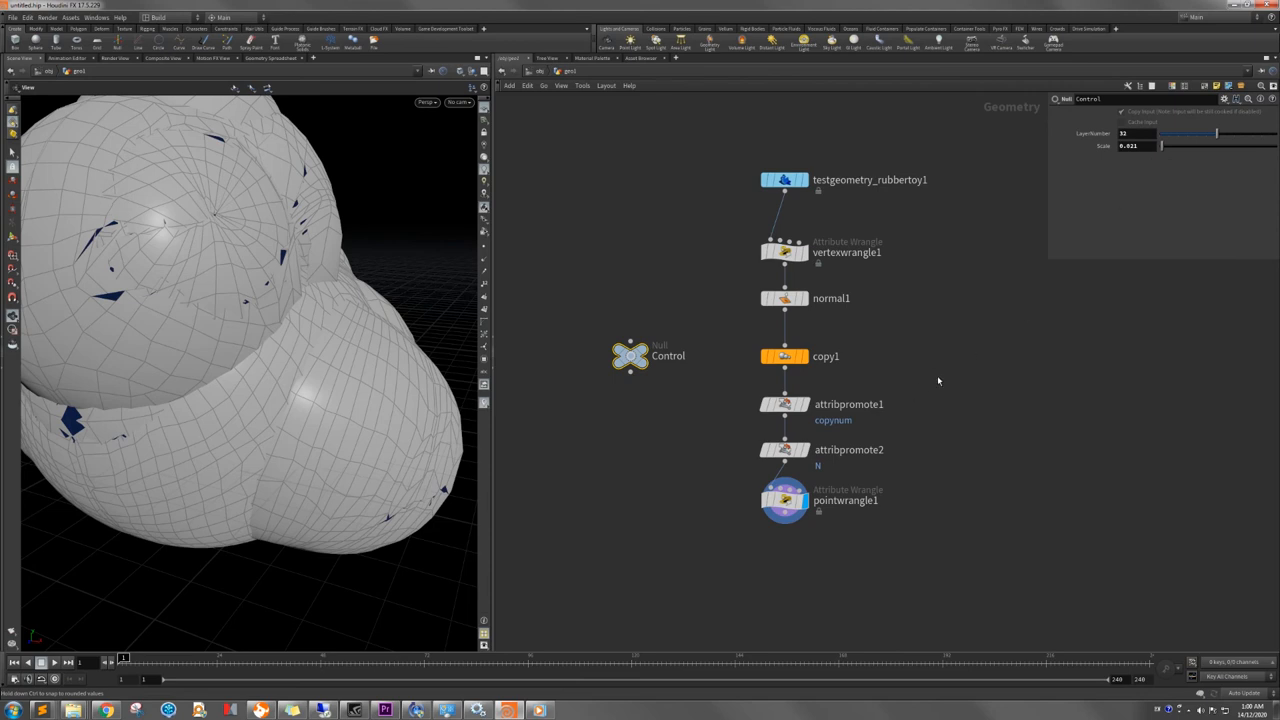
pyautogui.moveTo(940, 388)
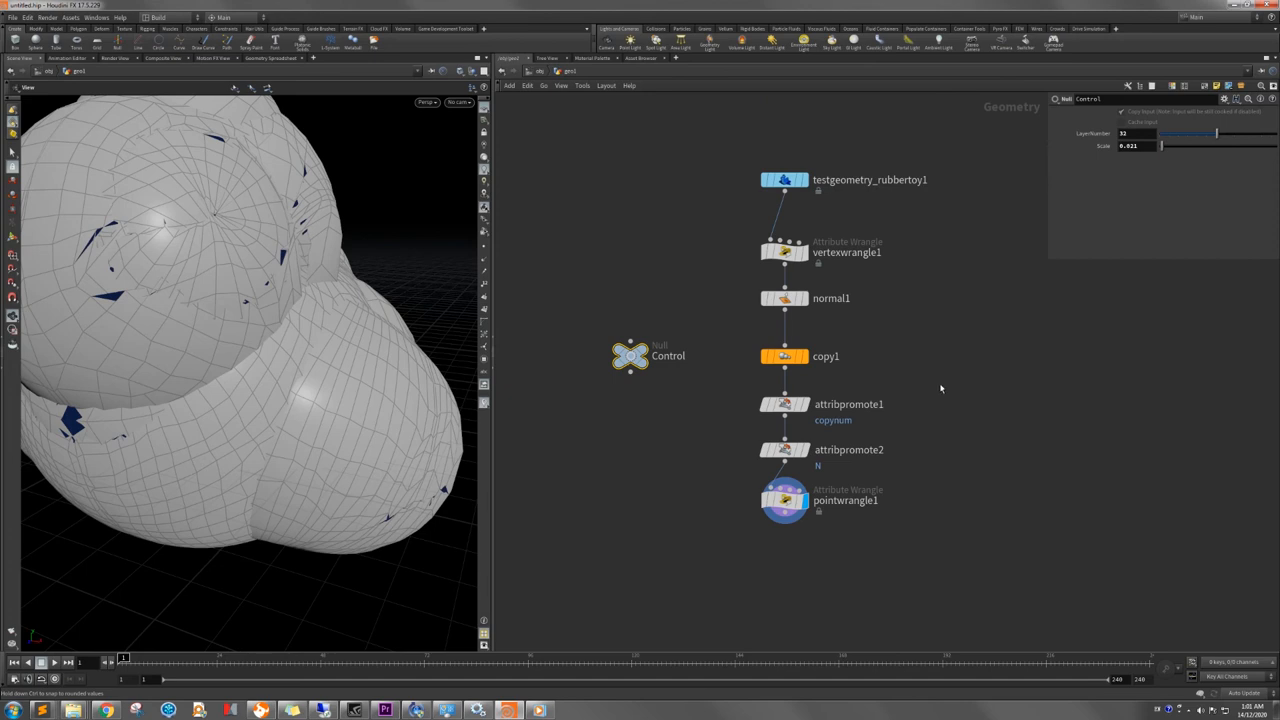
pyautogui.moveTo(936, 388)
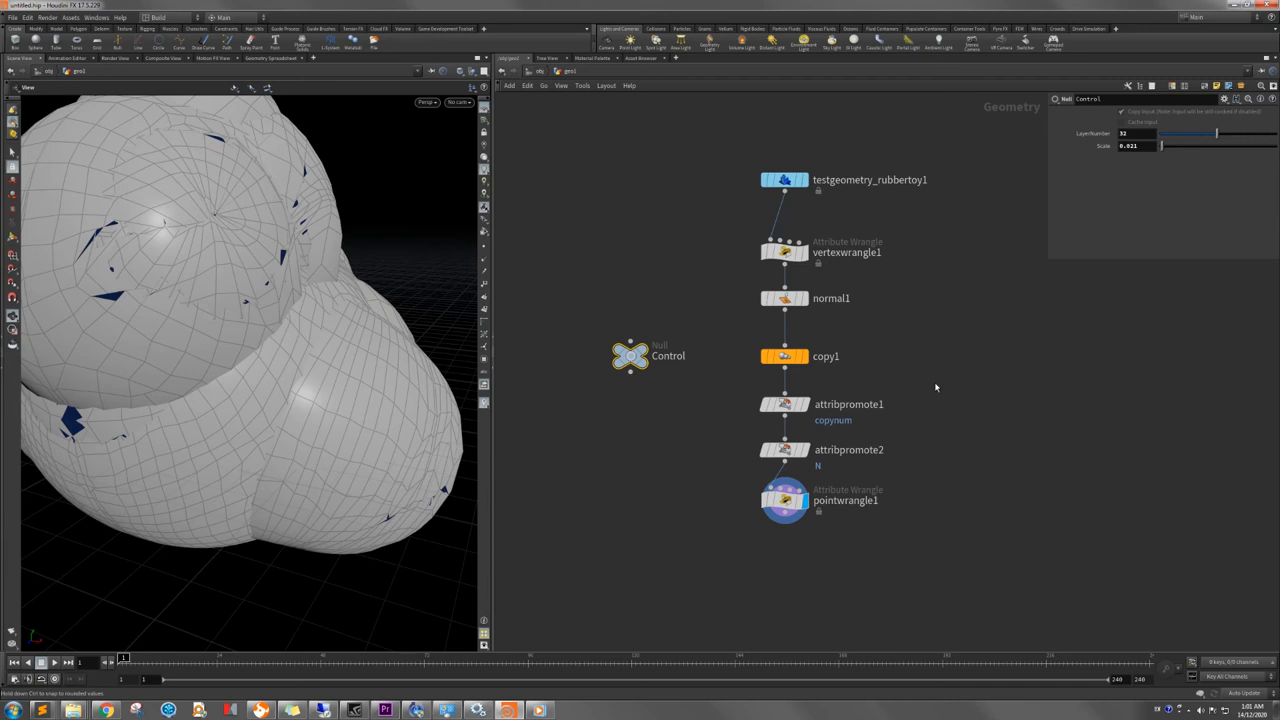
pyautogui.moveTo(930, 386)
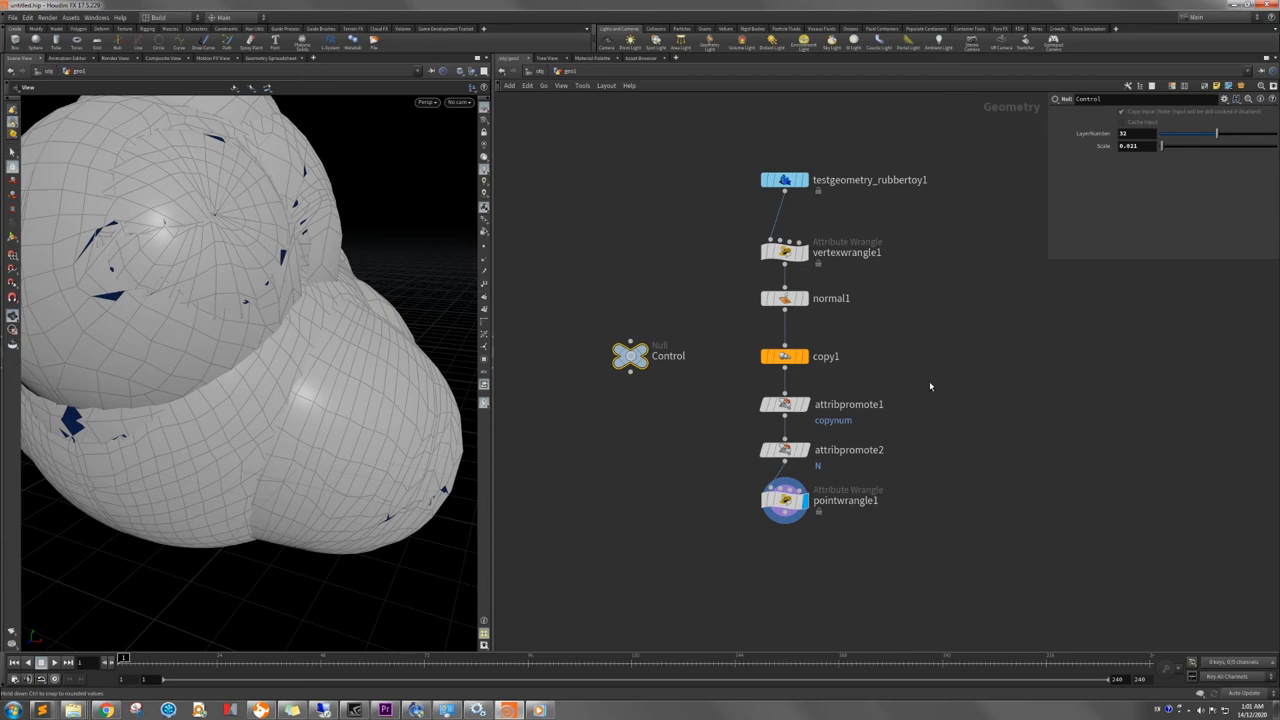
pyautogui.moveTo(922, 386)
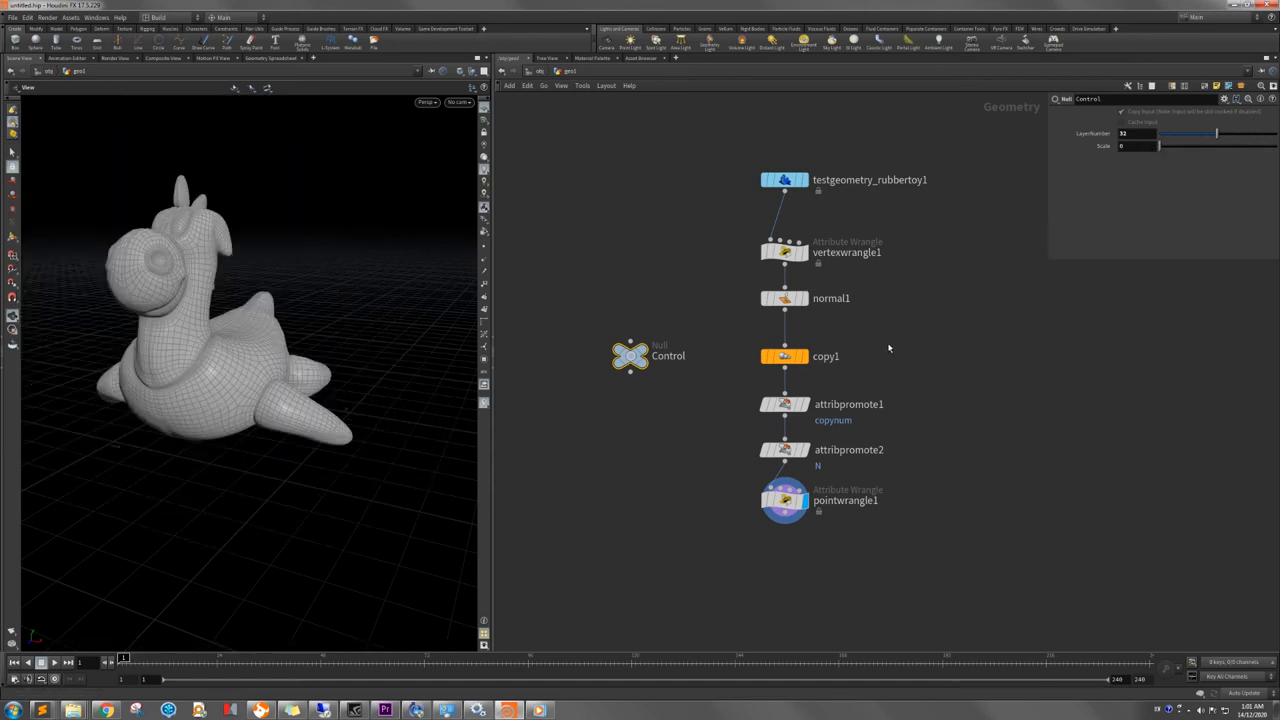
# Select pointwrangle1 to show its Attribute Wrangle parameters and VEX code.
pyautogui.click(784, 500)
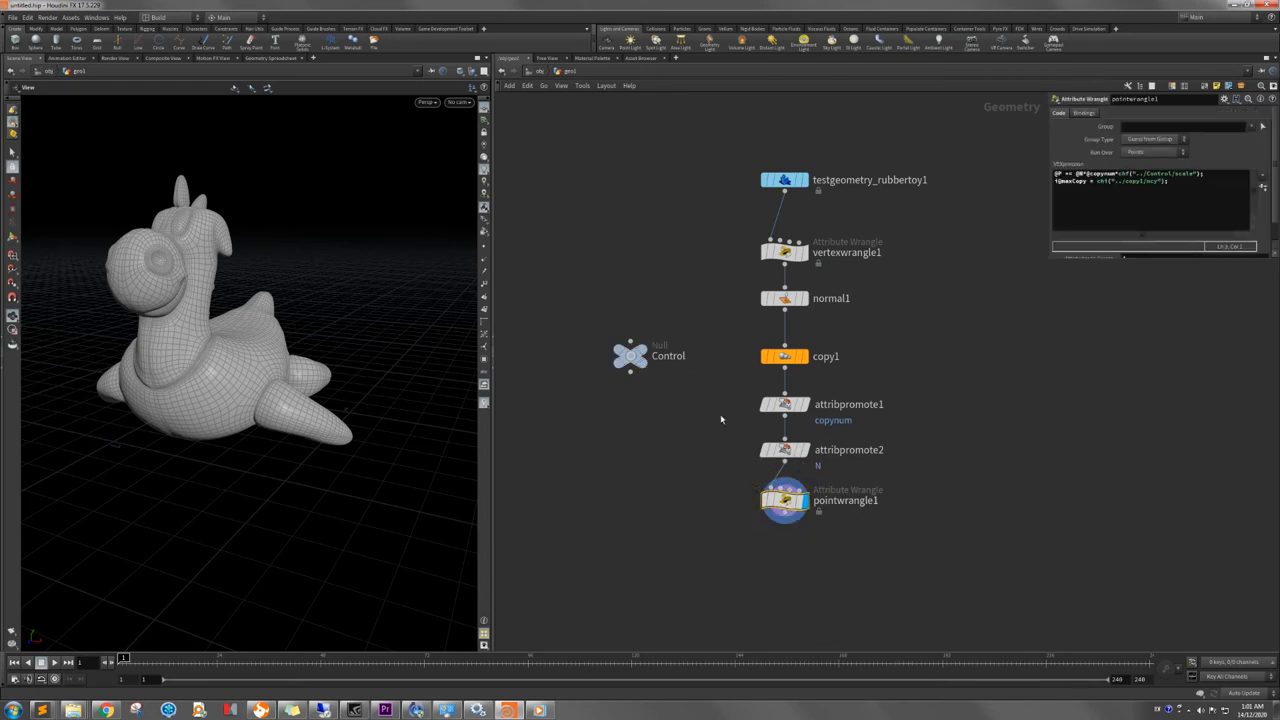
pyautogui.moveTo(728, 388)
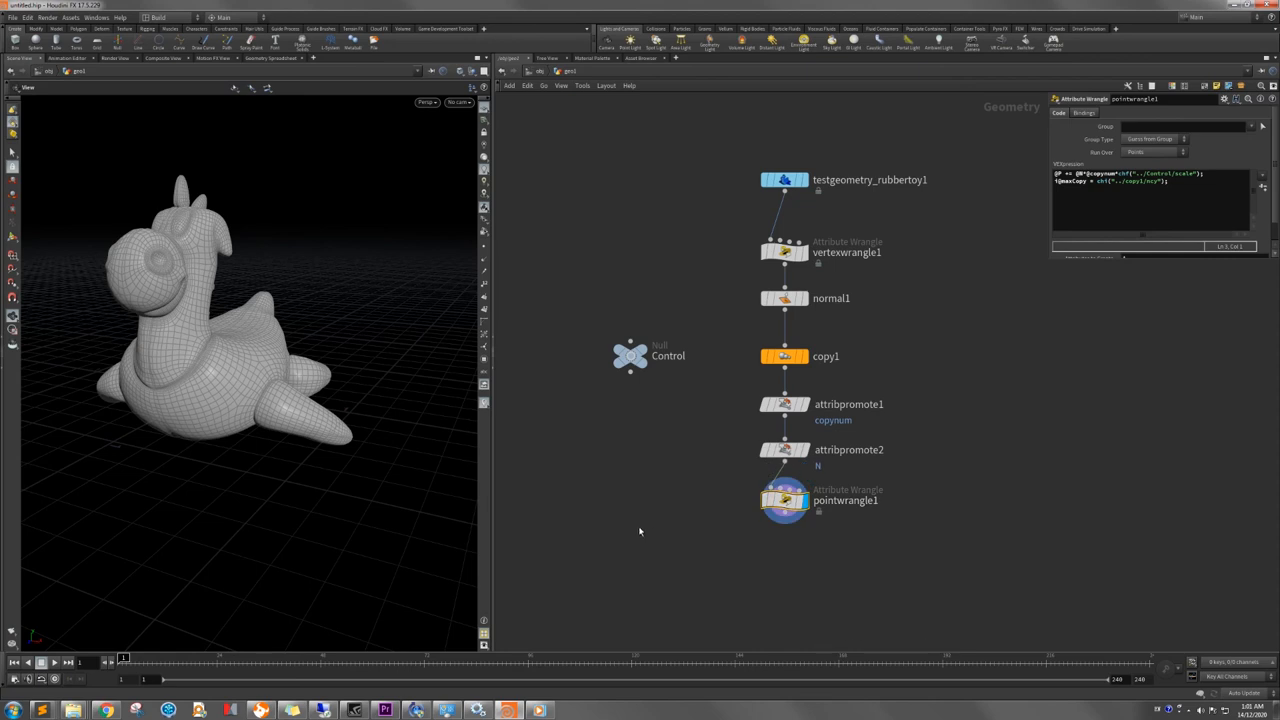
pyautogui.moveTo(296, 374)
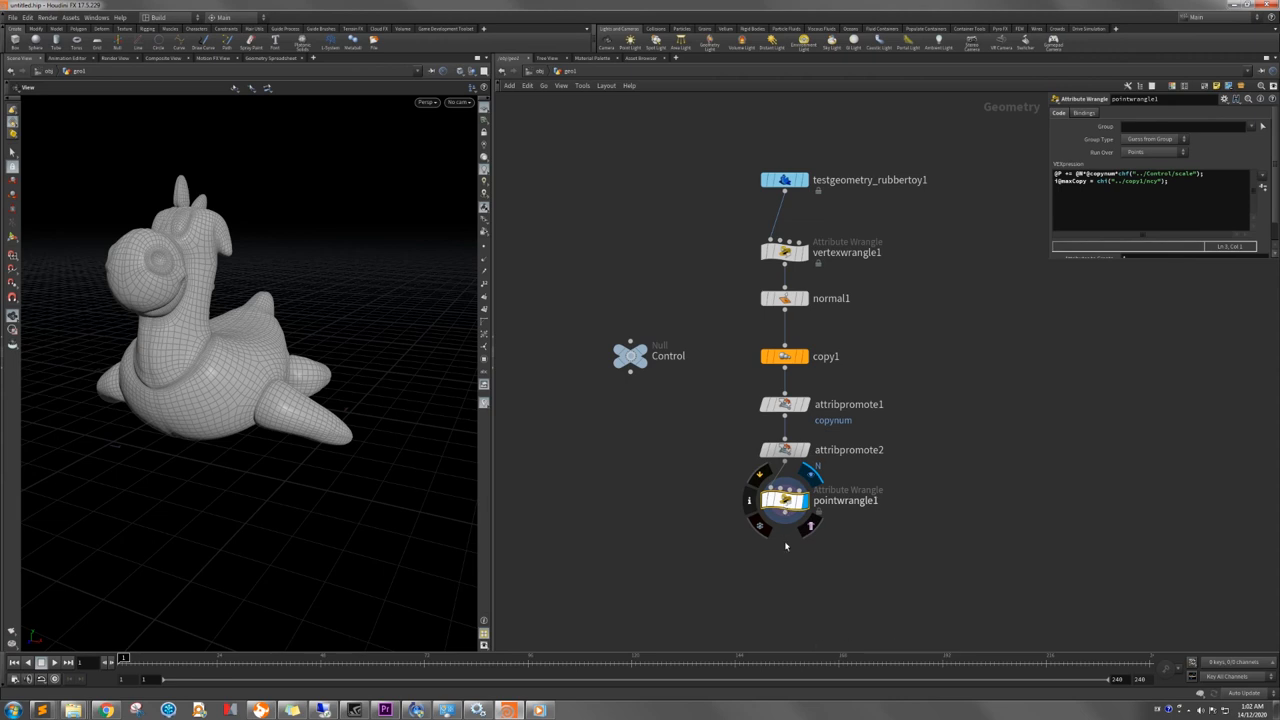
# Add an Attribute VOP node, pointvop1, below pointwrangle1.
pyautogui.press('tab')
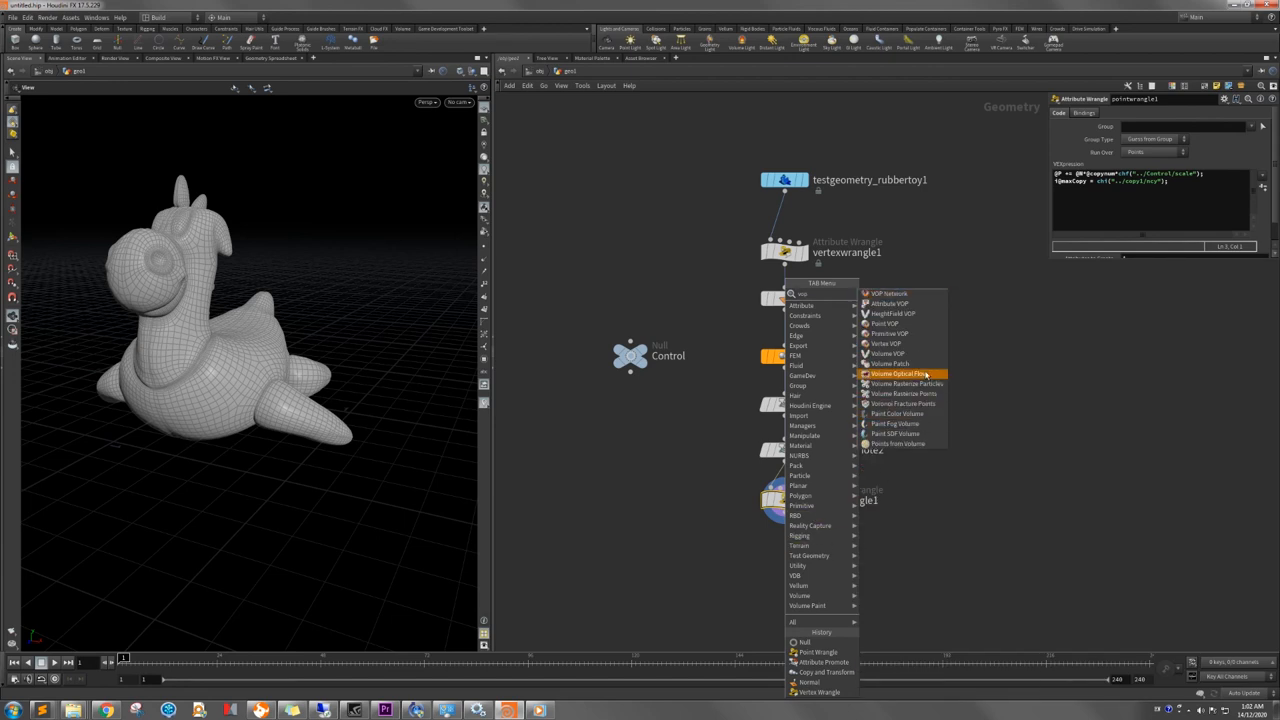
pyautogui.click(890, 304)
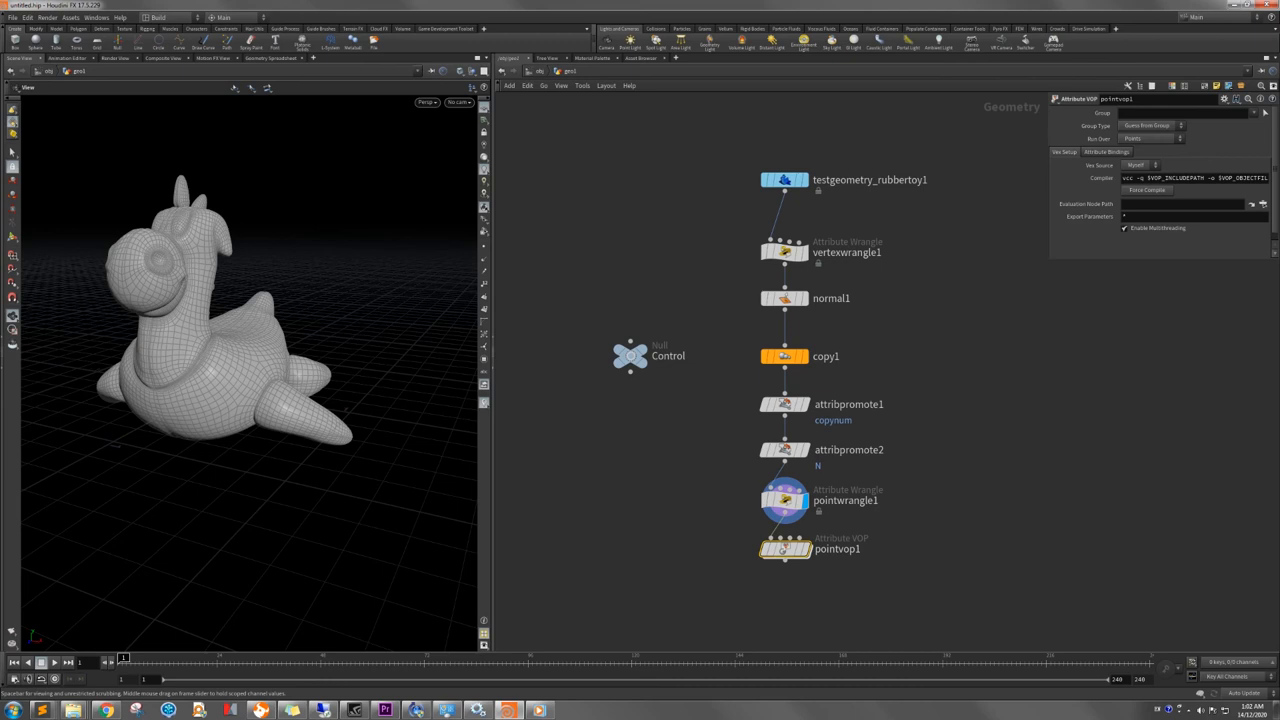
pyautogui.moveTo(294, 72)
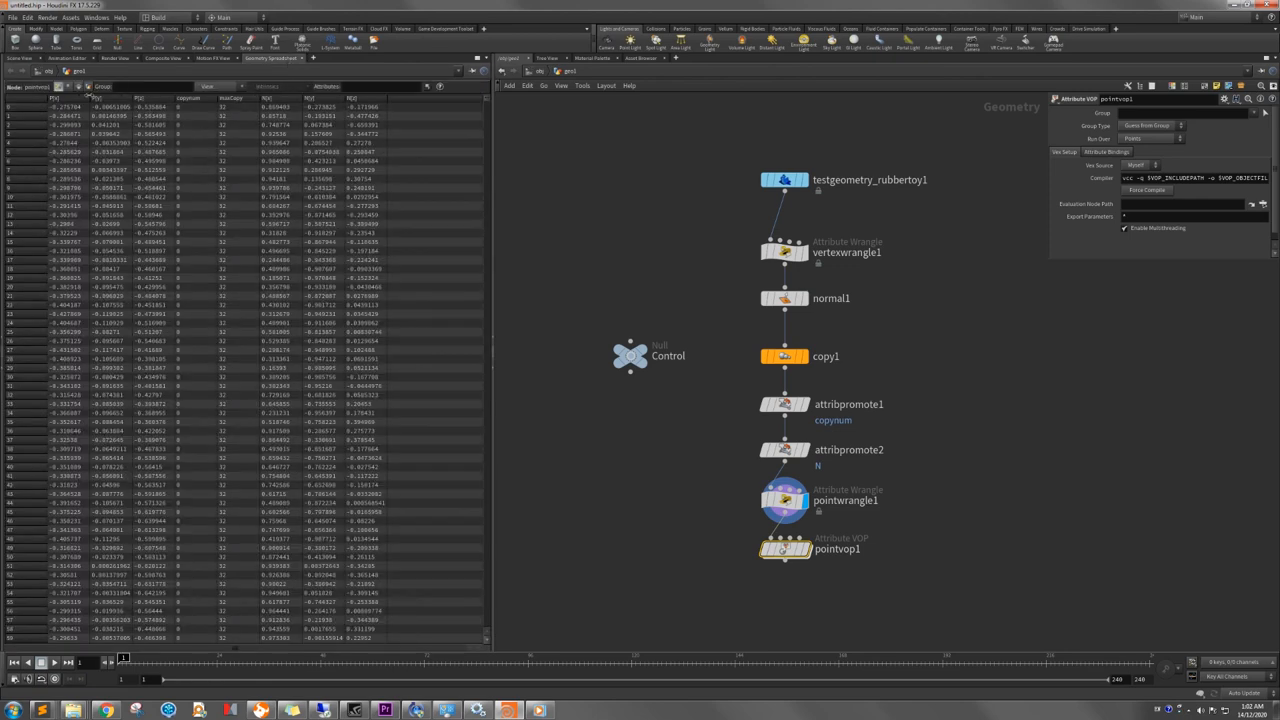
pyautogui.moveTo(184, 112)
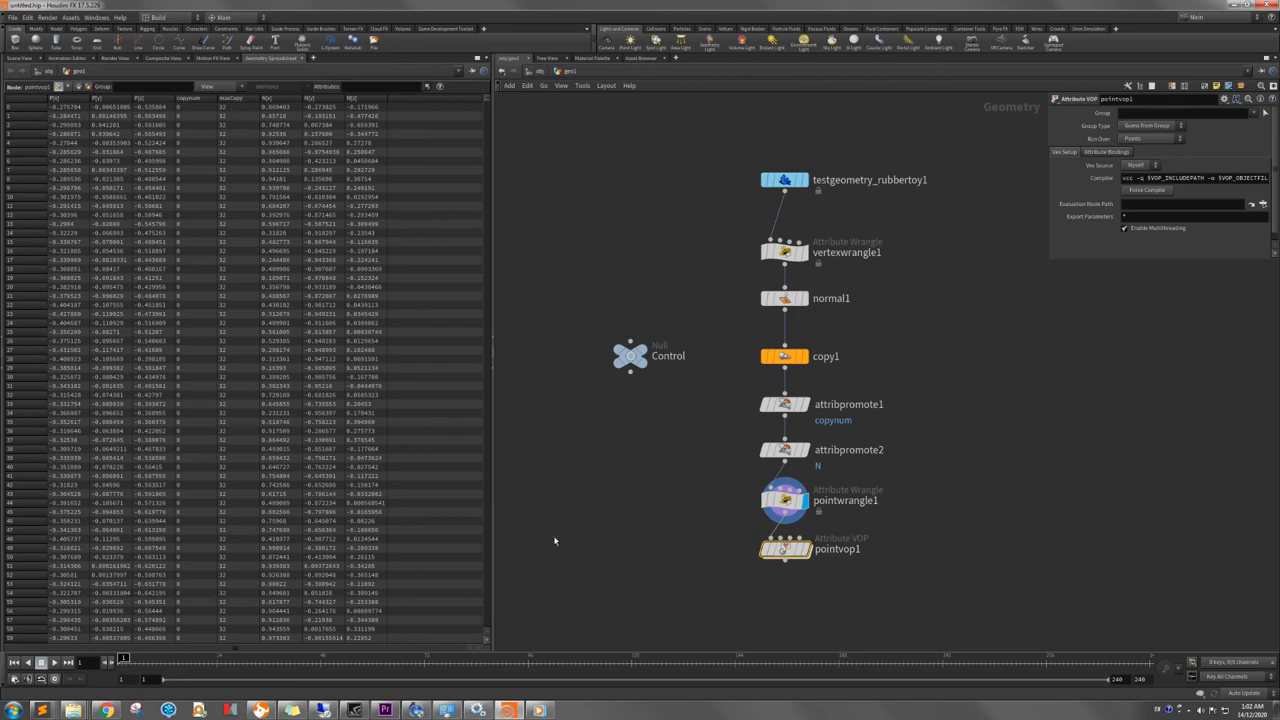
# Inside pointvop1, add a Bind node importing the copynum attribute.
pyautogui.doubleClick(784, 548)
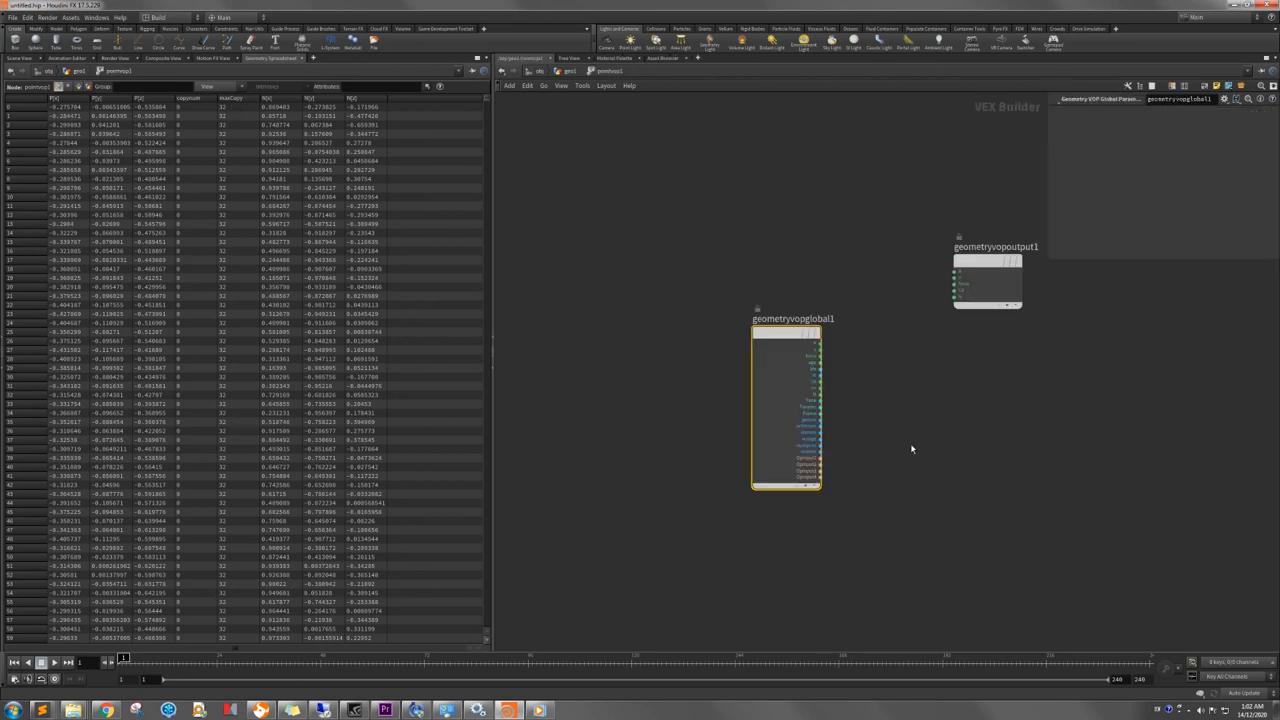
pyautogui.press('tab')
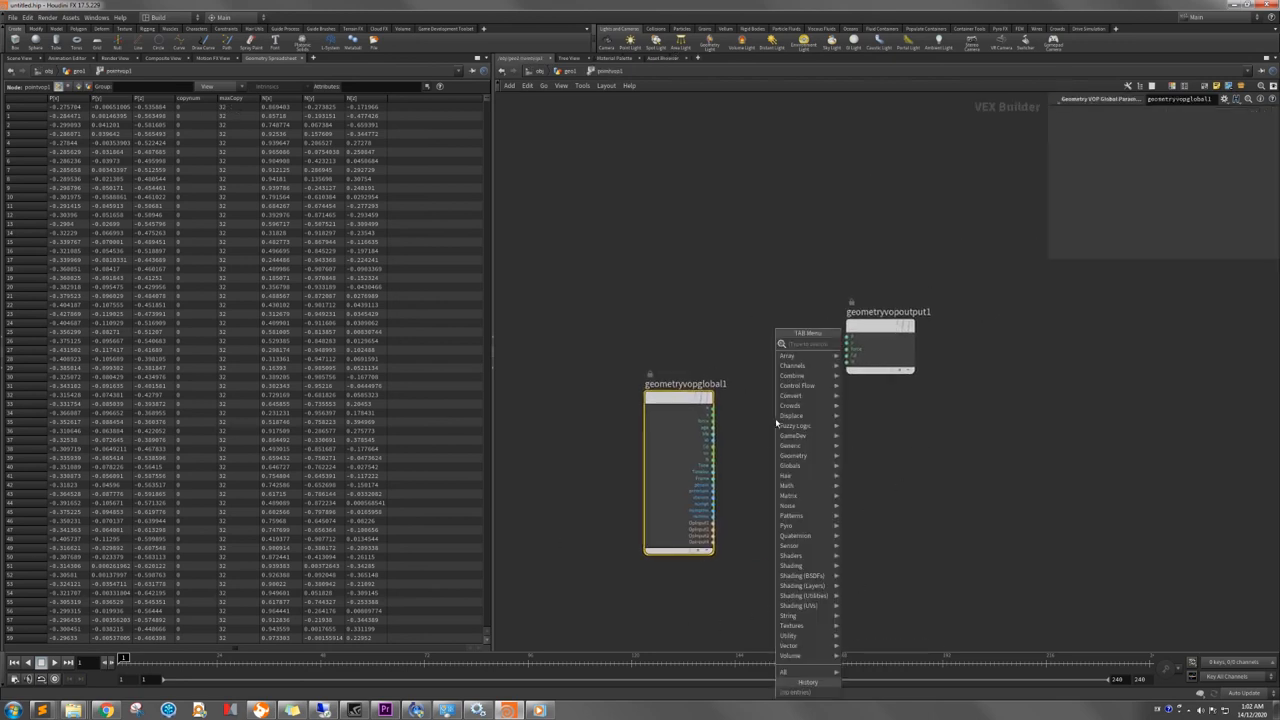
pyautogui.write('bind')
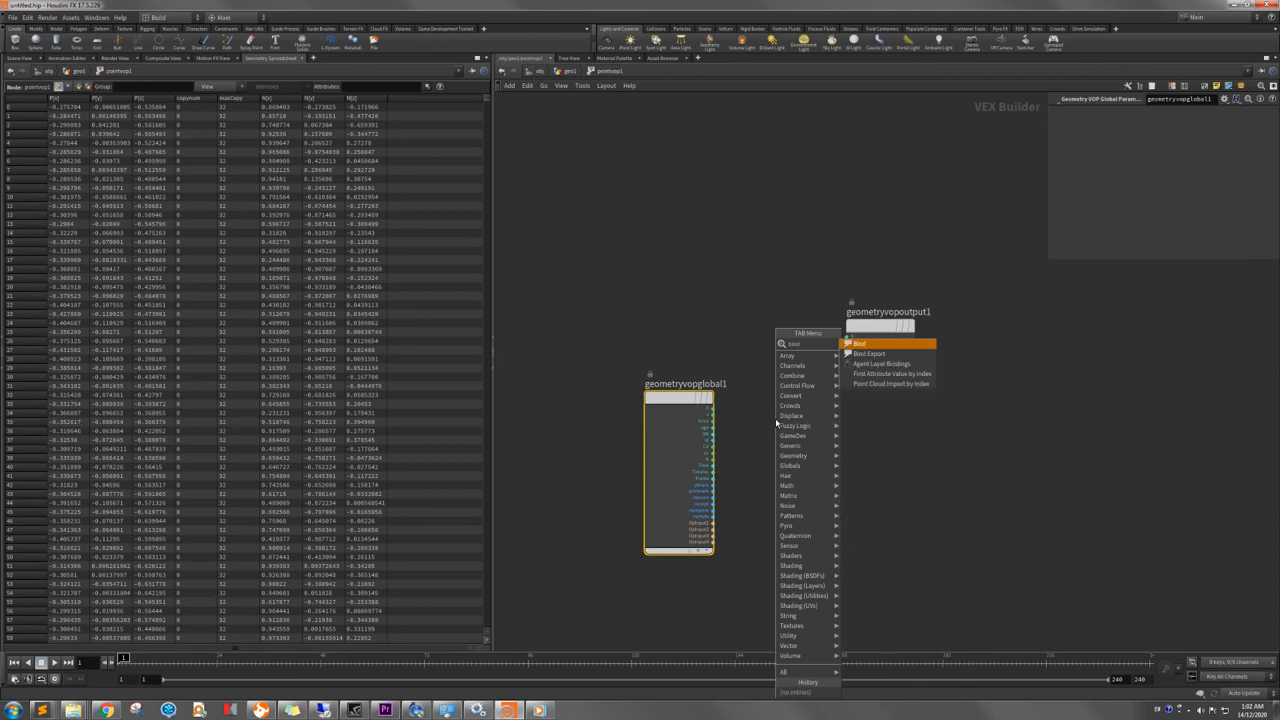
pyautogui.click(858, 344)
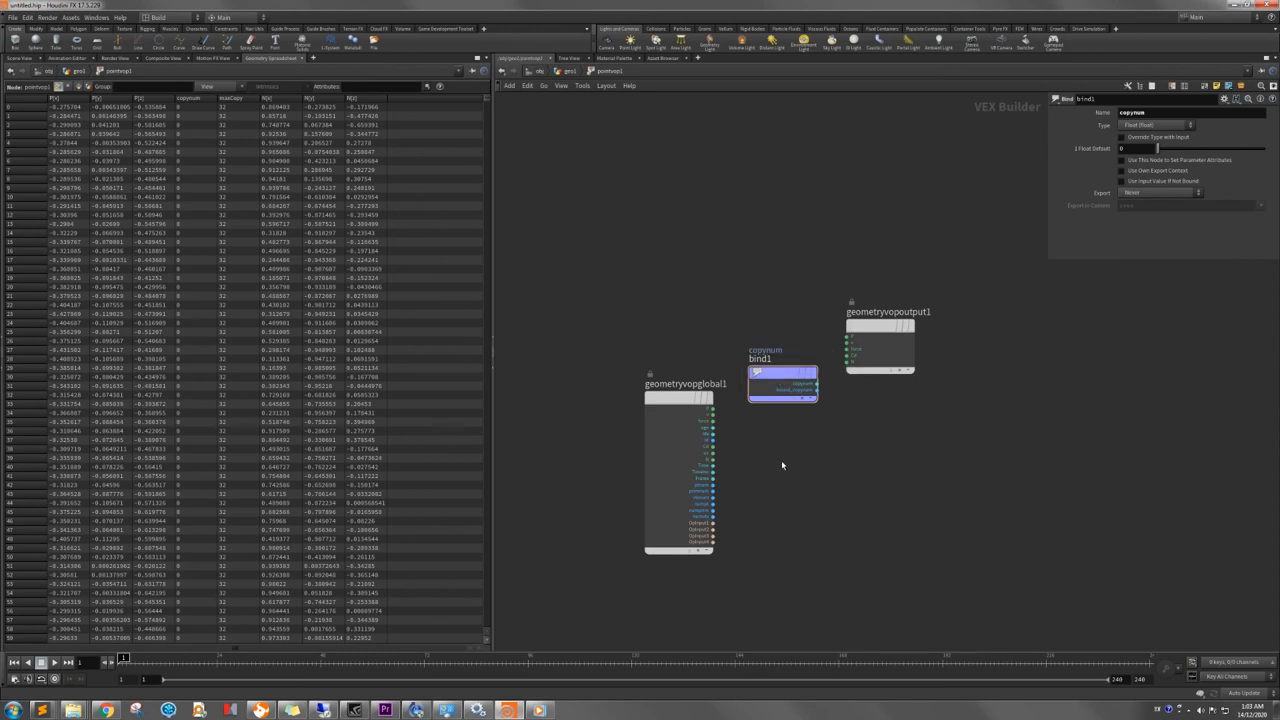
# Add a second Bind node named maxCopy and start placing the Divide node.
pyautogui.click(782, 384)
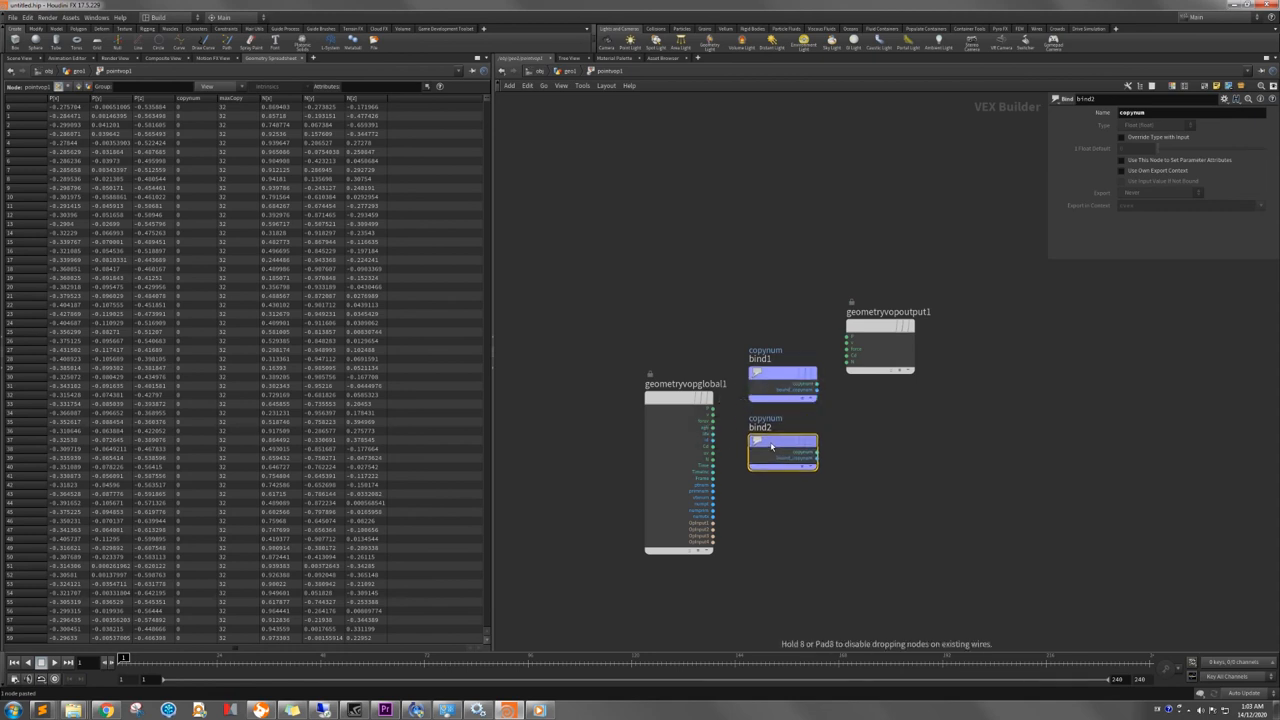
pyautogui.click(784, 448)
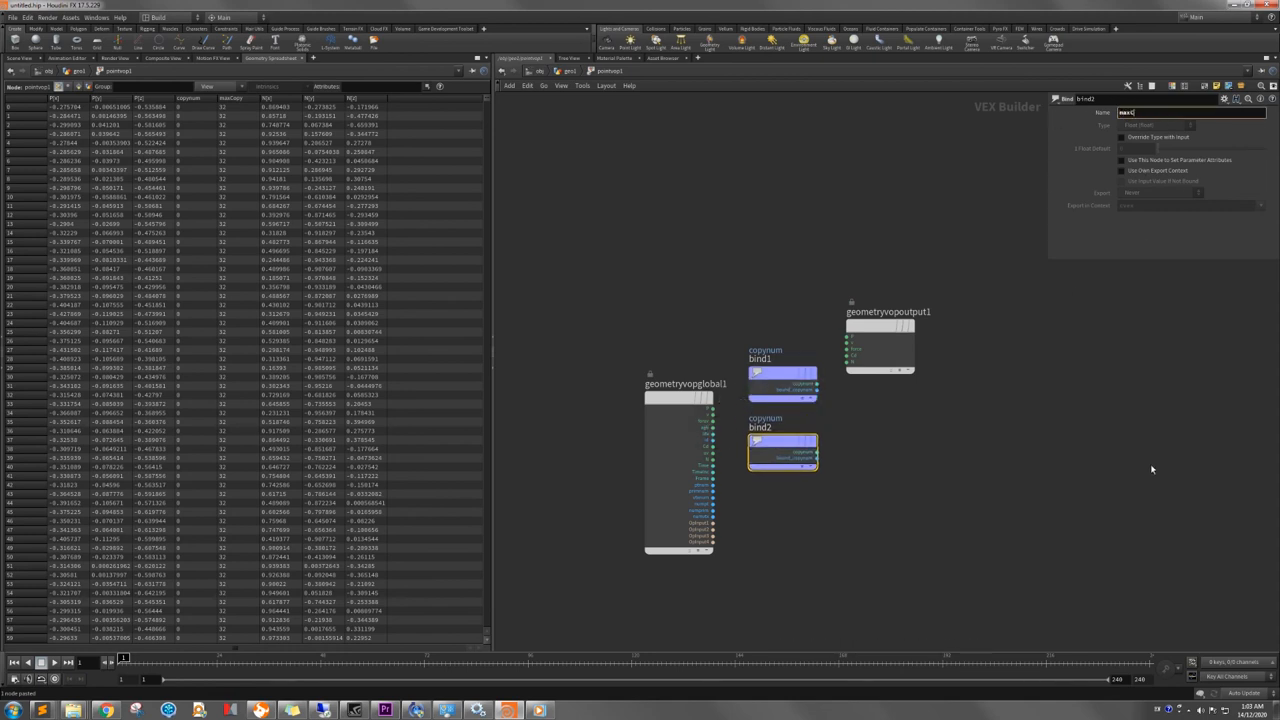
pyautogui.write('maxCopy')
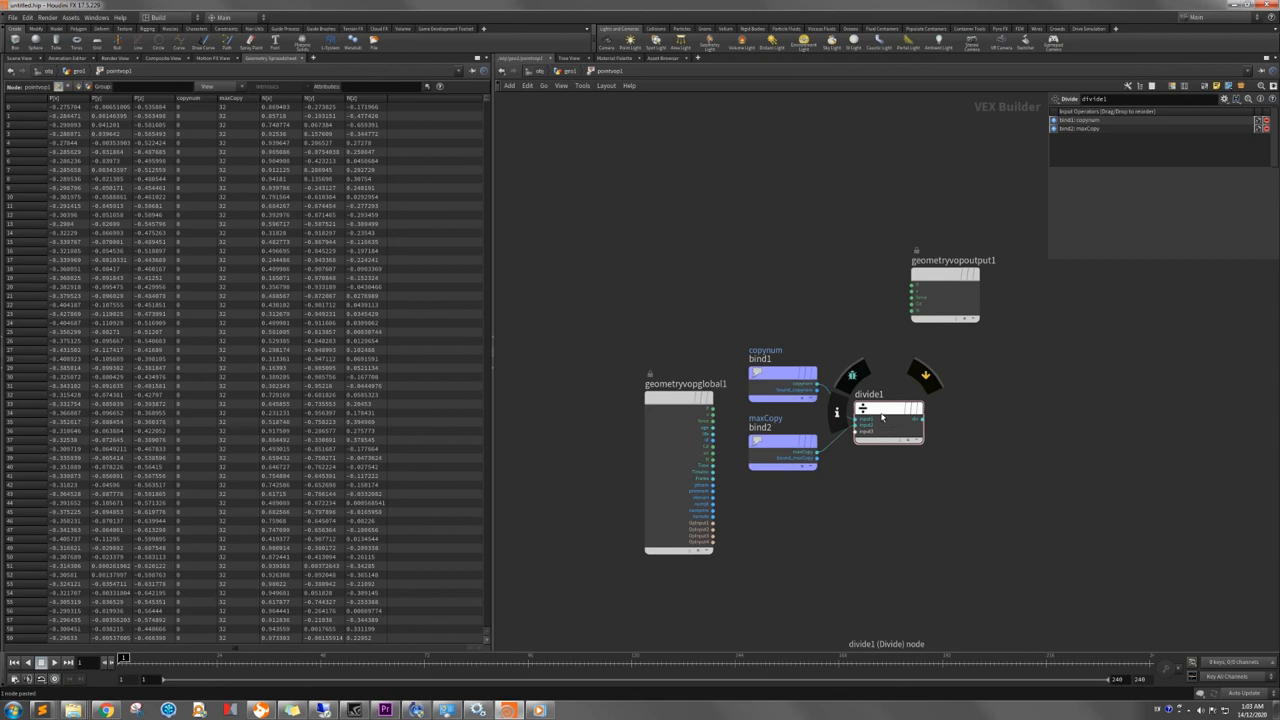
pyautogui.moveTo(884, 414)
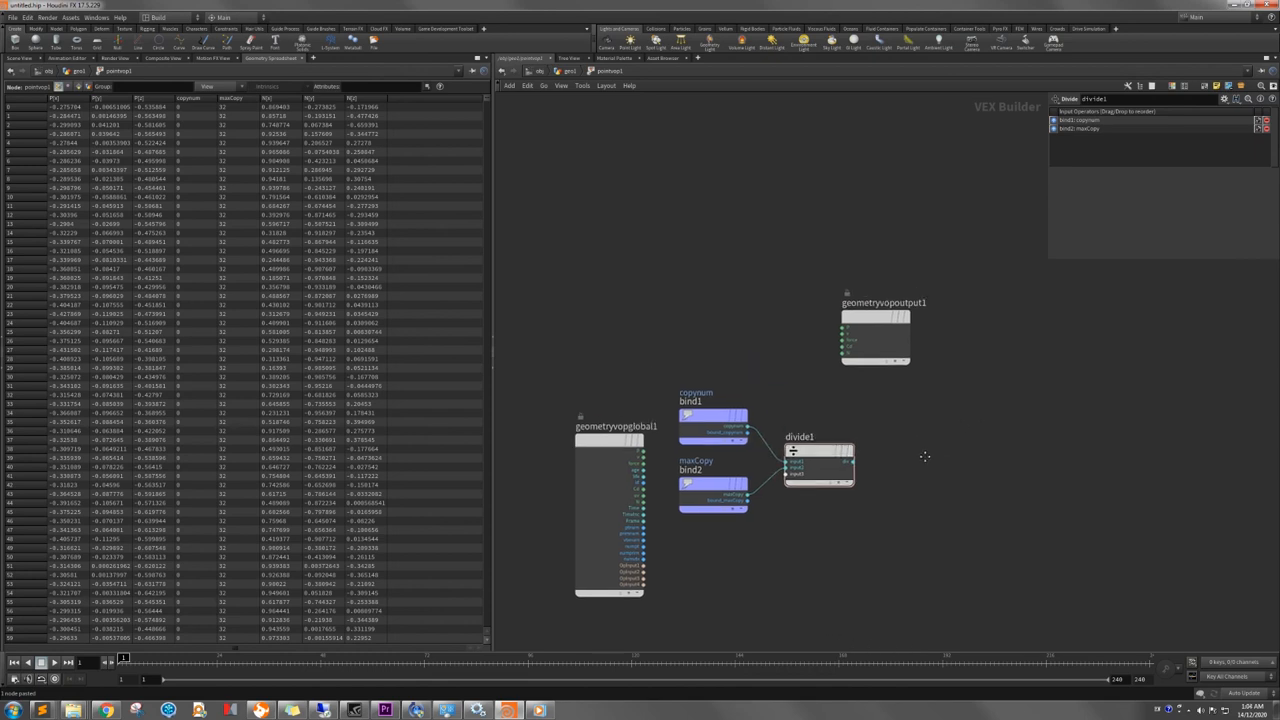
pyautogui.press('tab')
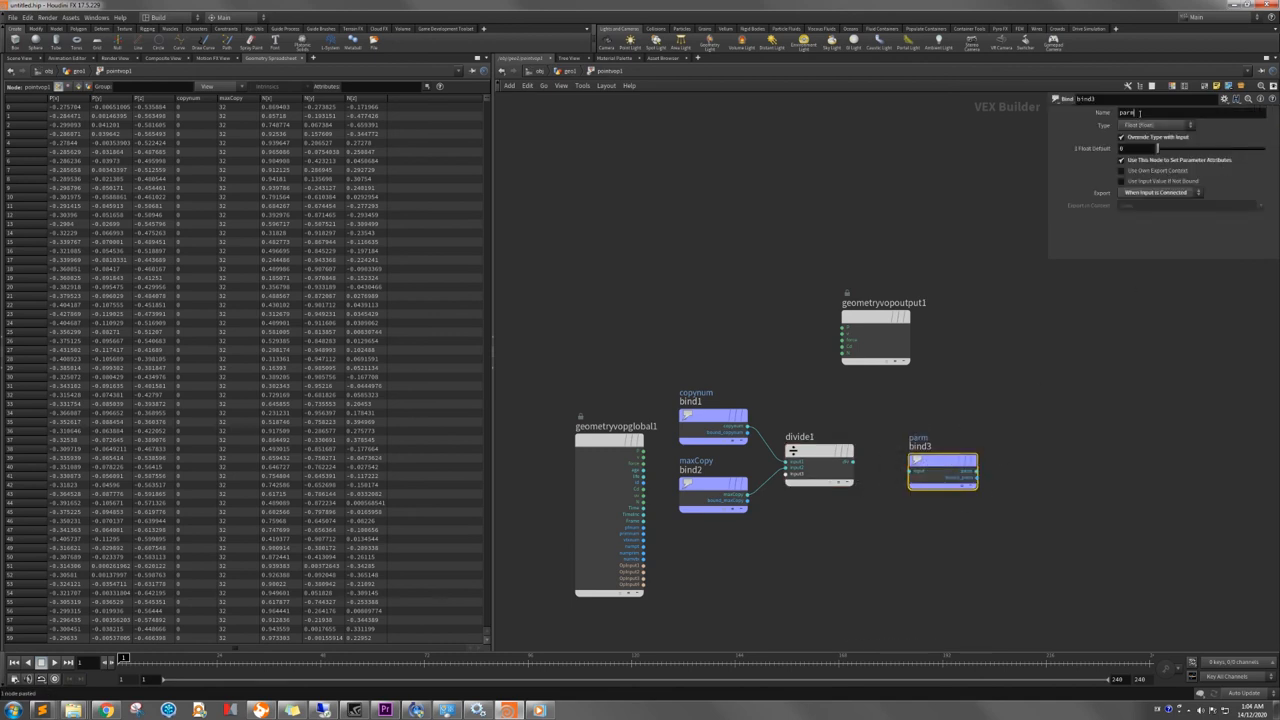
pyautogui.write('A1')
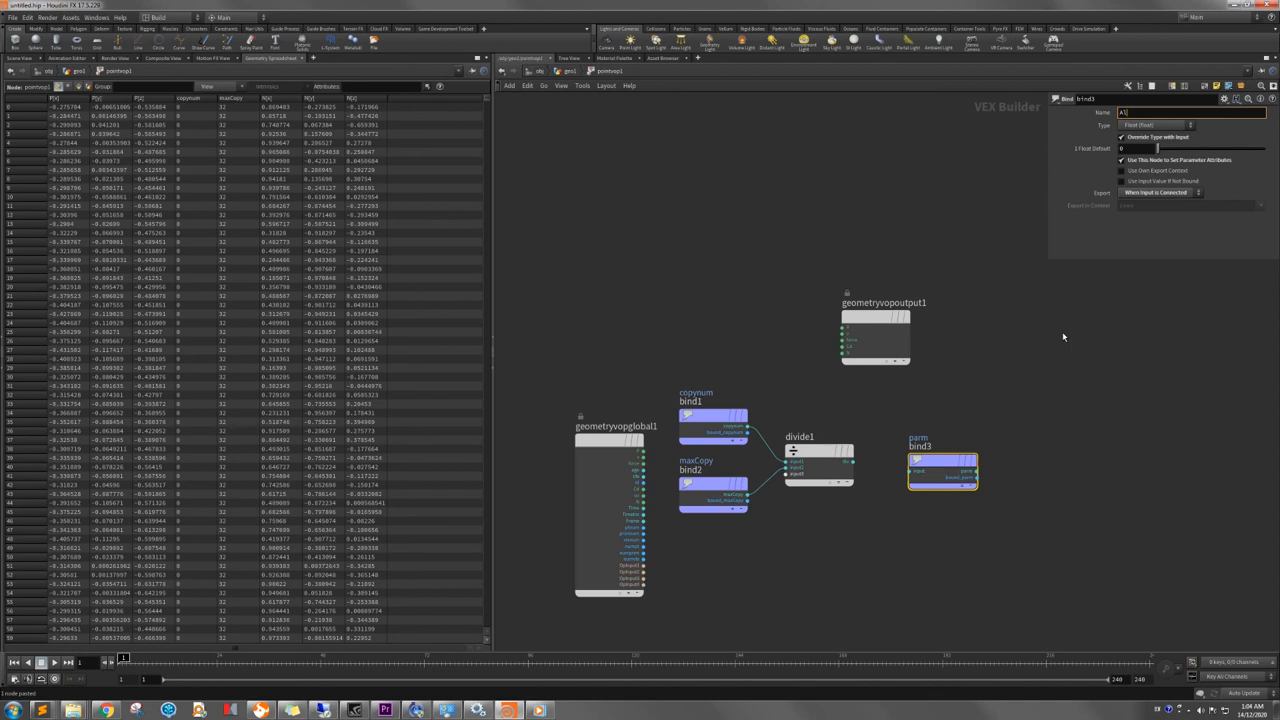
pyautogui.write('Alpha')
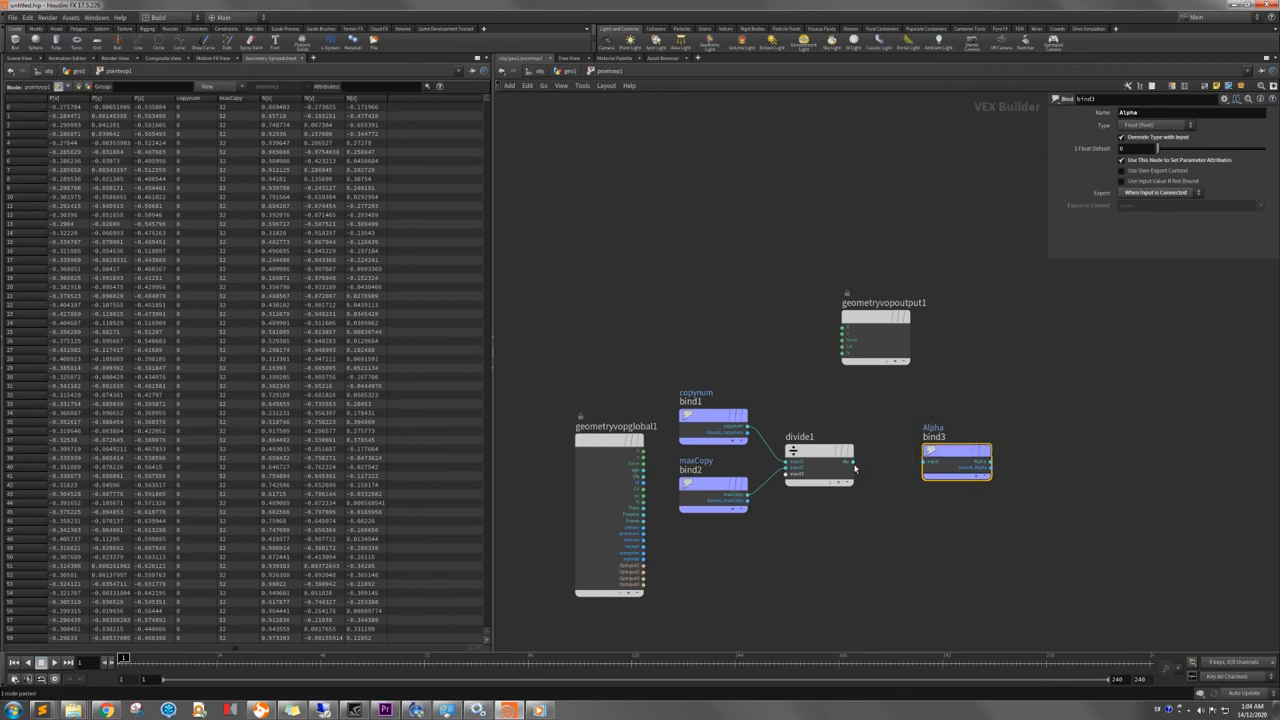
pyautogui.moveTo(852, 462); pyautogui.dragTo(930, 462)
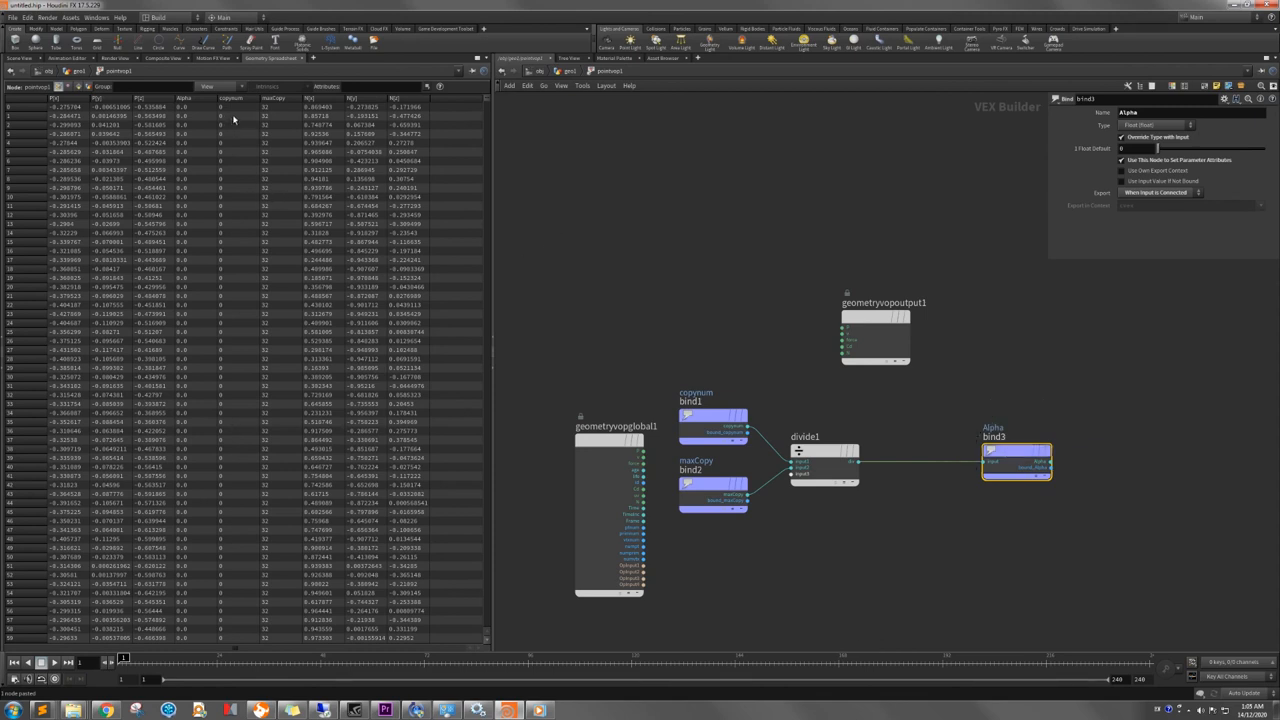
pyautogui.moveTo(232, 120)
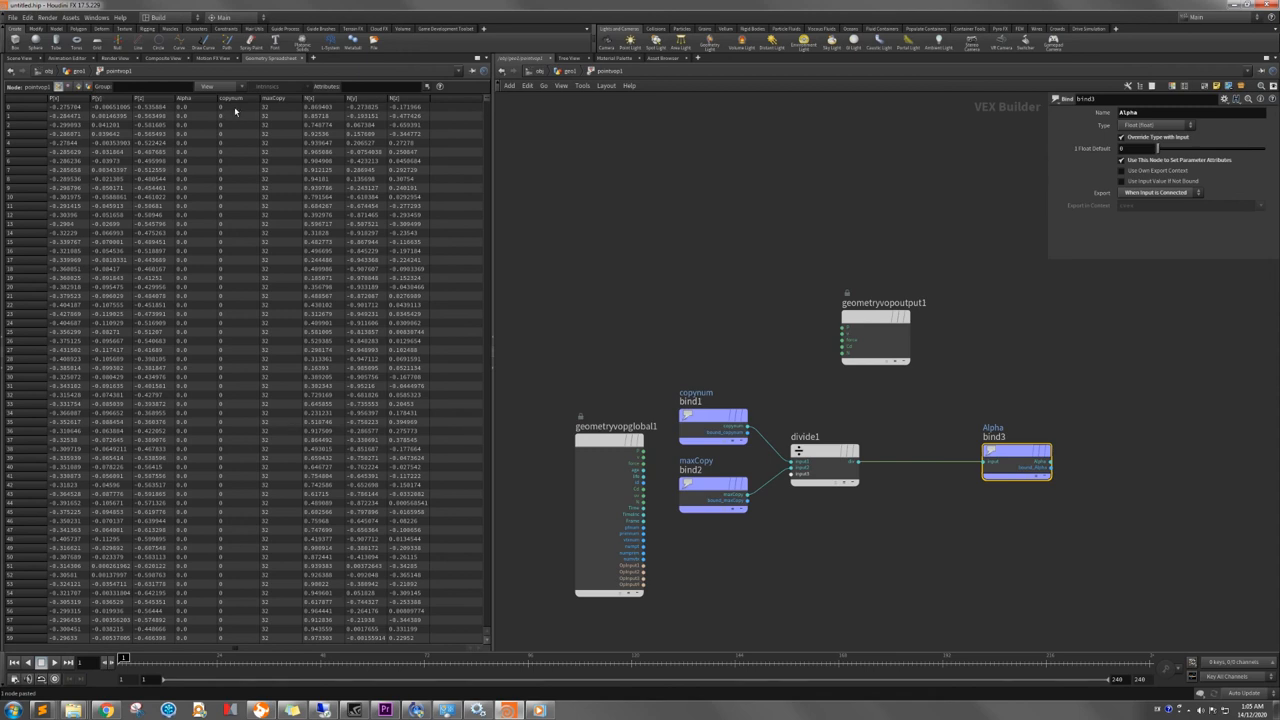
pyautogui.moveTo(580, 310)
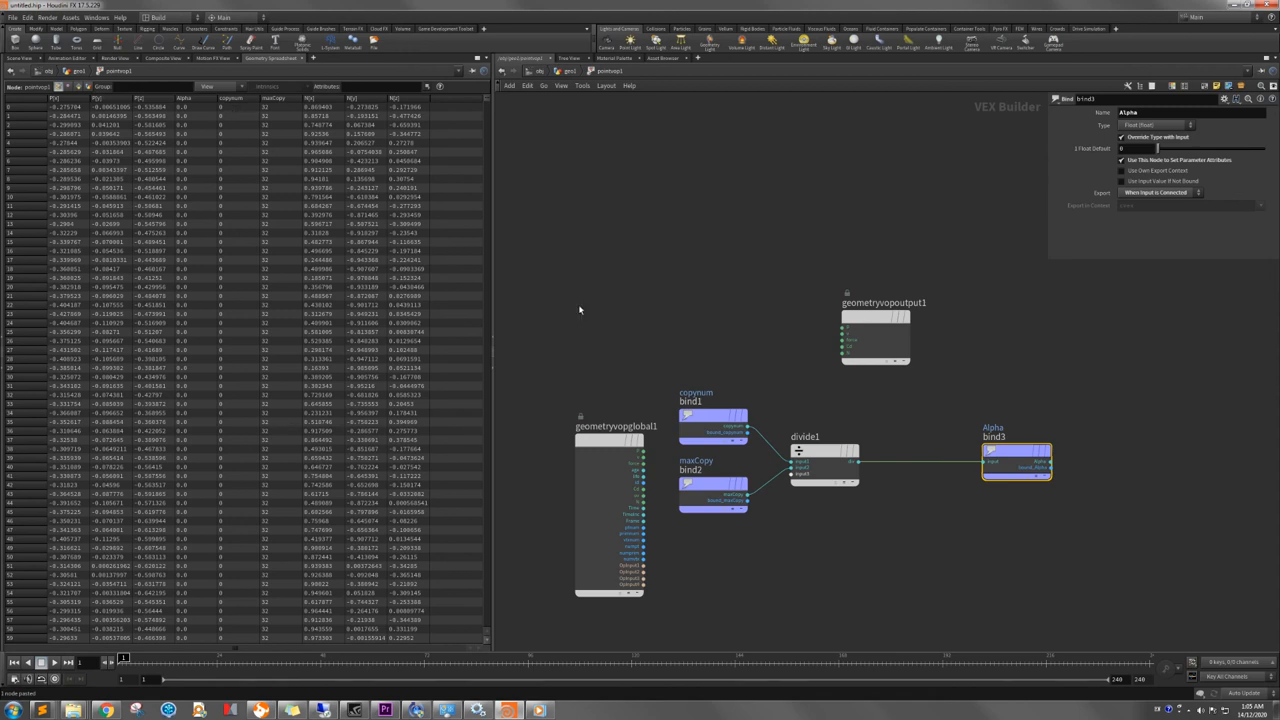
pyautogui.moveTo(852, 396)
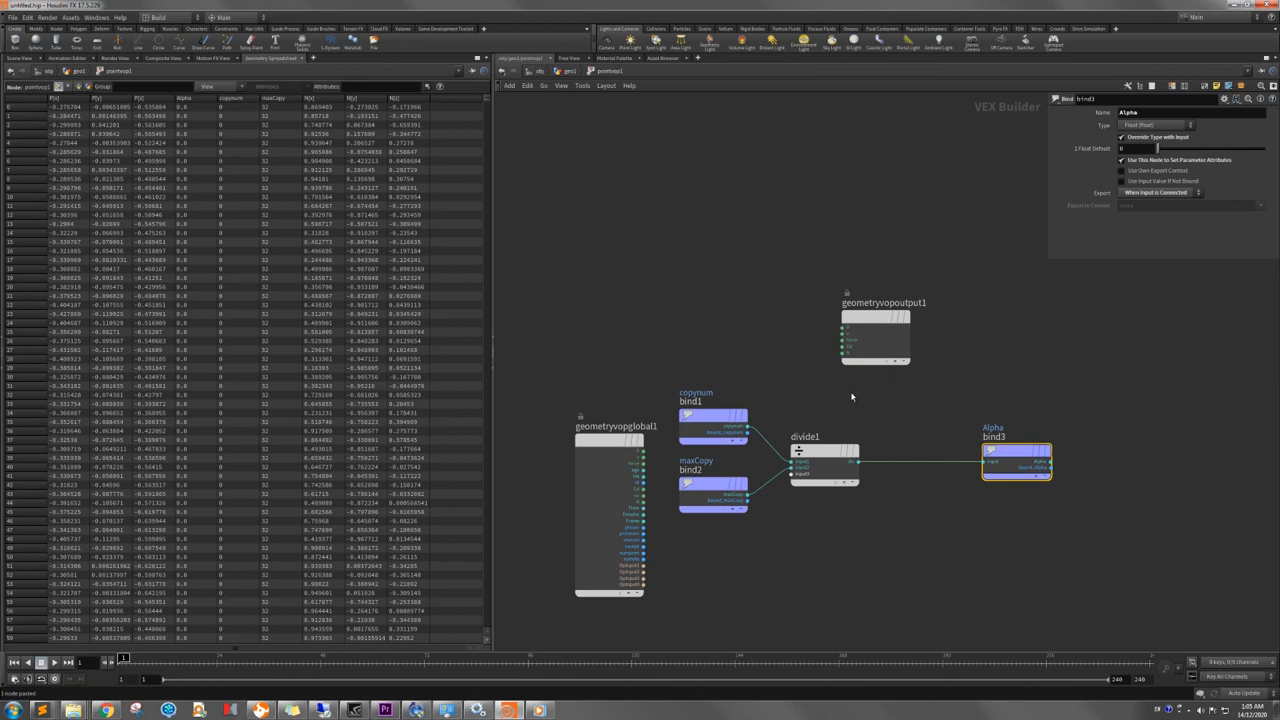
pyautogui.moveTo(936, 436)
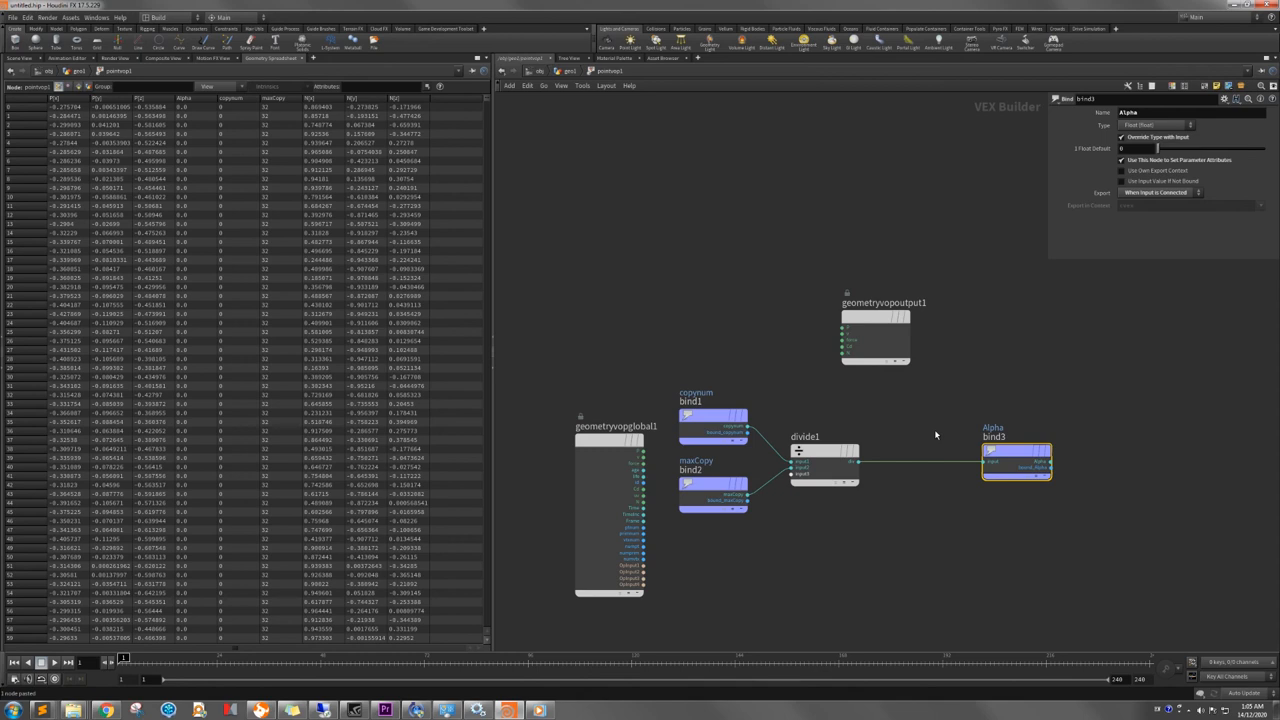
pyautogui.moveTo(756, 424)
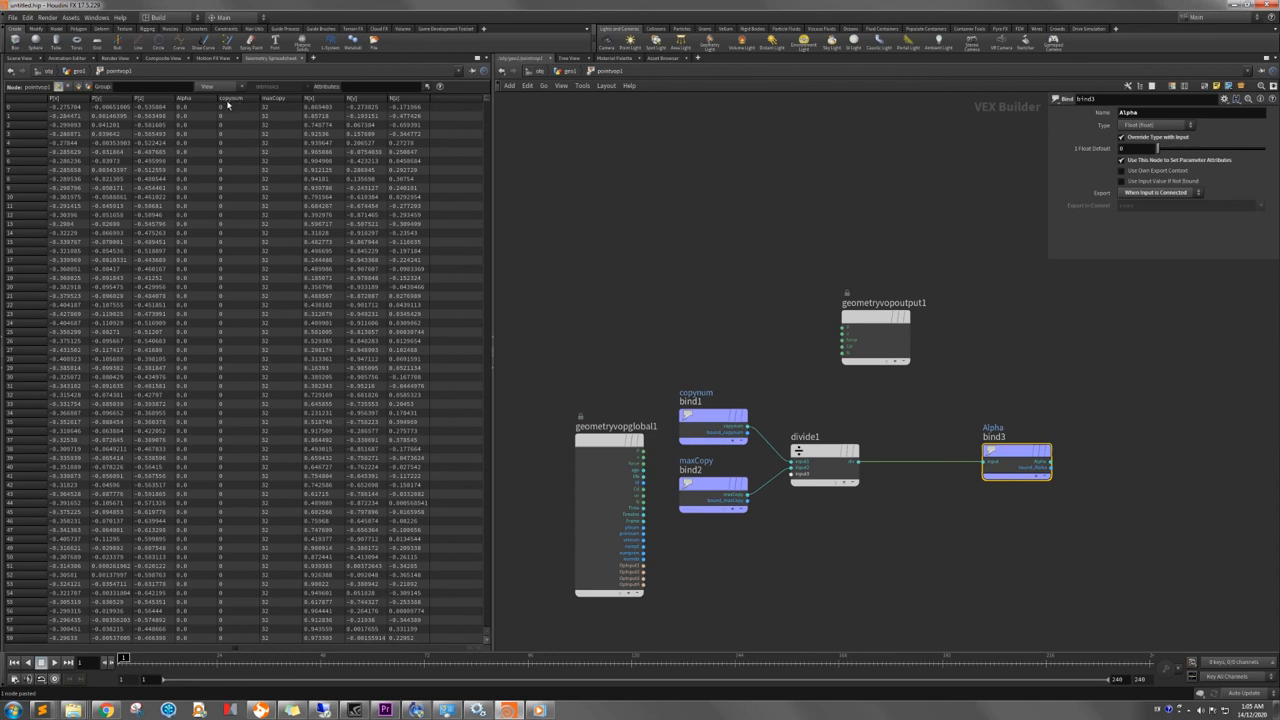
pyautogui.moveTo(284, 110)
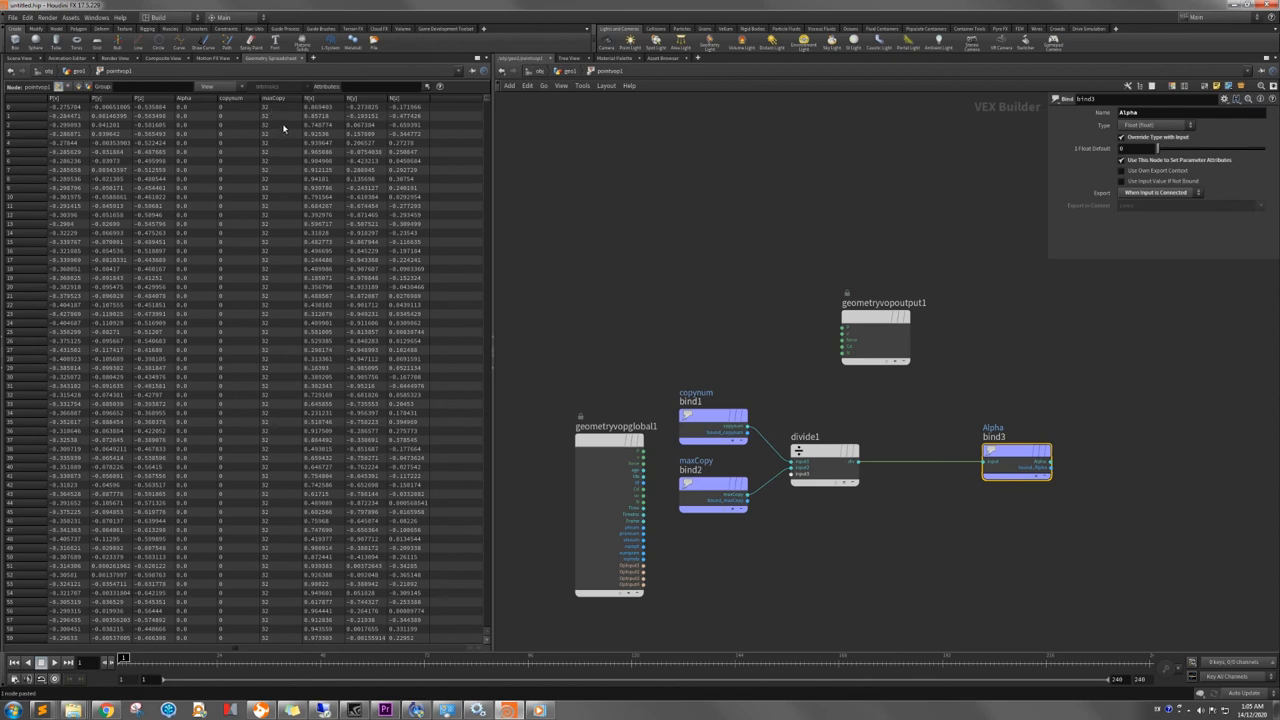
pyautogui.moveTo(836, 396)
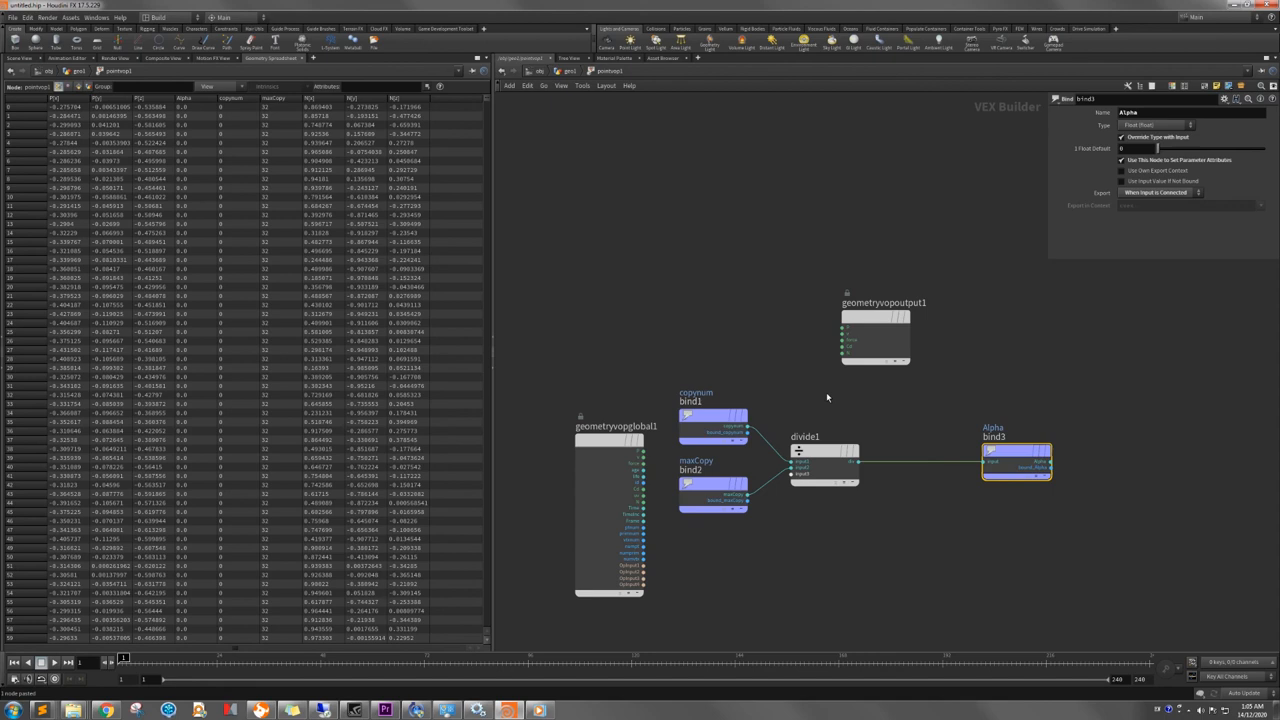
pyautogui.moveTo(664, 122)
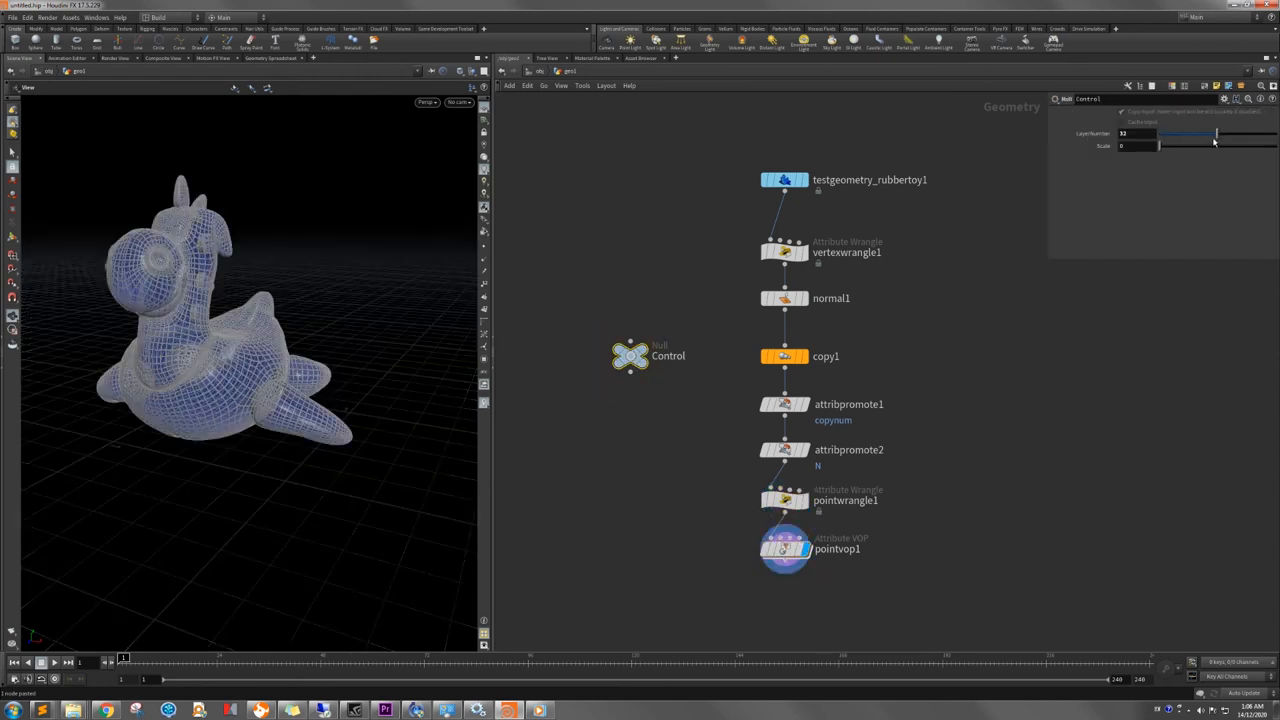
# Orbit and zoom in close on the rubber toy's layered surface.
pyautogui.moveTo(1216, 146); pyautogui.dragTo(1164, 146)
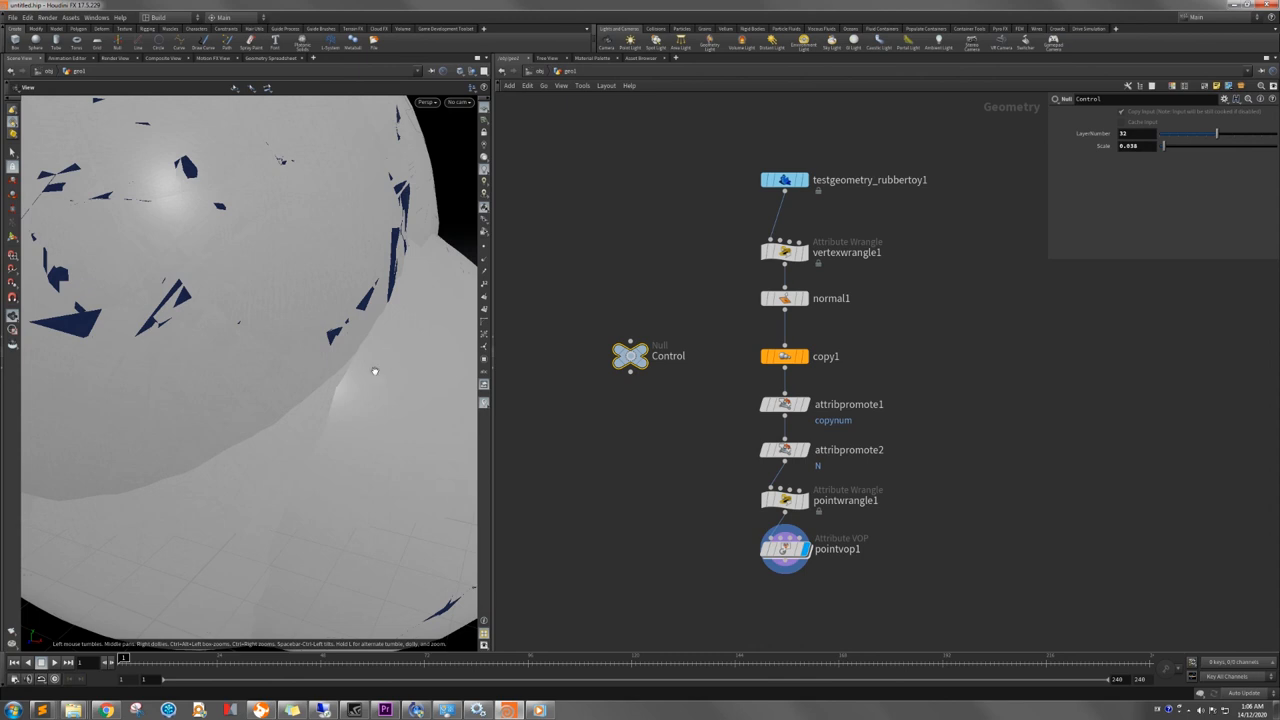
pyautogui.moveTo(374, 370); pyautogui.dragTo(300, 378)
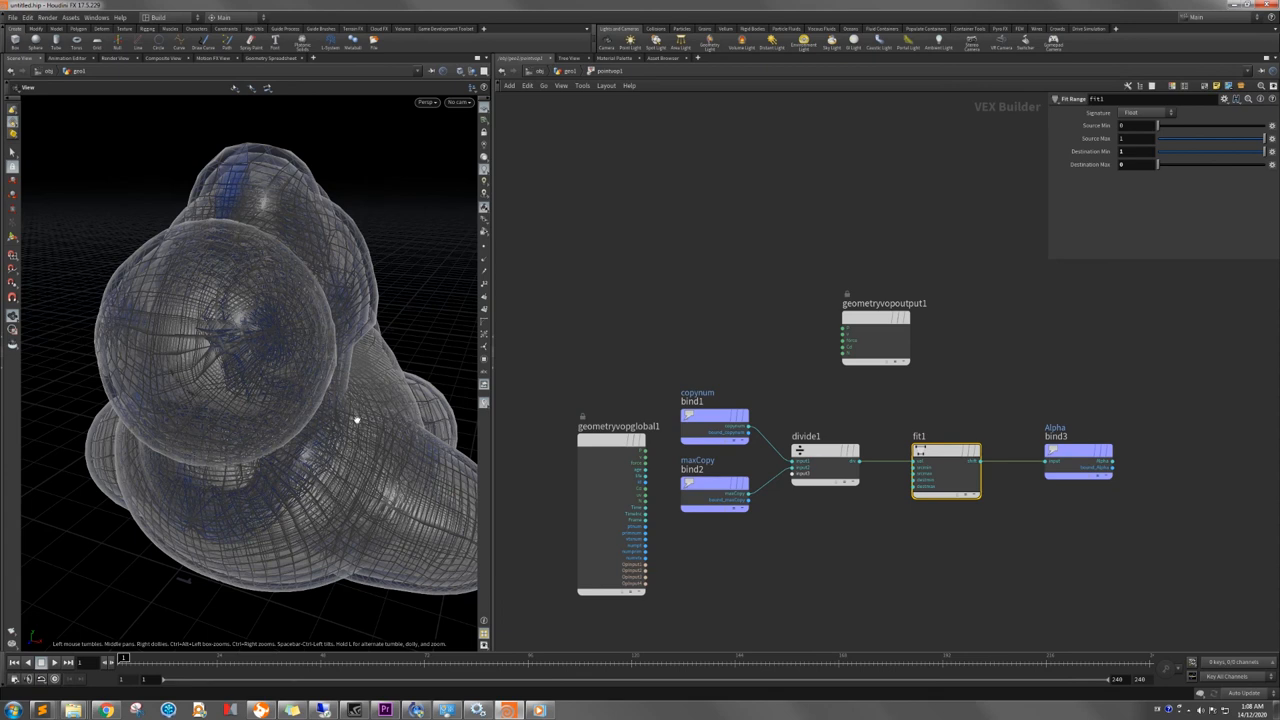
pyautogui.moveTo(350, 424)
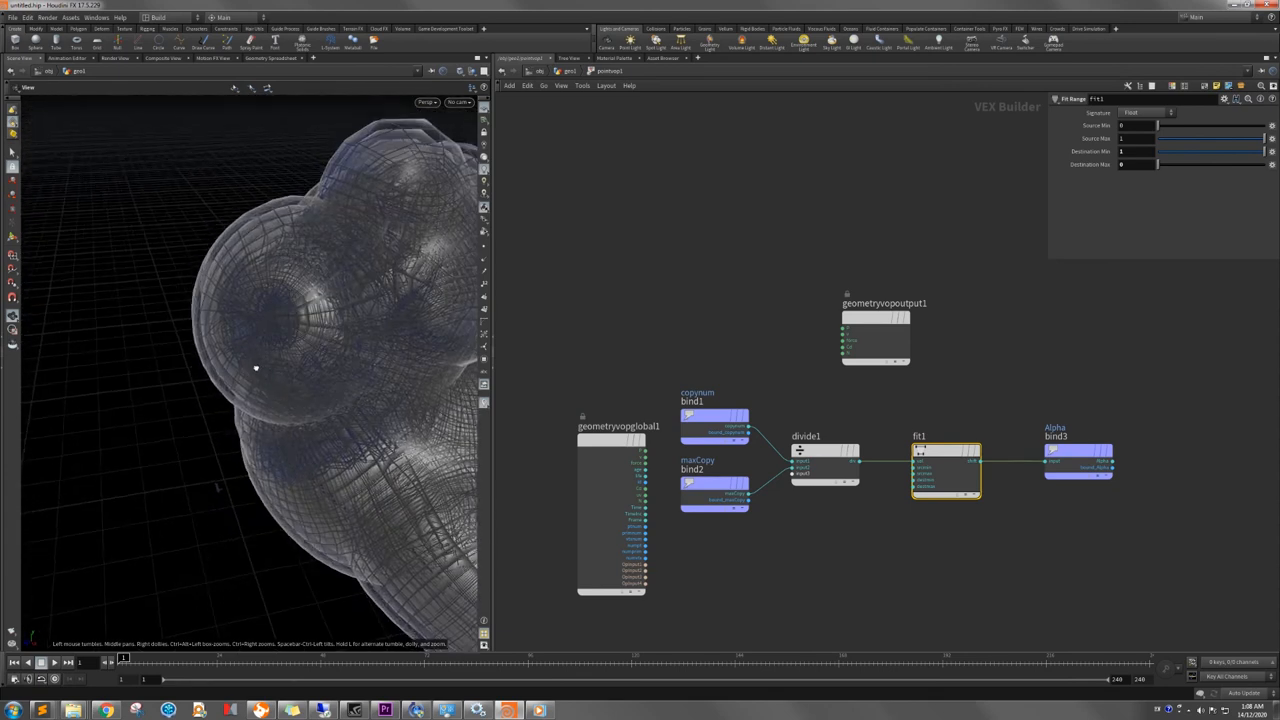
# Orbit around the stacked shells and pull back to see the whole translucent toy.
pyautogui.moveTo(256, 368); pyautogui.dragTo(162, 344)
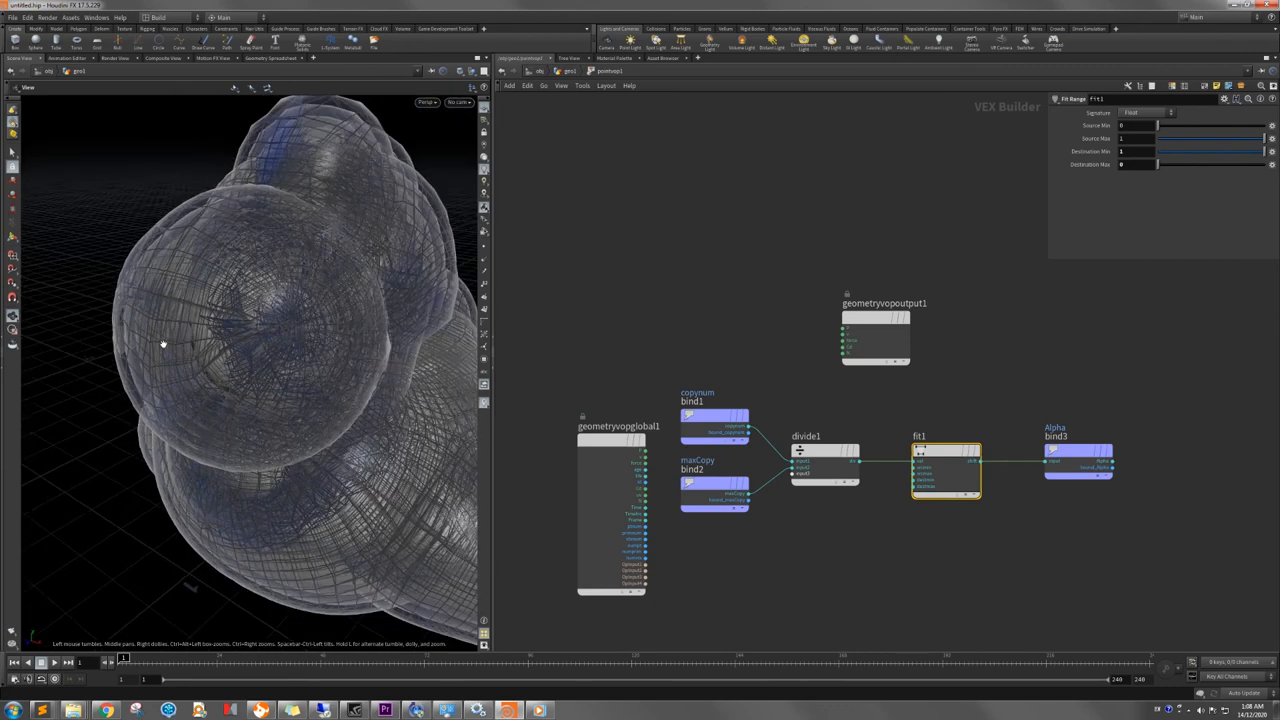
pyautogui.moveTo(164, 344); pyautogui.dragTo(248, 374)
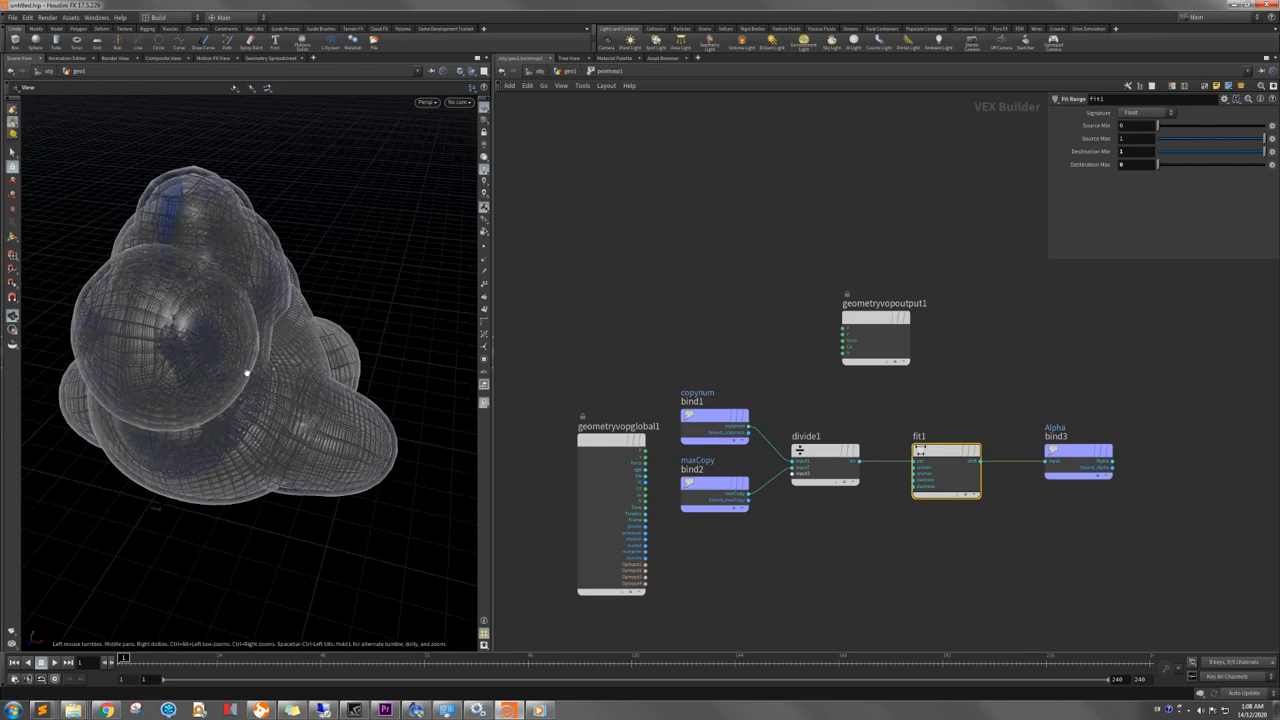
pyautogui.moveTo(936, 390)
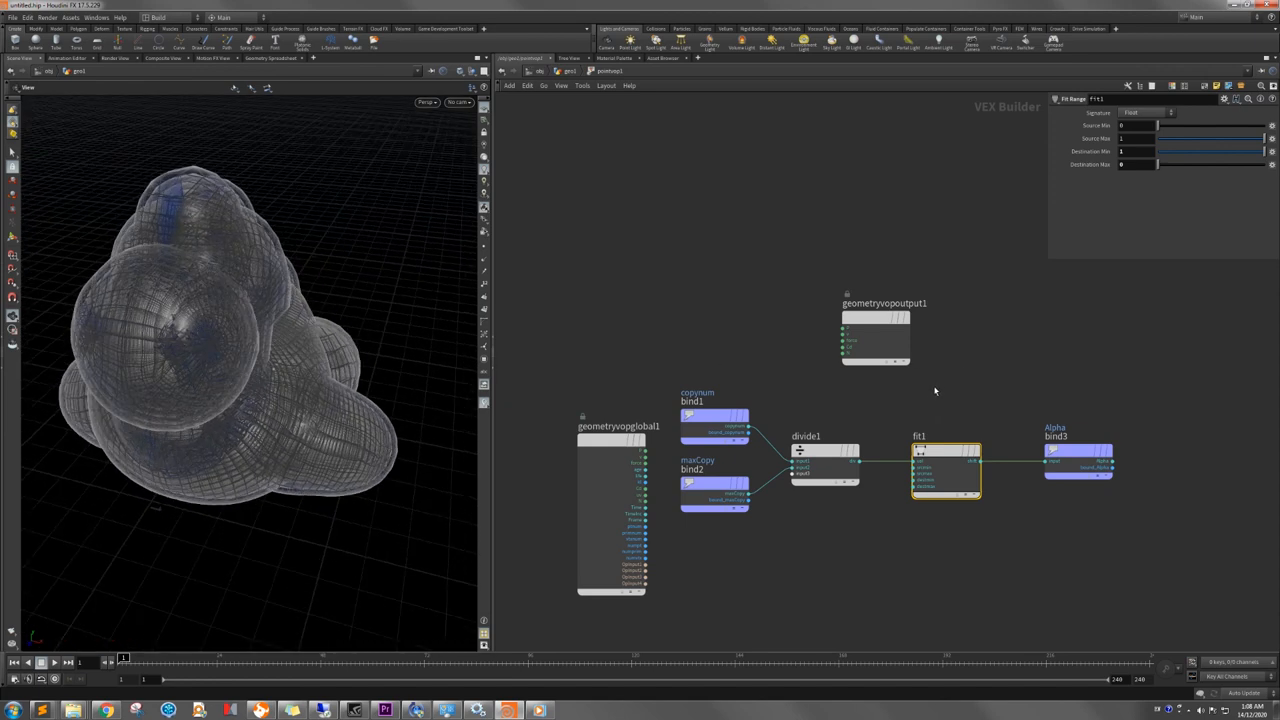
# Add a Subtract VOP and a Constant VOP after divide1 to invert the per-layer alpha.
pyautogui.press('Tab')
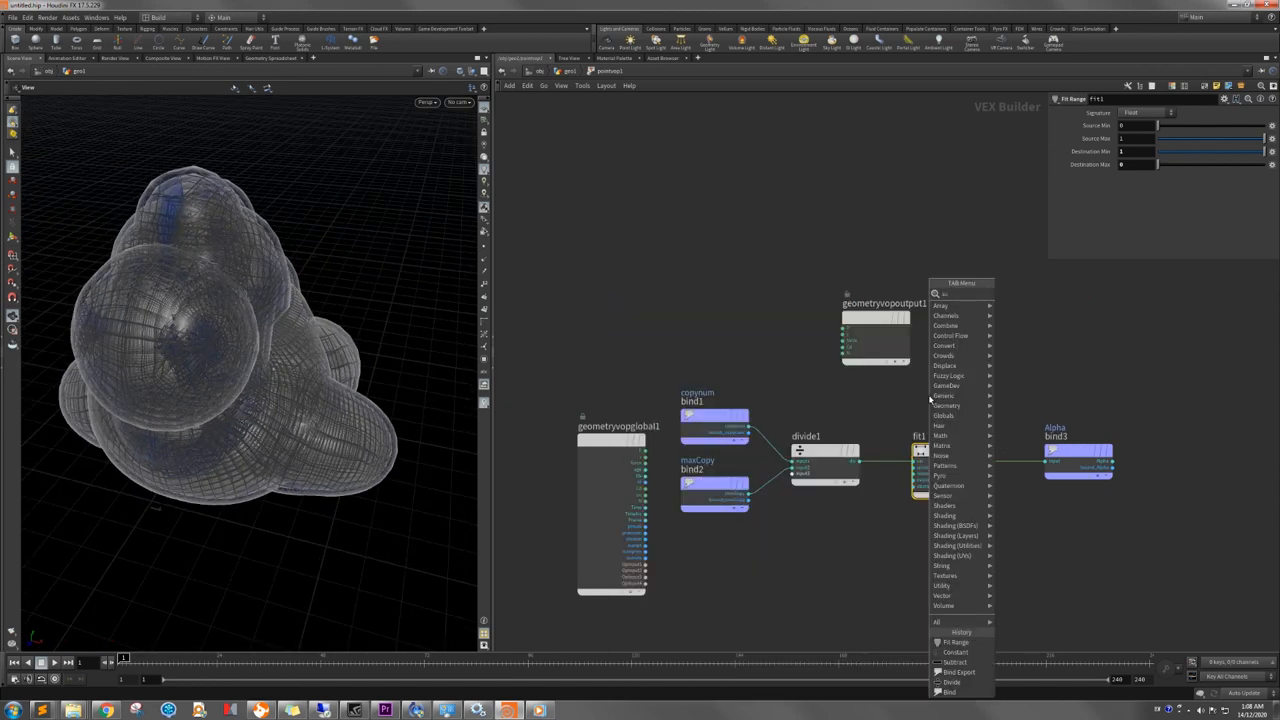
pyautogui.moveTo(944, 316)
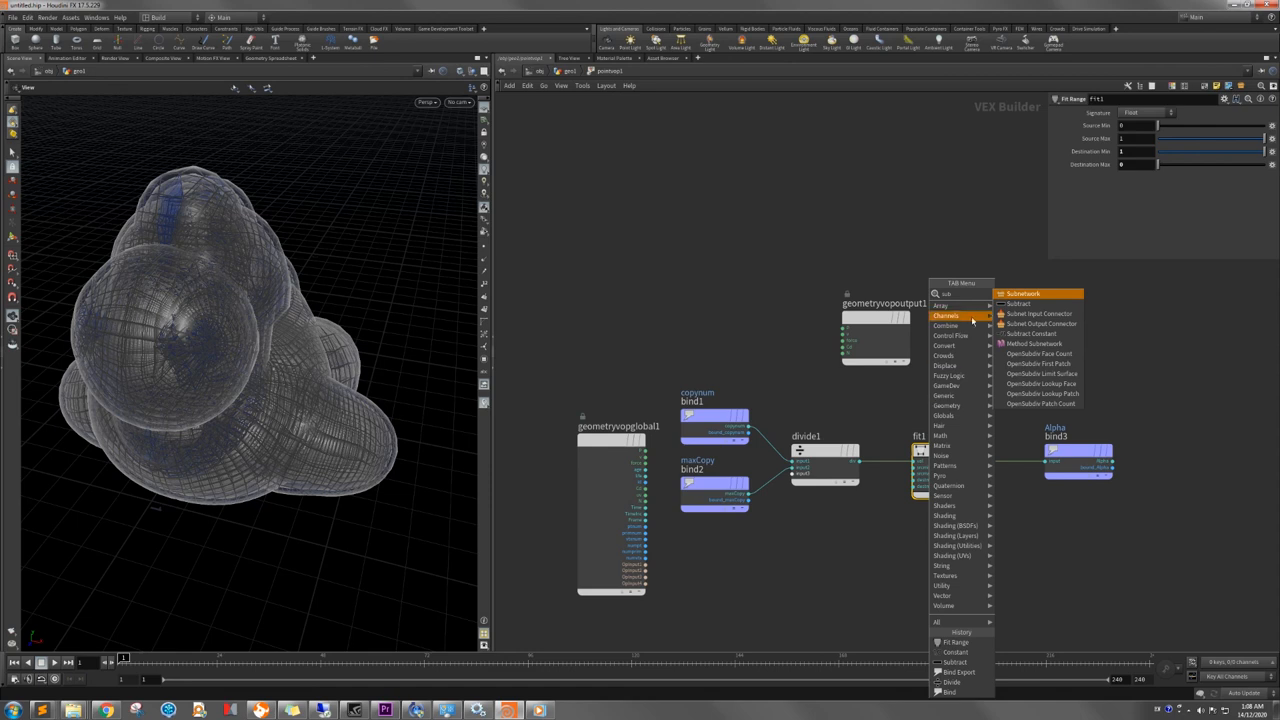
pyautogui.click(1018, 304)
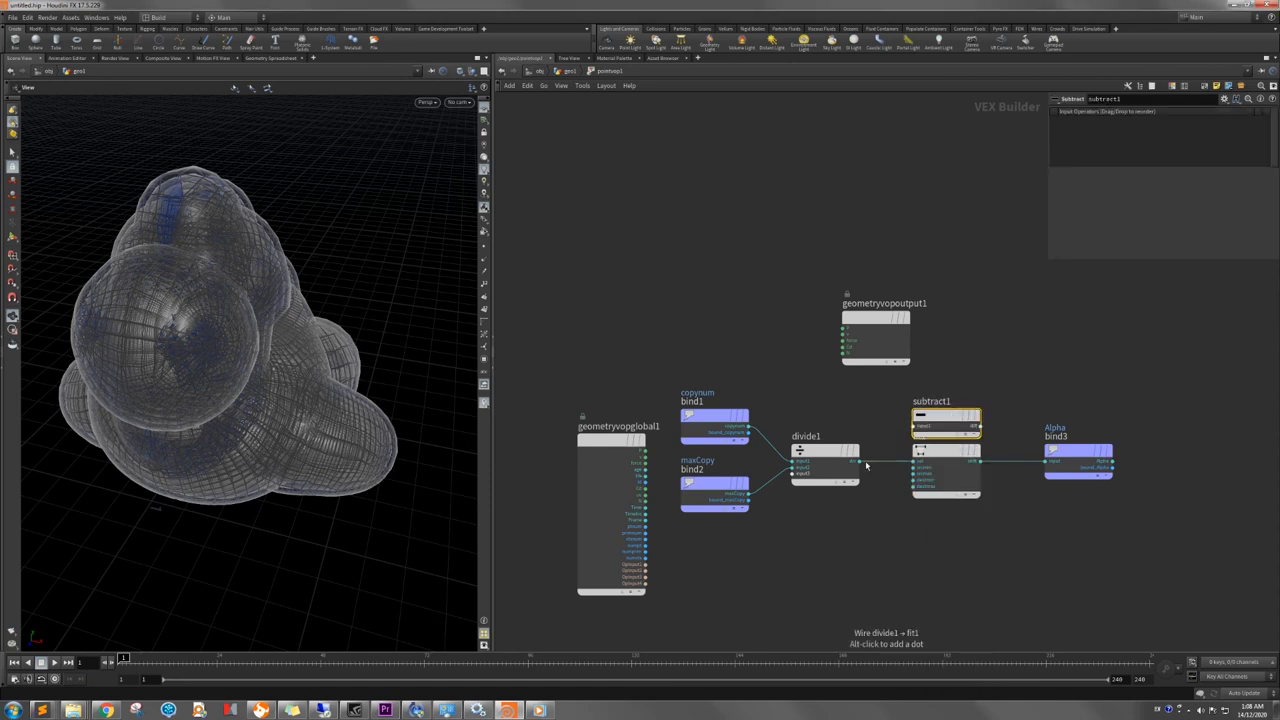
pyautogui.press('Tab')
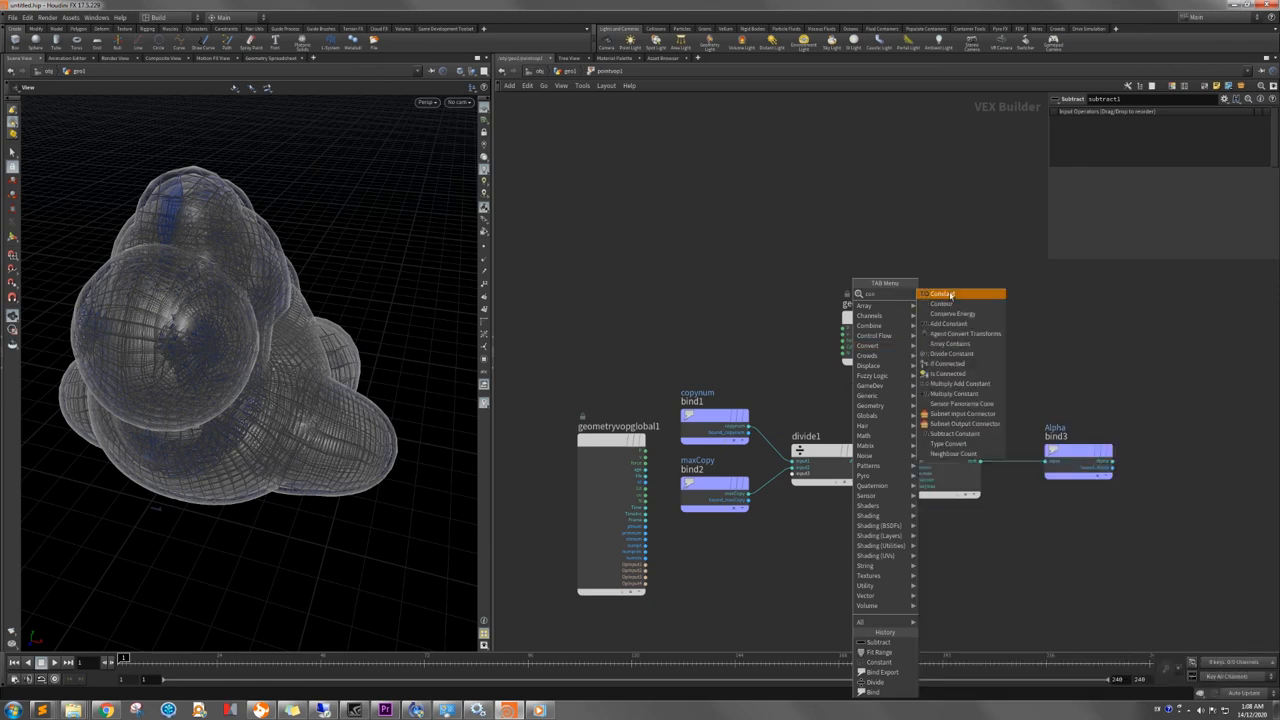
pyautogui.click(940, 294)
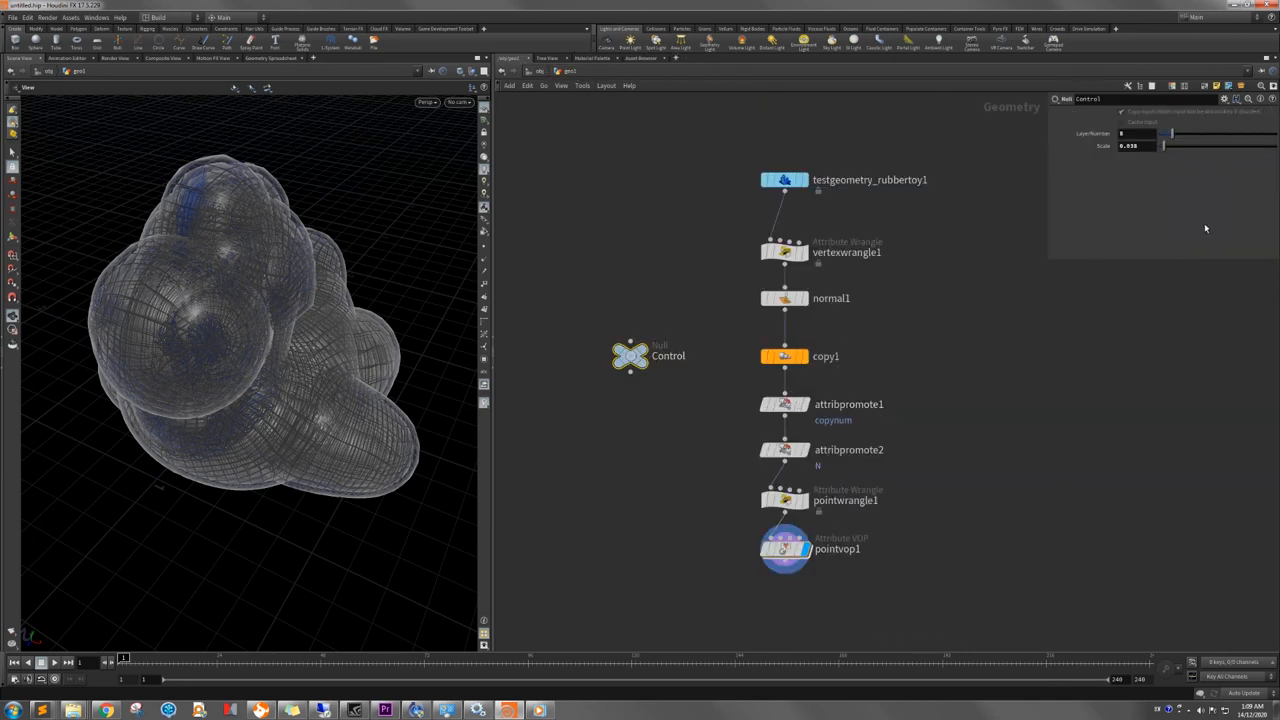
# Scrub the Control node's Scale parameter to collapse and respread the shell layers.
pyautogui.moveTo(1136, 144); pyautogui.dragTo(1176, 144)
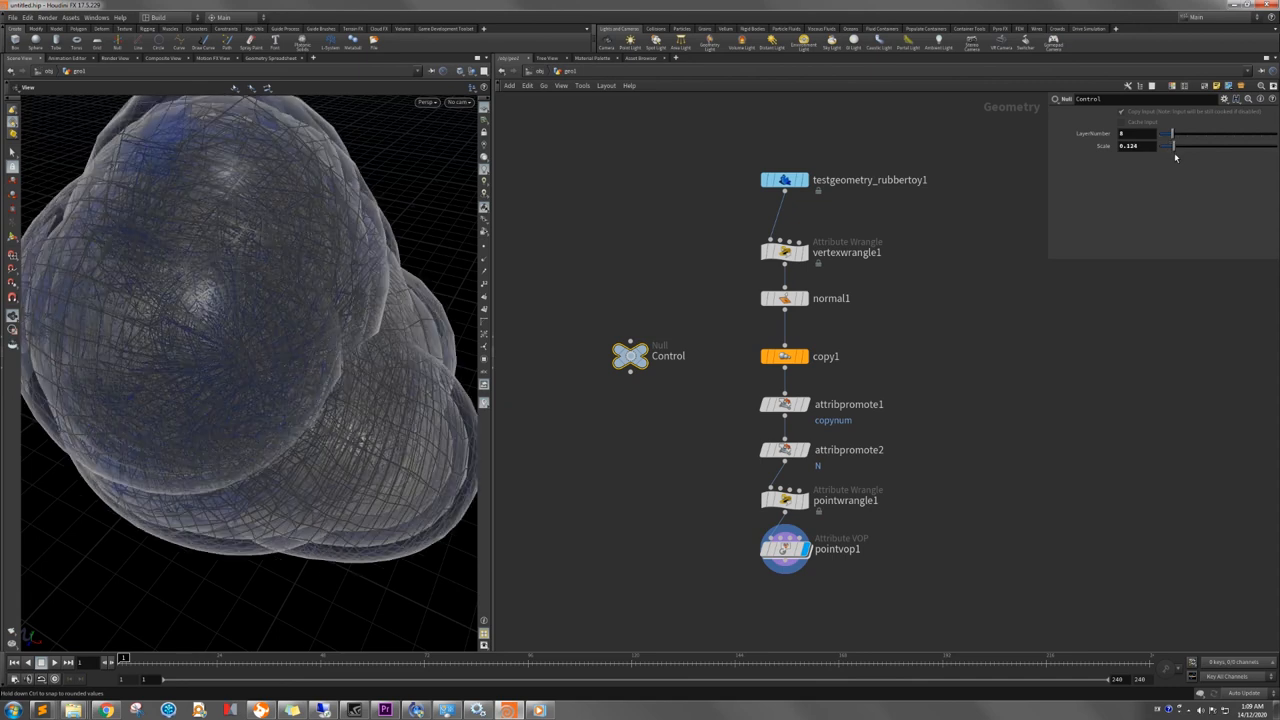
pyautogui.moveTo(1170, 146); pyautogui.dragTo(1160, 146)
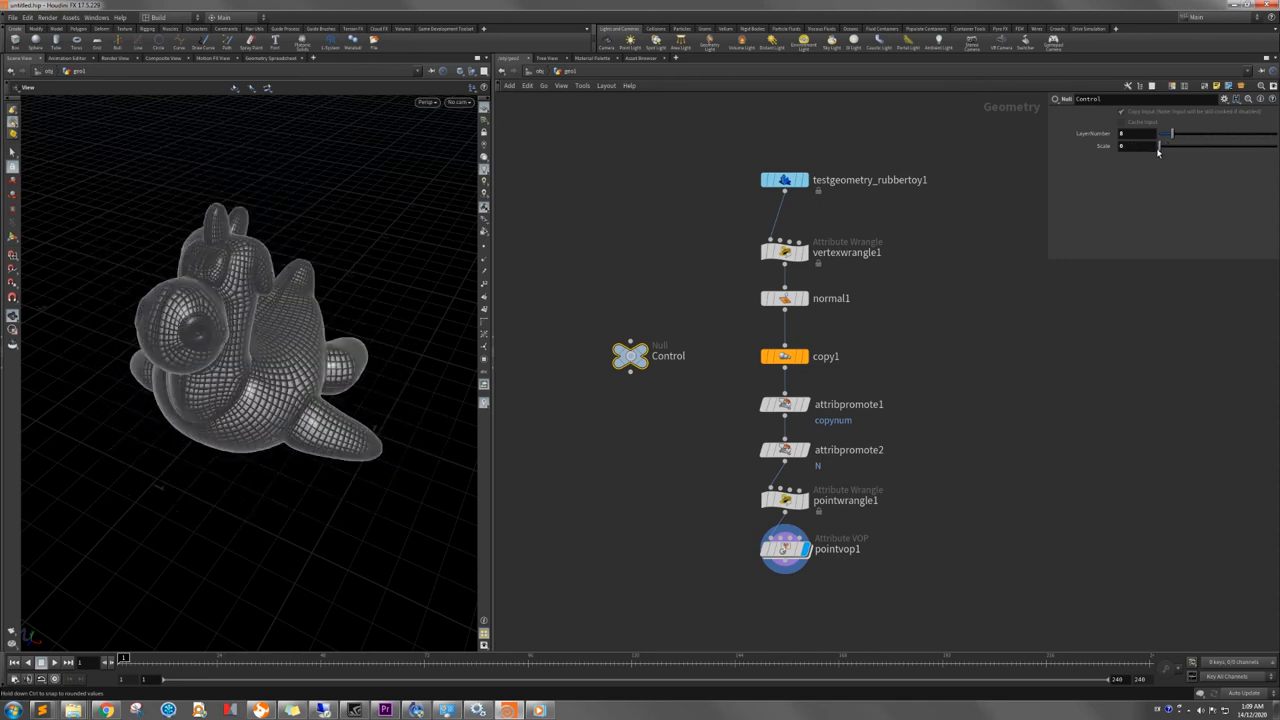
pyautogui.moveTo(1140, 146); pyautogui.dragTo(1160, 146)
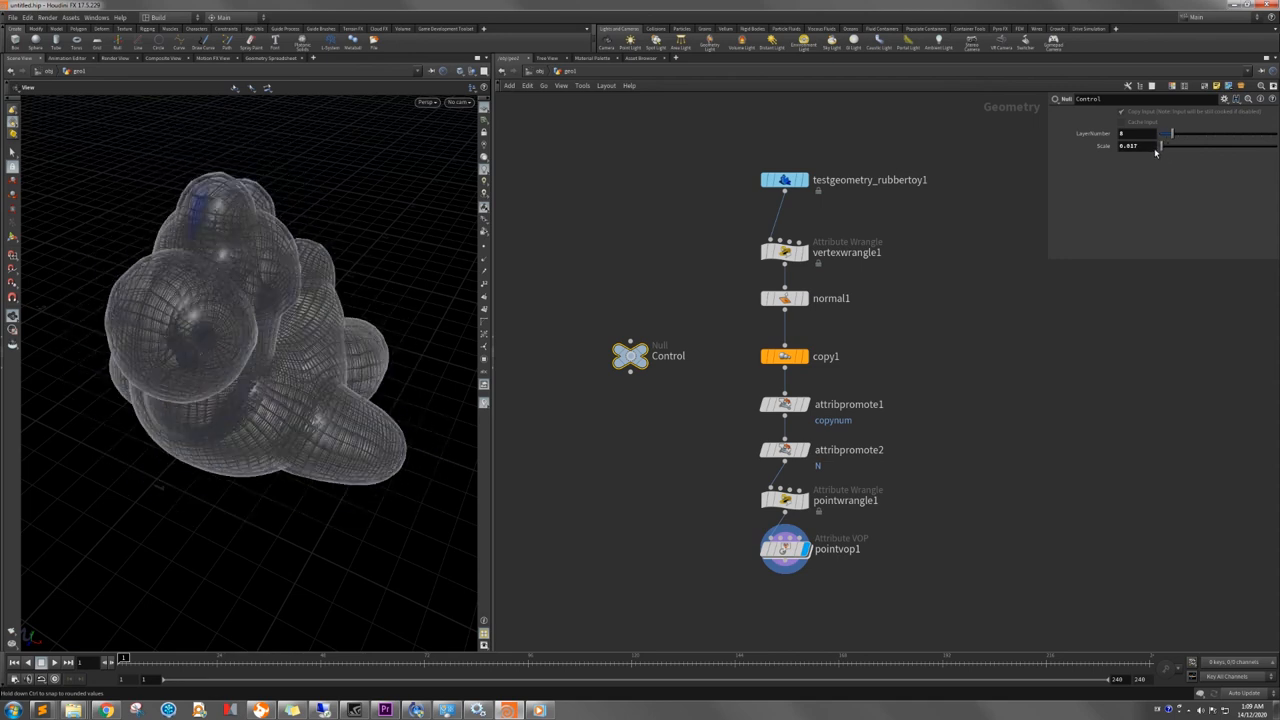
pyautogui.moveTo(1160, 146); pyautogui.dragTo(1120, 146)
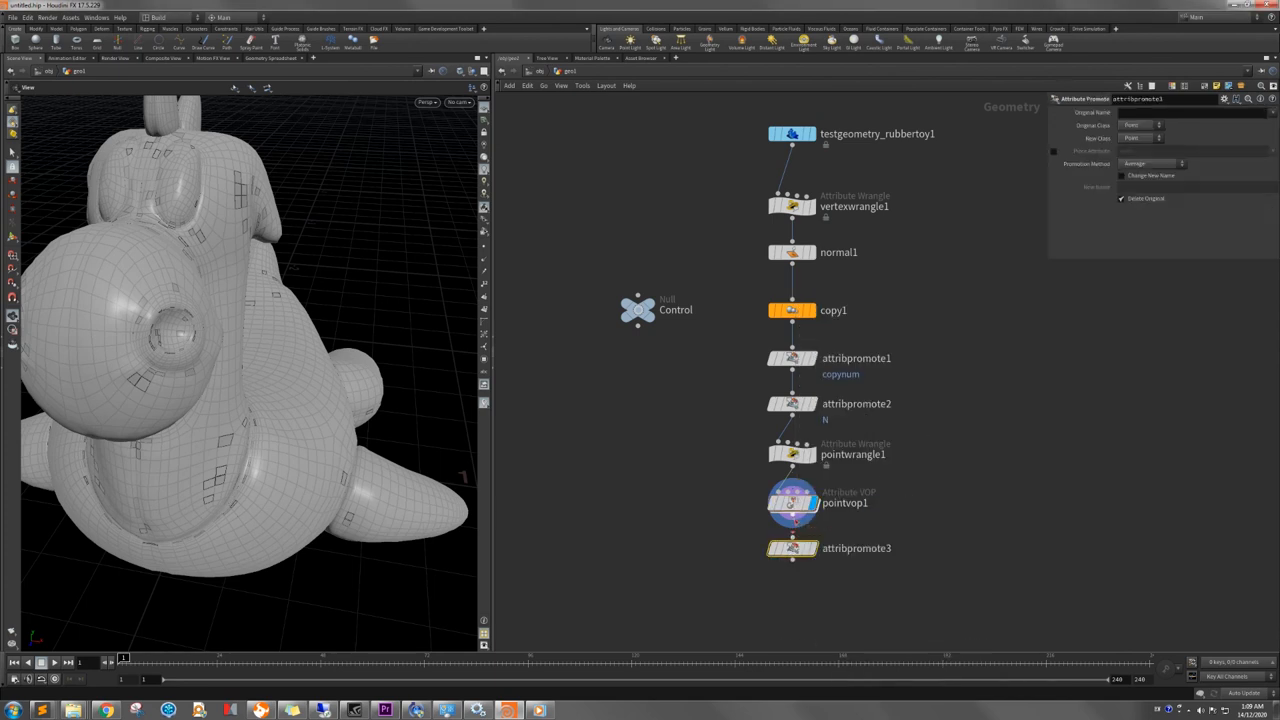
# Display attribpromote3 and set its Original Name to the Alpha attribute.
pyautogui.click(792, 548)
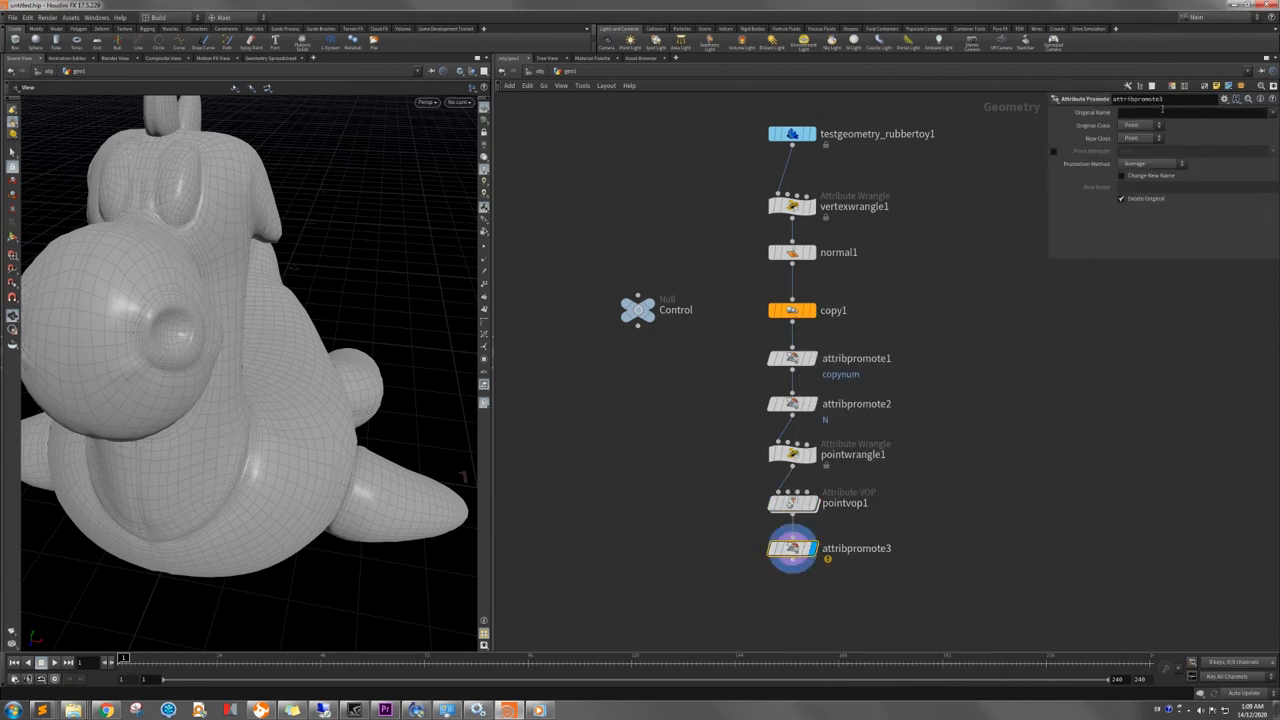
pyautogui.click(1140, 138)
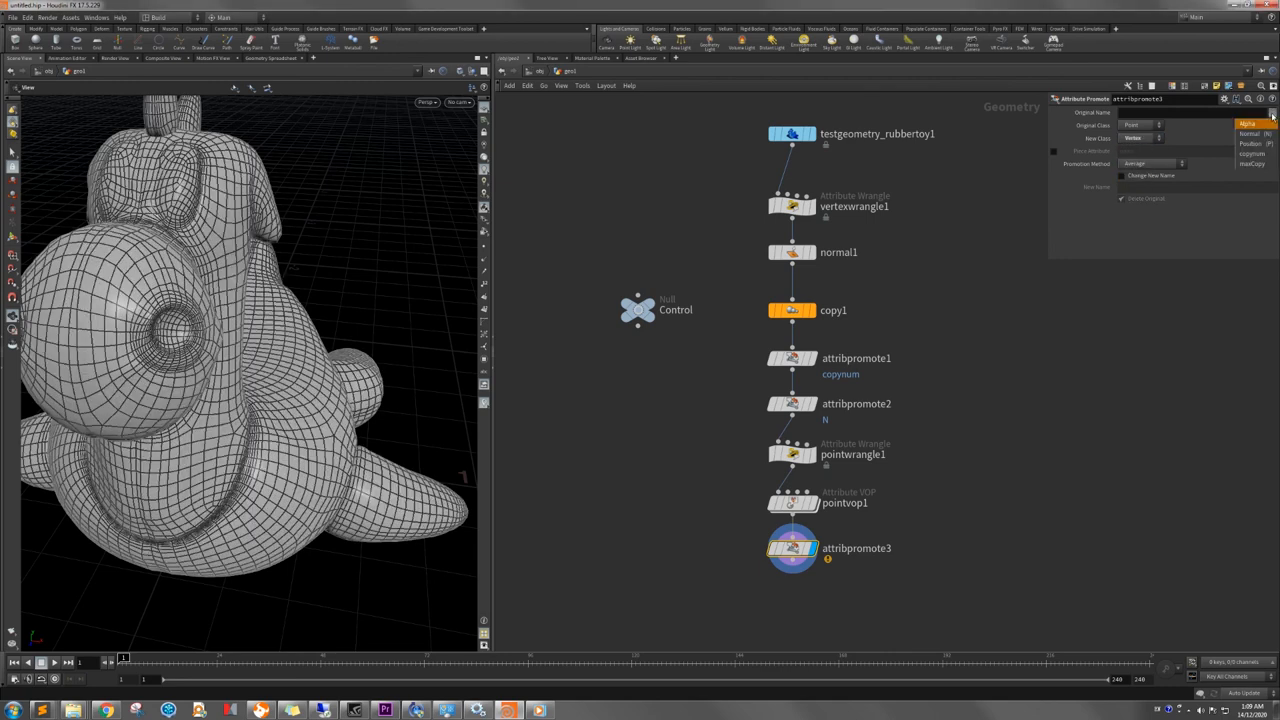
pyautogui.click(1248, 132)
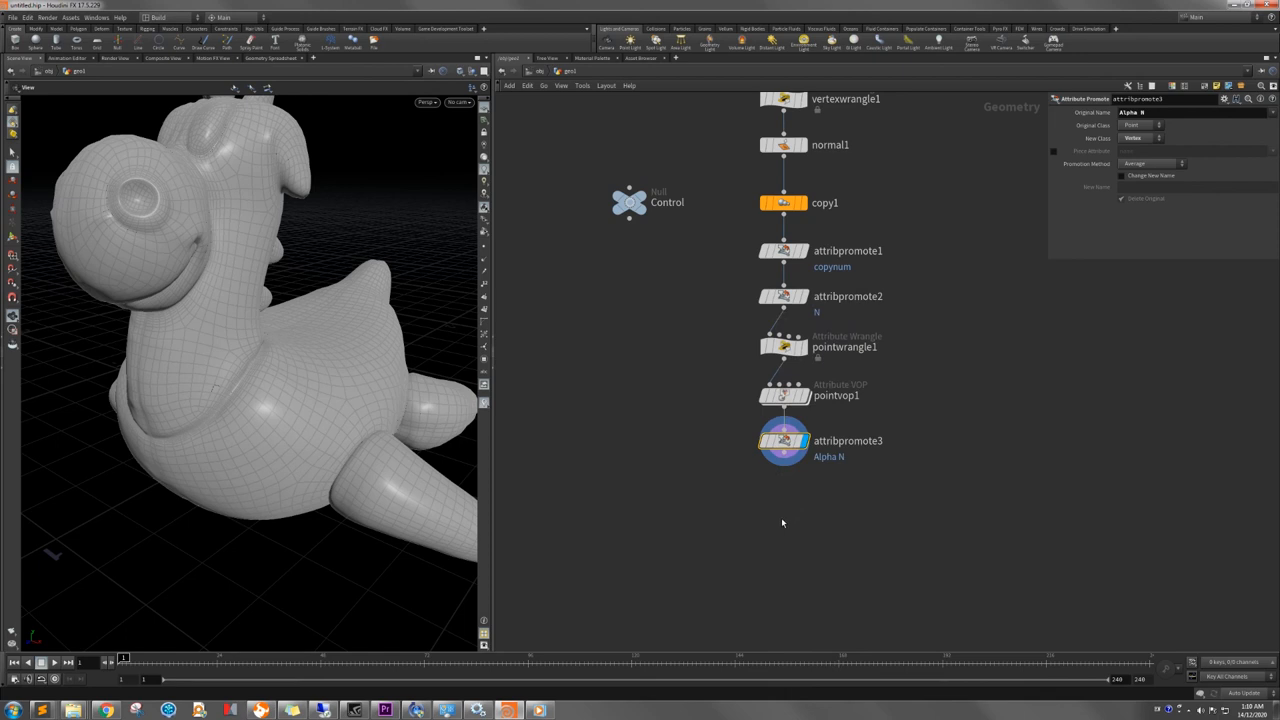
# Create a ROP FBX Output node and wire it below attribpromote3.
pyautogui.press('tab')
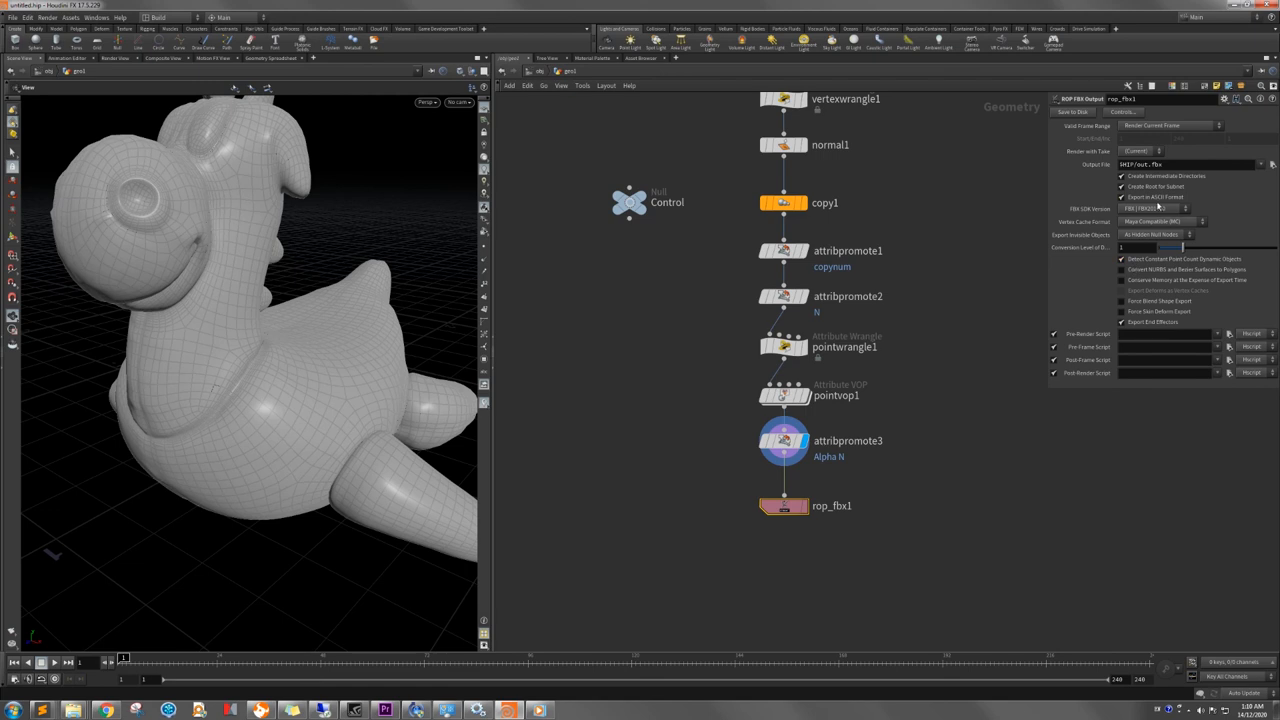
pyautogui.click(1184, 164)
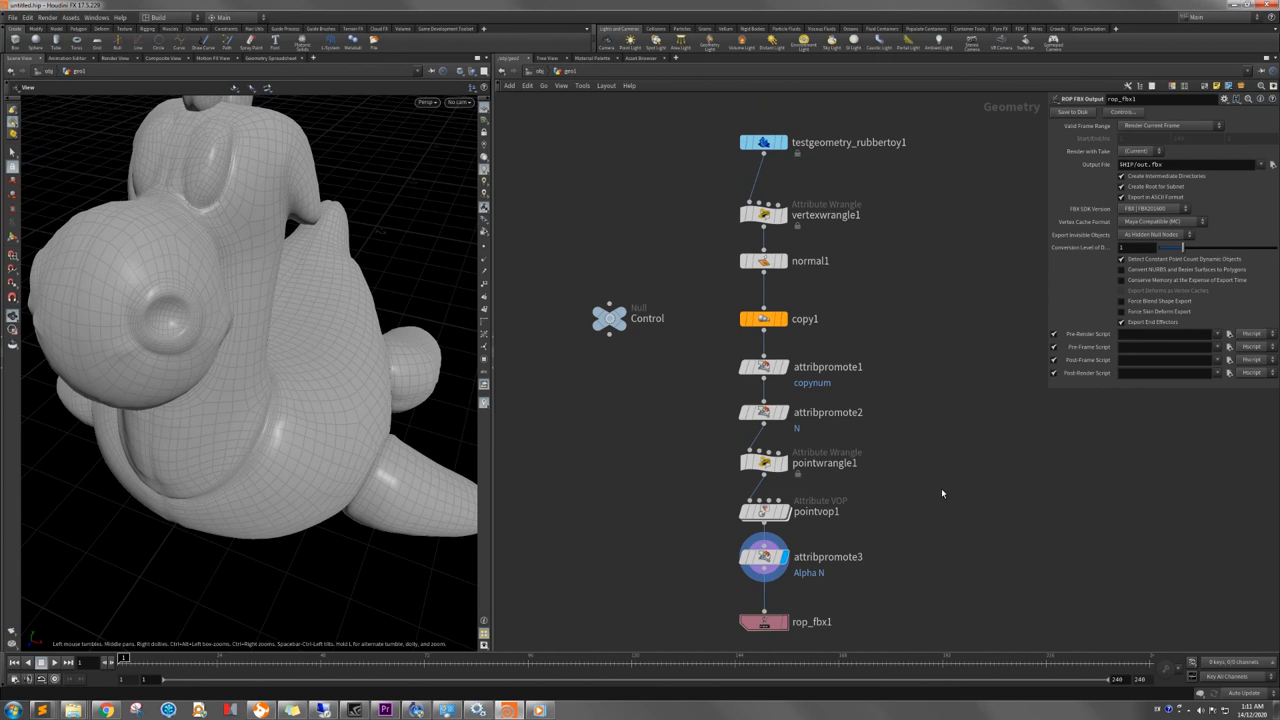
pyautogui.moveTo(940, 502)
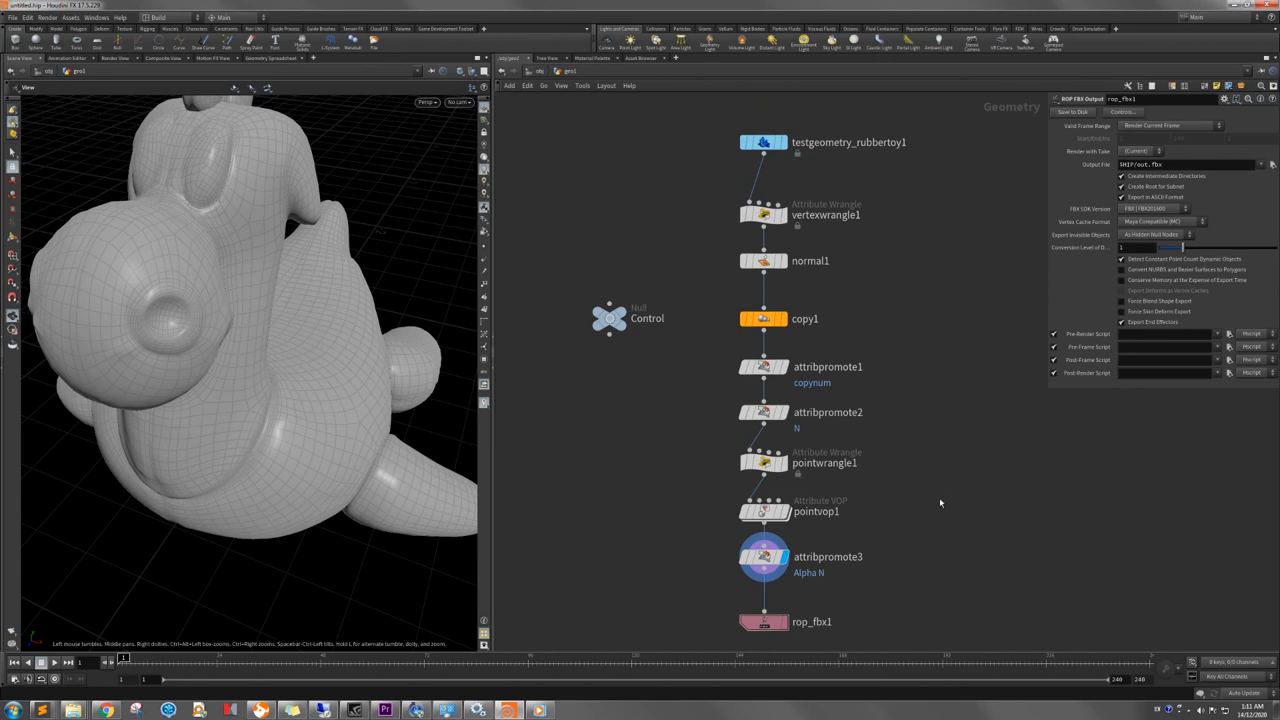